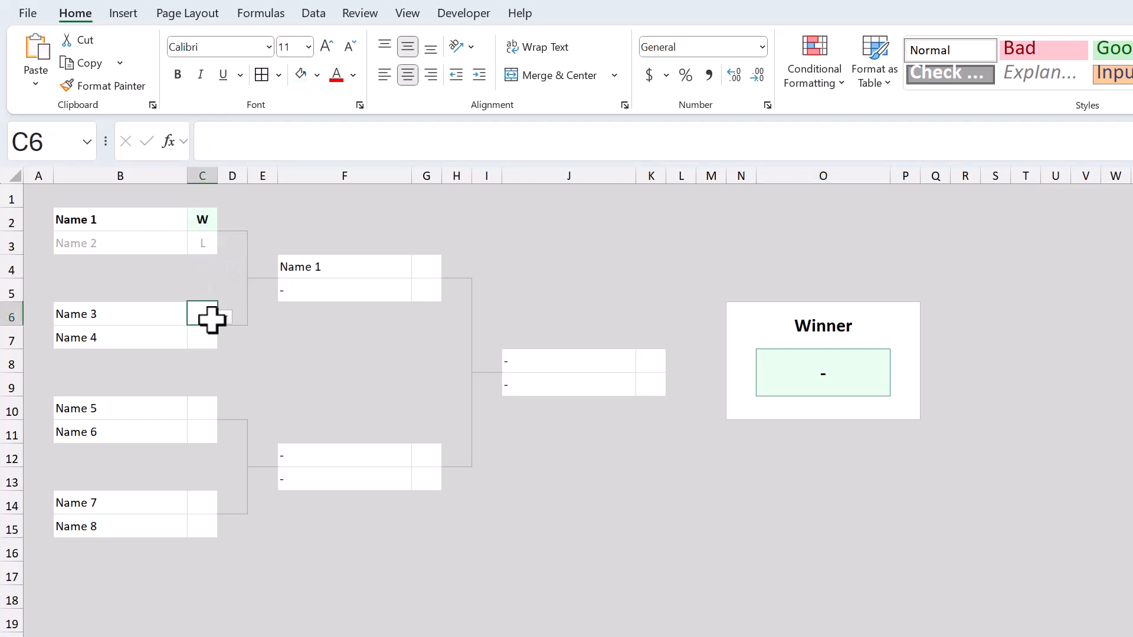
Step: Pick W/L results so Name 4, Name 5's match, Name 7 and the semi-final winner advance through the bracket
left_click(202, 337)
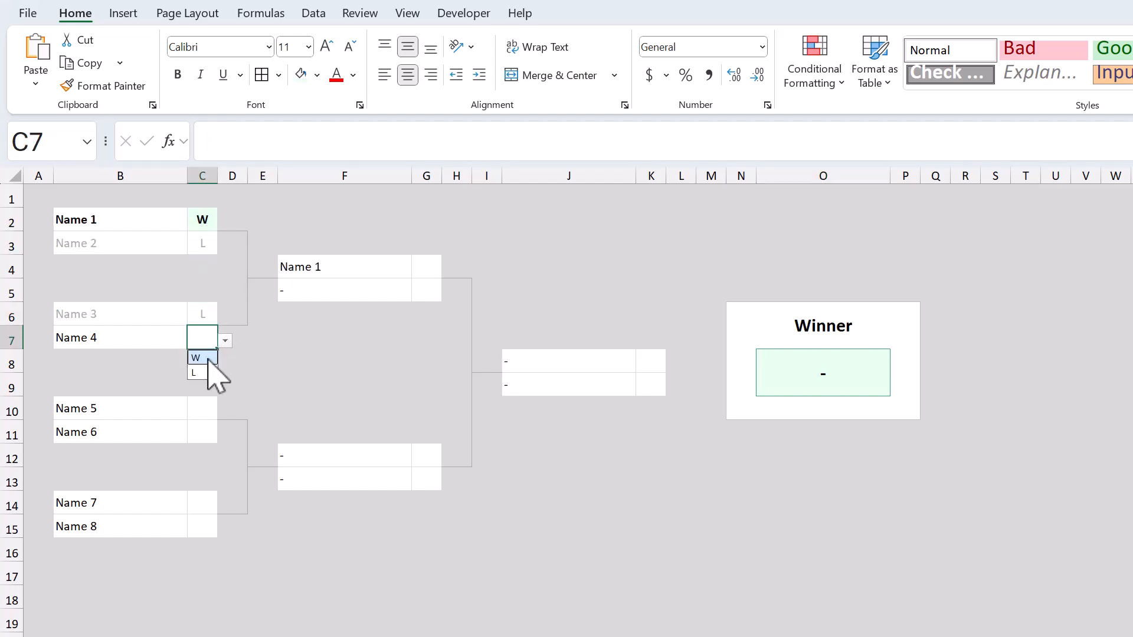
left_click(195, 357)
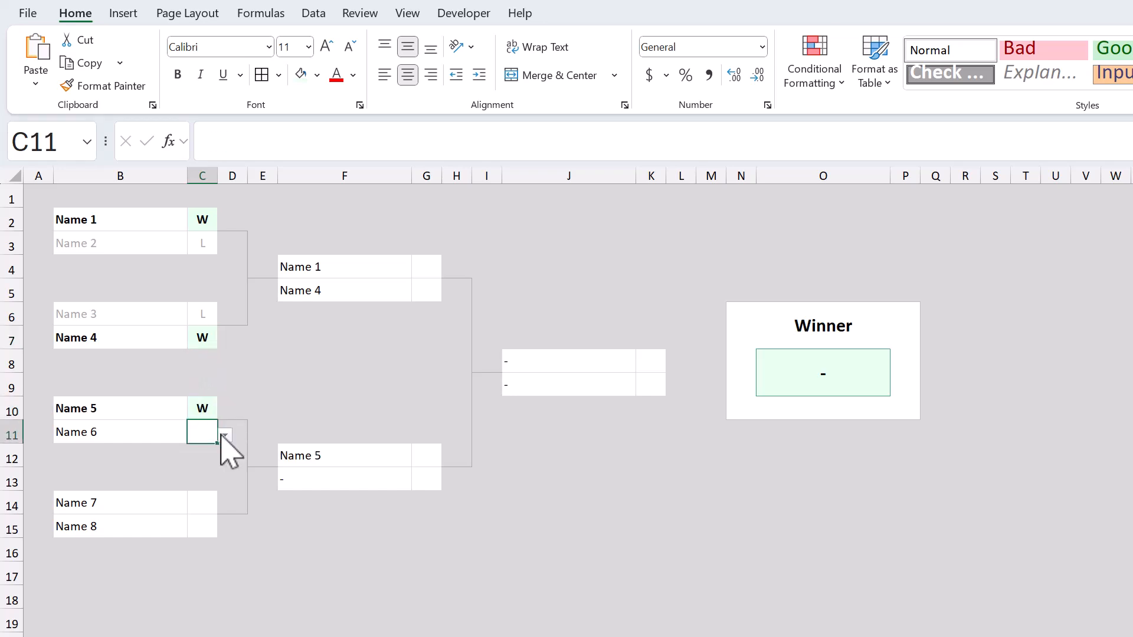
left_click(224, 504)
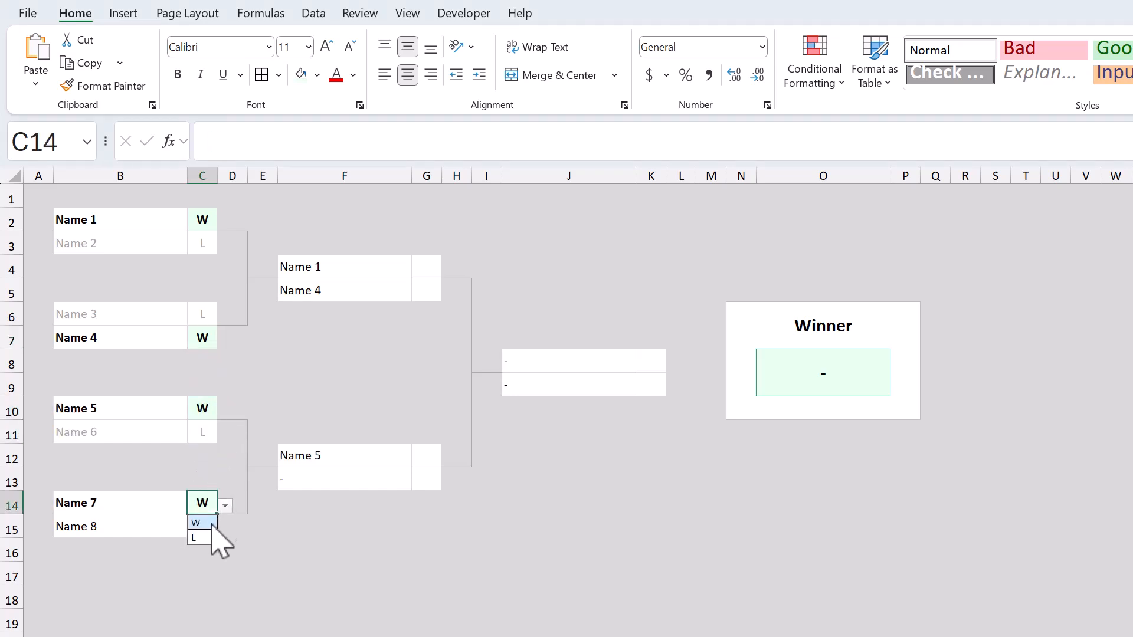
left_click(193, 539)
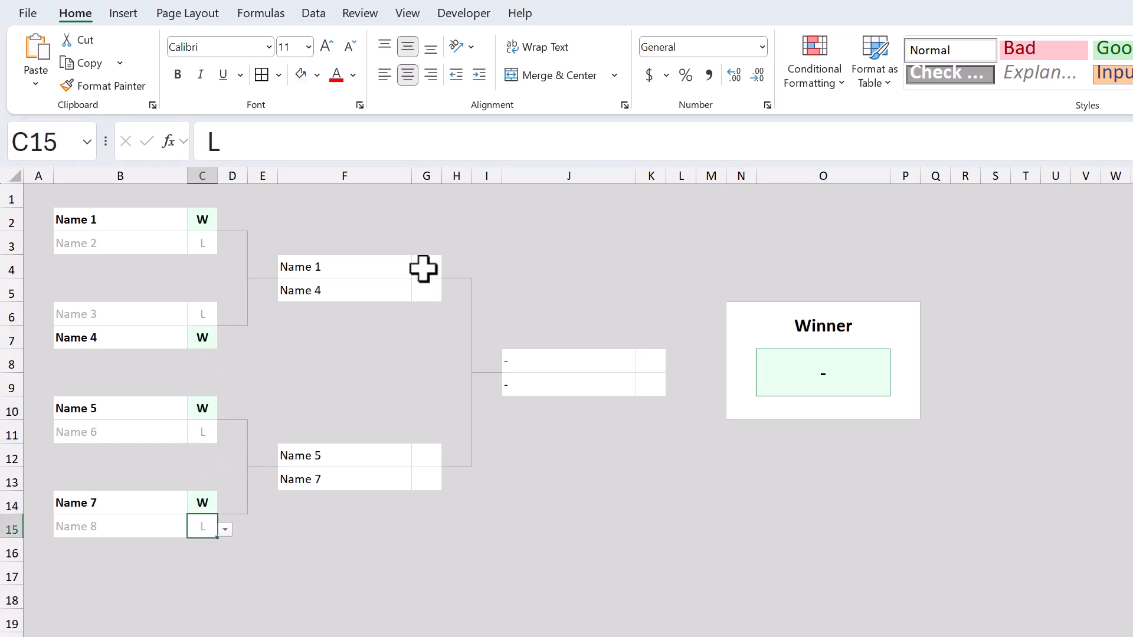
left_click(447, 294)
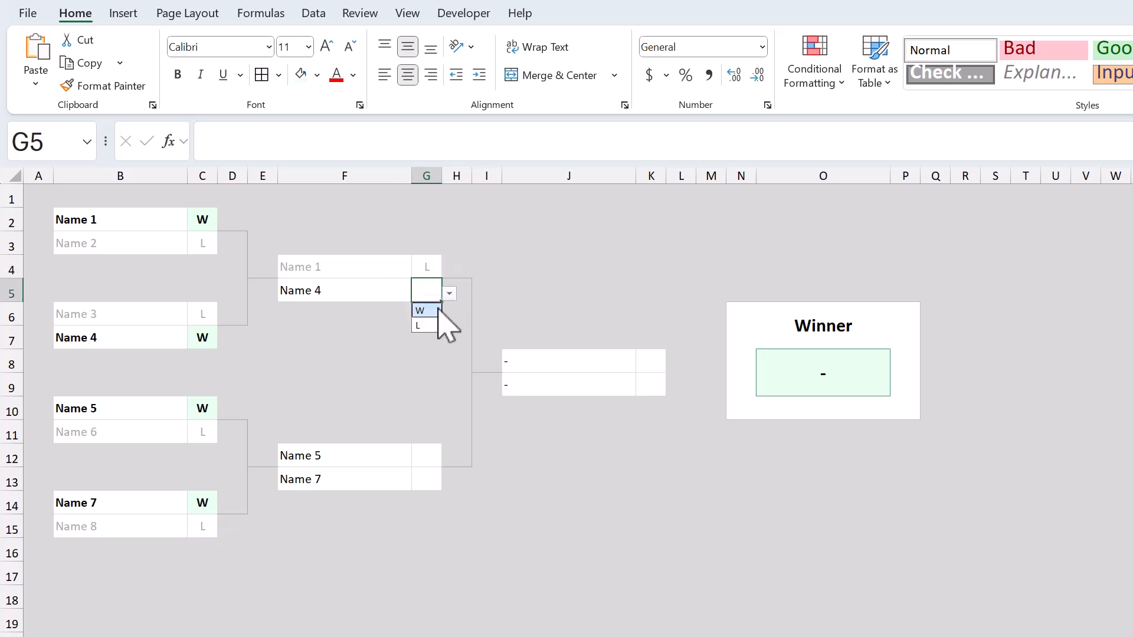
left_click(420, 311)
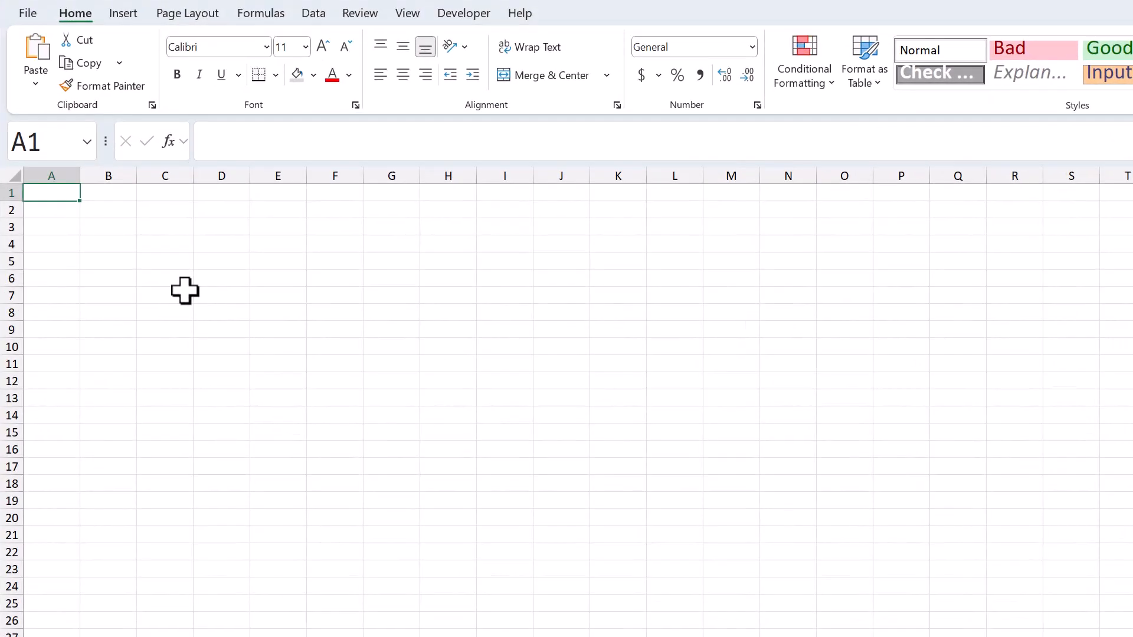
mouse_move(102, 256)
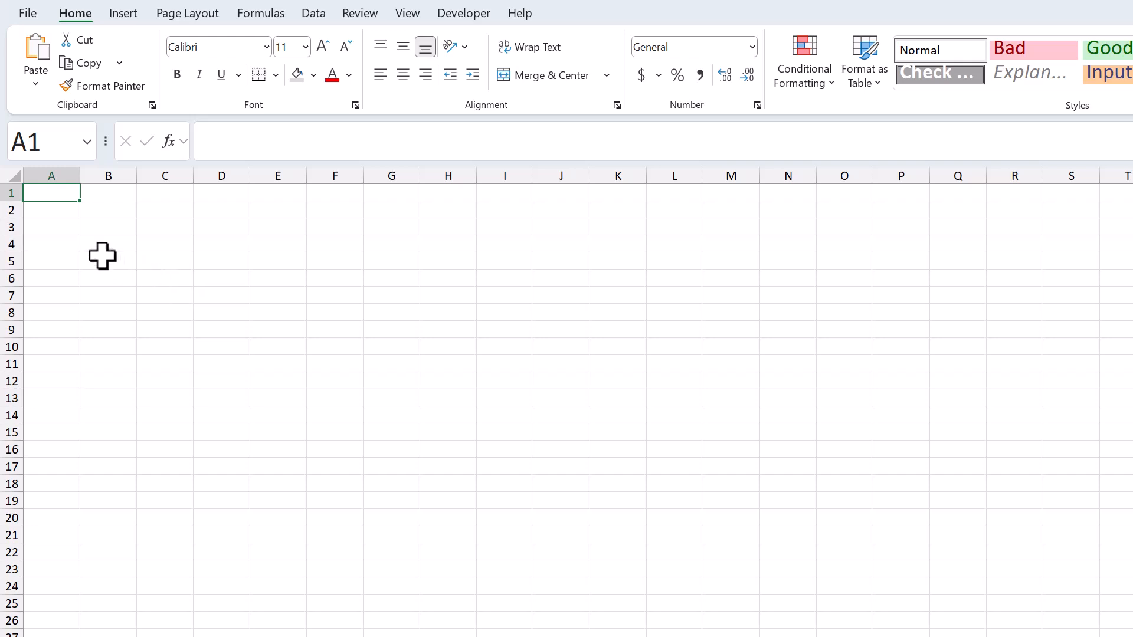
mouse_move(15, 175)
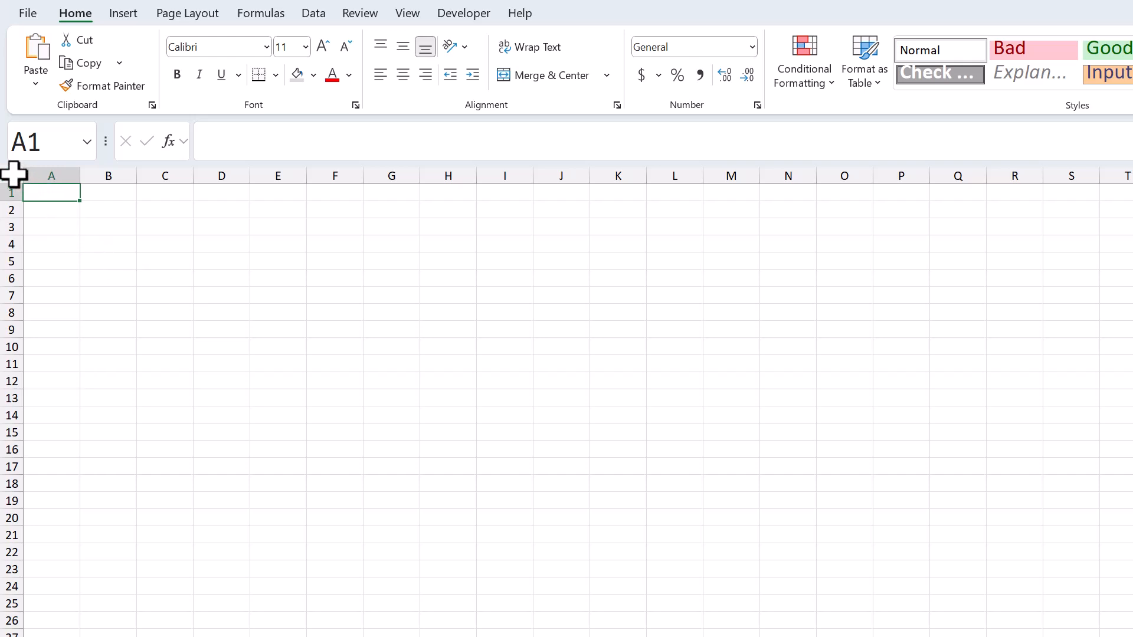
Step: Select the whole sheet and set every row height to 20
left_click(11, 192)
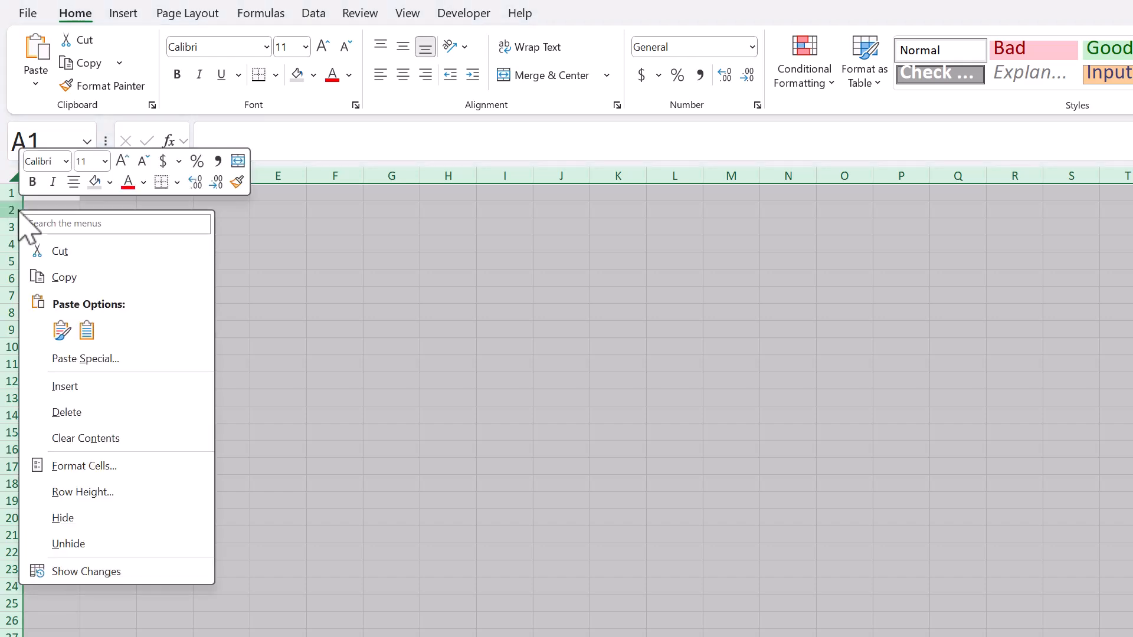
mouse_move(109, 382)
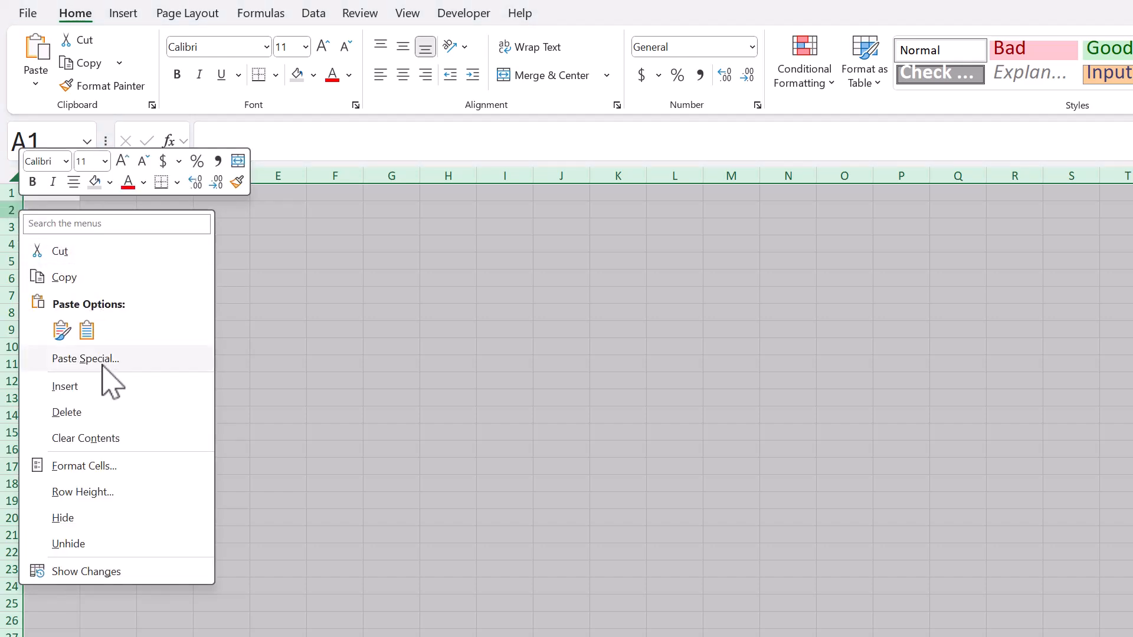
left_click(83, 492)
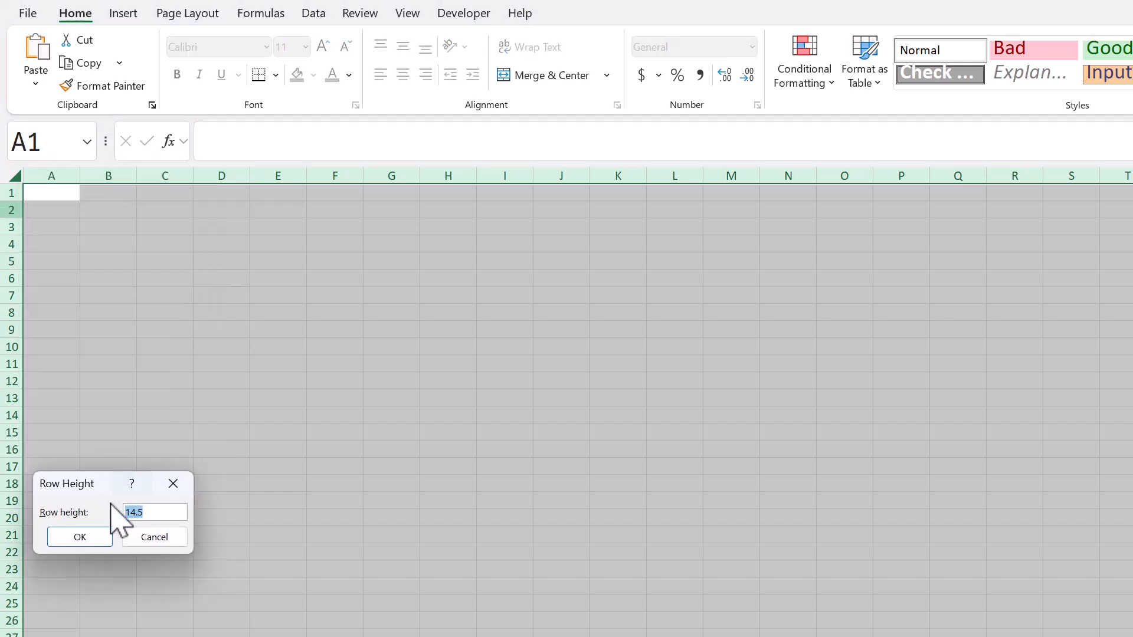
type("20")
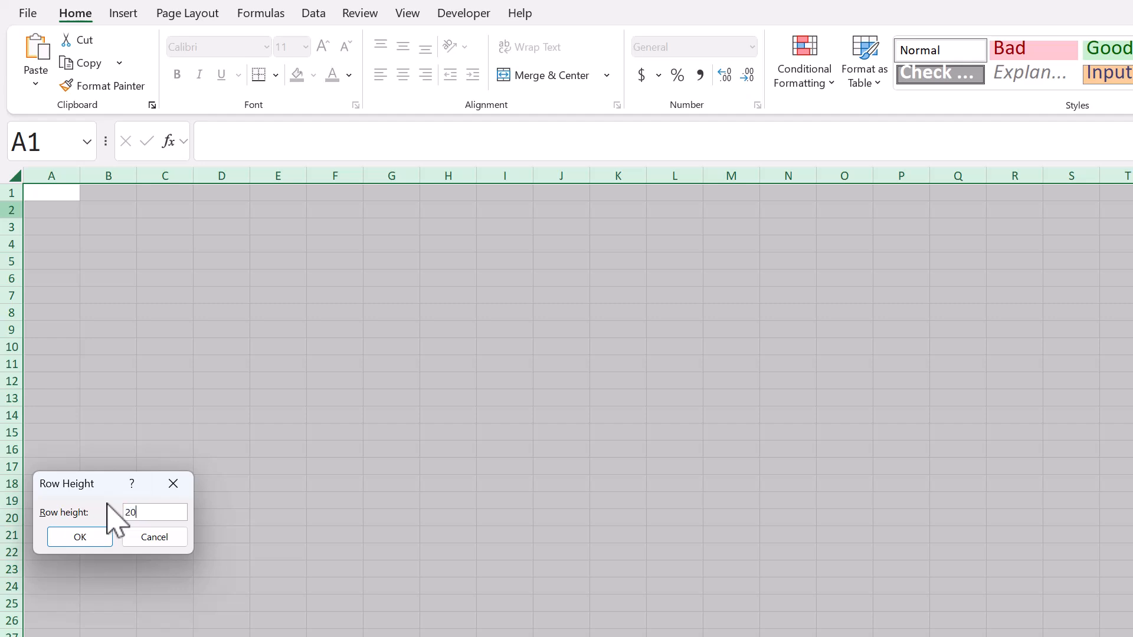
left_click(79, 537)
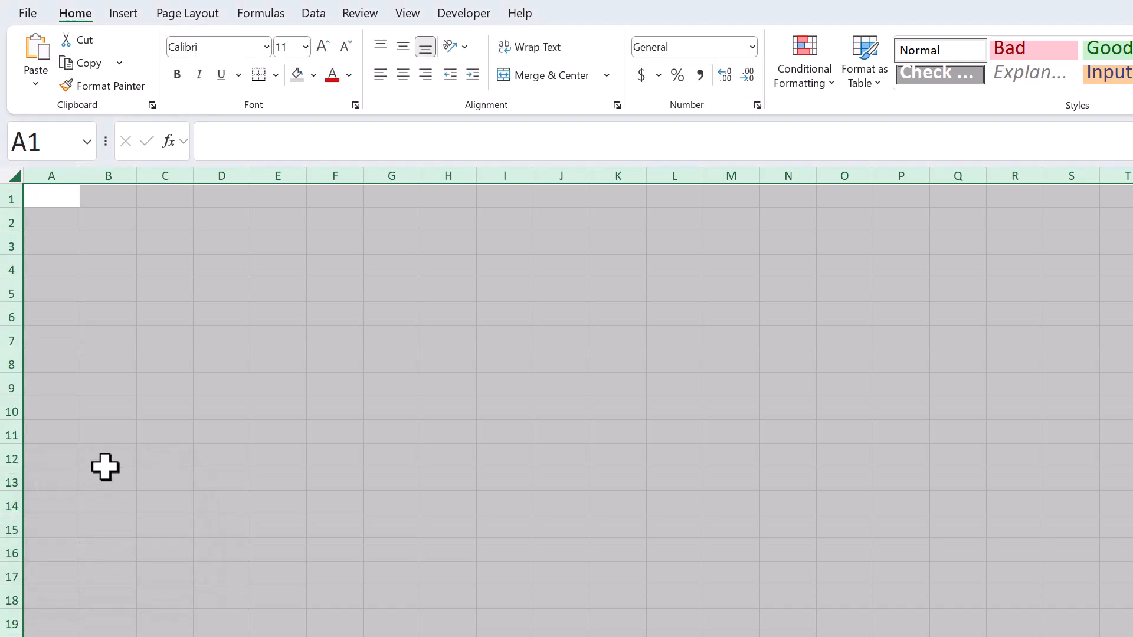
Step: Set every column width to 4, fill all cells grey and center their contents
right_click(107, 176)
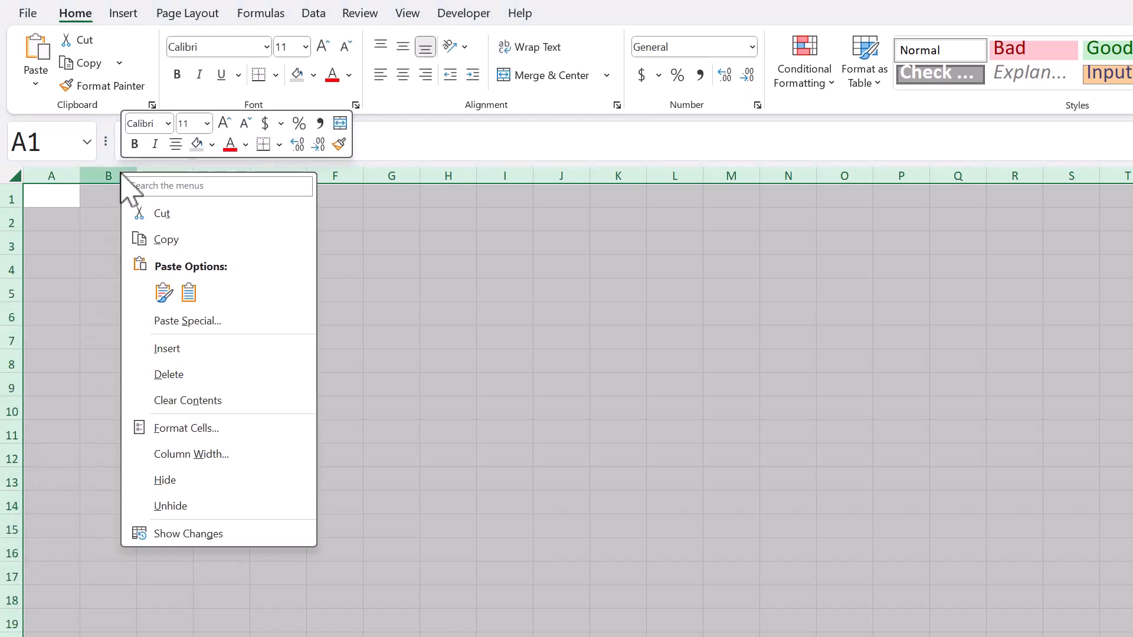
mouse_move(191, 454)
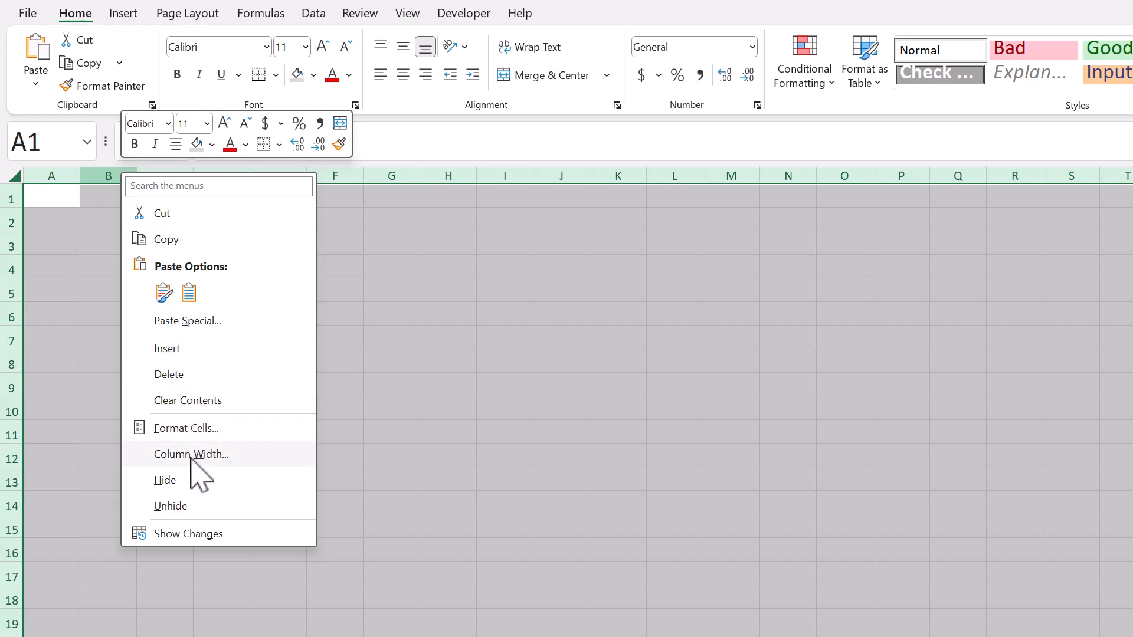
left_click(191, 453)
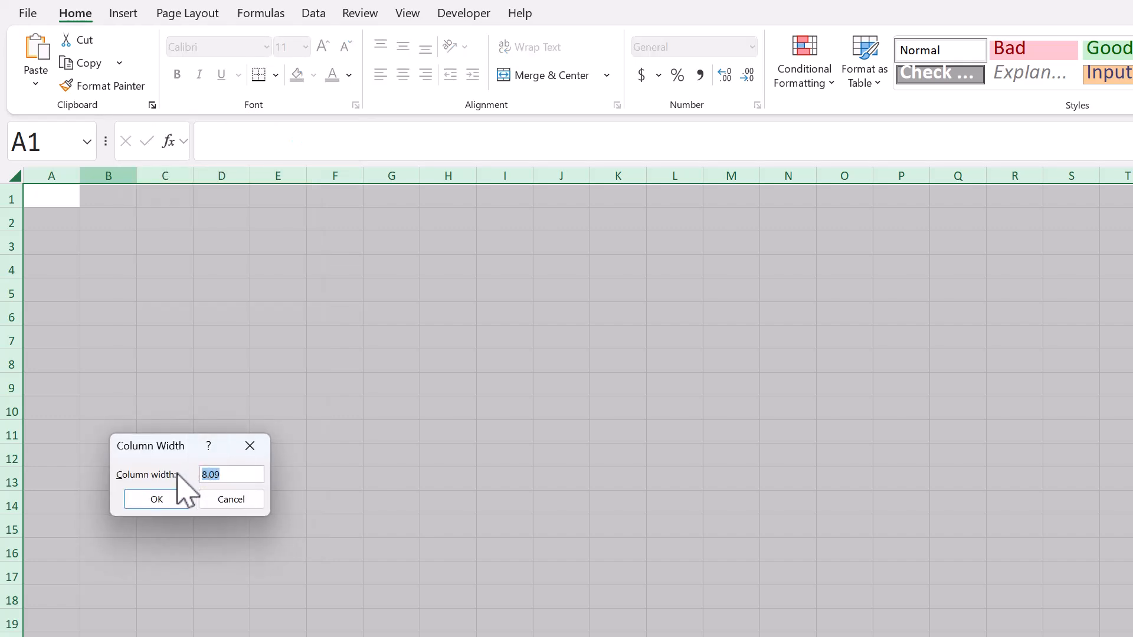
type("4")
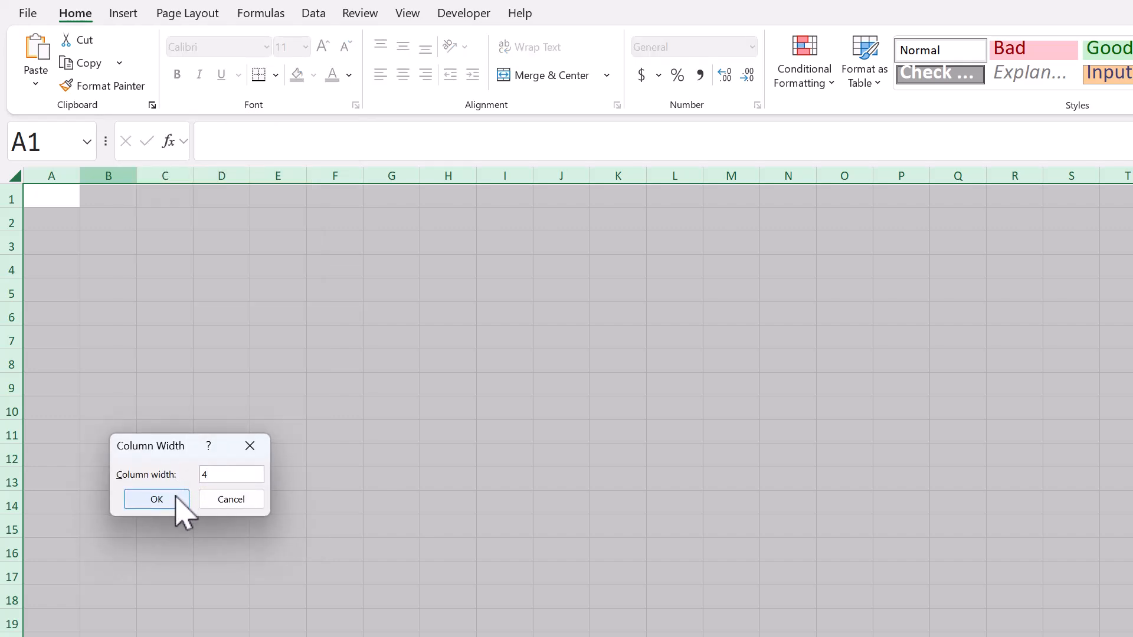
left_click(155, 499)
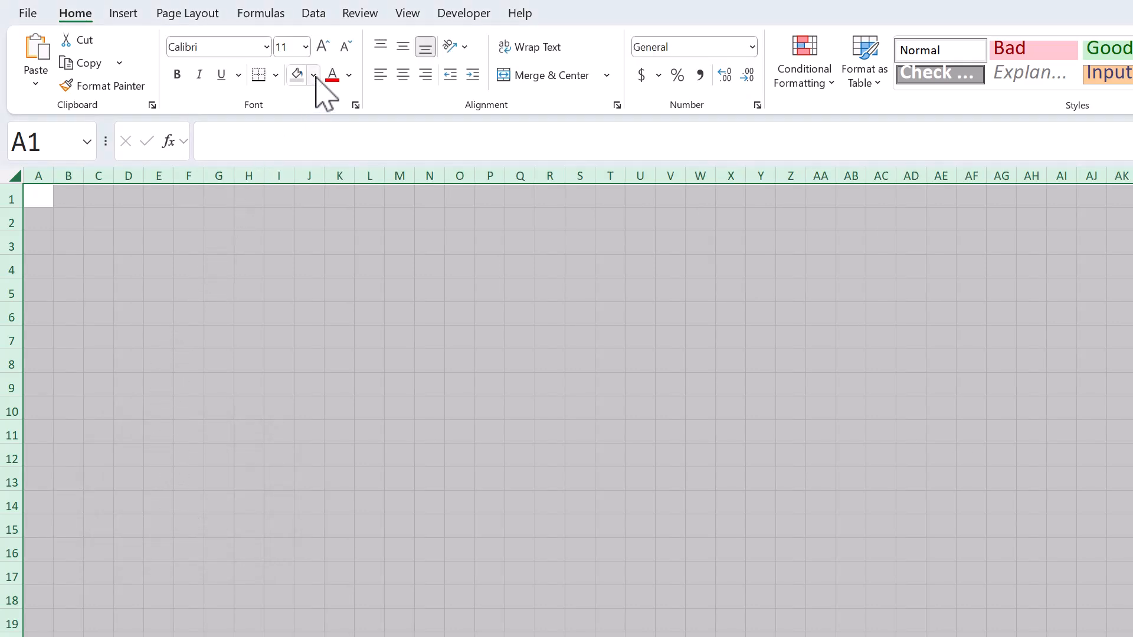
left_click(311, 74)
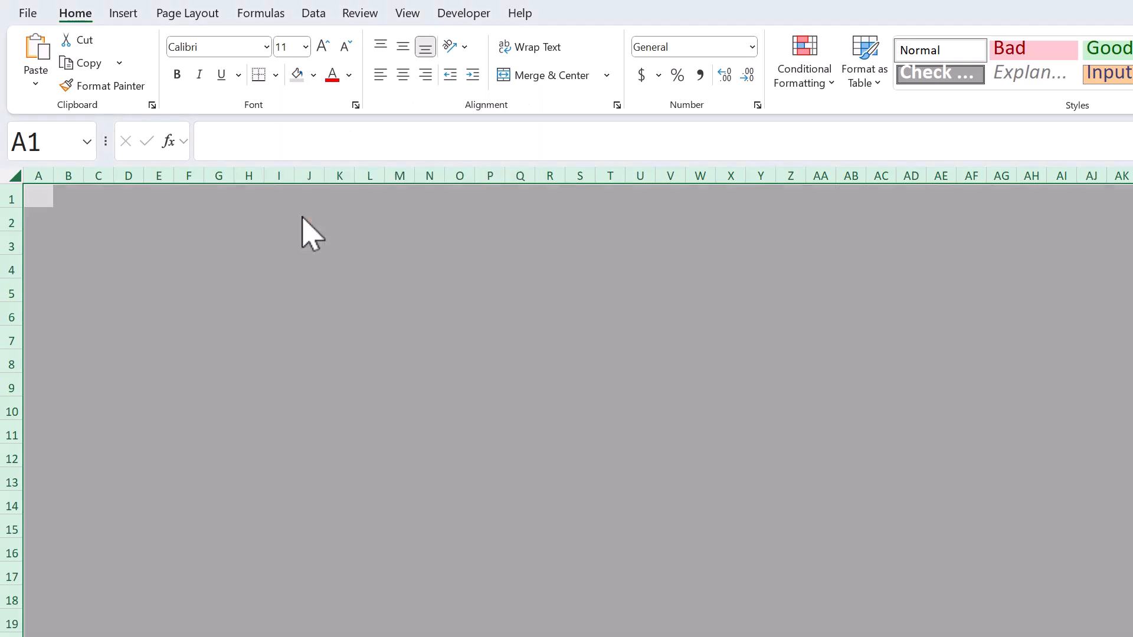
mouse_move(390, 94)
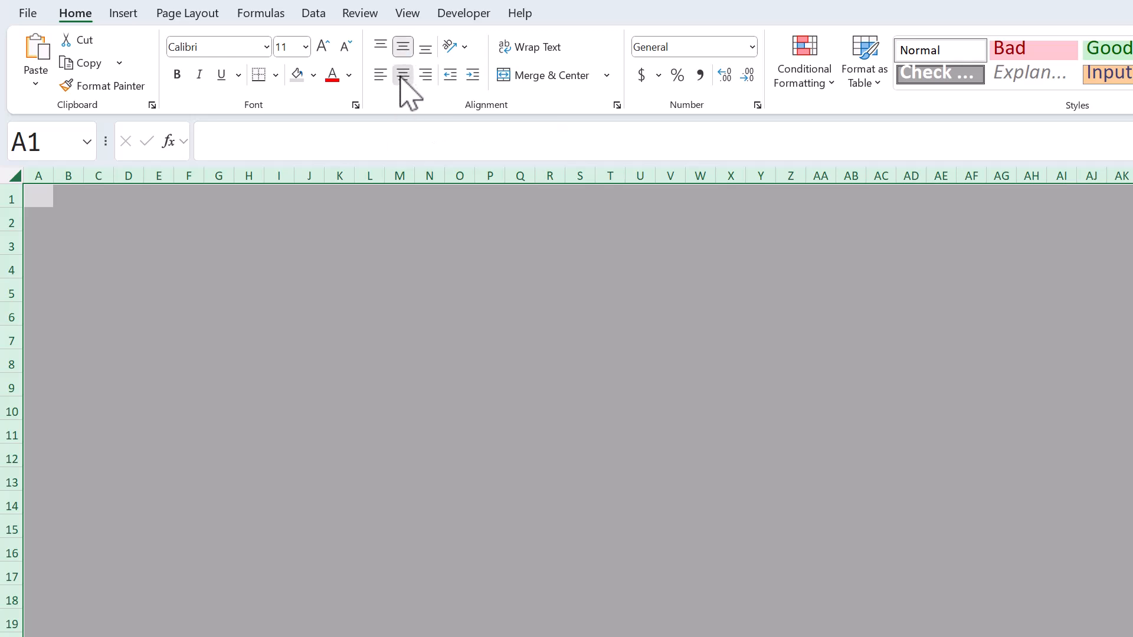
left_click(157, 243)
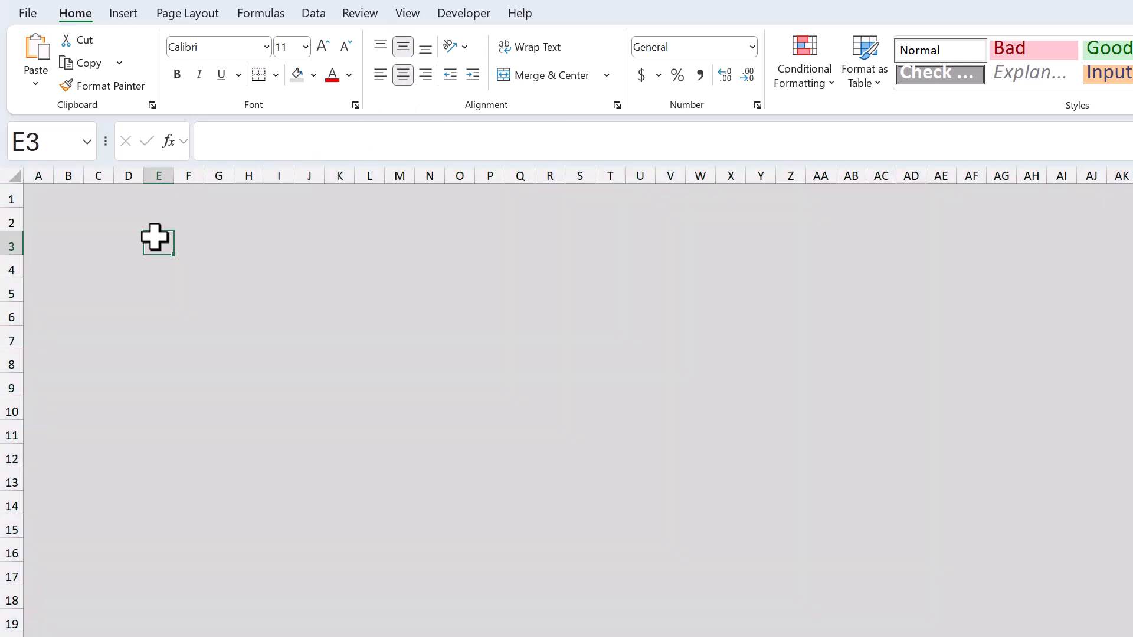
Step: Widen the name columns B, F, J and N together via Column Width
left_click(68, 175)
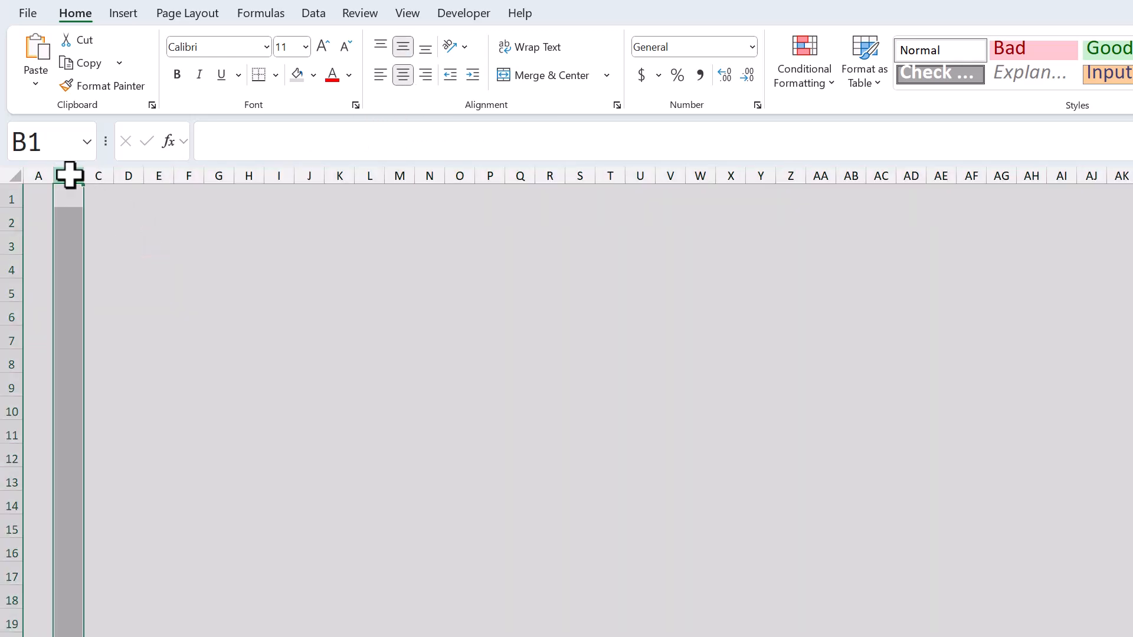
key("ctrl")
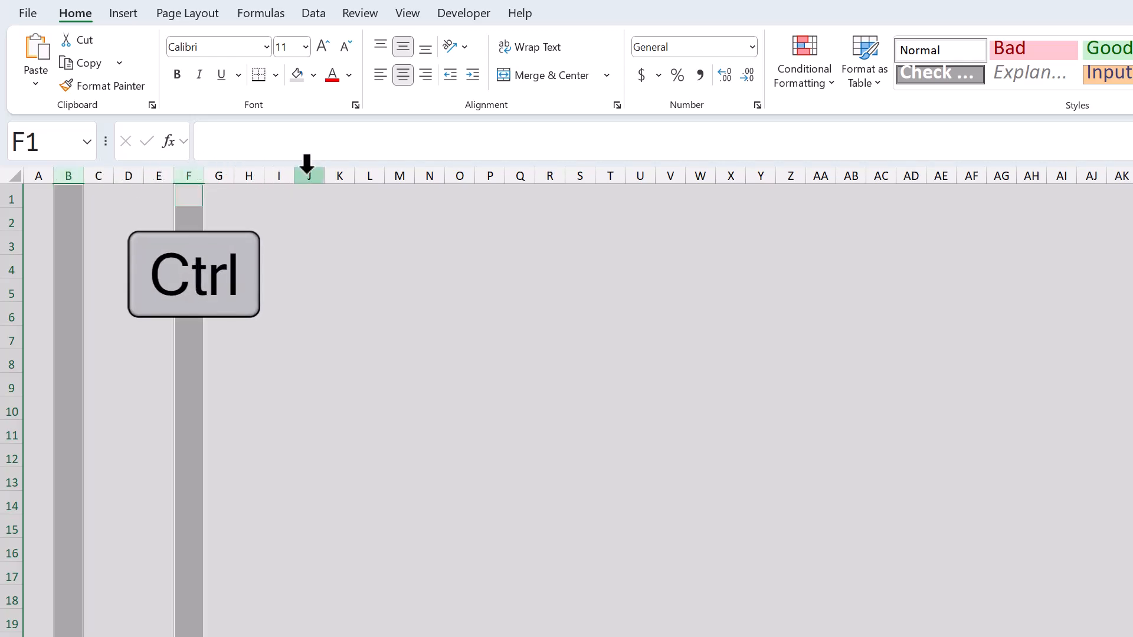
left_click(429, 175)
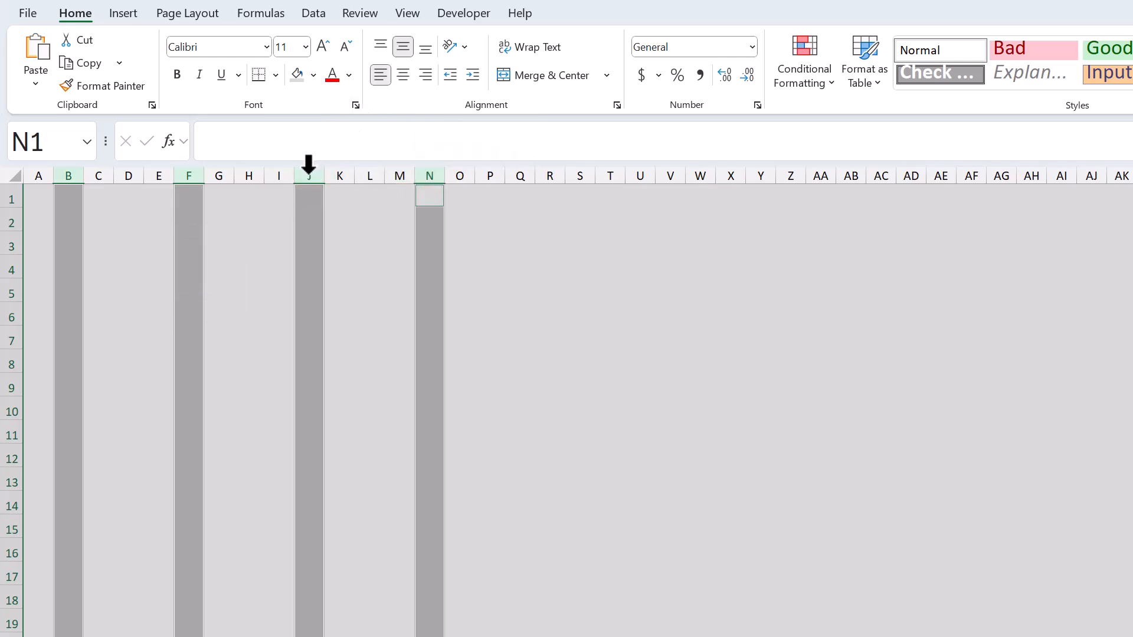
right_click(308, 175)
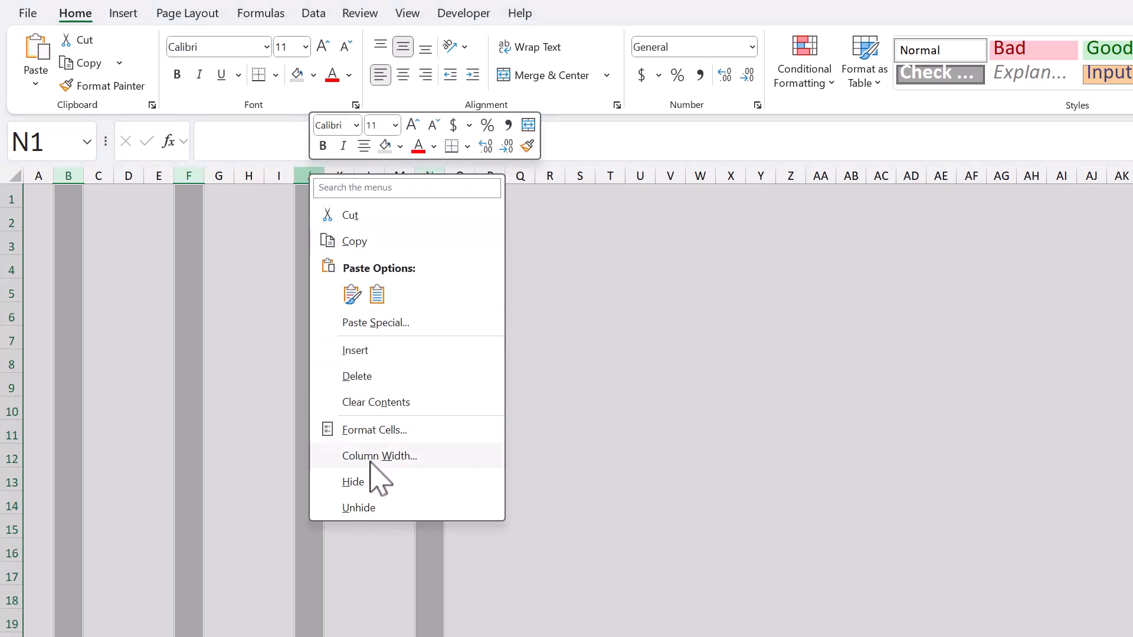
left_click(382, 456)
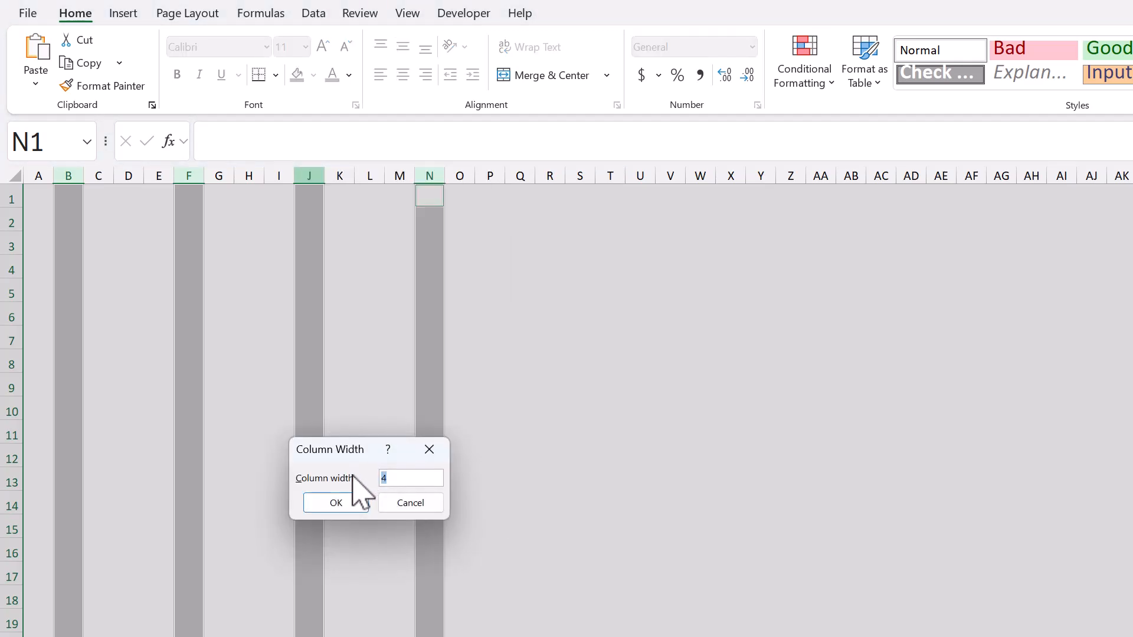
left_click(334, 503)
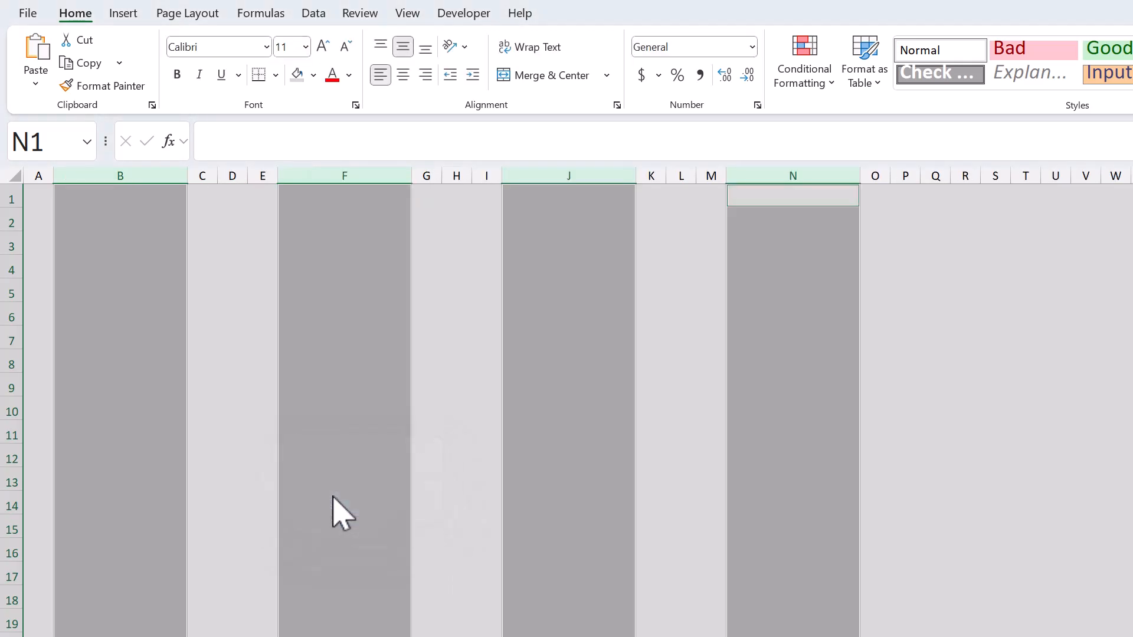
left_click(121, 218)
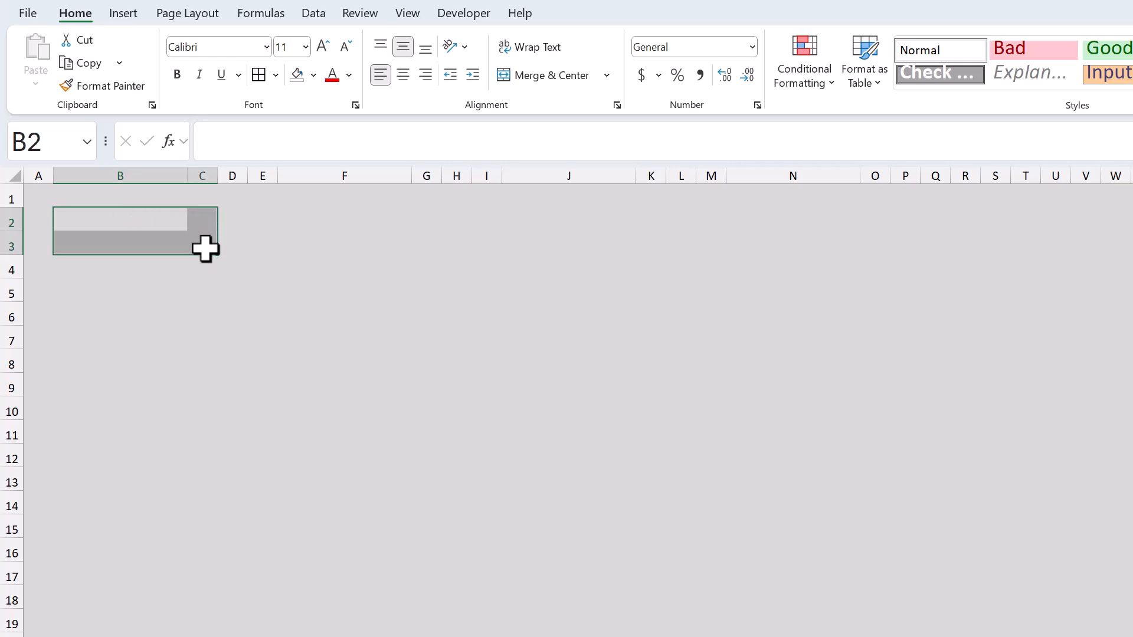
mouse_move(317, 113)
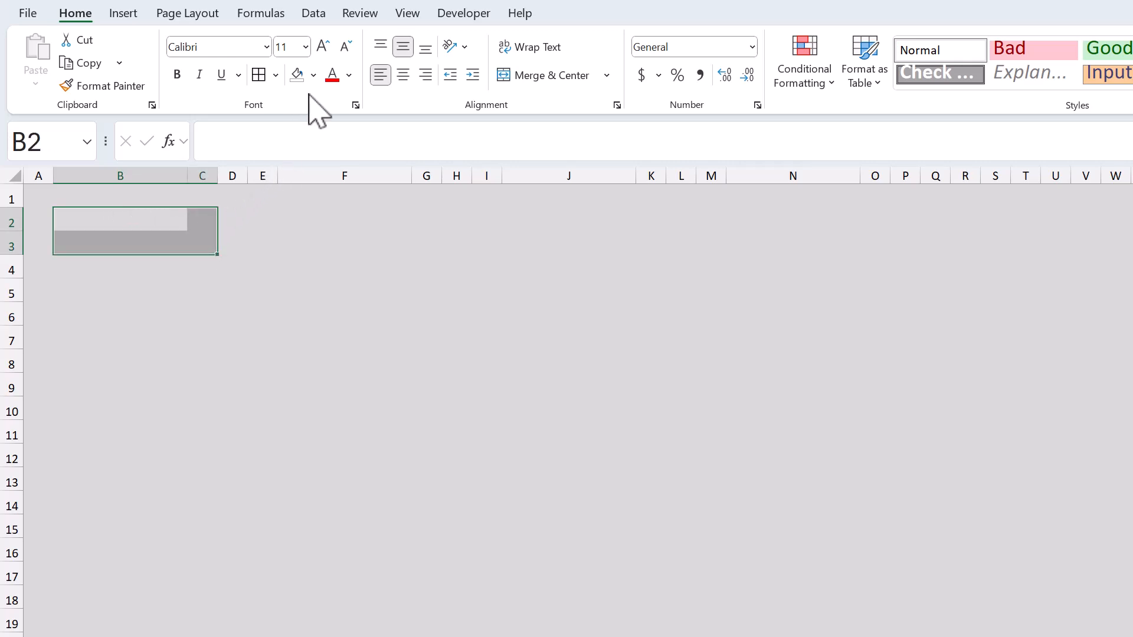
Step: Remove the fill from the B2:C3 match box and give it light grey border lines
left_click(314, 75)
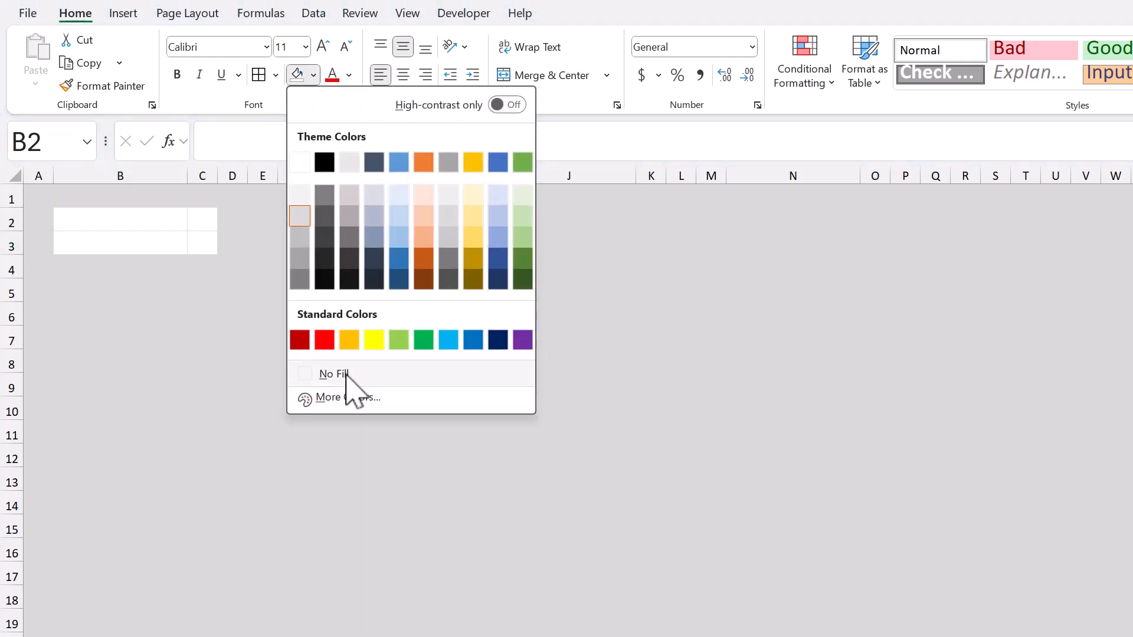
left_click(332, 374)
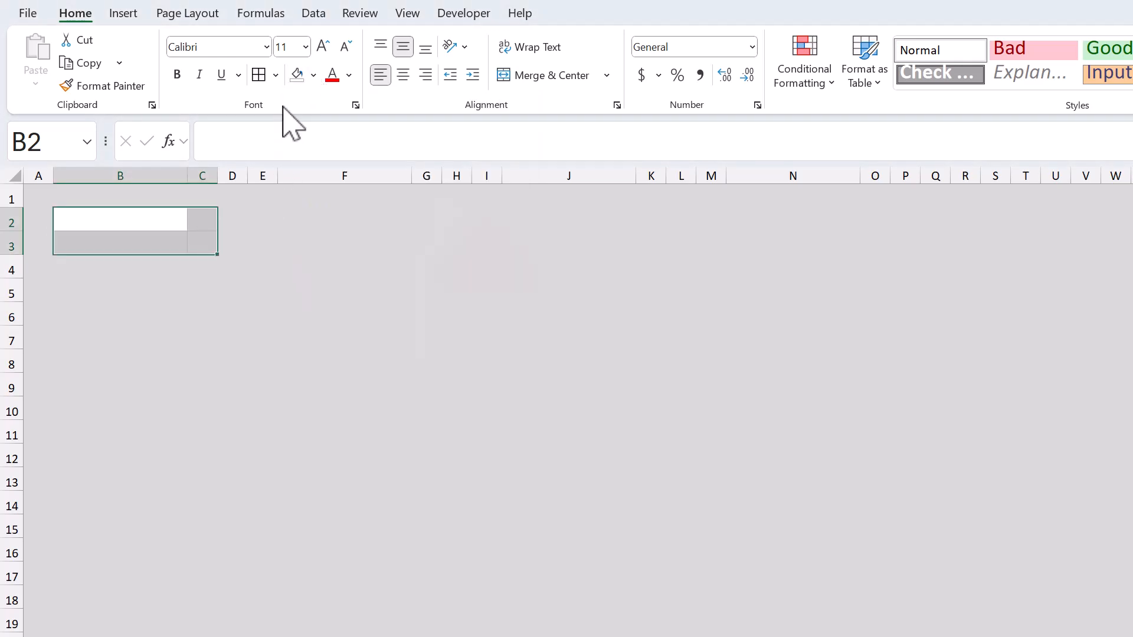
mouse_move(260, 74)
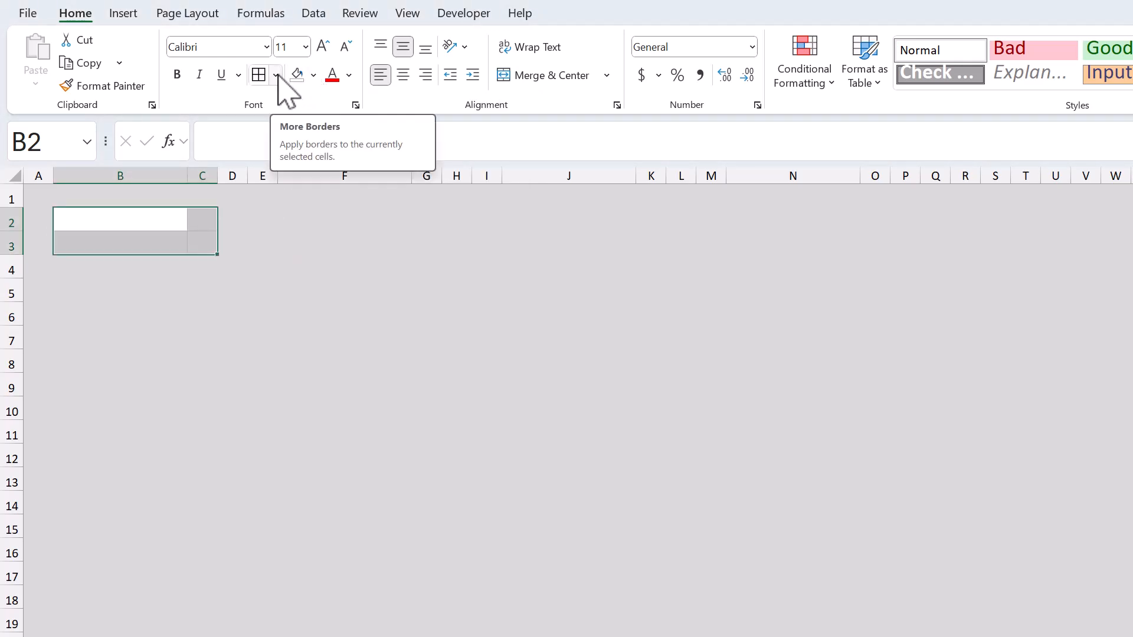
left_click(276, 75)
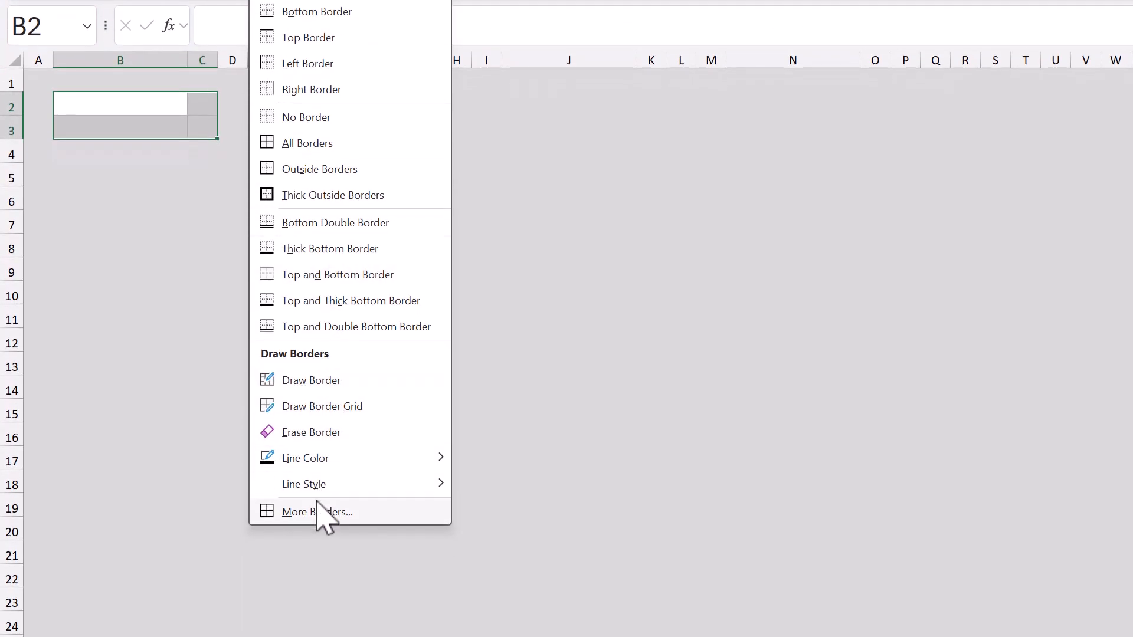
left_click(317, 511)
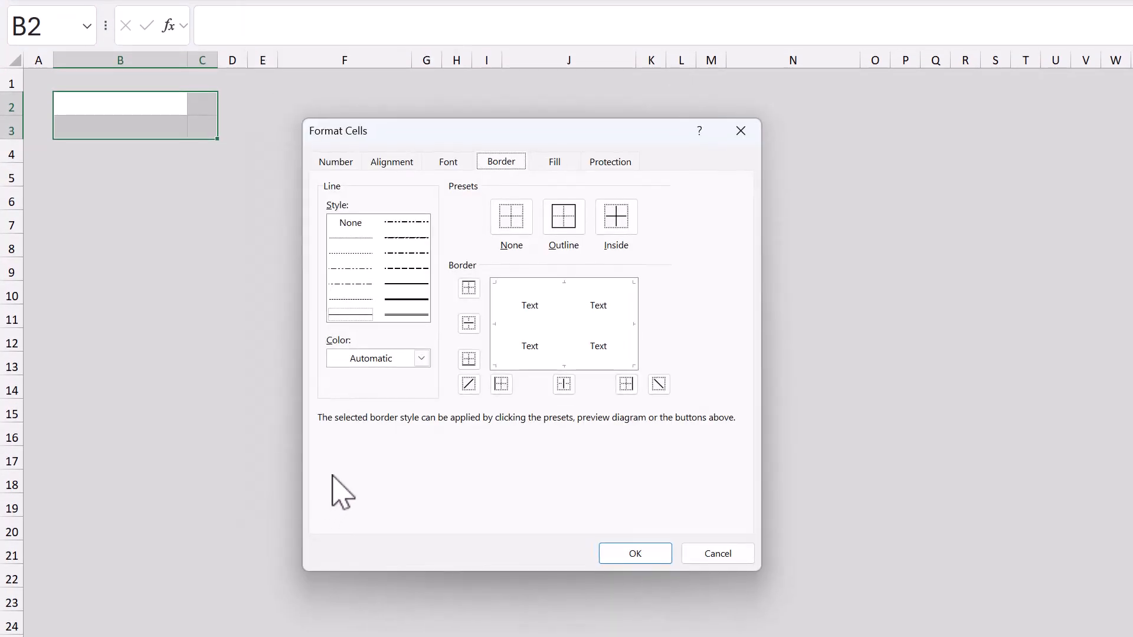
left_click(421, 358)
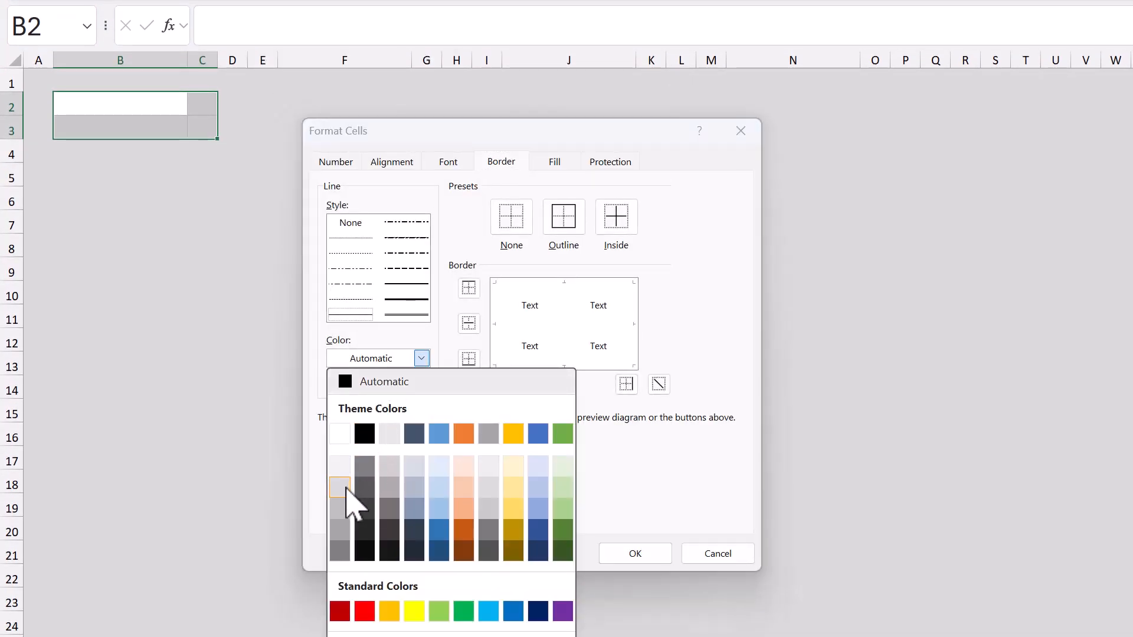
left_click(339, 487)
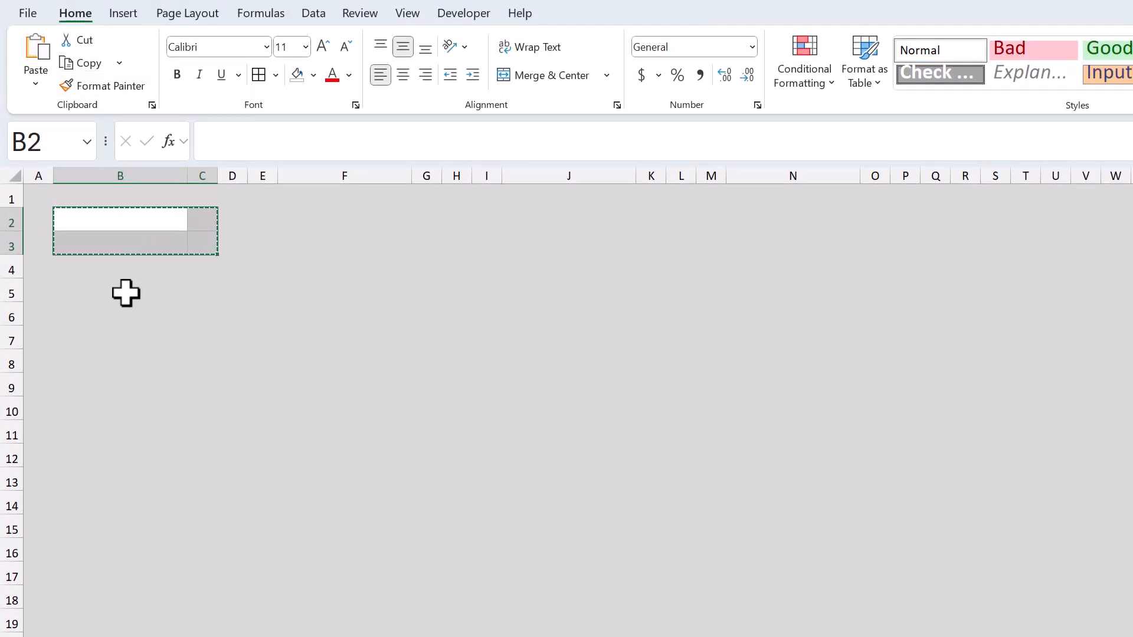
Step: Paste the match box copies down column B, into column F and at J8 to lay out the bracket
left_click(121, 314)
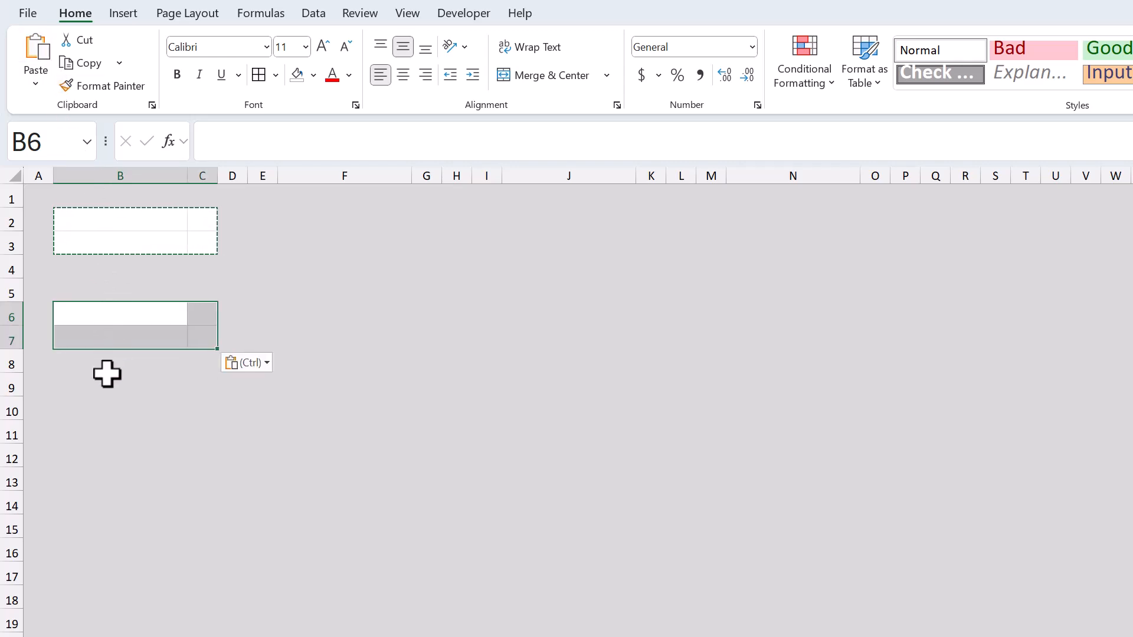
left_click(120, 407)
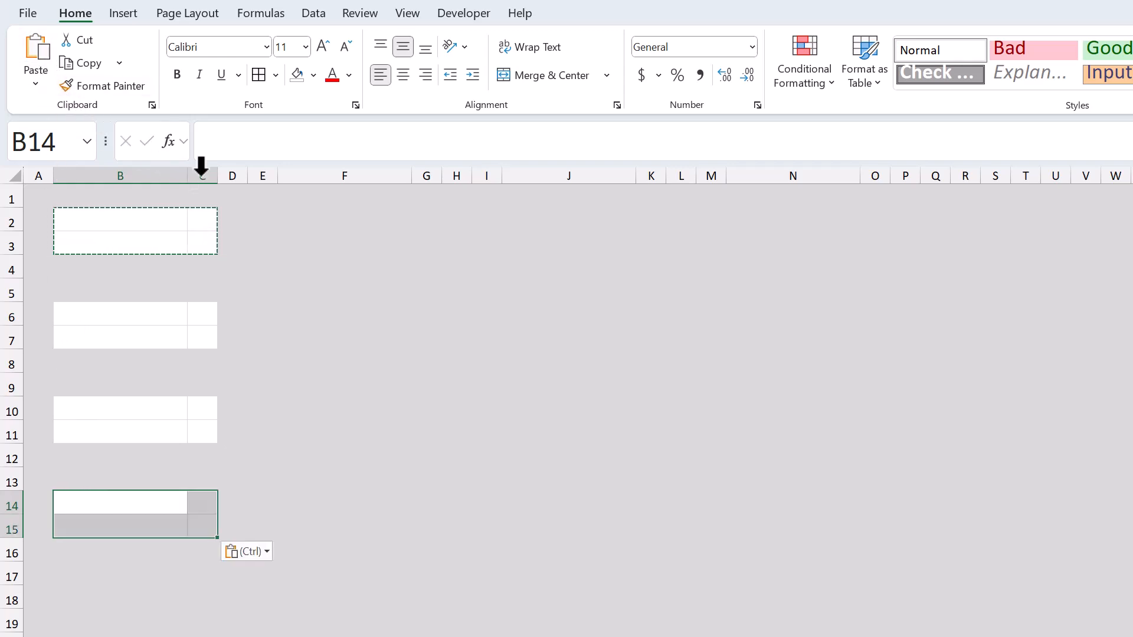
left_click(344, 266)
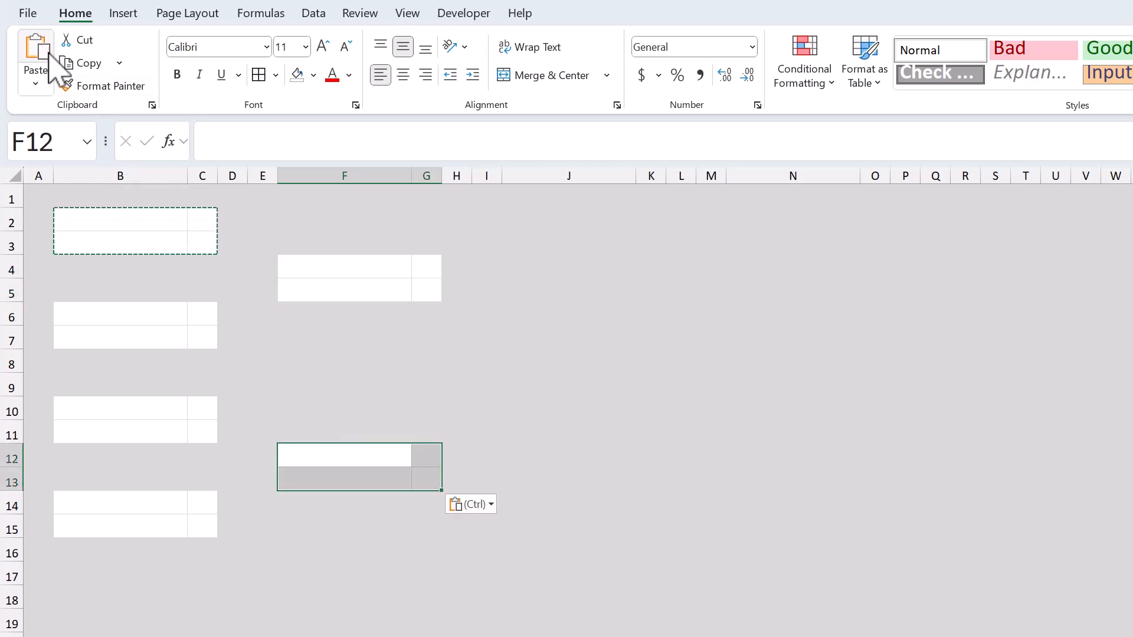
left_click(568, 361)
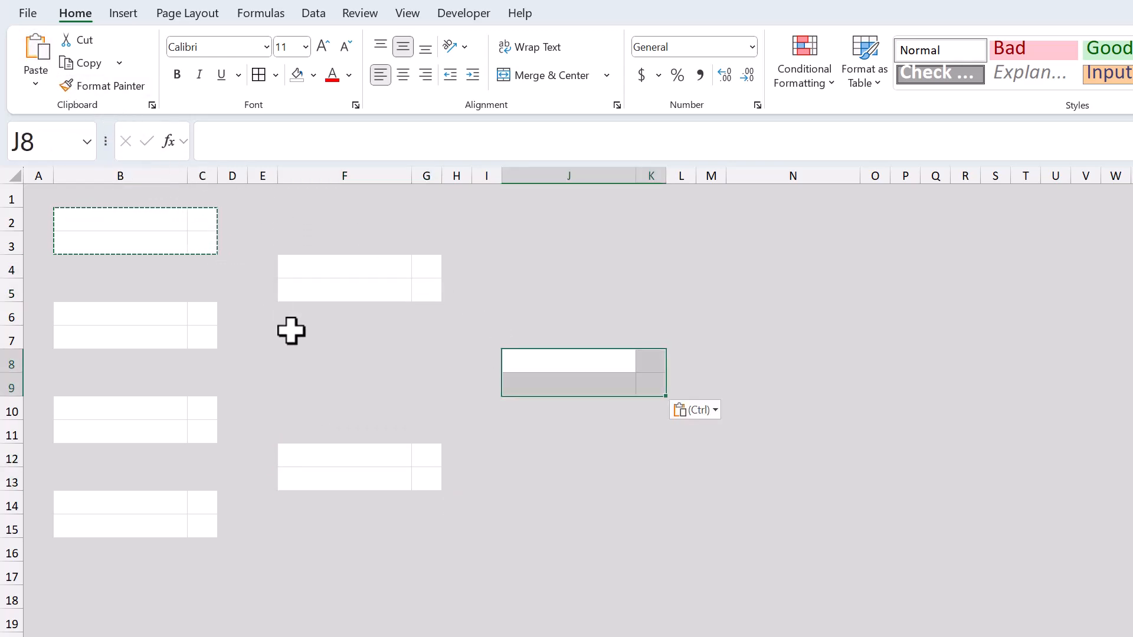
left_click(343, 360)
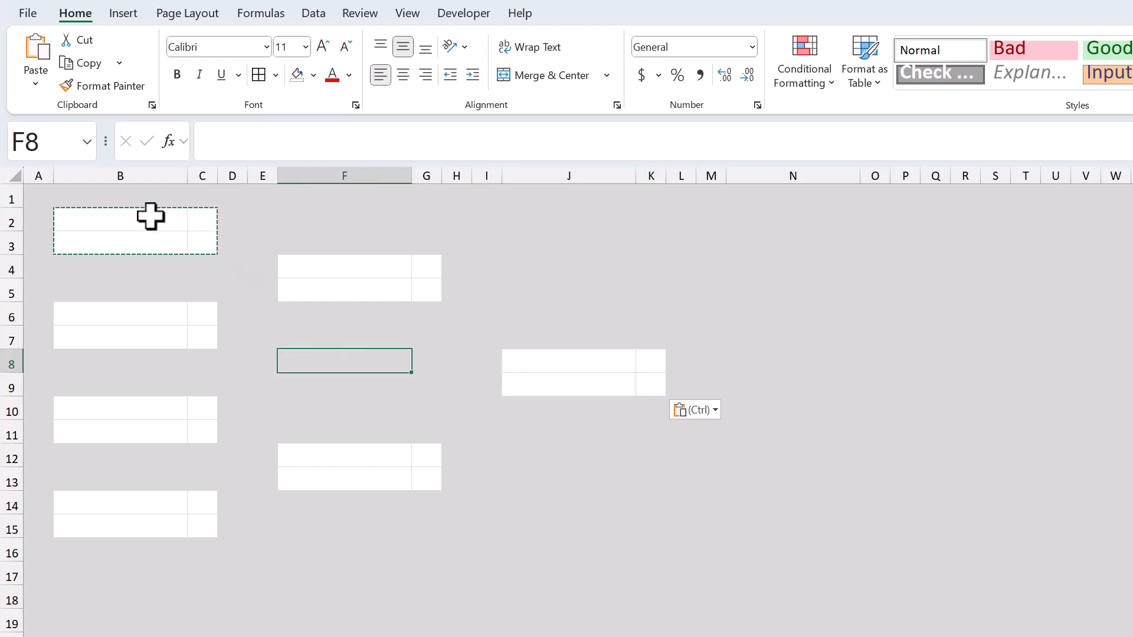
left_click(120, 221)
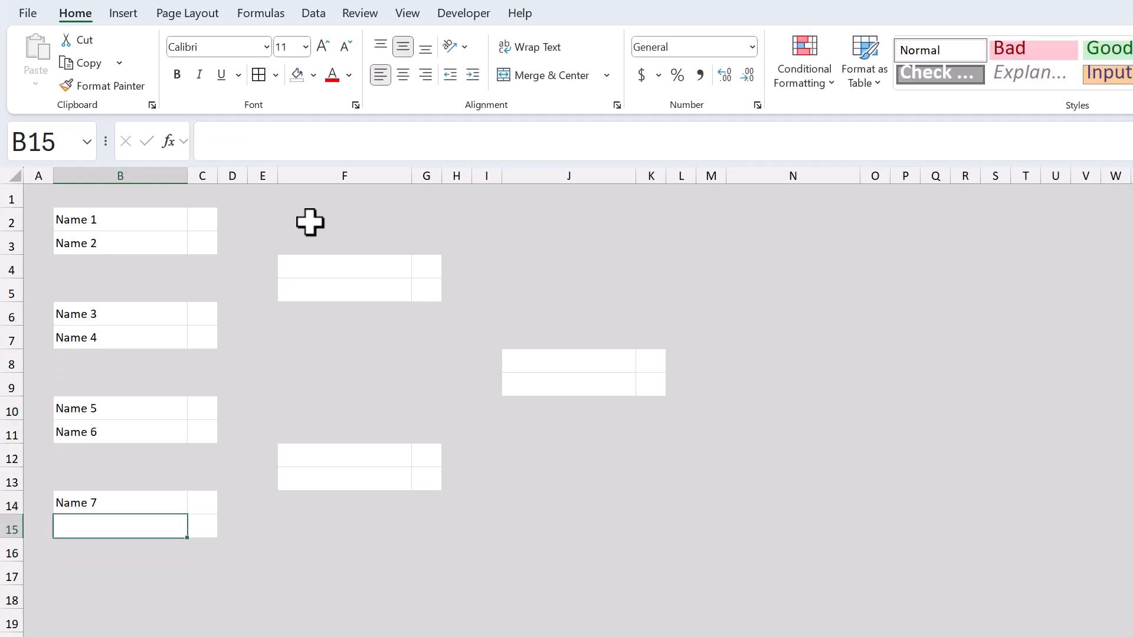
Step: Enter the placeholder players Name 1 through Name 8 in the first-round slots
left_click(568, 290)
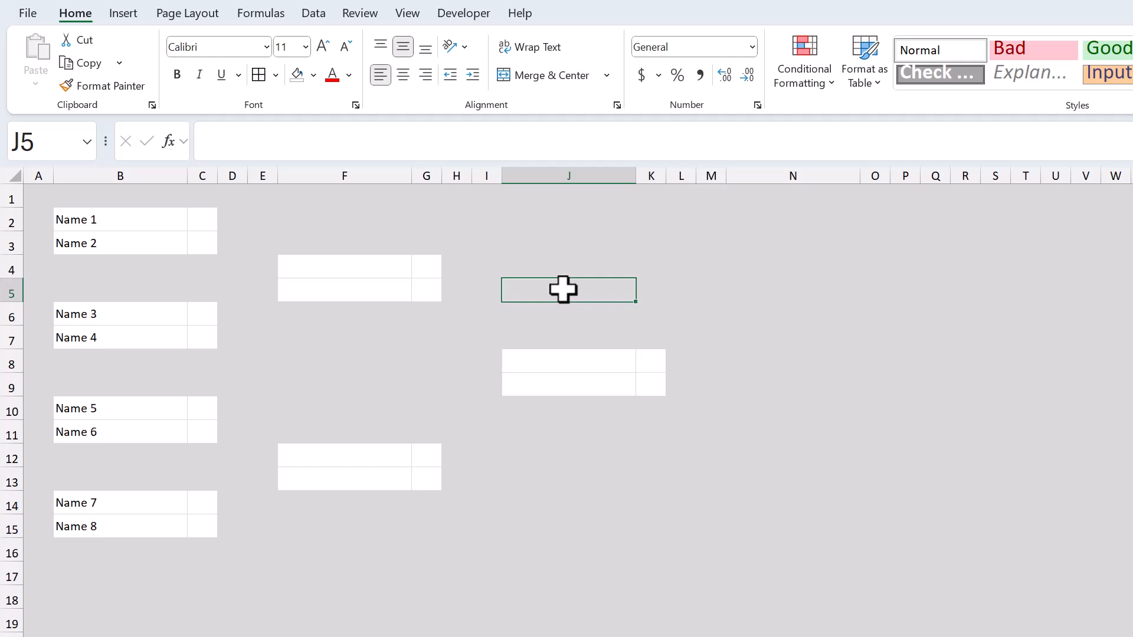
mouse_move(480, 280)
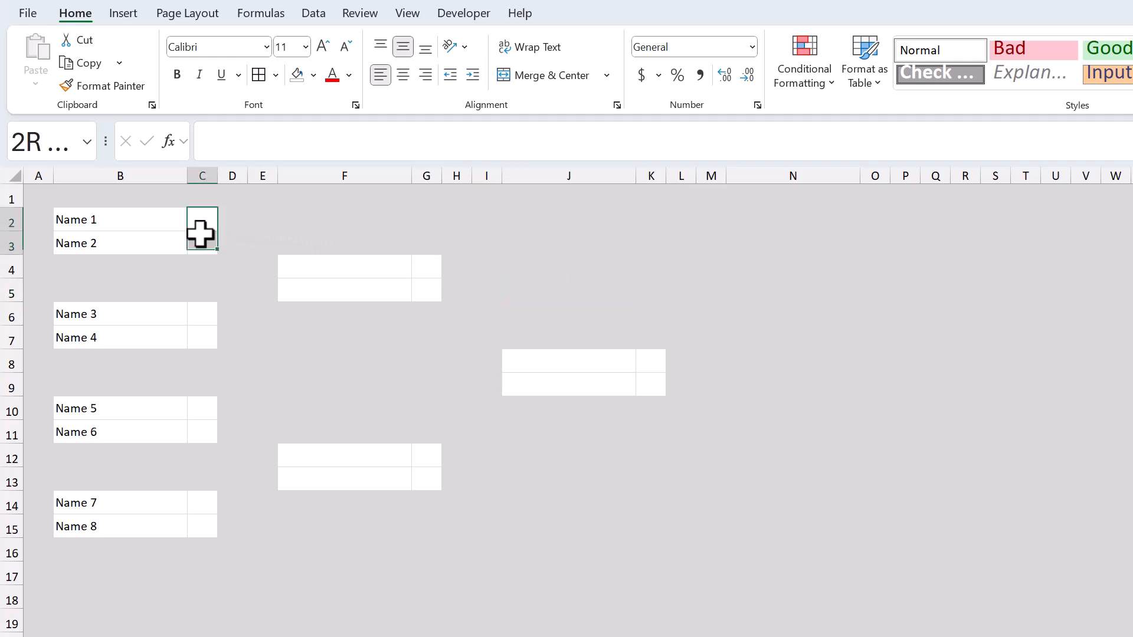
Step: Ctrl-select the result cells C2:C3, C6:C7, C10:C11, C14:C15, G4:G5, G12:G13 and K8:K9
left_click(202, 219)
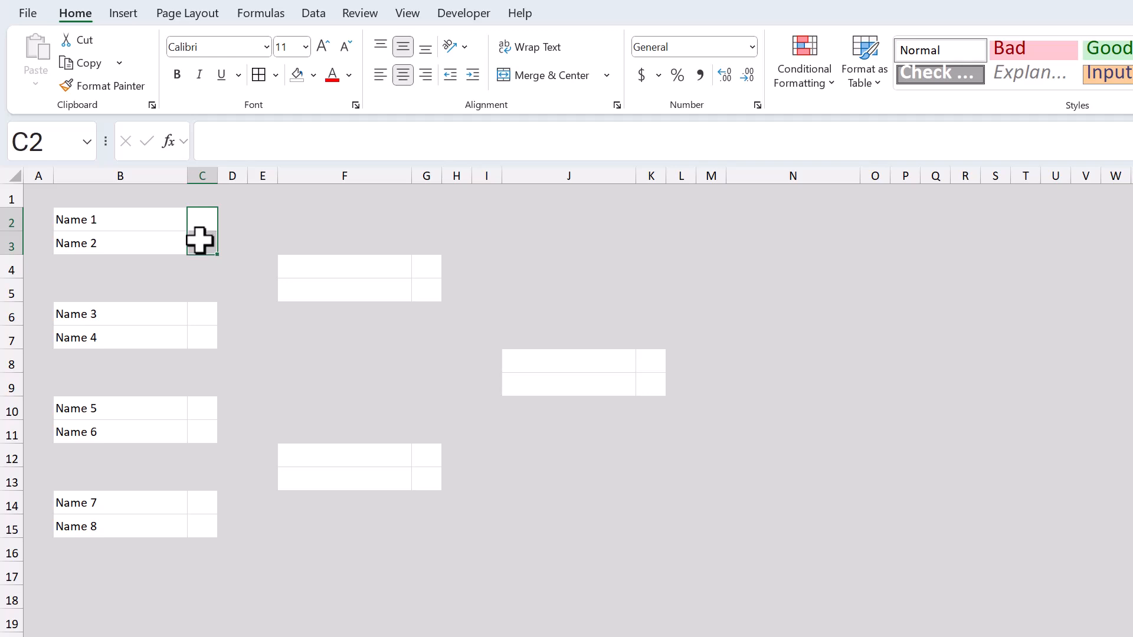
key("ctrl")
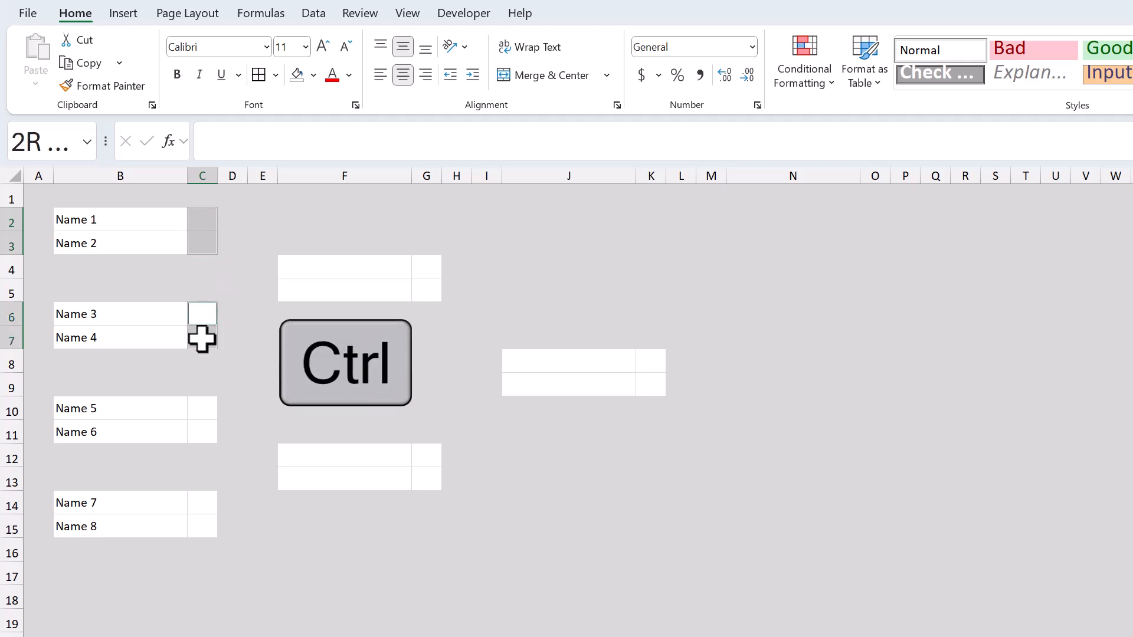
left_click(202, 313)
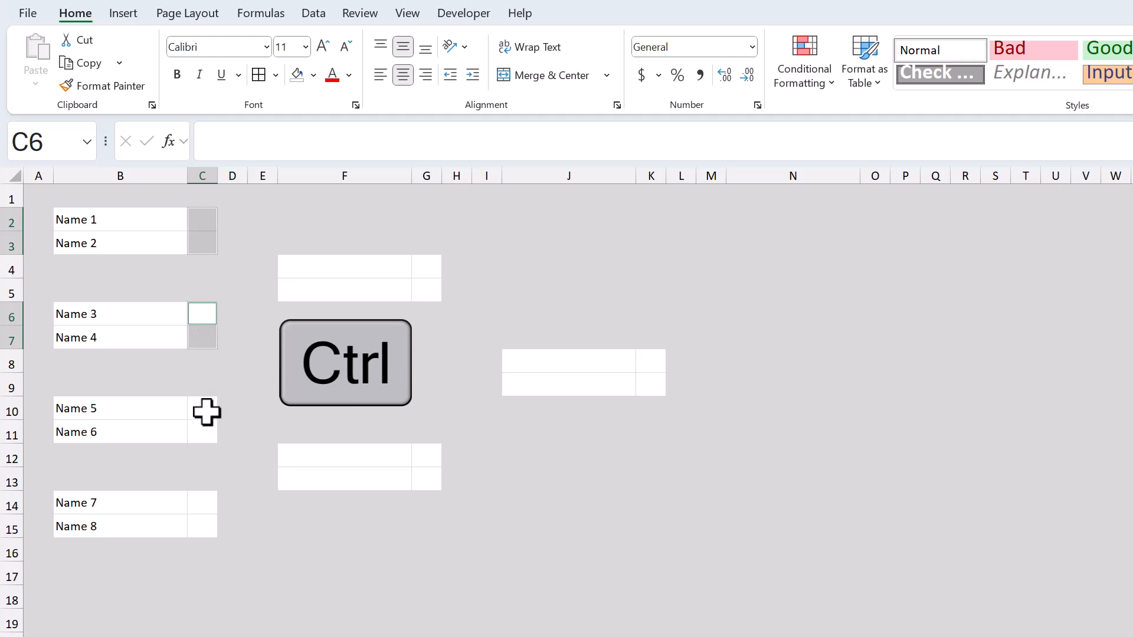
left_click(202, 408)
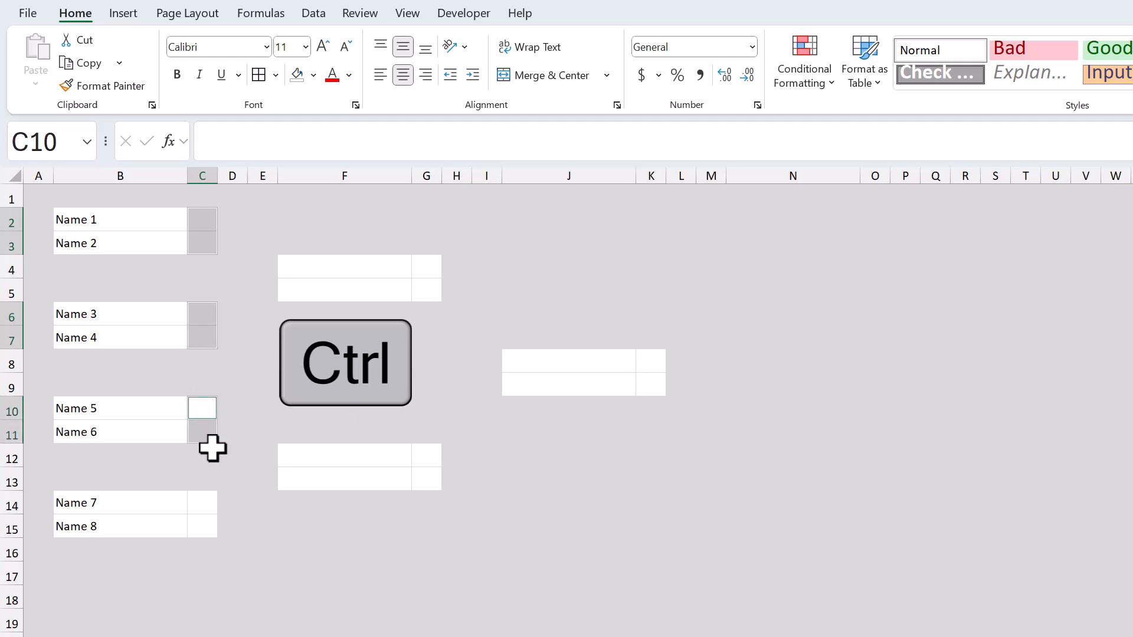
left_click(202, 513)
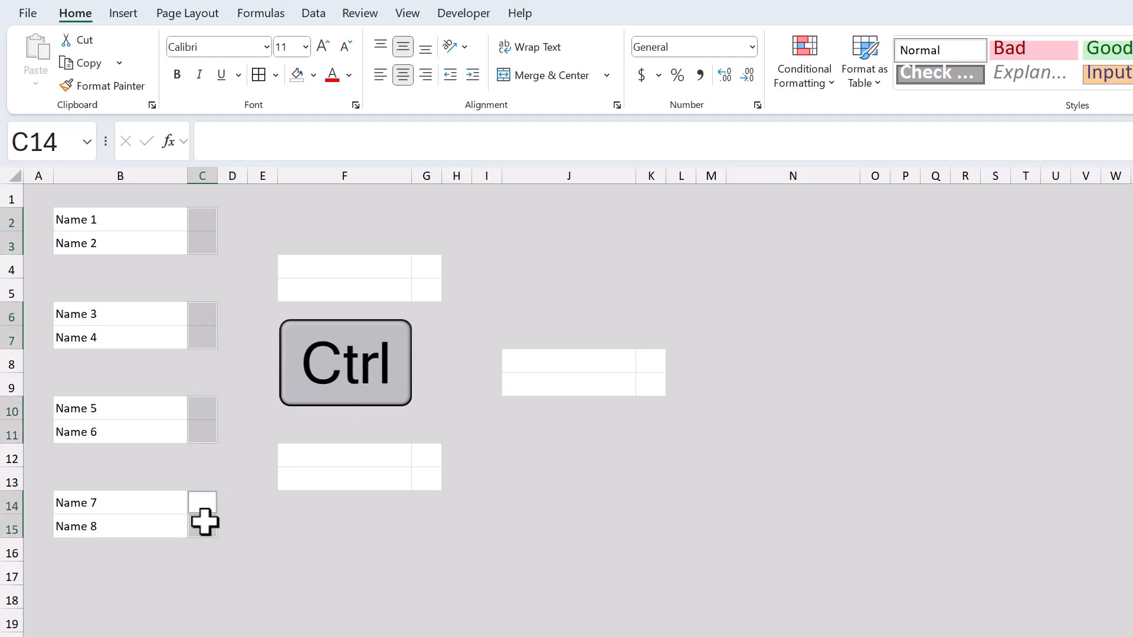
left_click(429, 277)
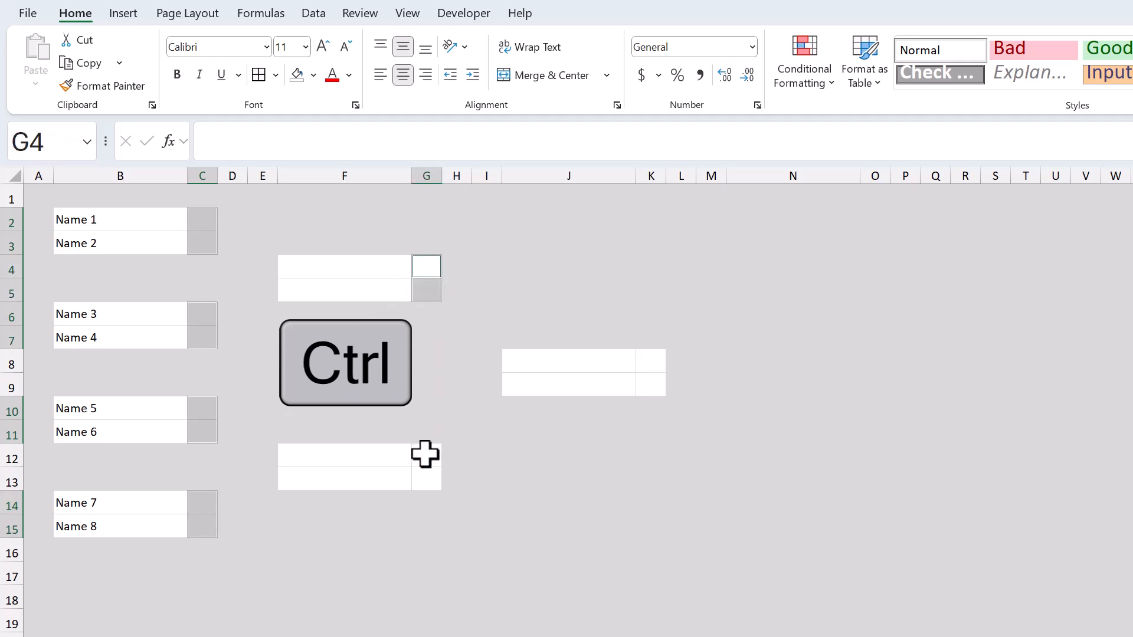
left_click(426, 453)
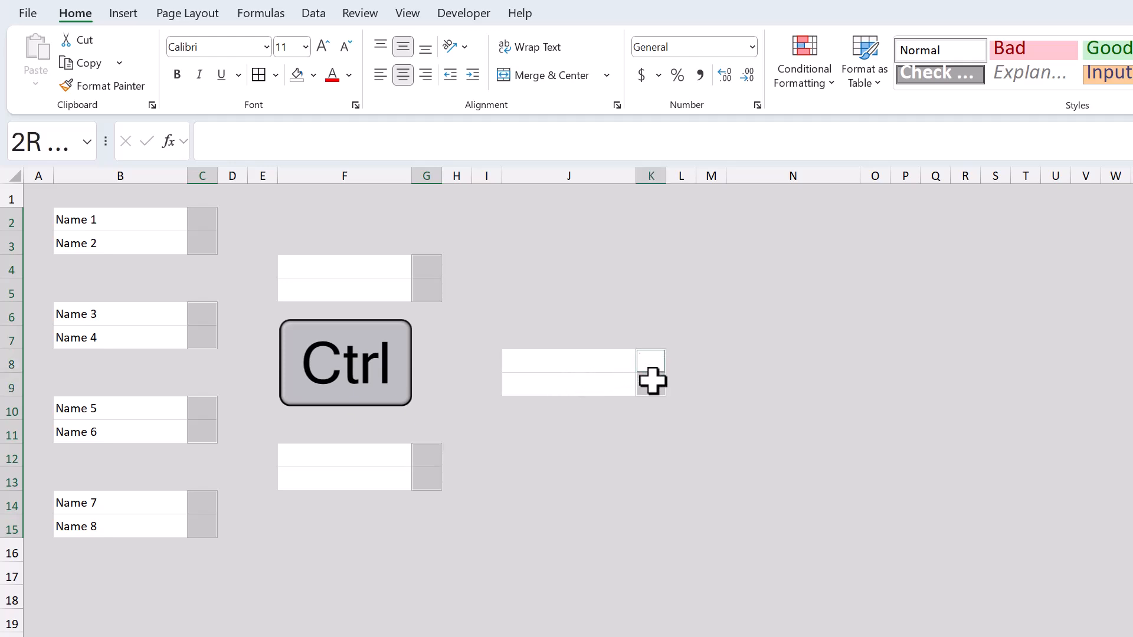
left_click(650, 360)
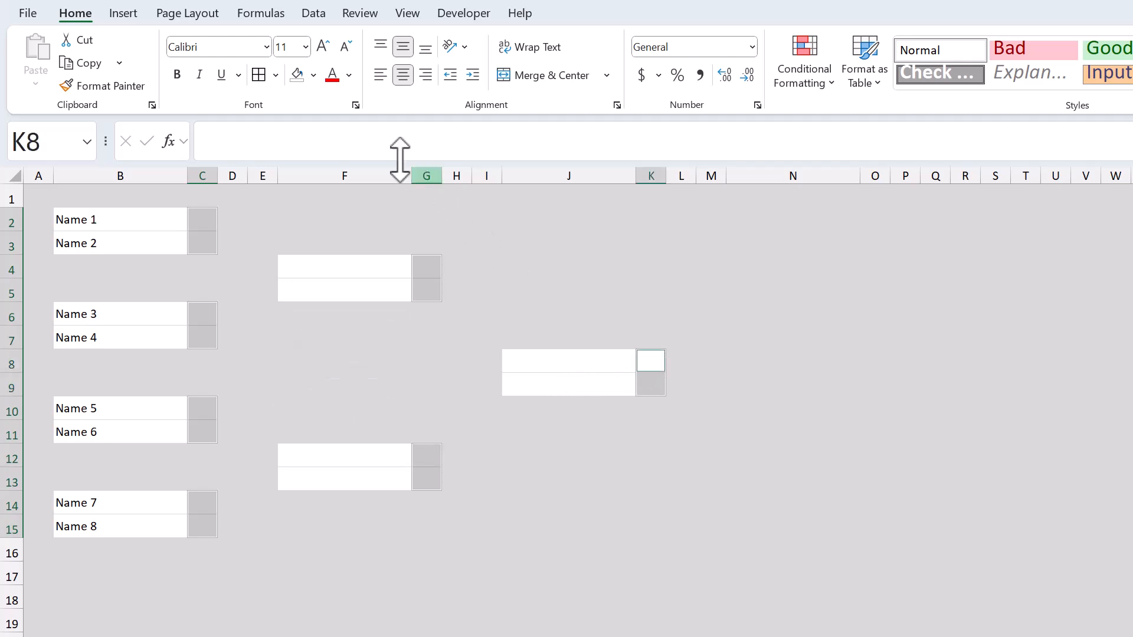
mouse_move(329, 40)
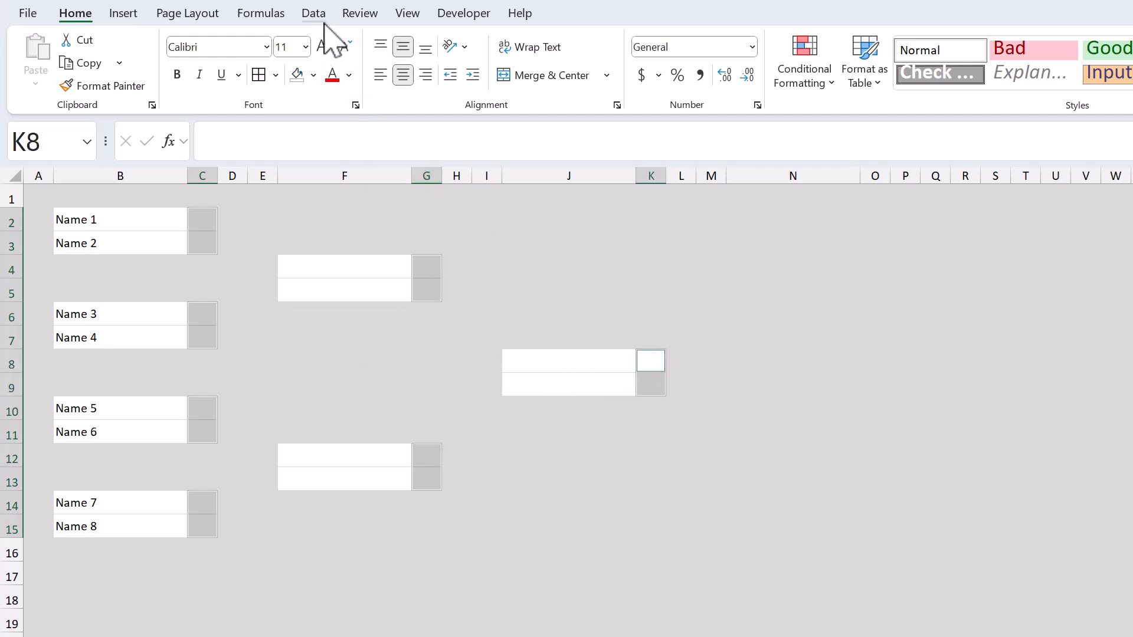
Step: Apply list data validation with source W,L to the selected result cells
left_click(313, 13)
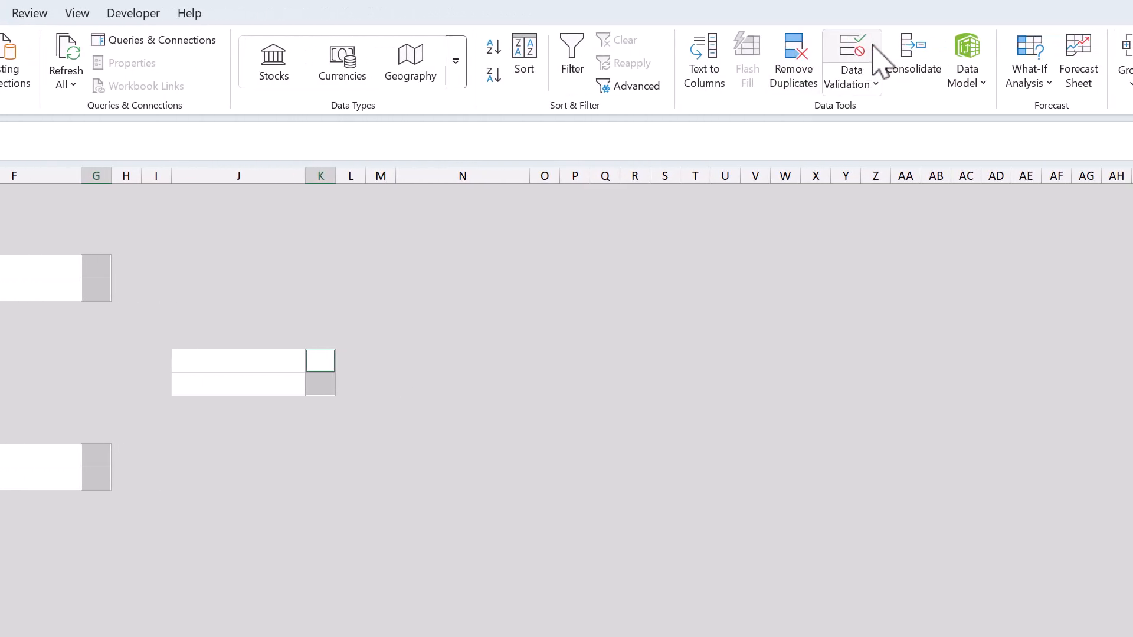
left_click(851, 62)
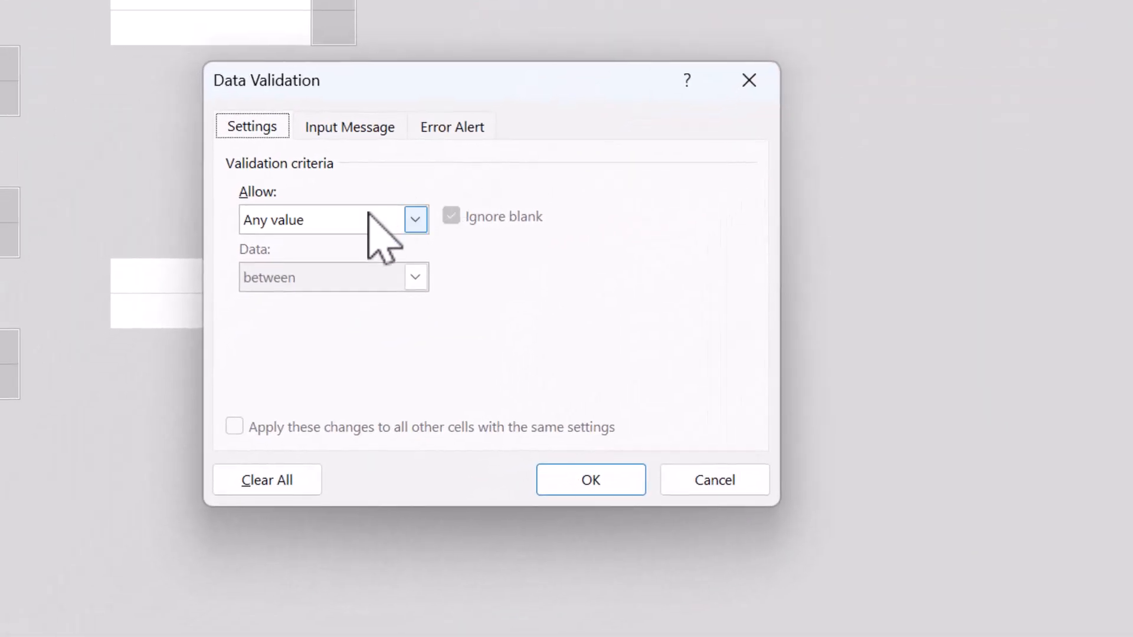
left_click(414, 220)
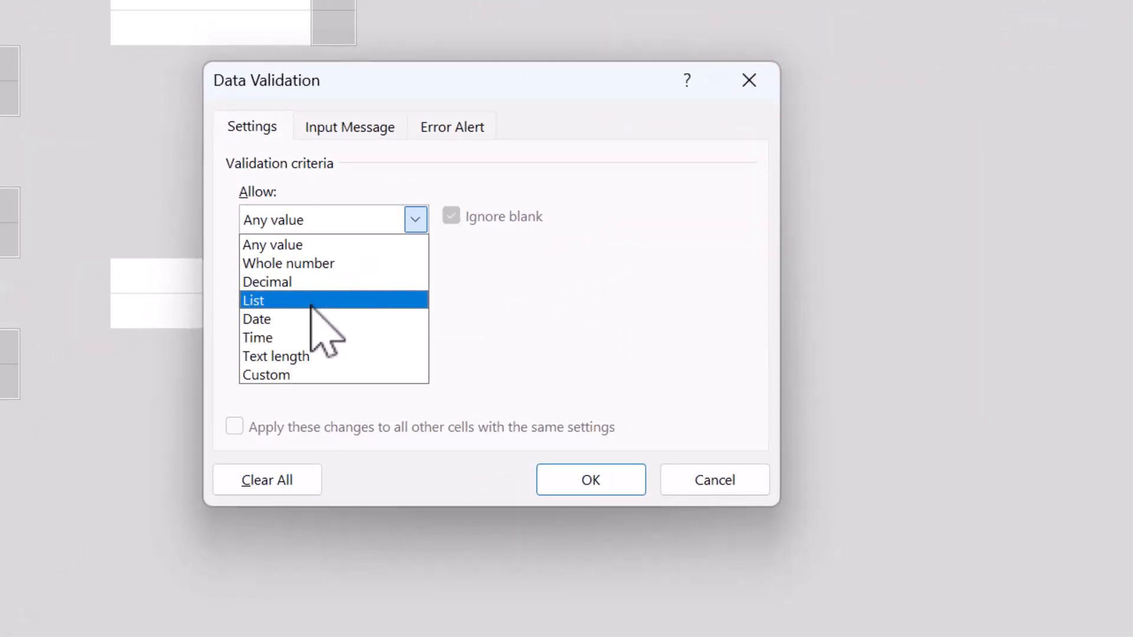
left_click(252, 301)
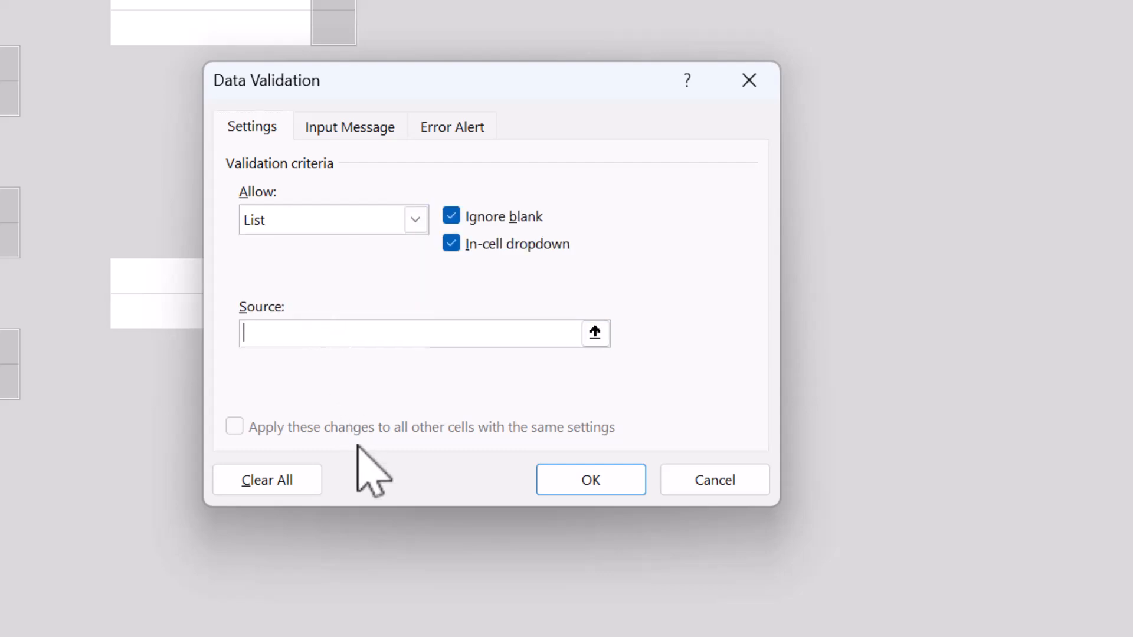
type("W")
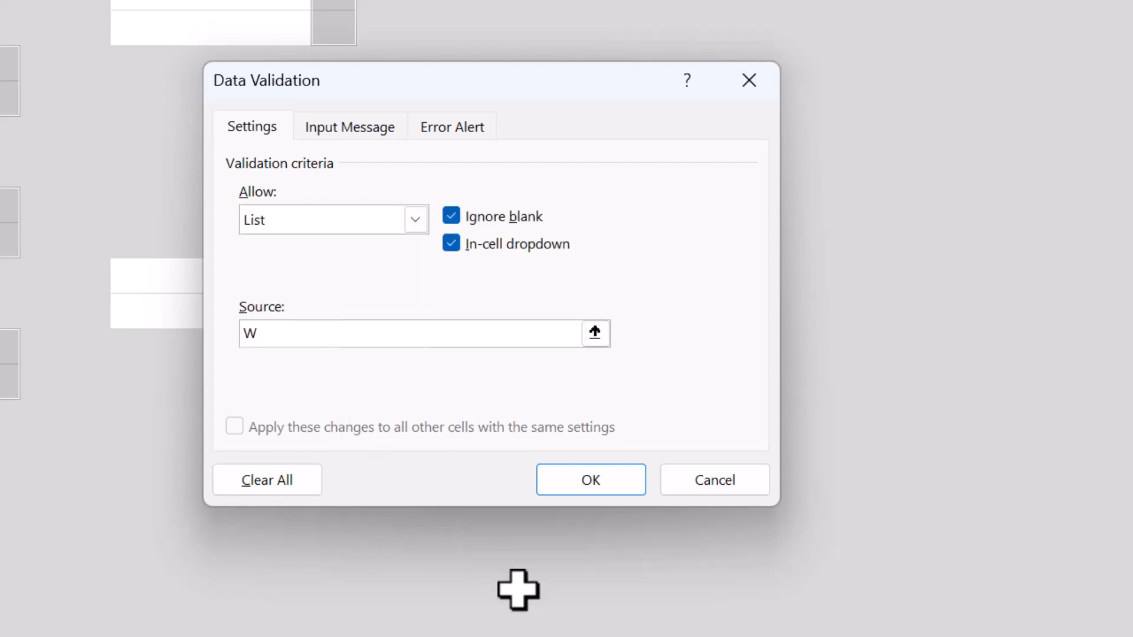
type(",L")
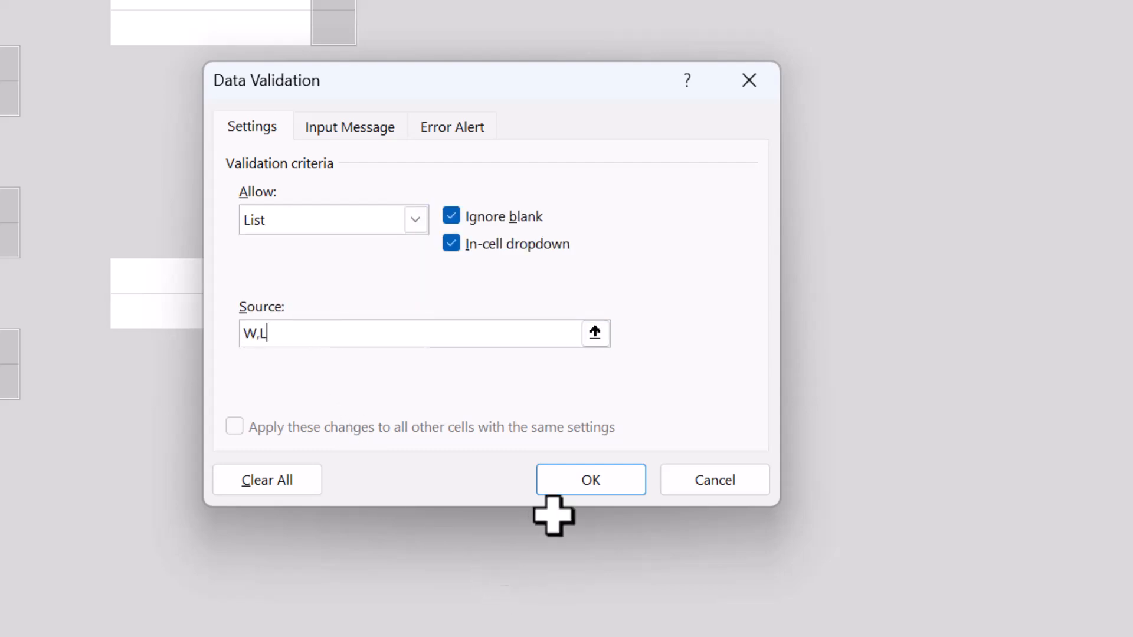
left_click(590, 479)
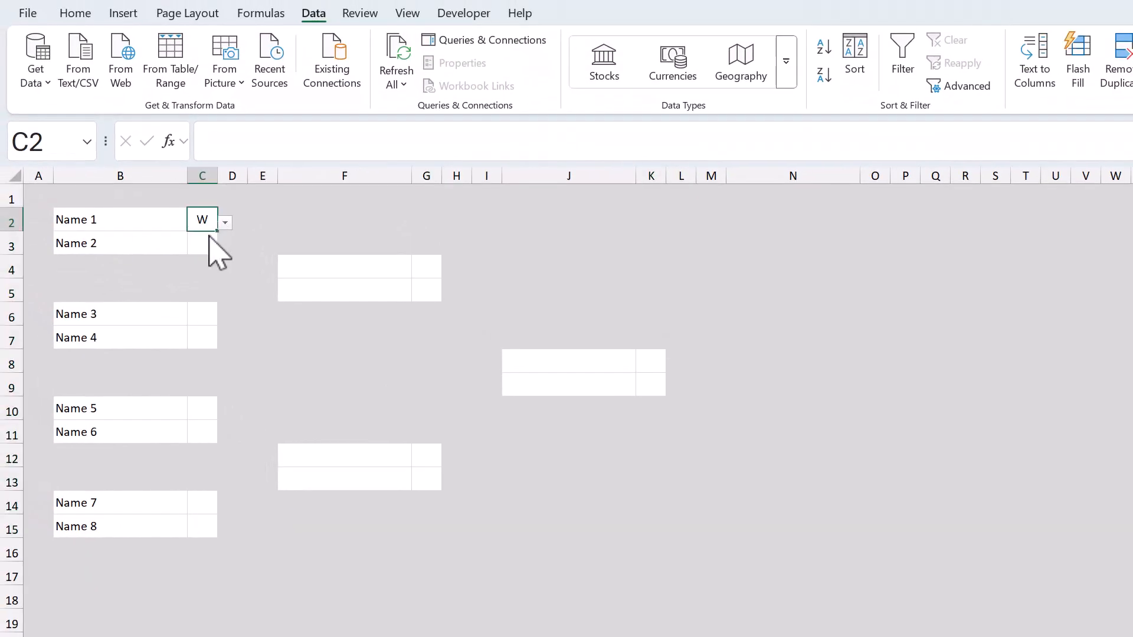
Step: Mark Names 1, 3, 6 and 7 as W and Names 2, 4, 5 and 8 as L in column C
left_click(202, 243)
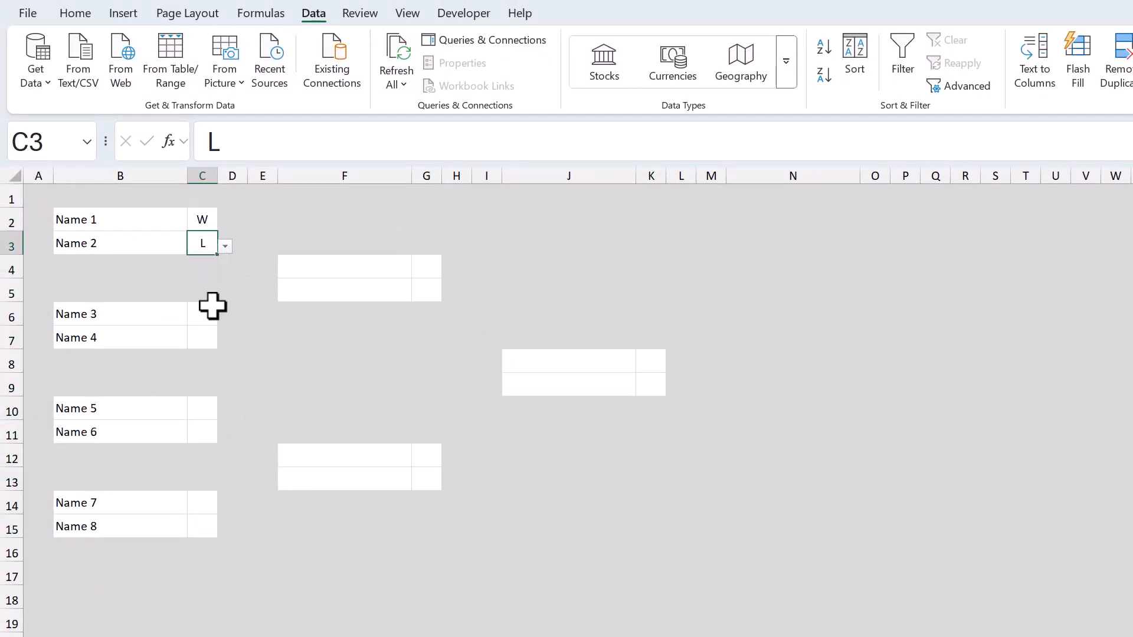
left_click(202, 338)
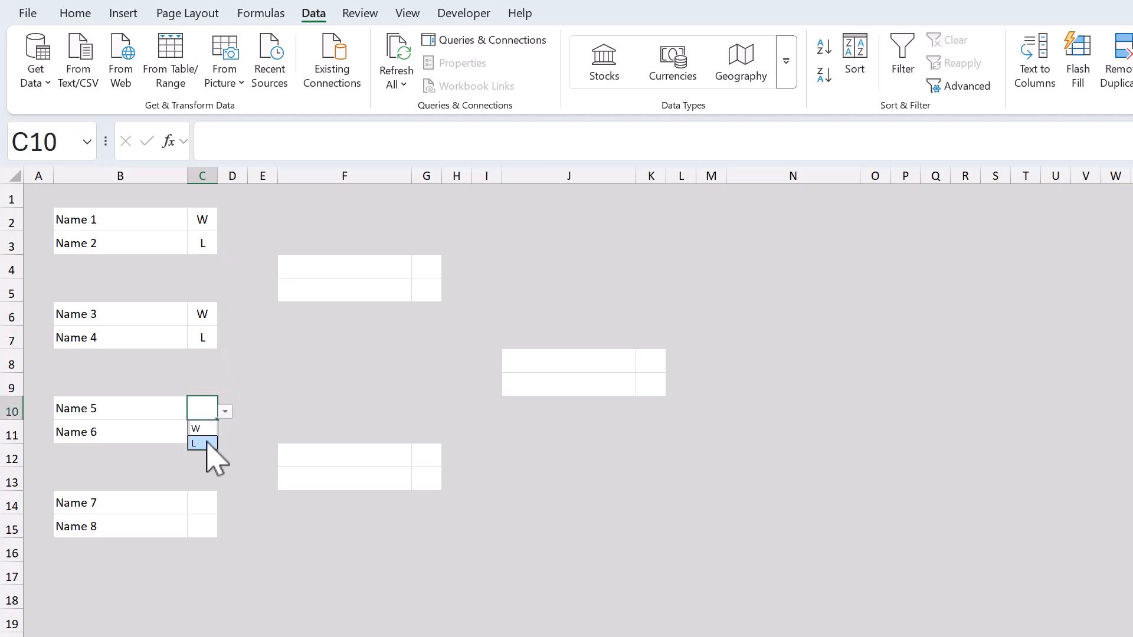
left_click(194, 443)
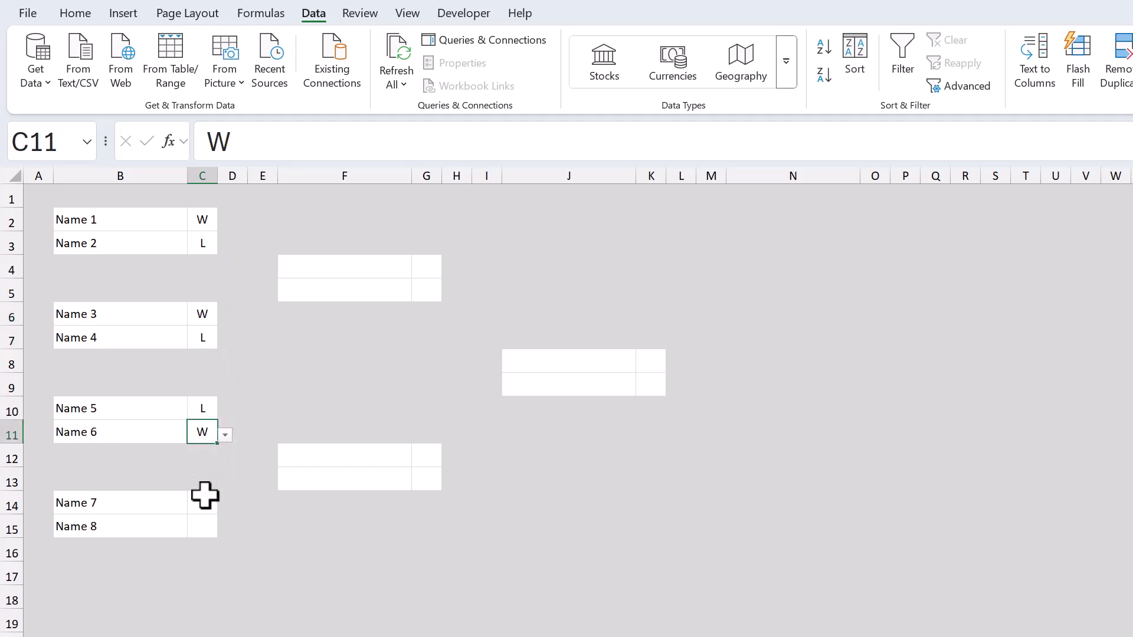
left_click(201, 527)
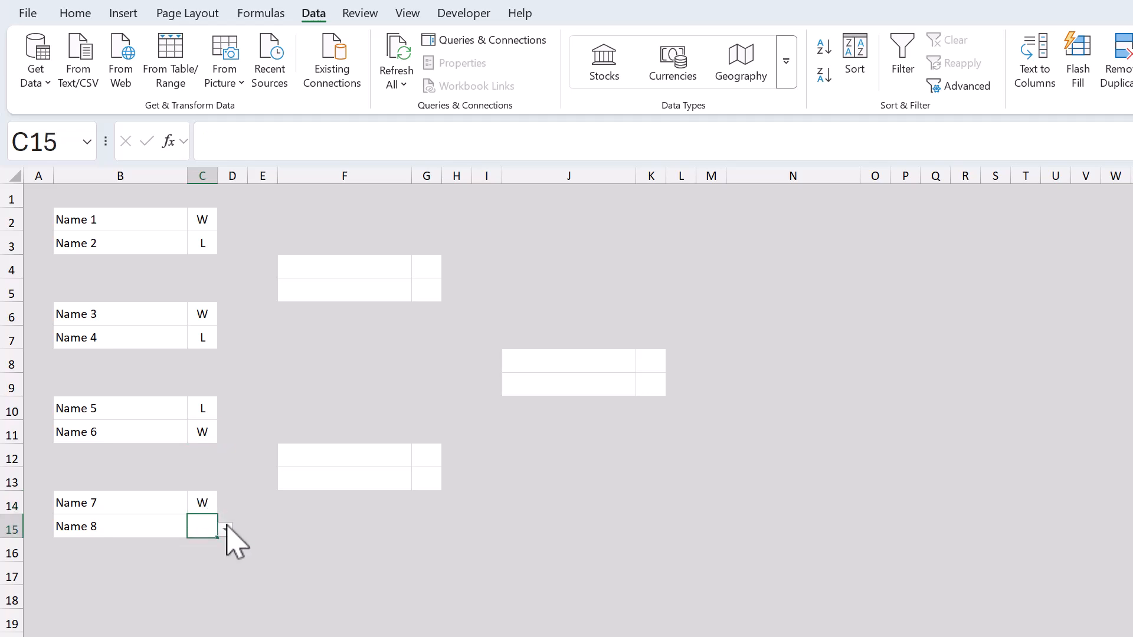
left_click(344, 407)
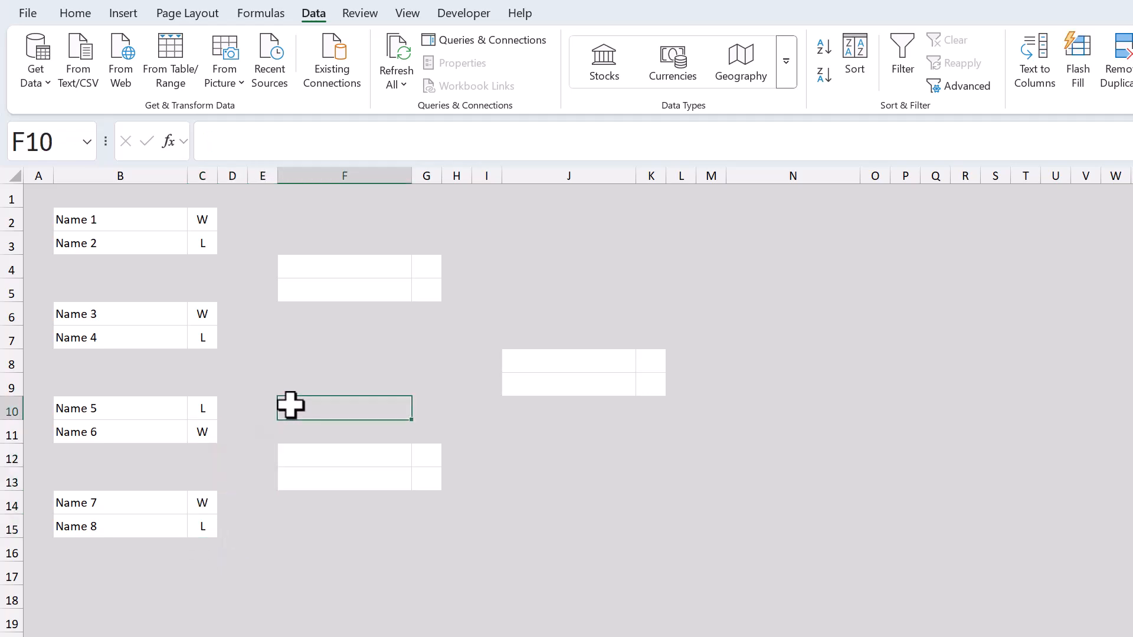
mouse_move(333, 286)
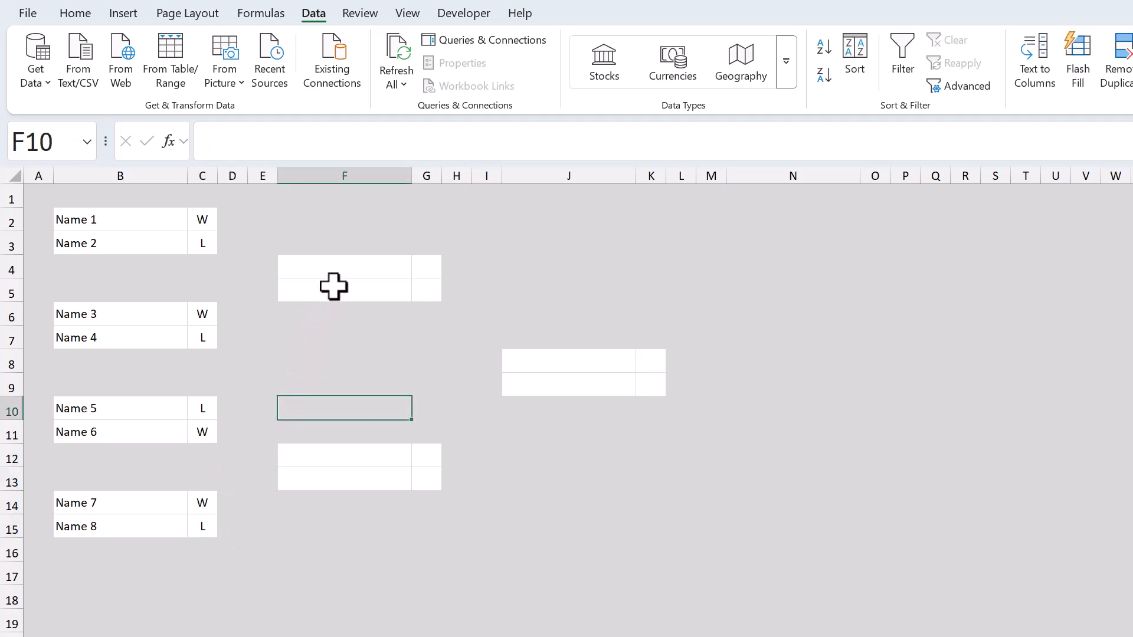
Step: Start the F4 formula =IF(C2="W",B2 returning Name 1 when C2 is W
left_click(344, 277)
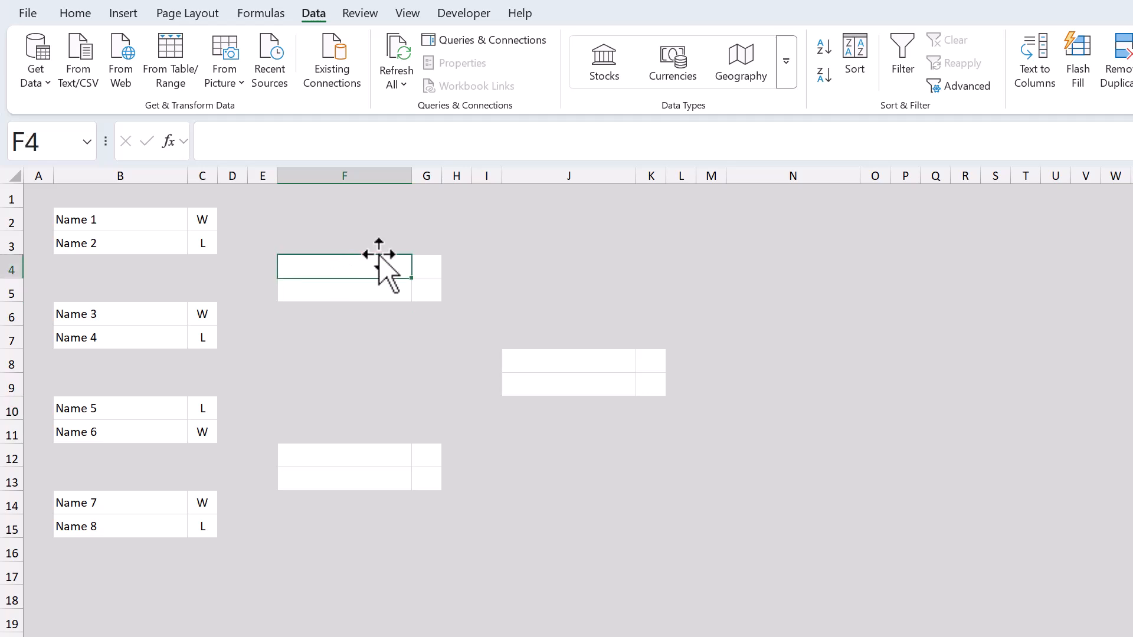
mouse_move(675, 163)
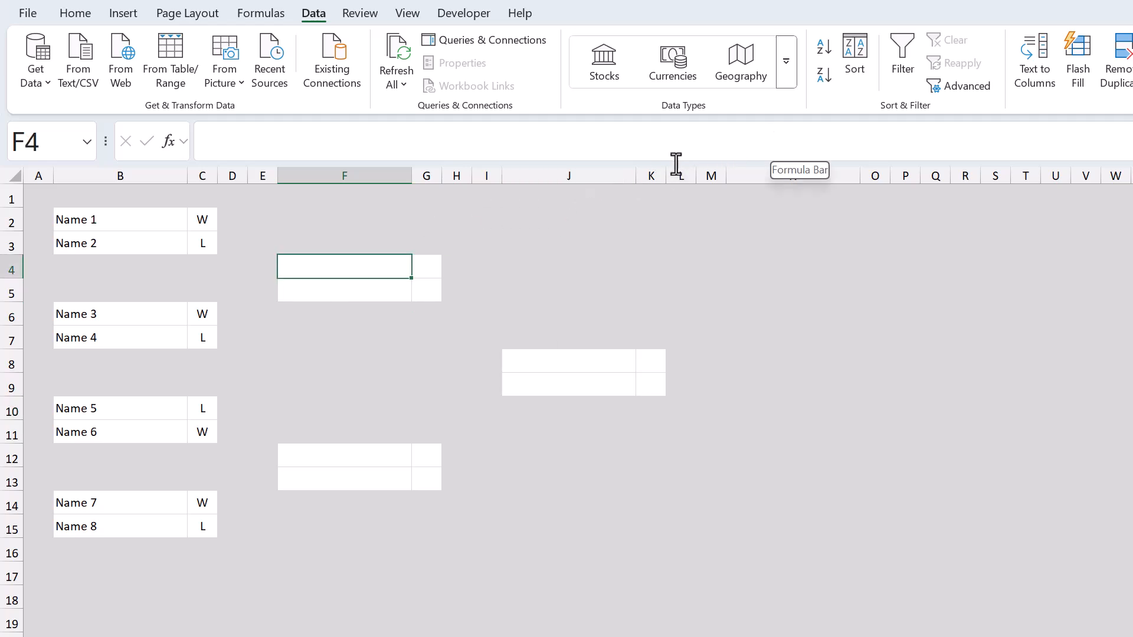
left_click(119, 220)
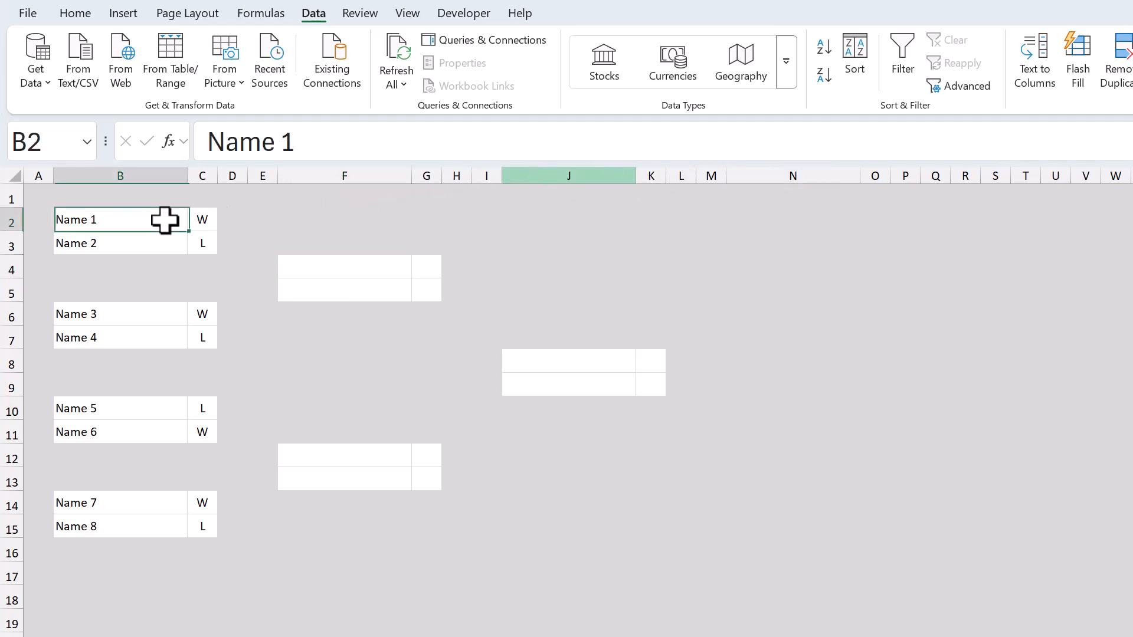
mouse_move(319, 273)
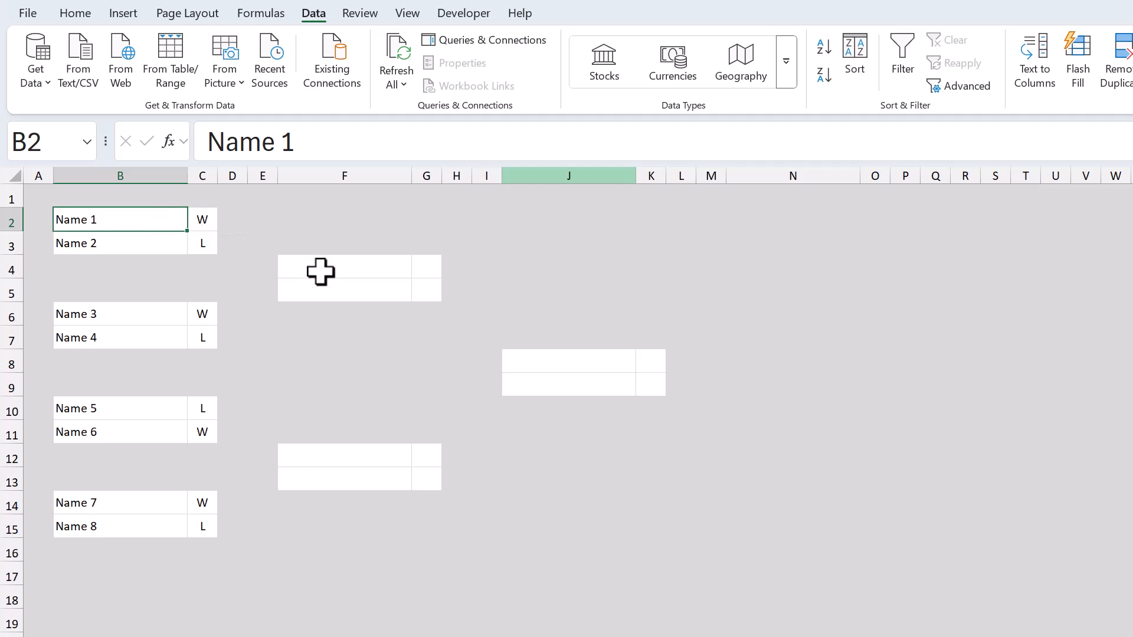
left_click(343, 266)
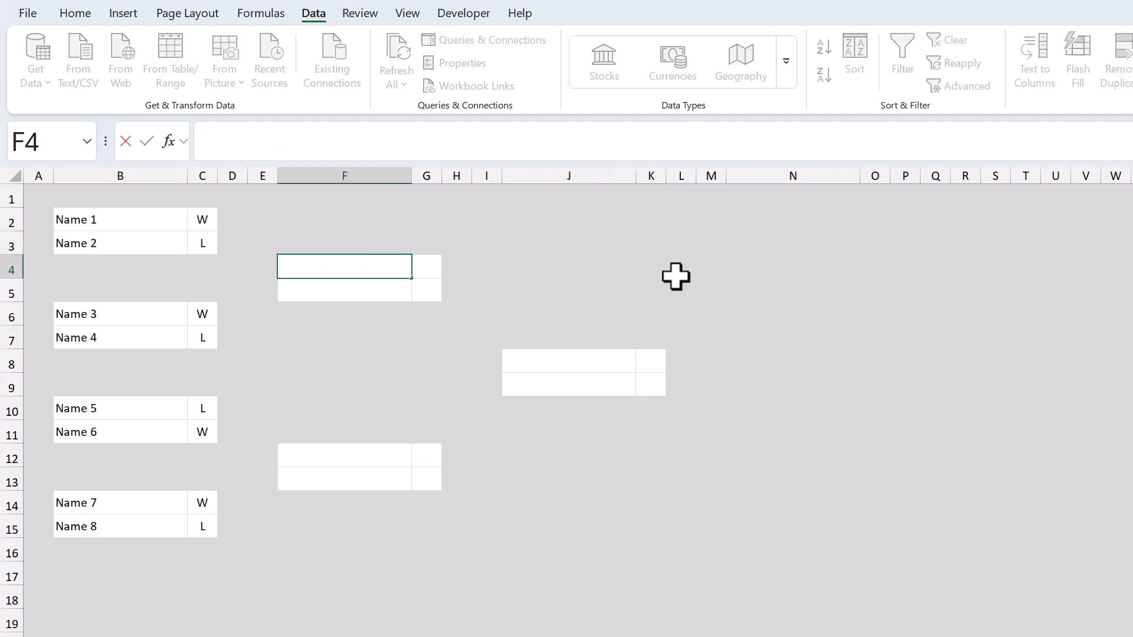
type("=IF(")
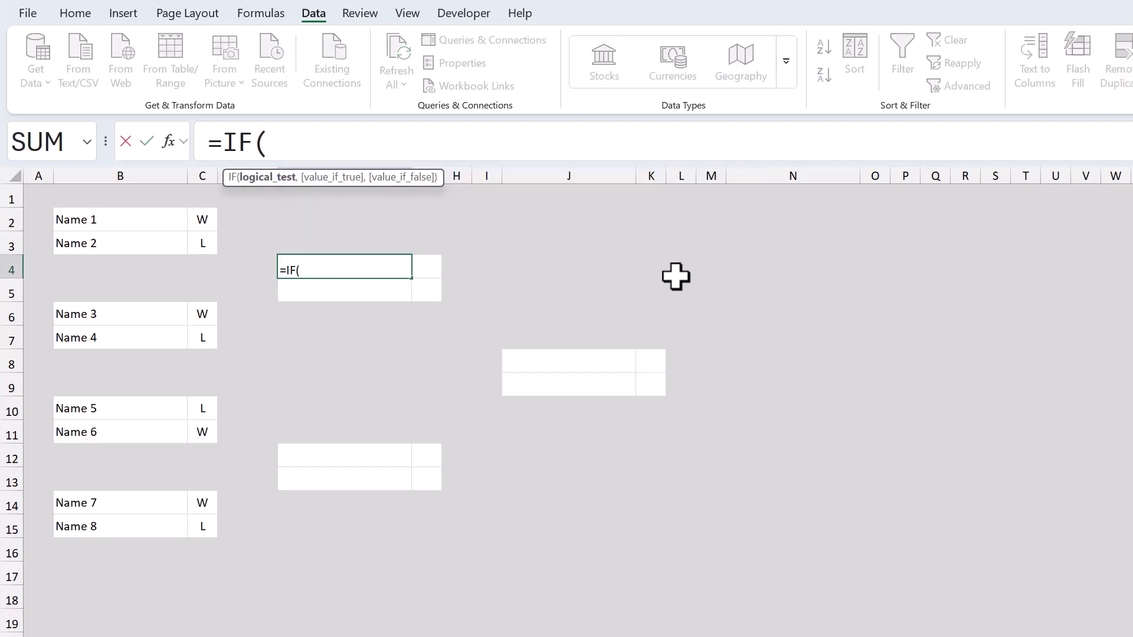
mouse_move(248, 242)
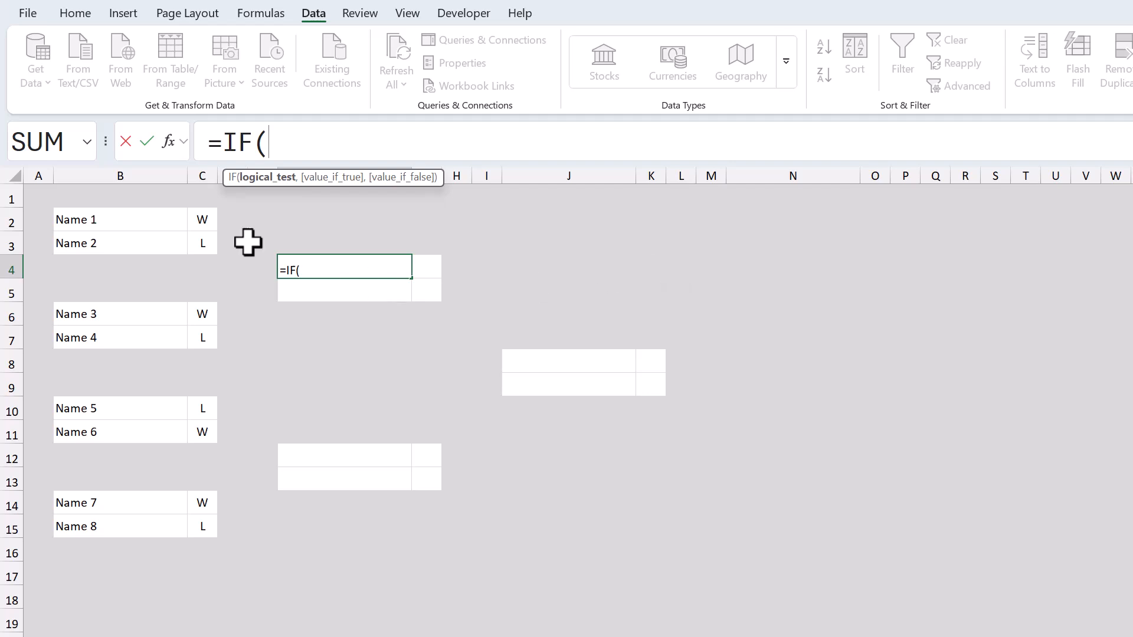
left_click(201, 220)
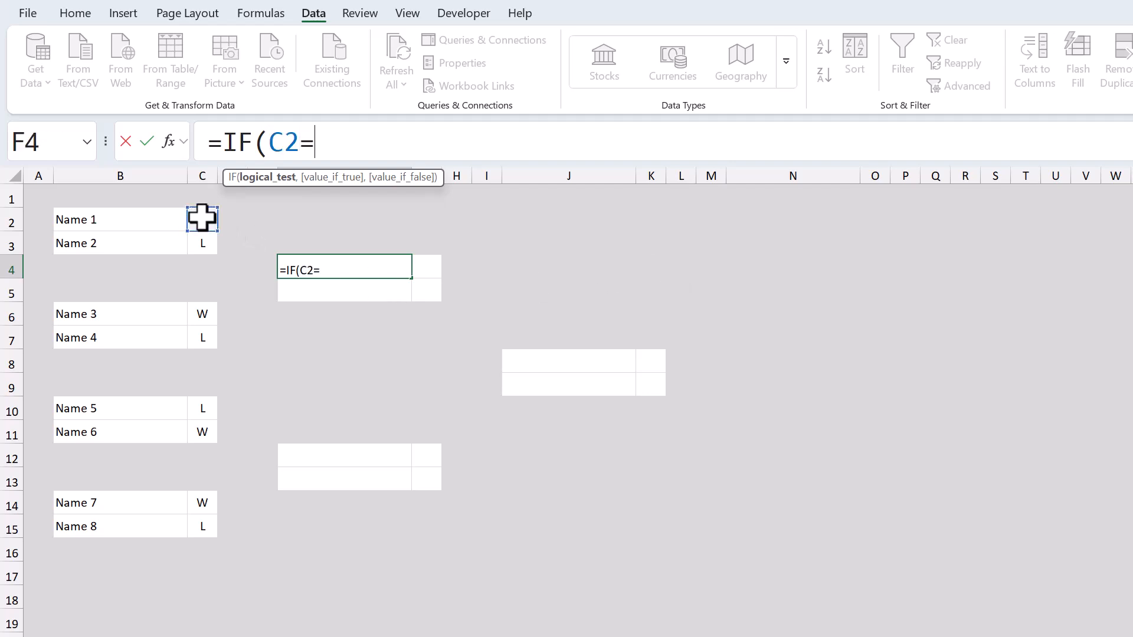
type("\"W\"")
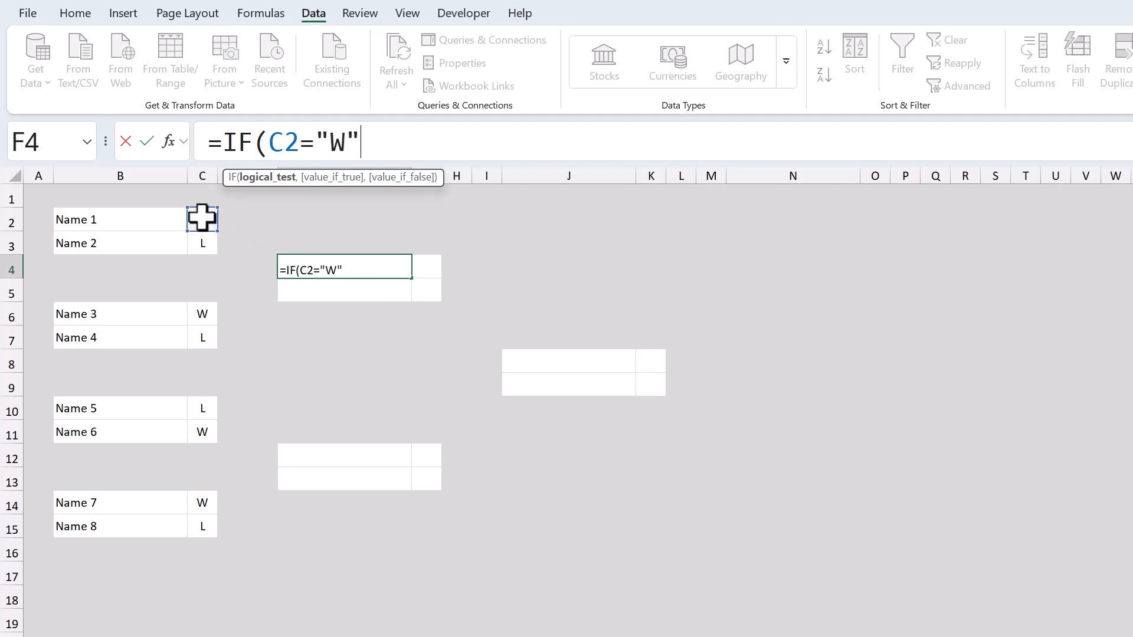
type(",")
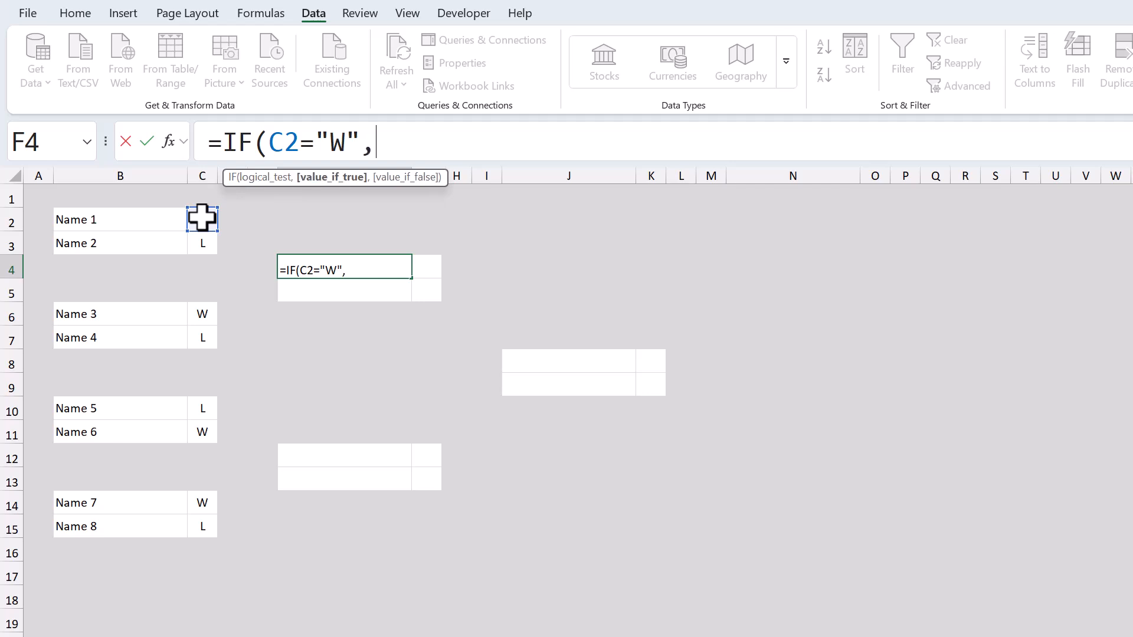
left_click(119, 219)
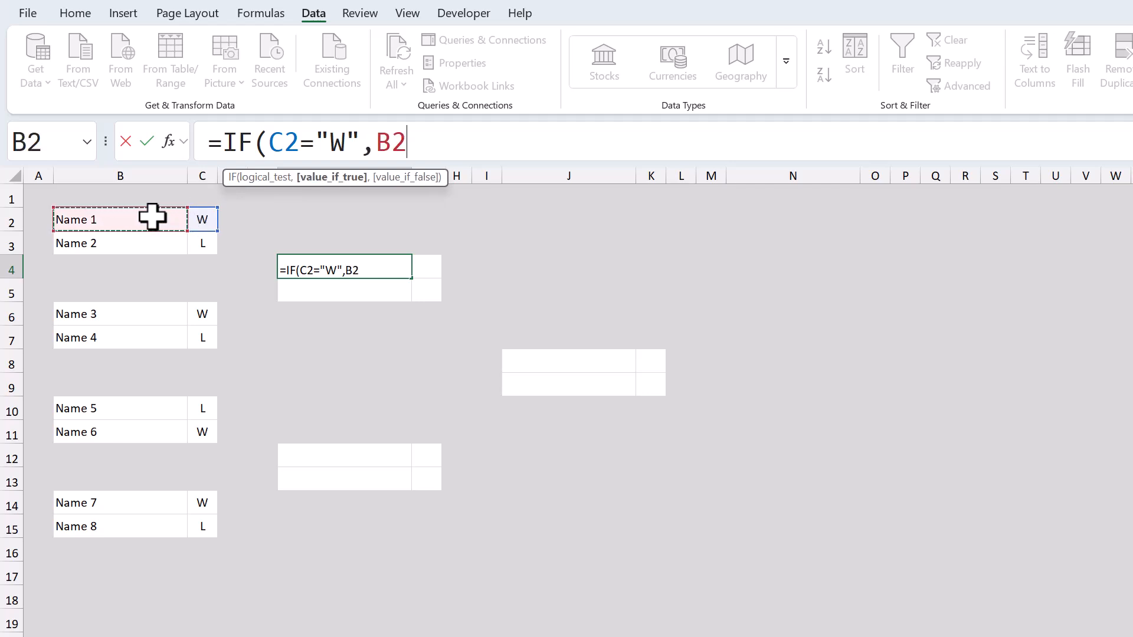
Step: Nest IF(C3="W",B3,"-")) so F4 returns Name 2 when C3 is W, otherwise a dash
type(",IF(")
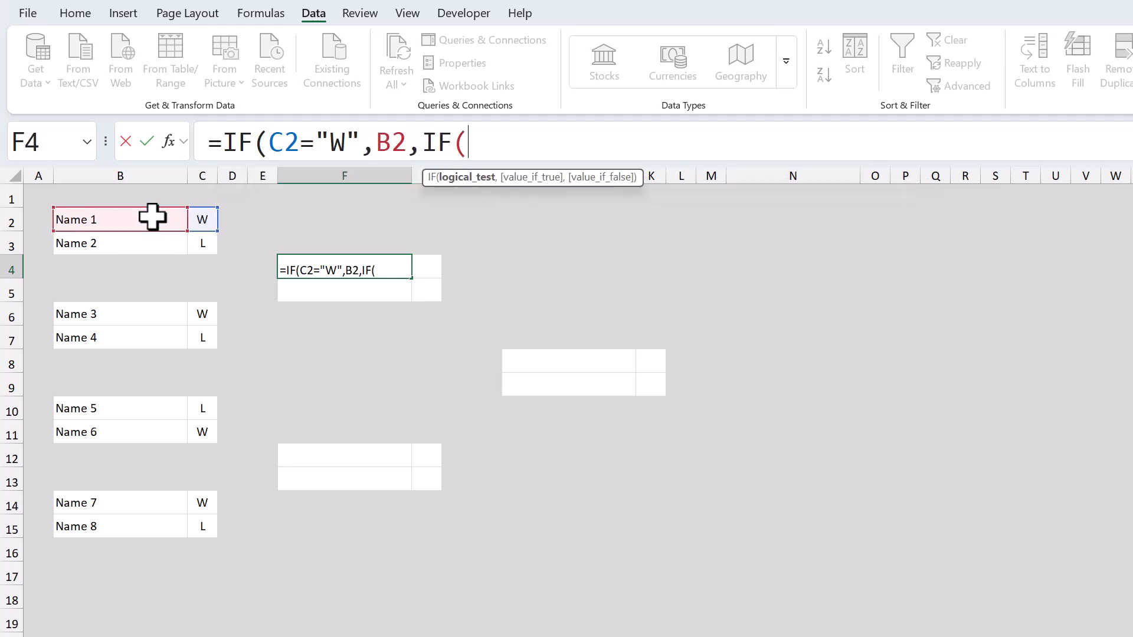
mouse_move(208, 241)
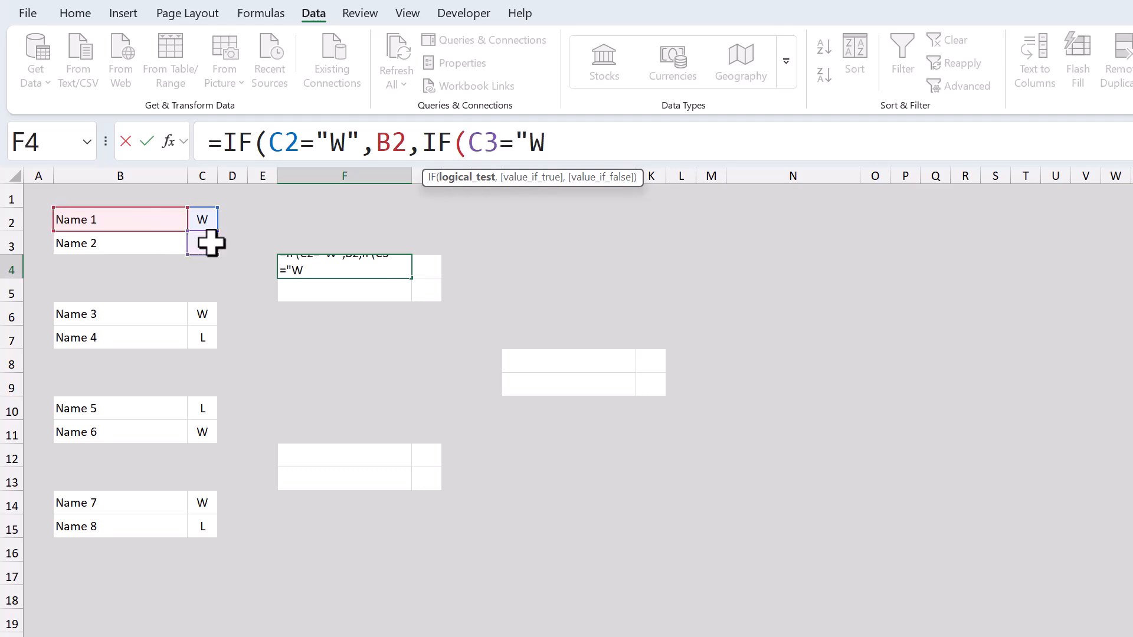
type(",")
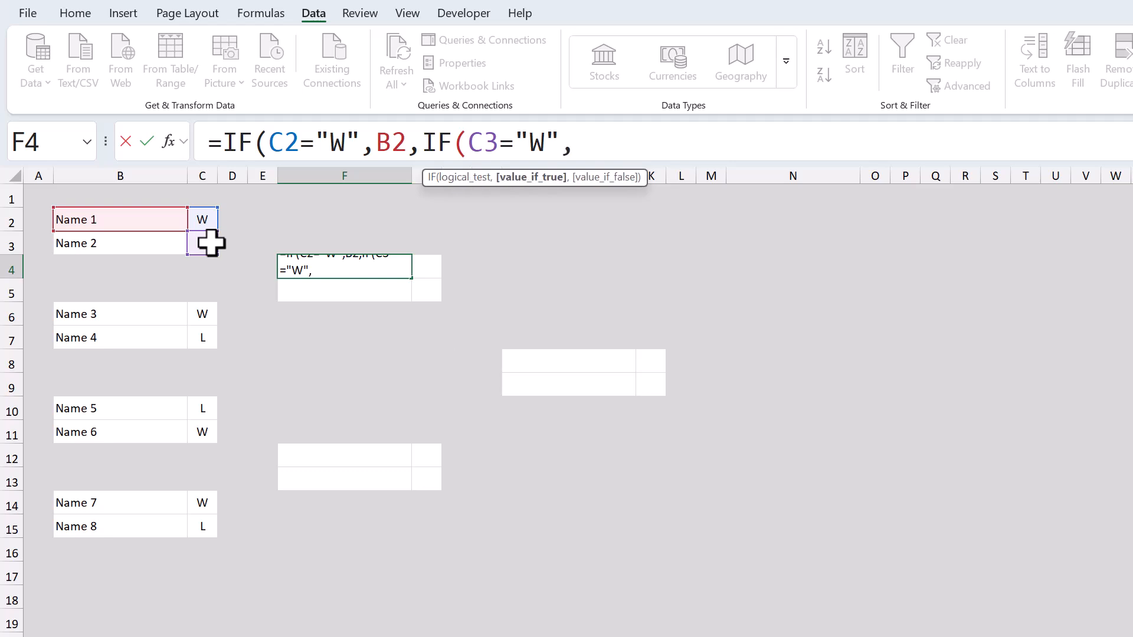
left_click(119, 243)
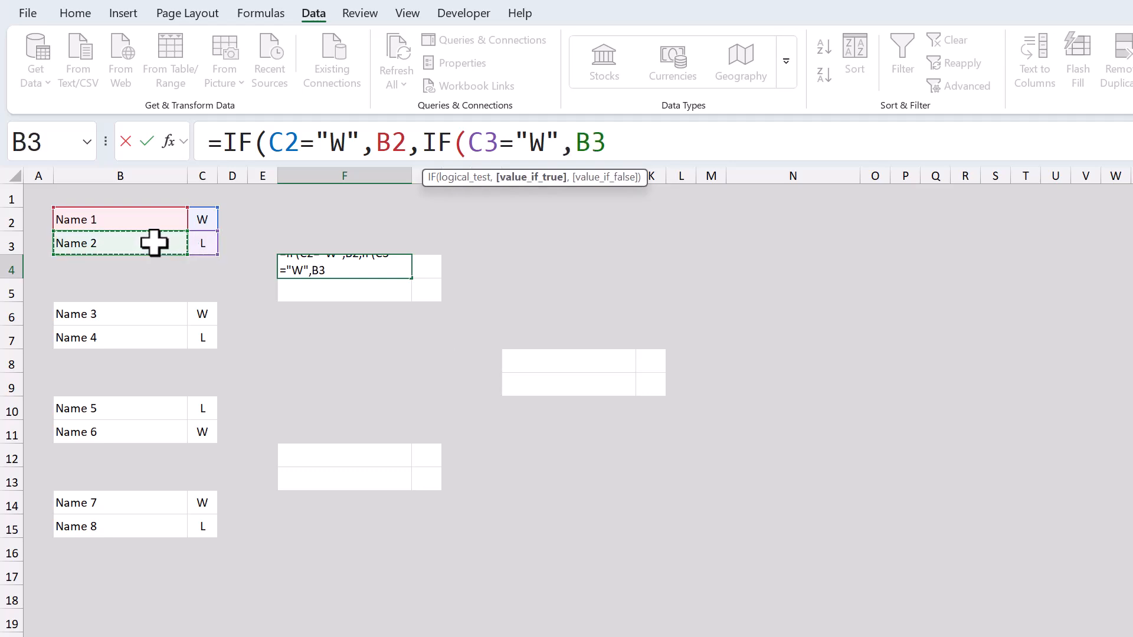
type(",\"")
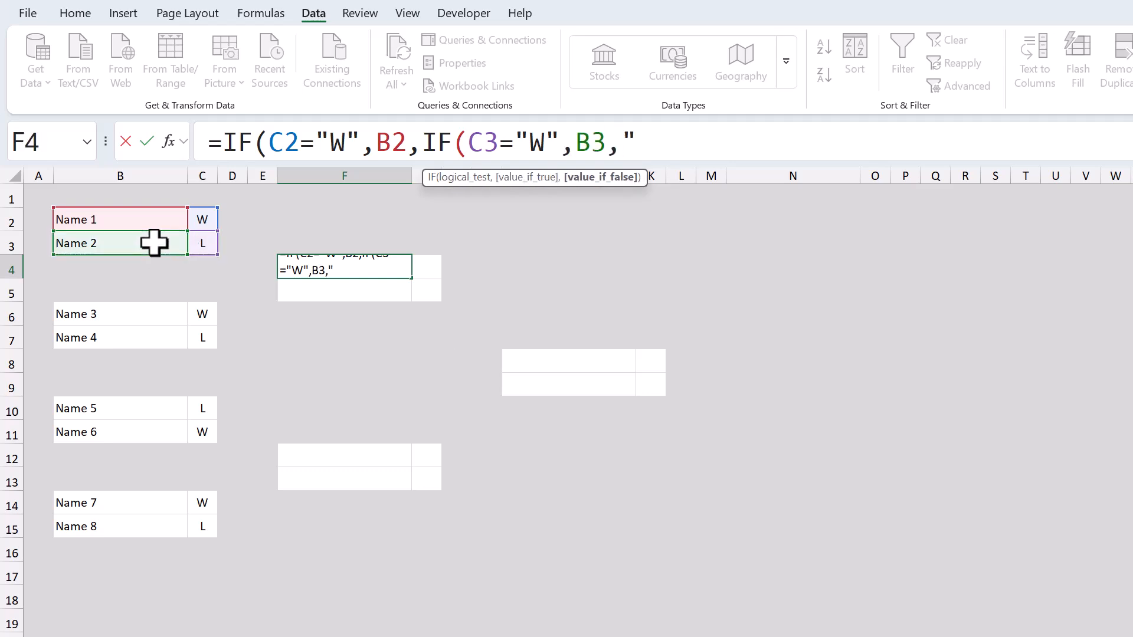
type("-")
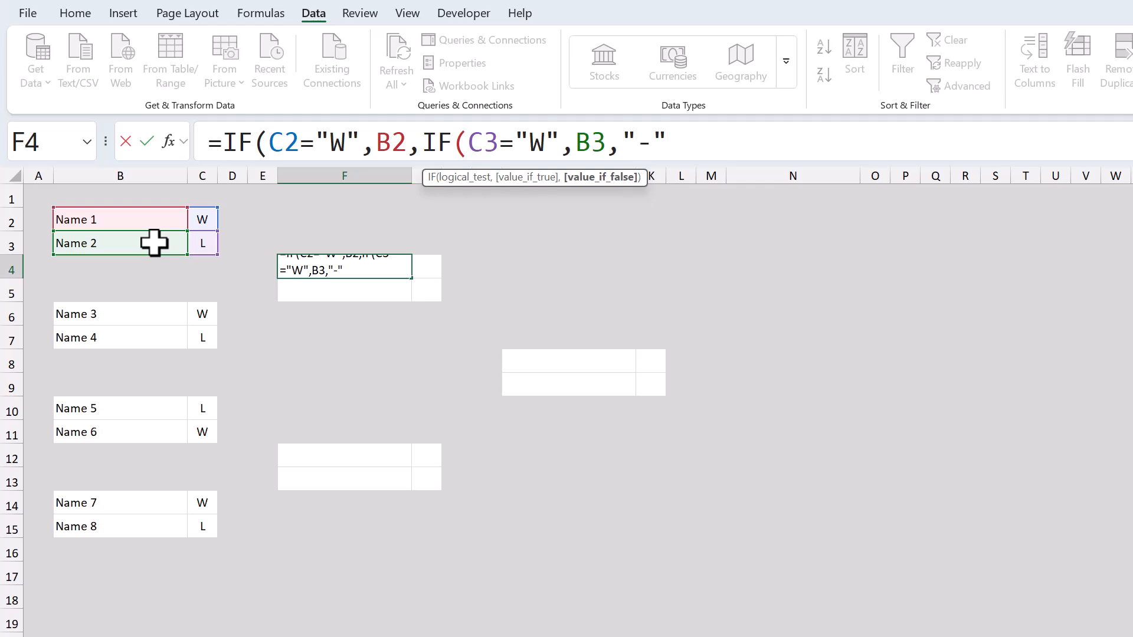
type(")")
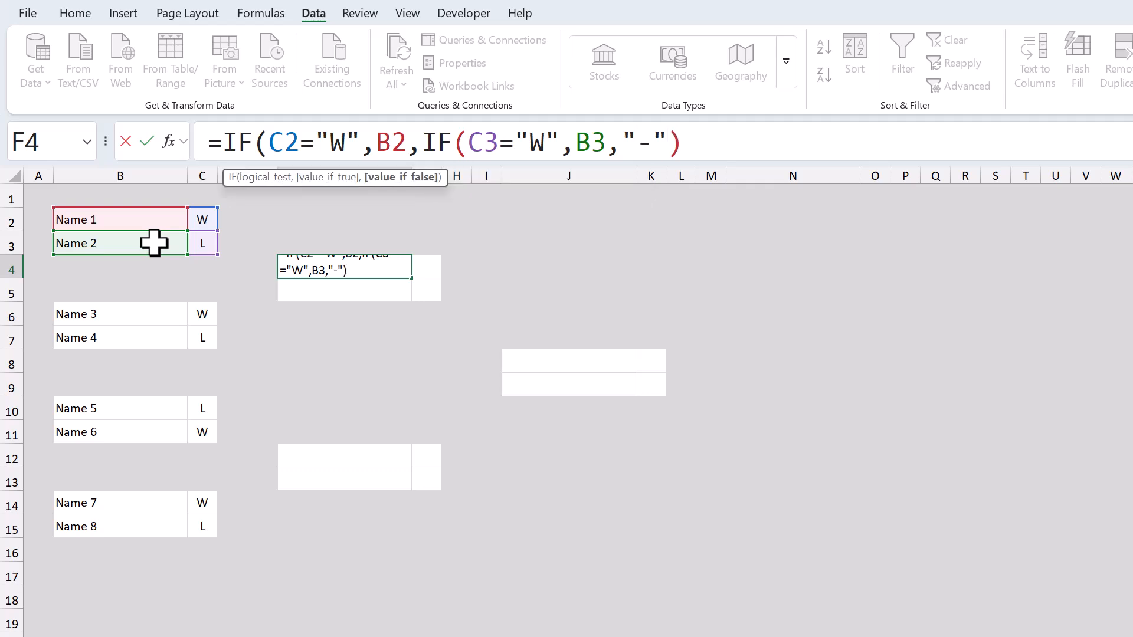
type(")")
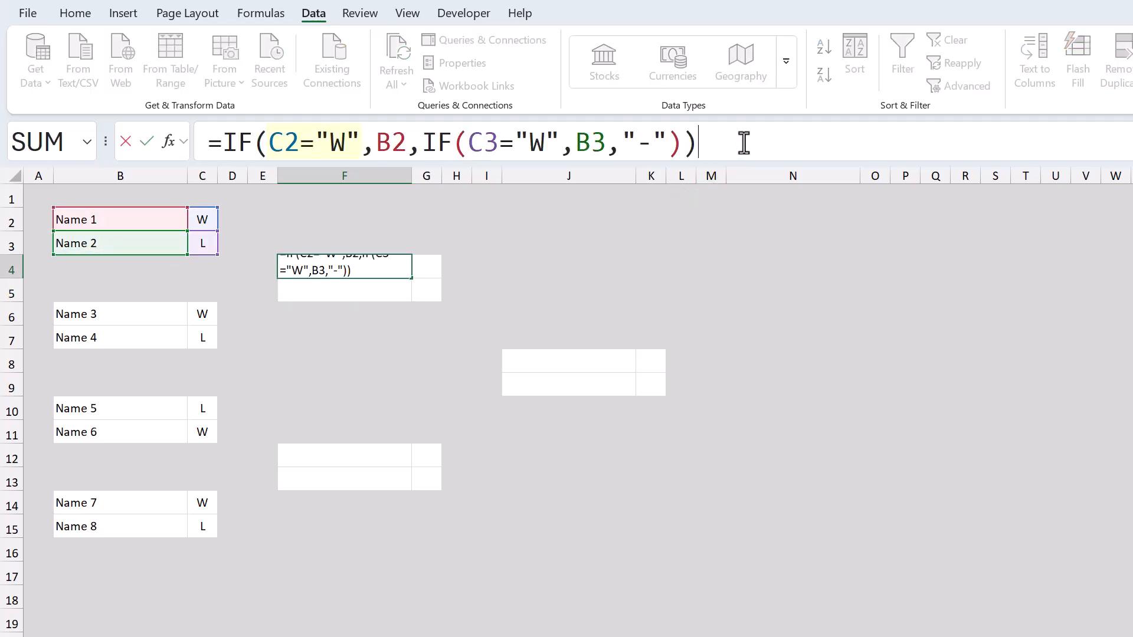
Step: Paste the IF winner formula into F5 and repoint its references to rows 6 and 7 (C6, B6, C7, B7)
double_click(310, 142)
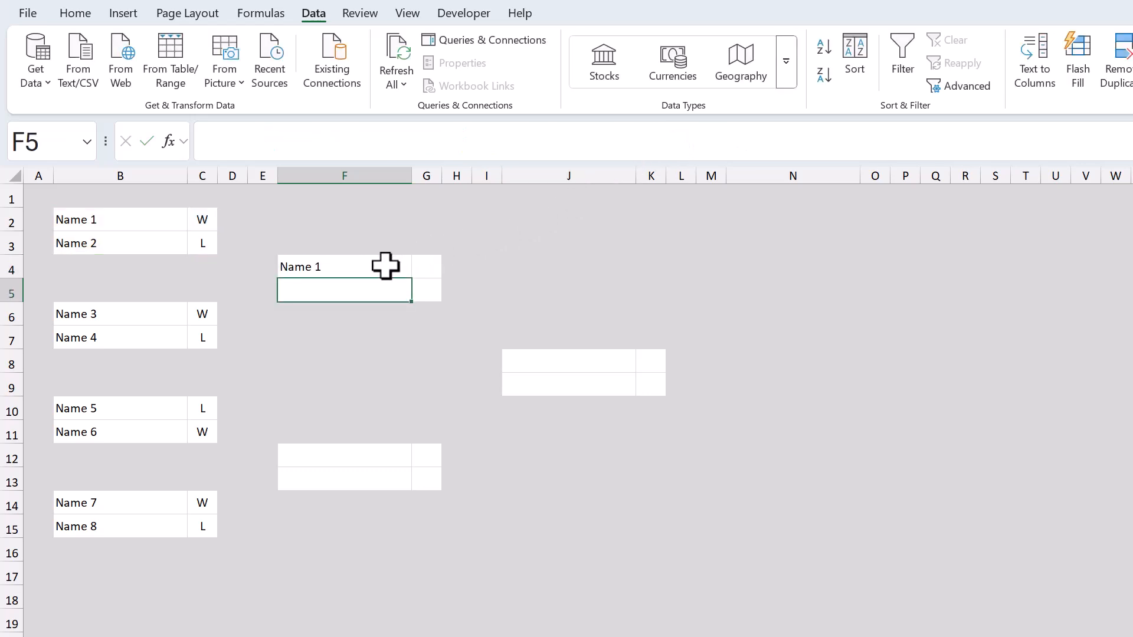
type("=IF(C2=\"W\",B2,IF(C3=\"W\",B3,\"-\"))")
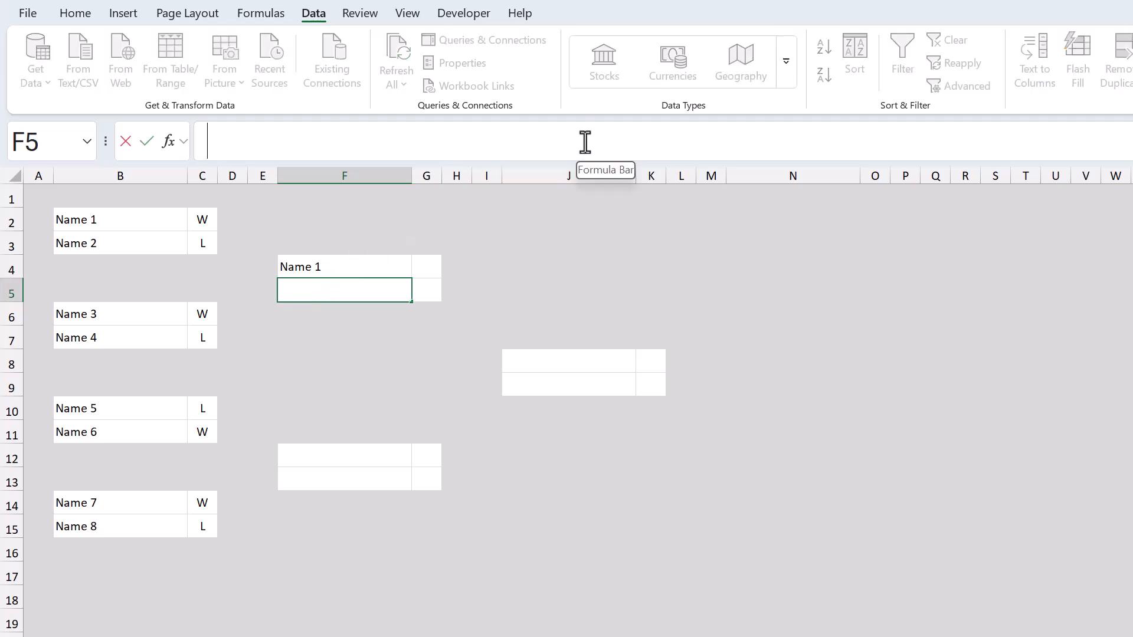
key("ctrl+v")
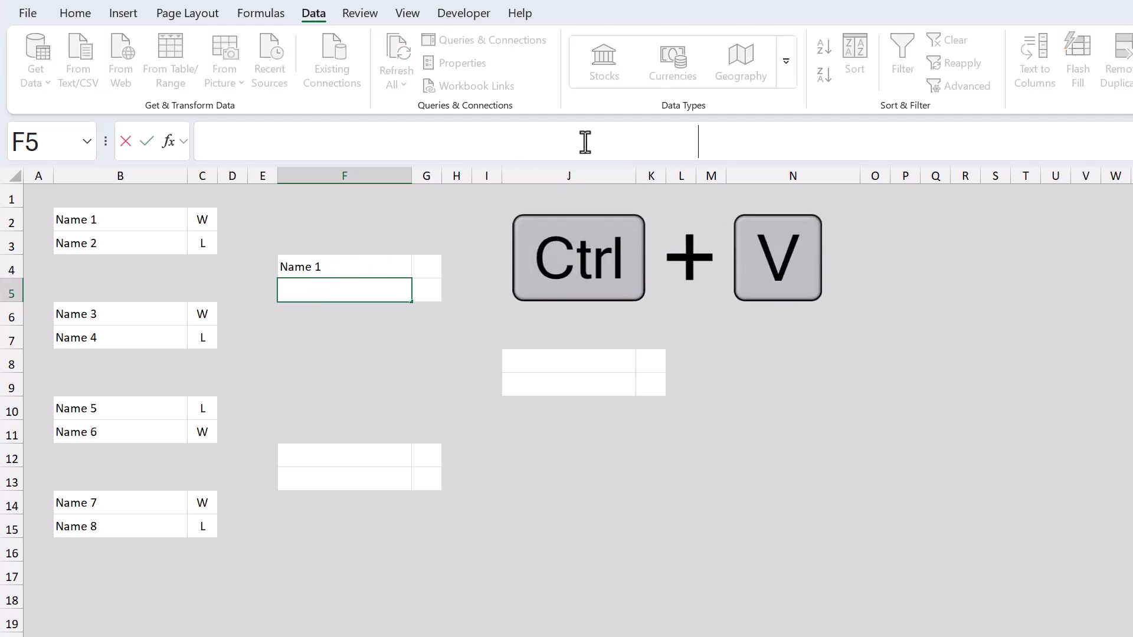
key("ctrl+v")
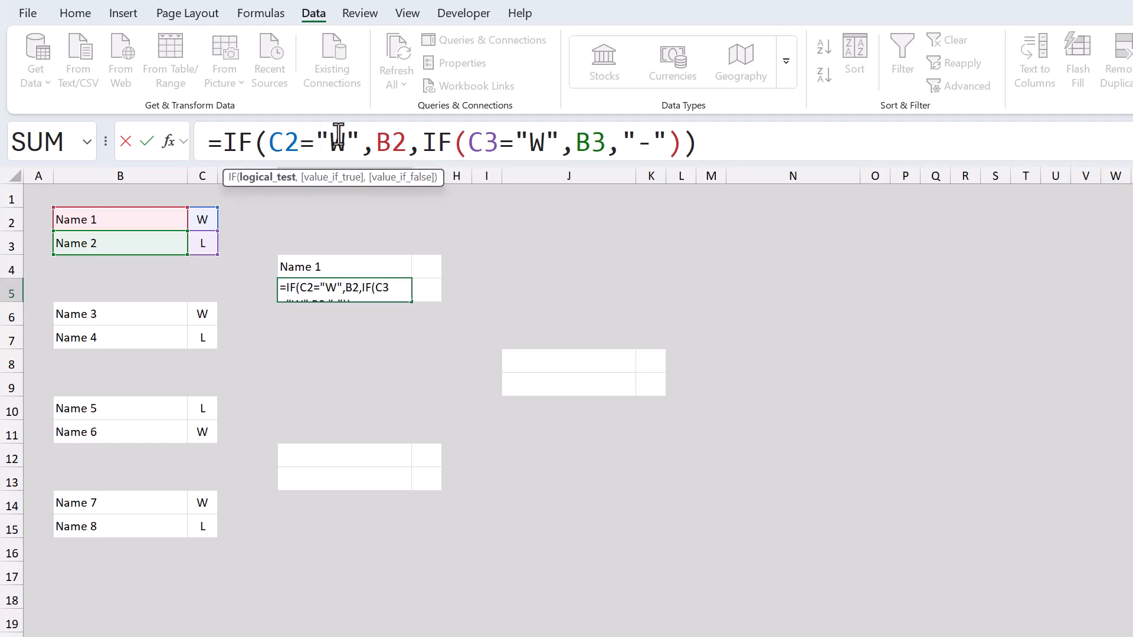
left_click(202, 314)
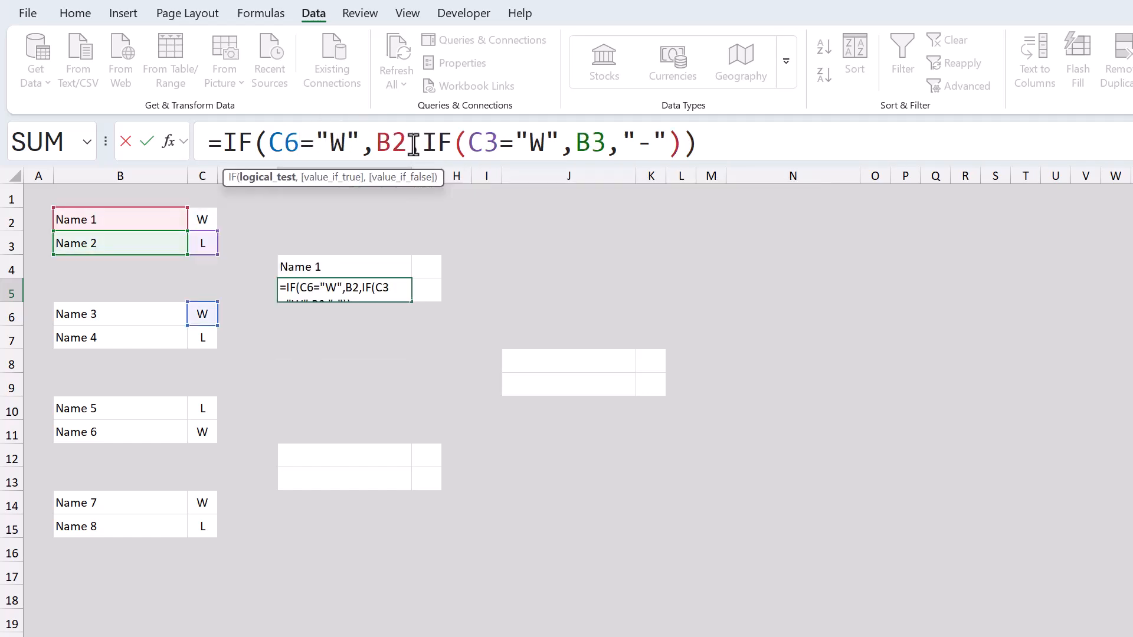
type("6")
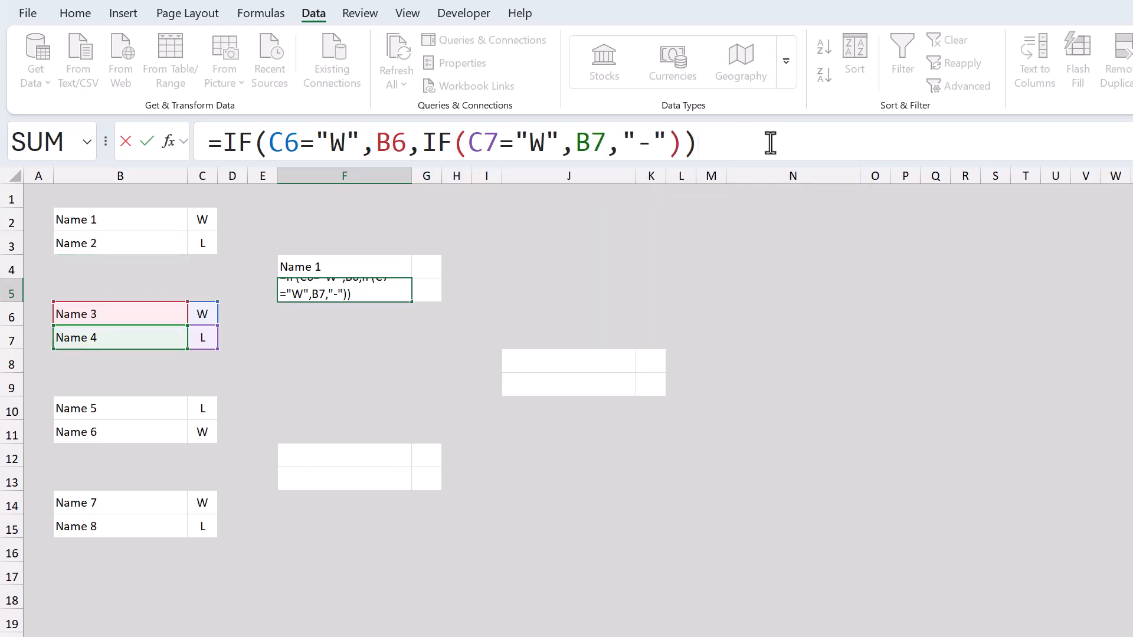
mouse_move(222, 353)
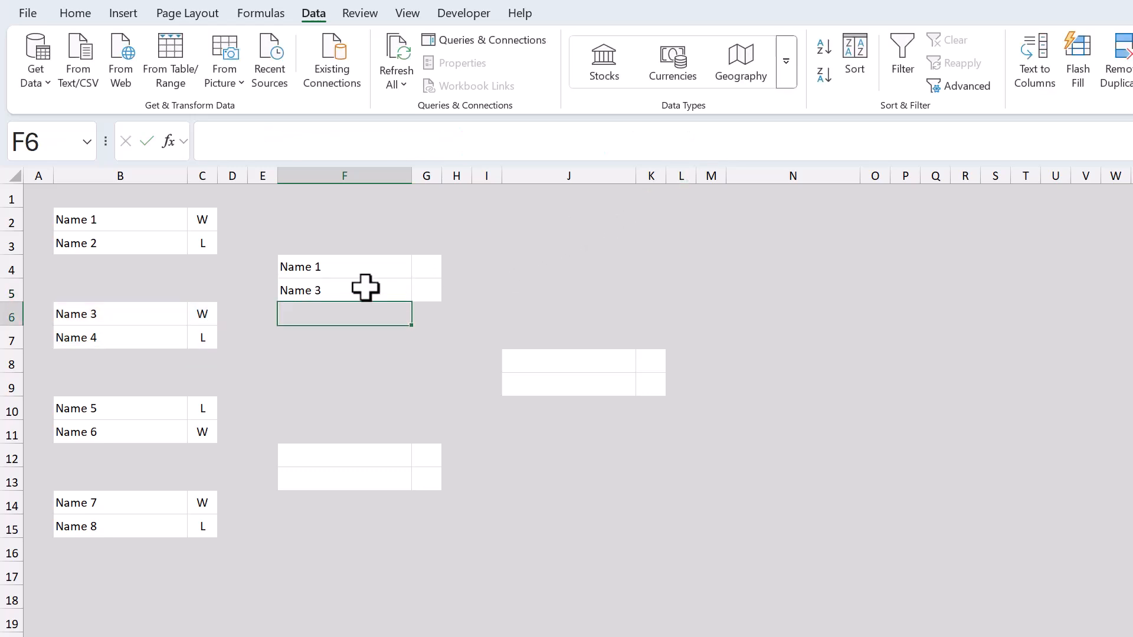
Step: Copy the F4:F5 winner formulas into the lower second-round box at F12:F13
left_click(344, 290)
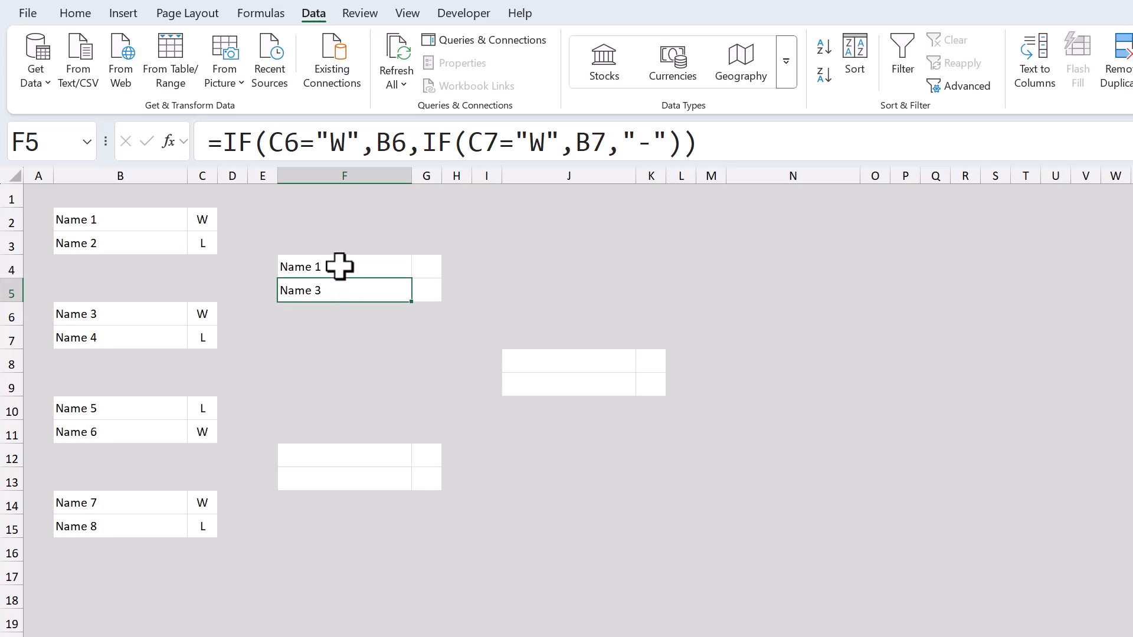
left_click_drag(344, 291, 343, 267)
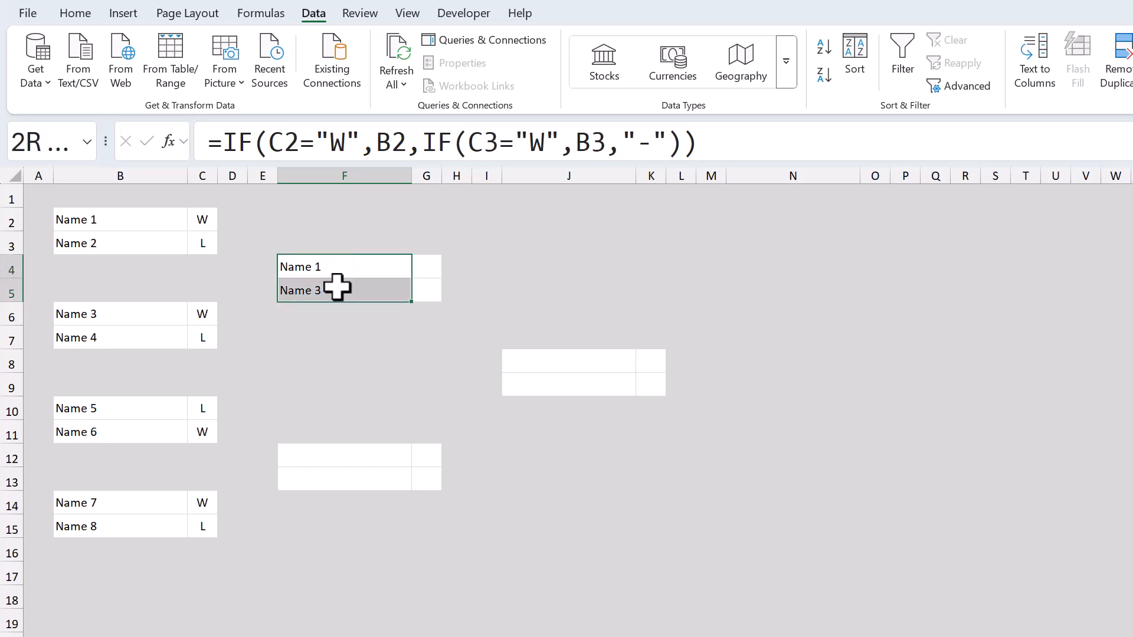
left_click(74, 13)
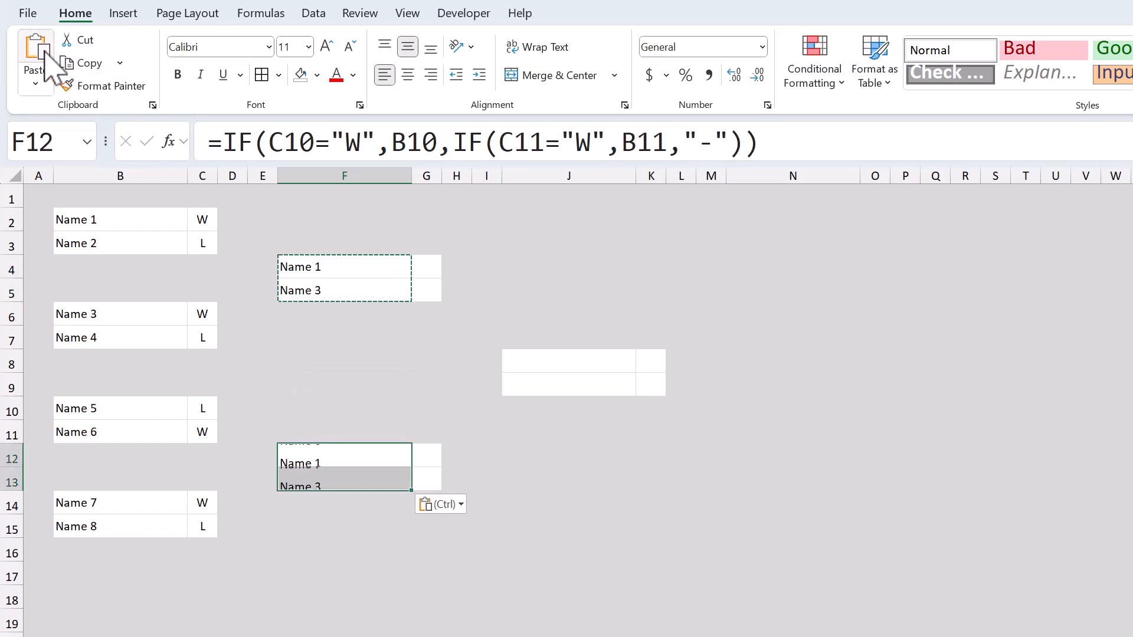
left_click(343, 360)
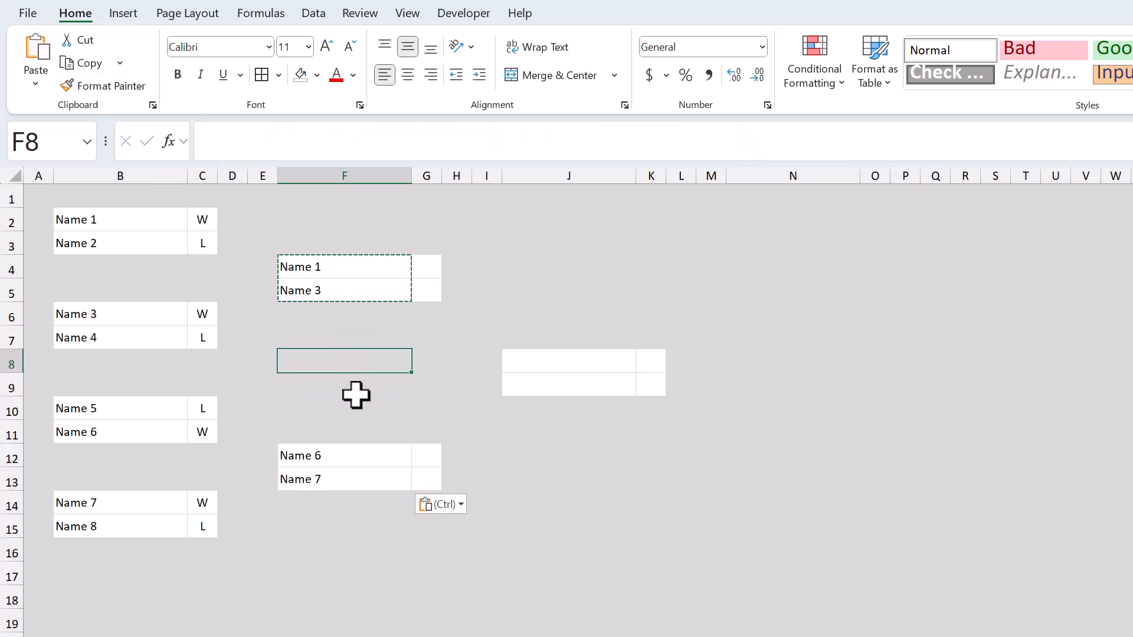
left_click(344, 456)
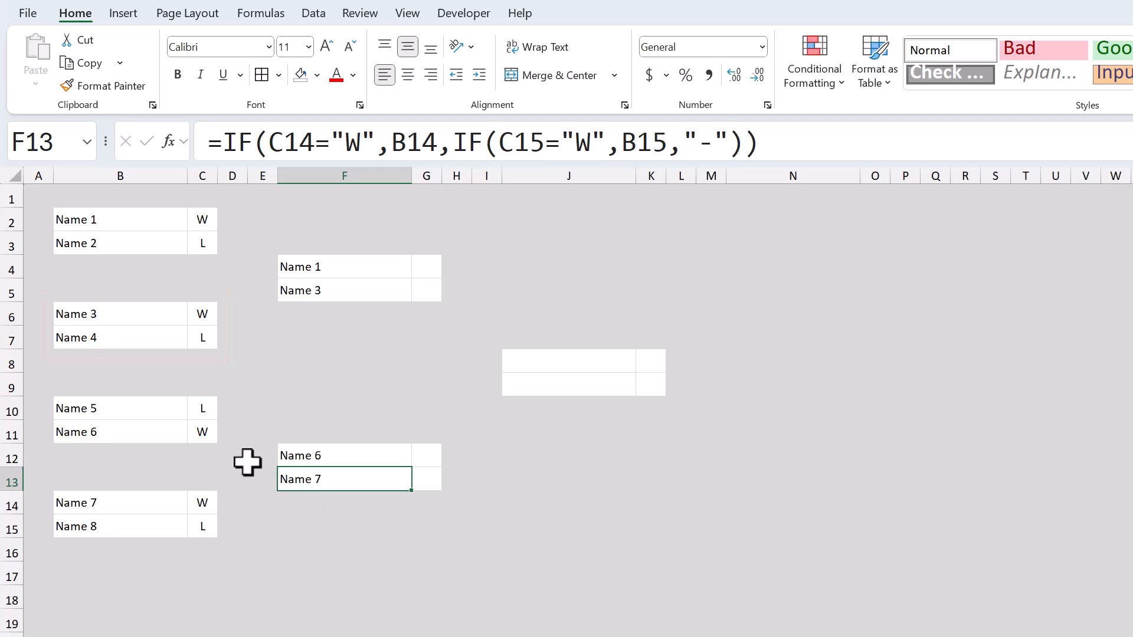
Step: Verify the pasted formulas return Name 6 and Name 7 against the first-round entries
left_click(120, 432)
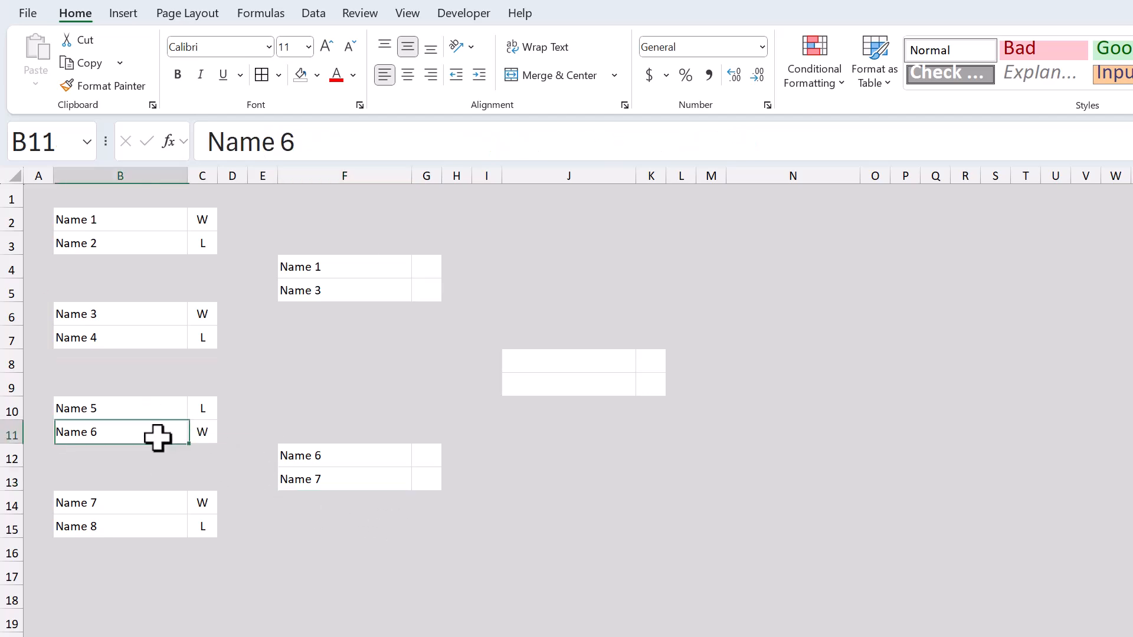
left_click(120, 502)
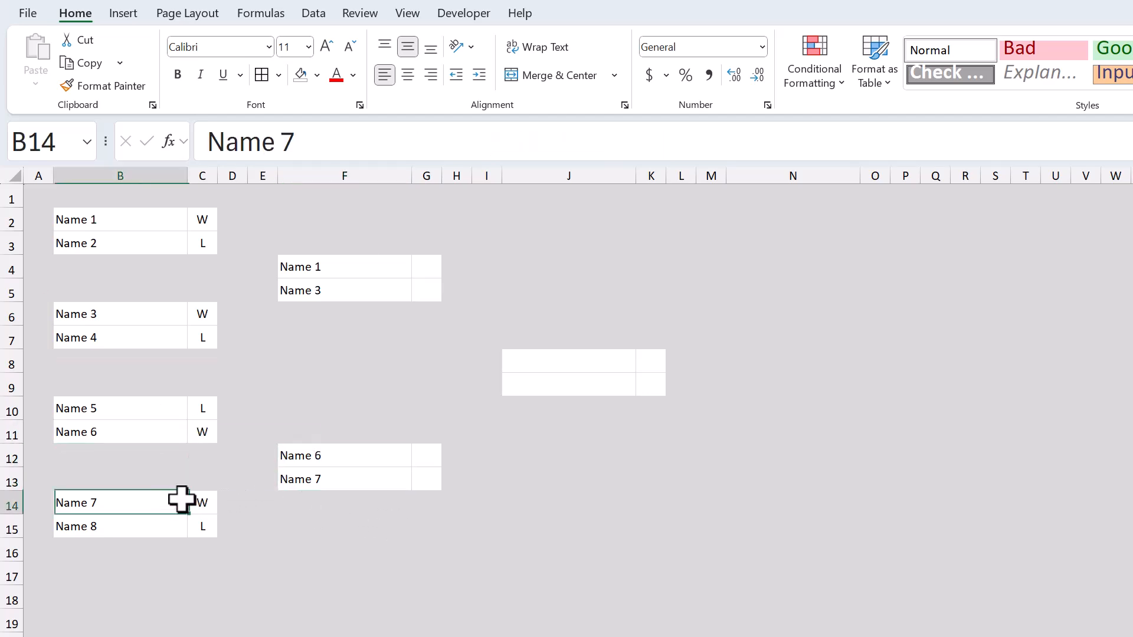
left_click(343, 479)
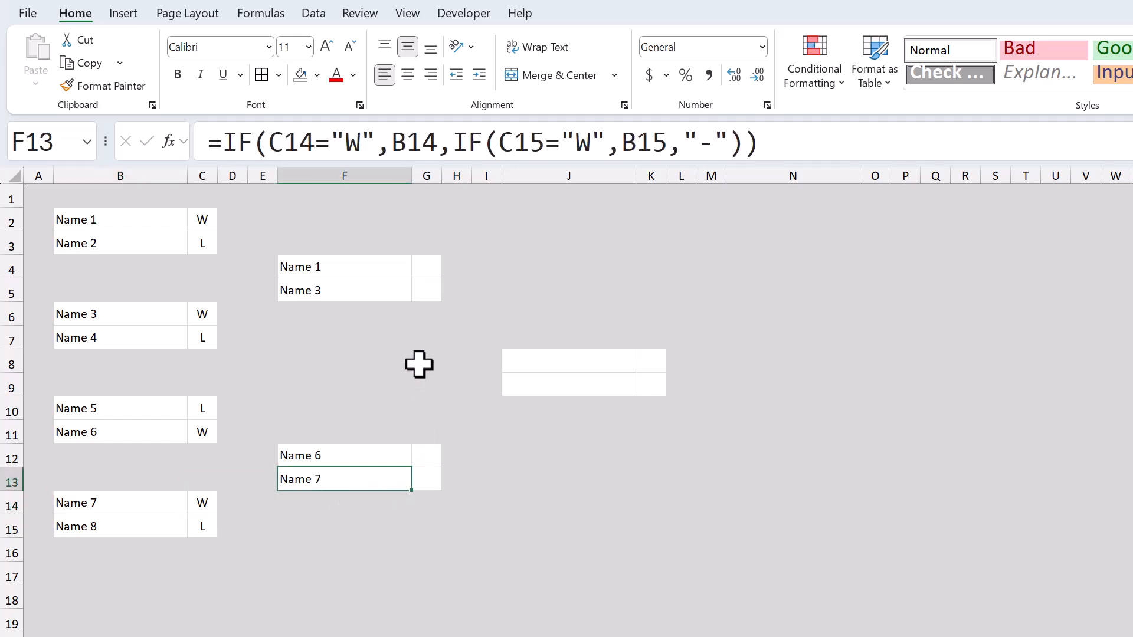
left_click(344, 266)
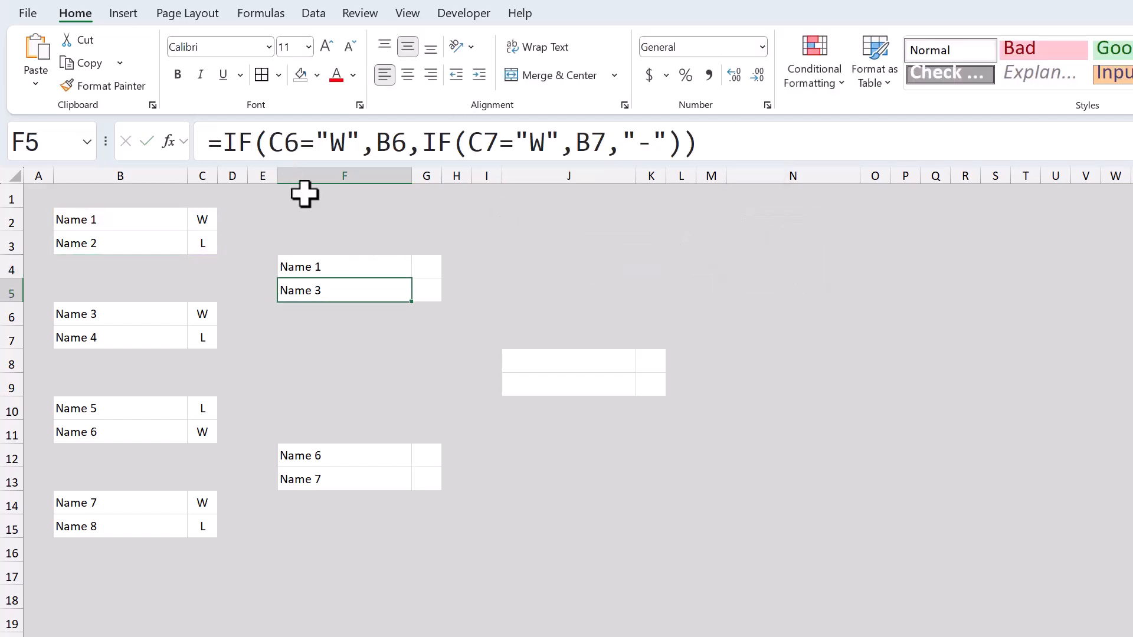
Step: Enter =IF(G4="W",F4,IF(G5="W",F5,"-")) in J8 and the G12/F12/G13/F13 version in J9
left_click(568, 360)
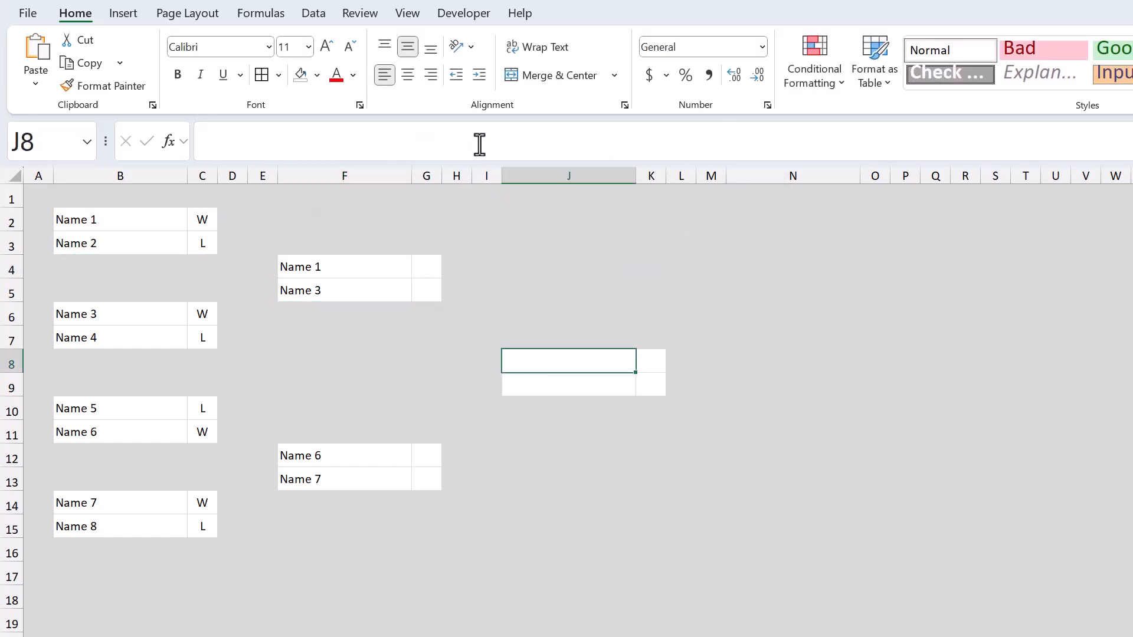
key("ctrl+v")
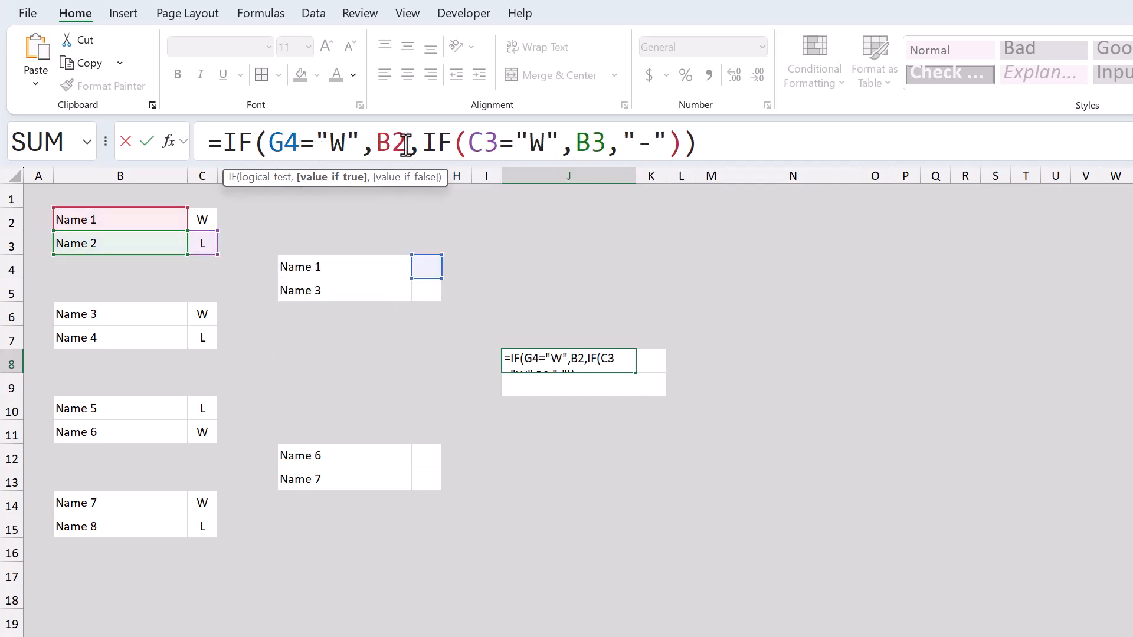
left_click(343, 267)
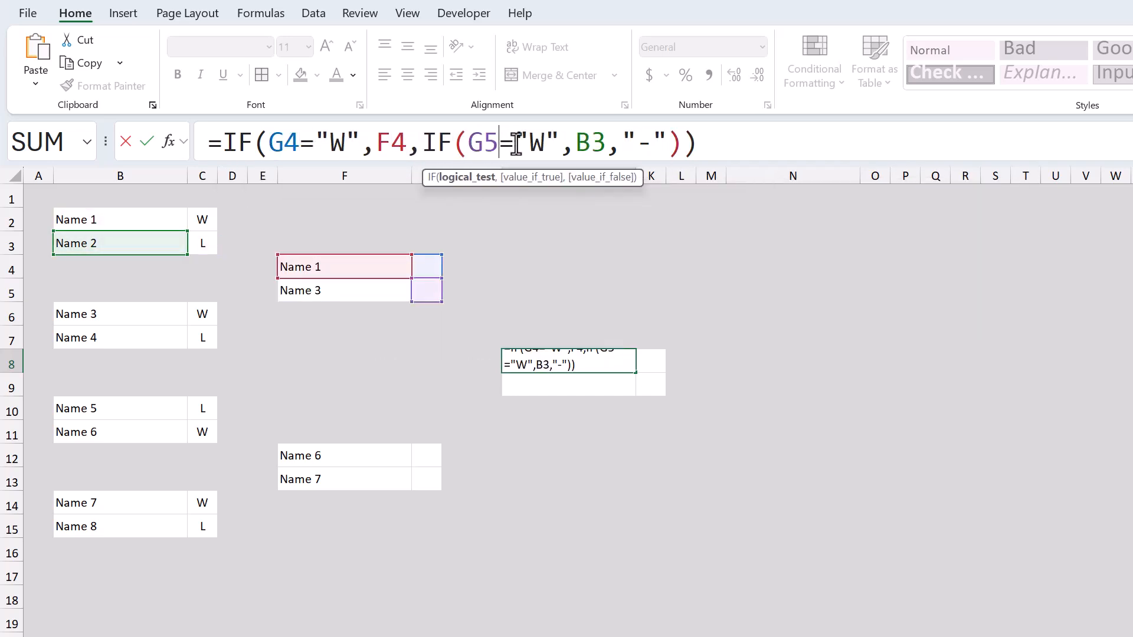
type("F")
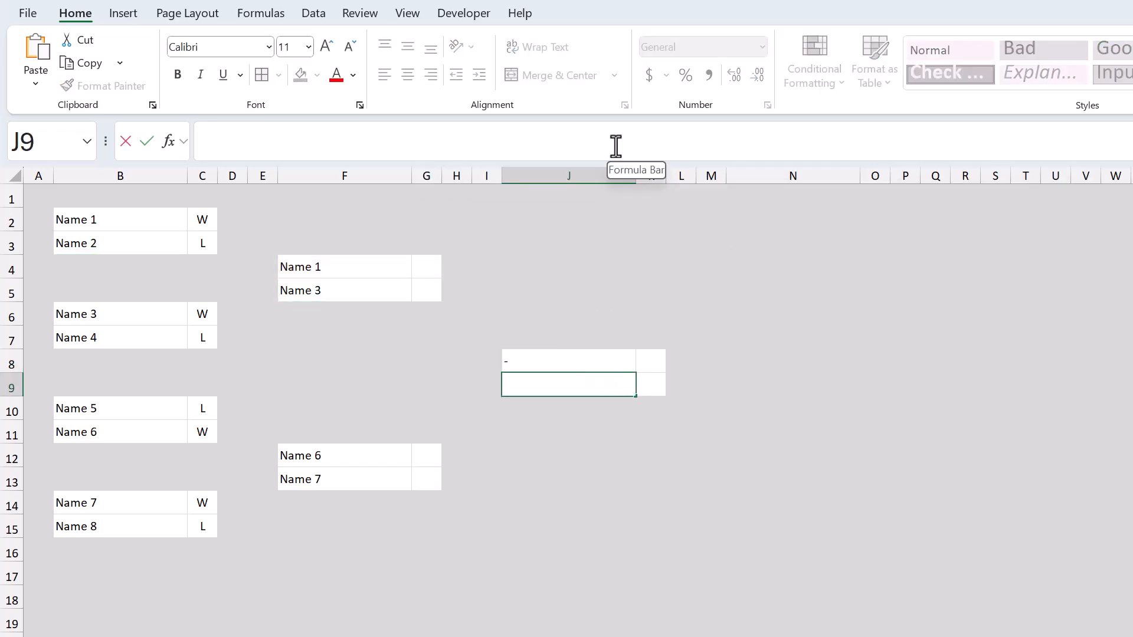
type("=IF(C2=\"W\",B2,IF(C3=\"W\",B3,\"-\"))")
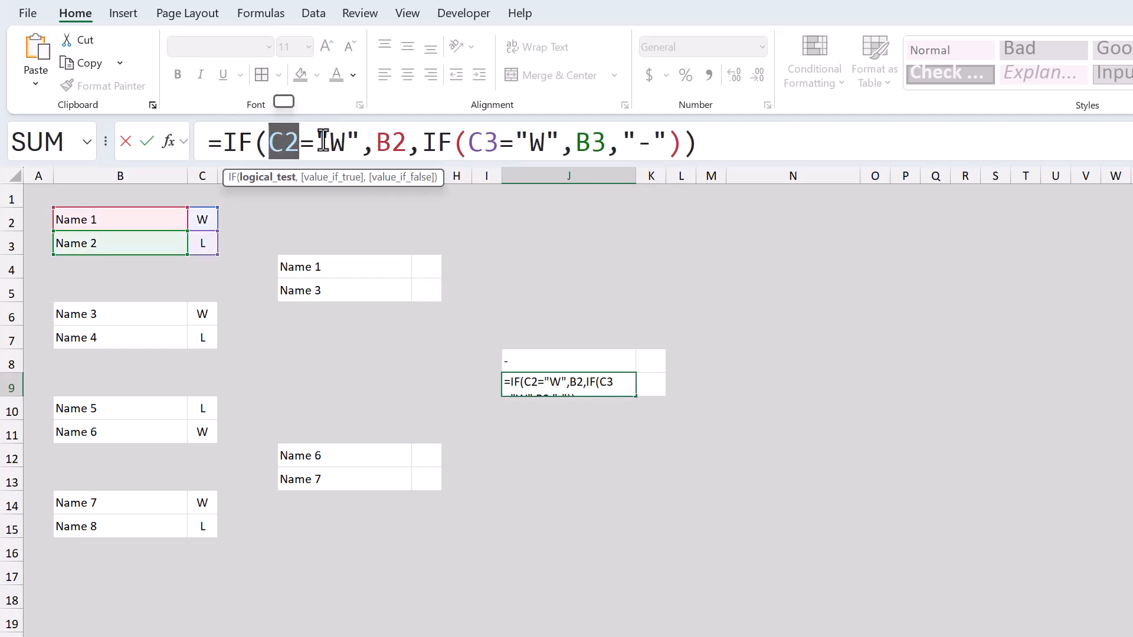
left_click(426, 456)
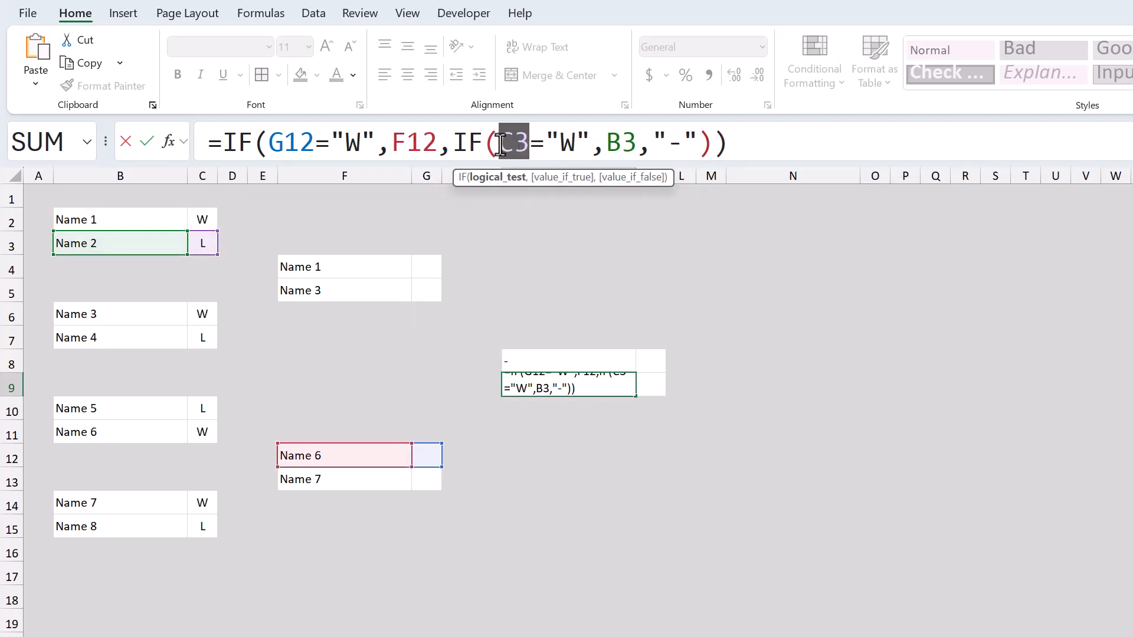
left_click(426, 479)
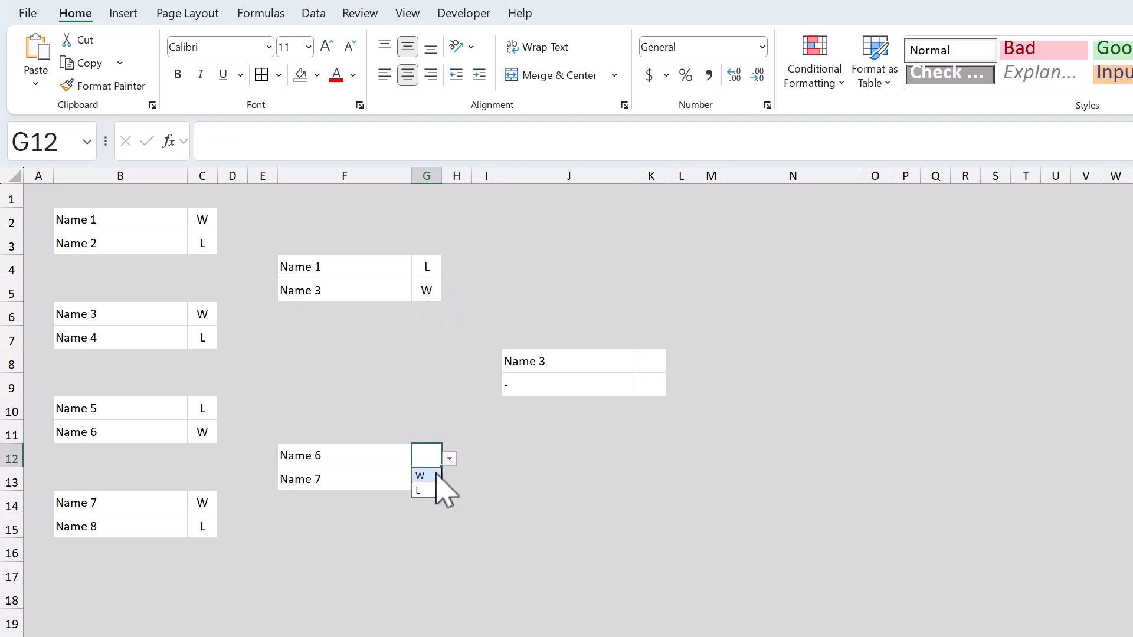
Step: Mark Name 6 as W over Name 7 so it joins Name 3 in the final
left_click(422, 475)
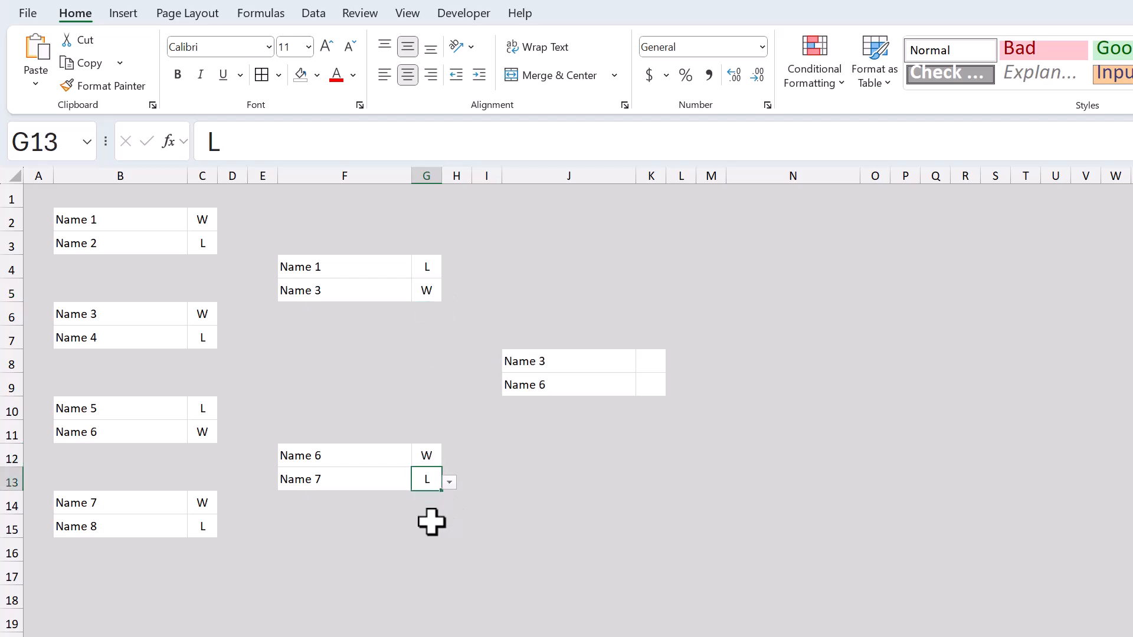
left_click(343, 549)
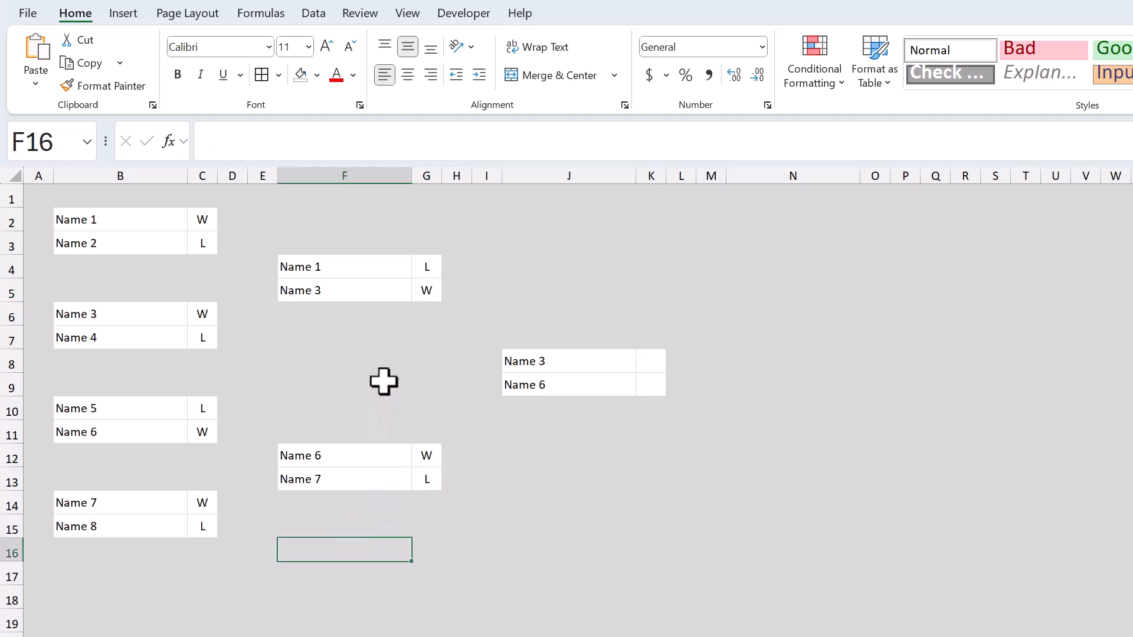
mouse_move(359, 377)
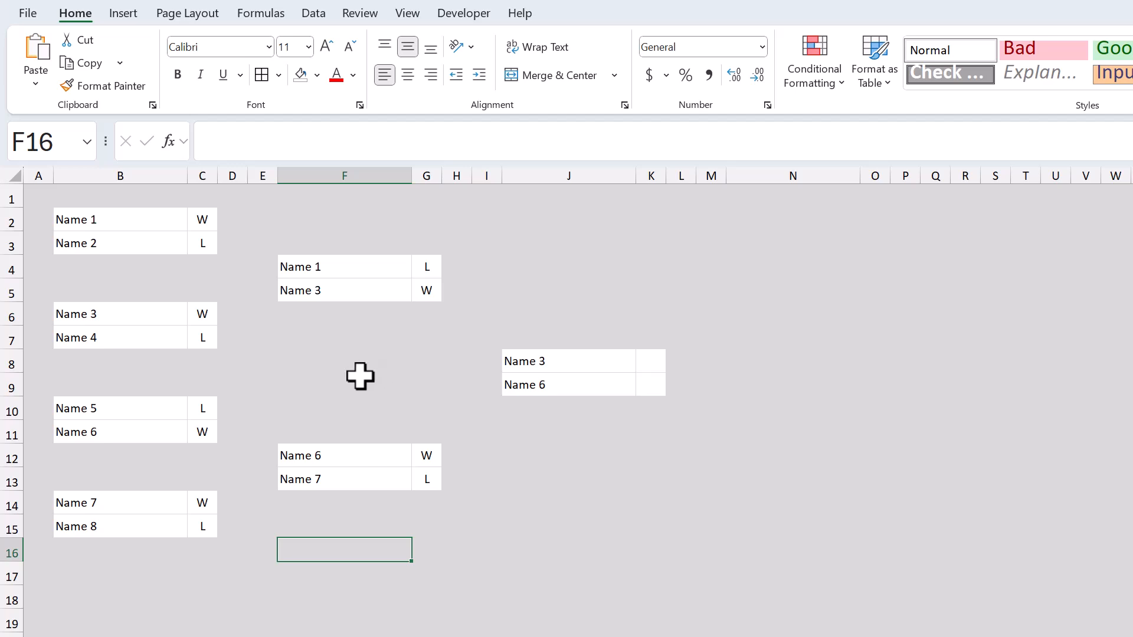
mouse_move(235, 271)
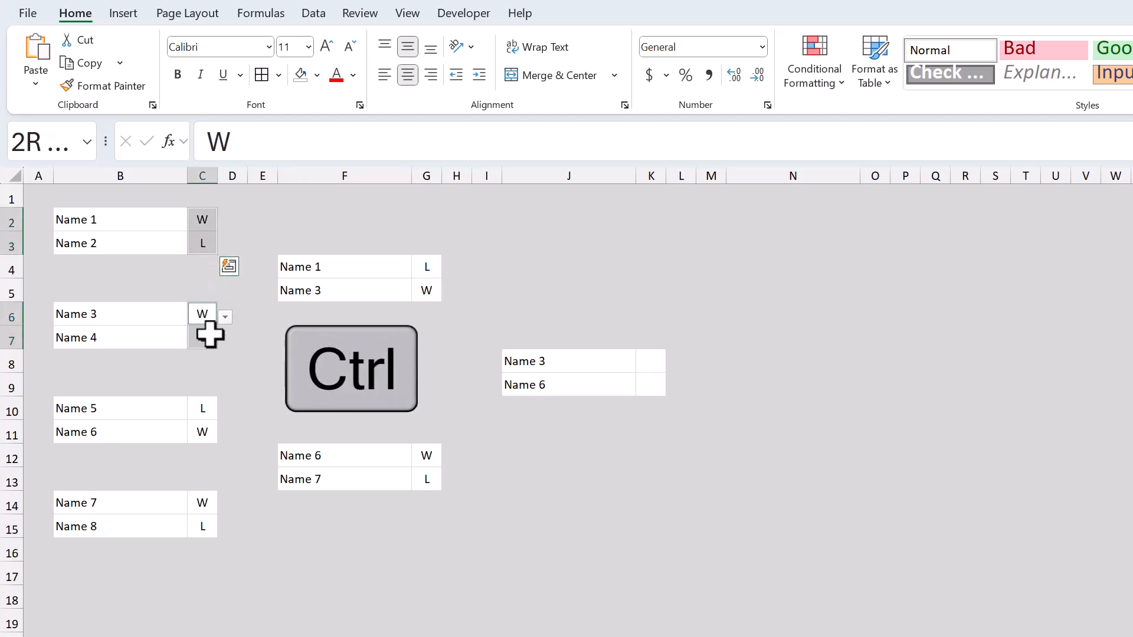
Step: Select all result cells and start an Equal To highlighting rule for the value W
left_click(202, 503)
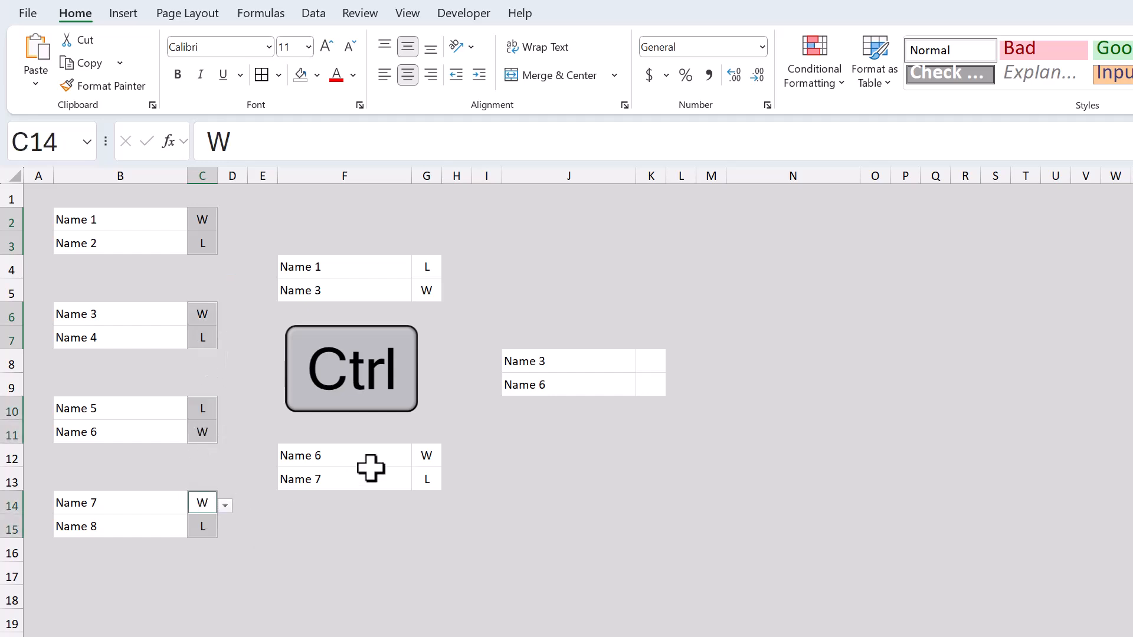
left_click(426, 265)
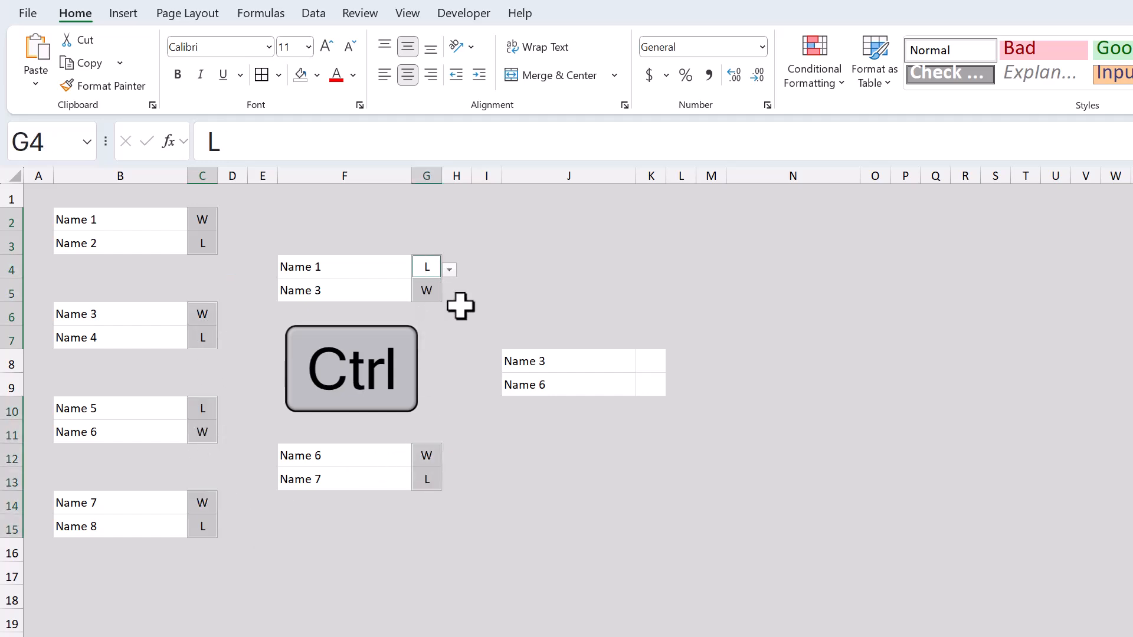
left_click(648, 362)
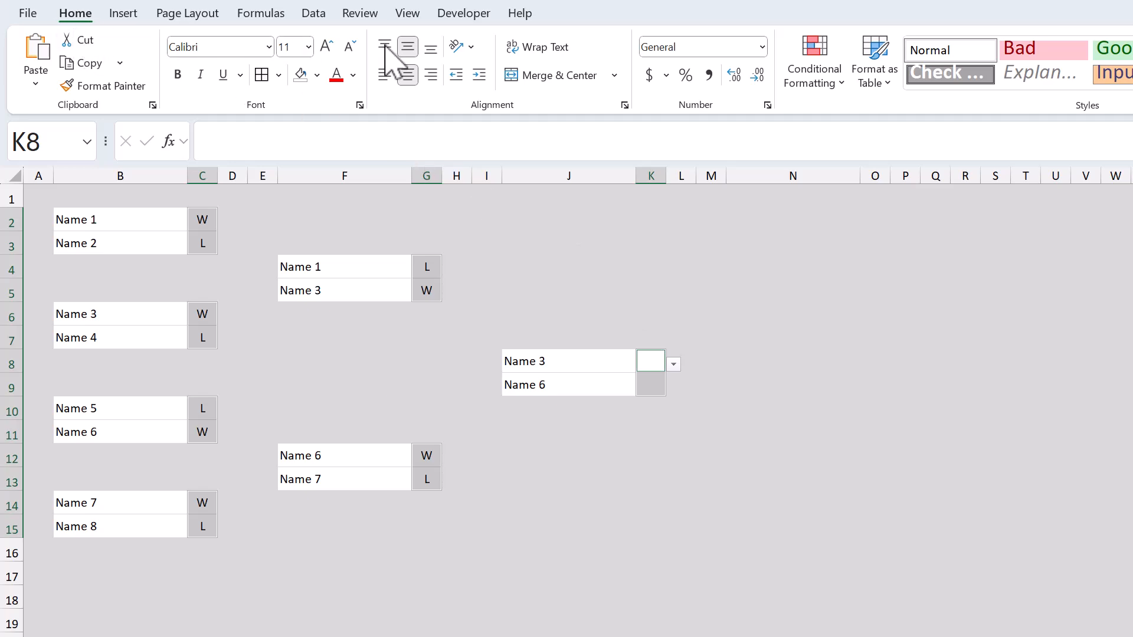
left_click(814, 62)
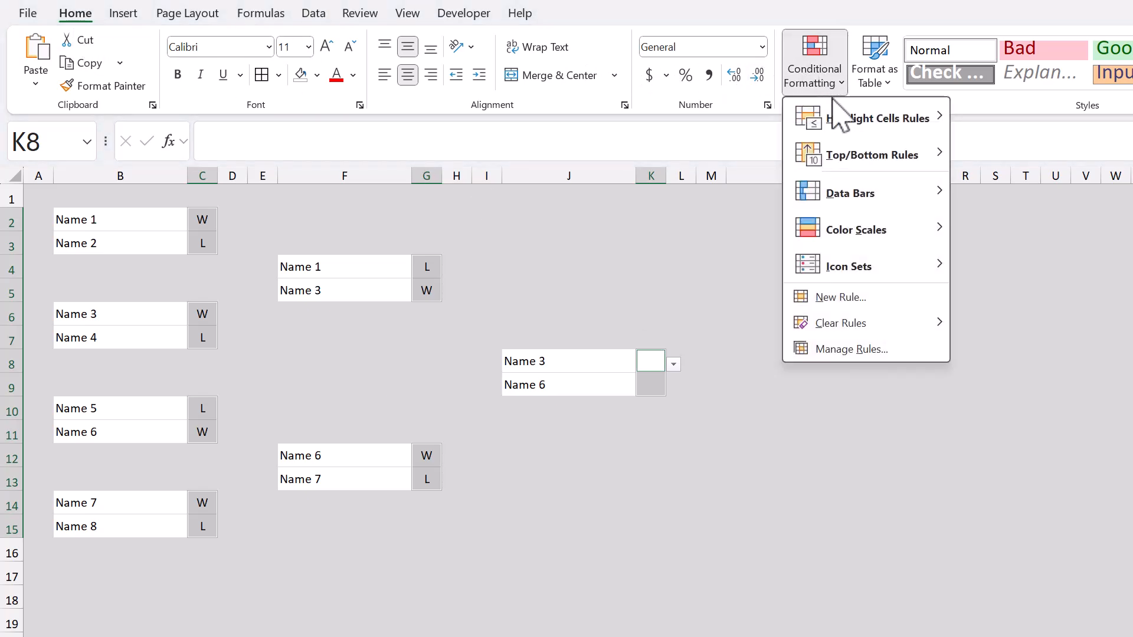
left_click(873, 118)
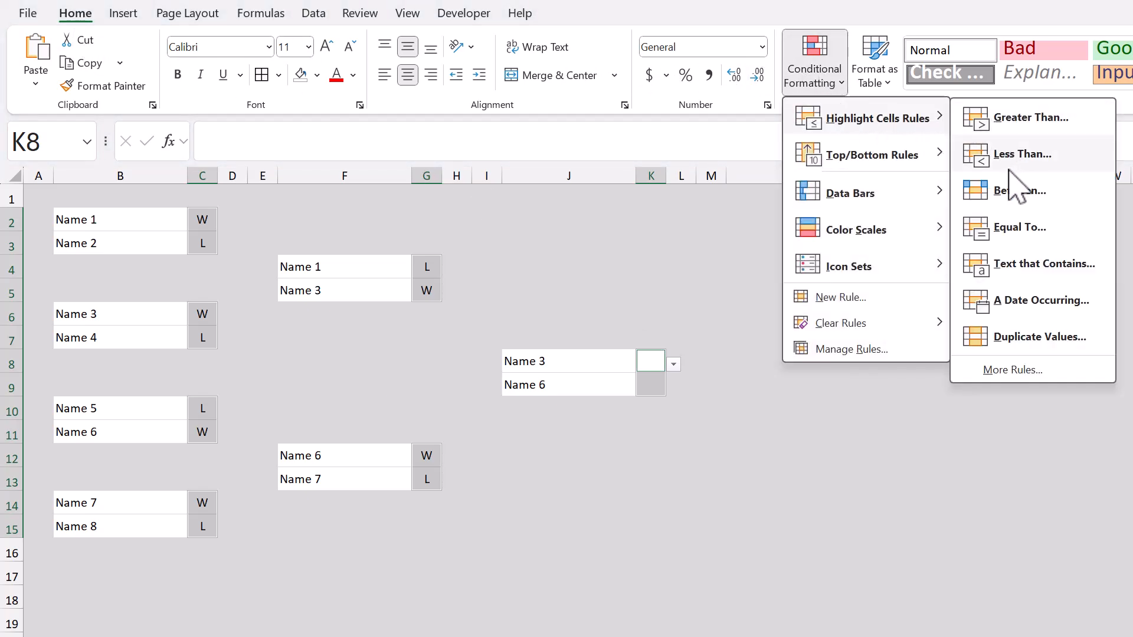
left_click(1024, 227)
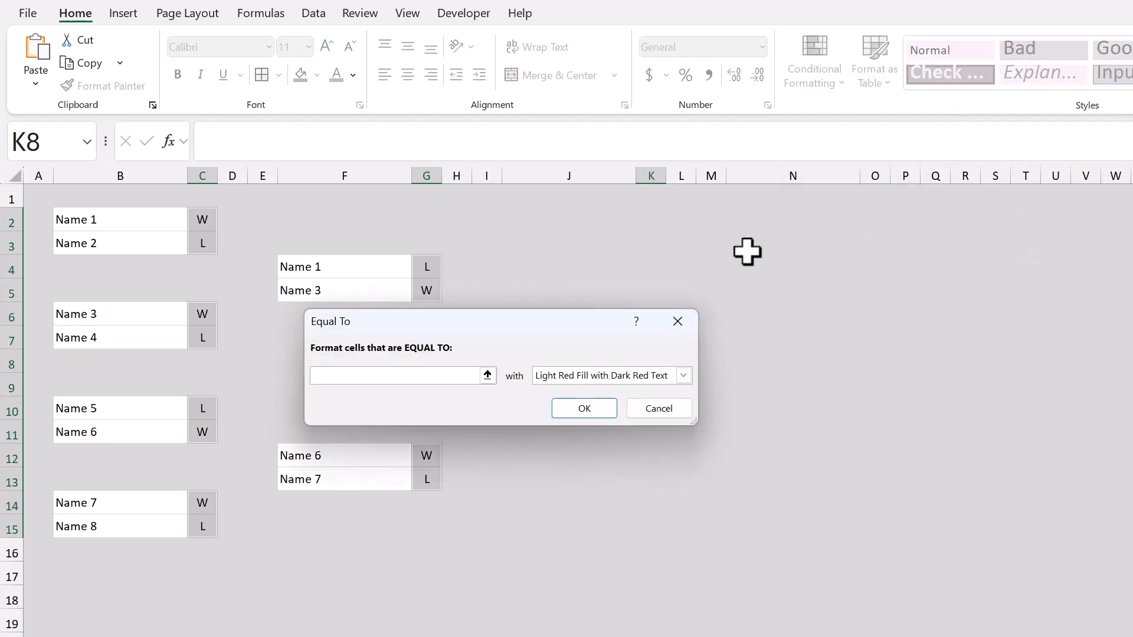
mouse_move(394, 376)
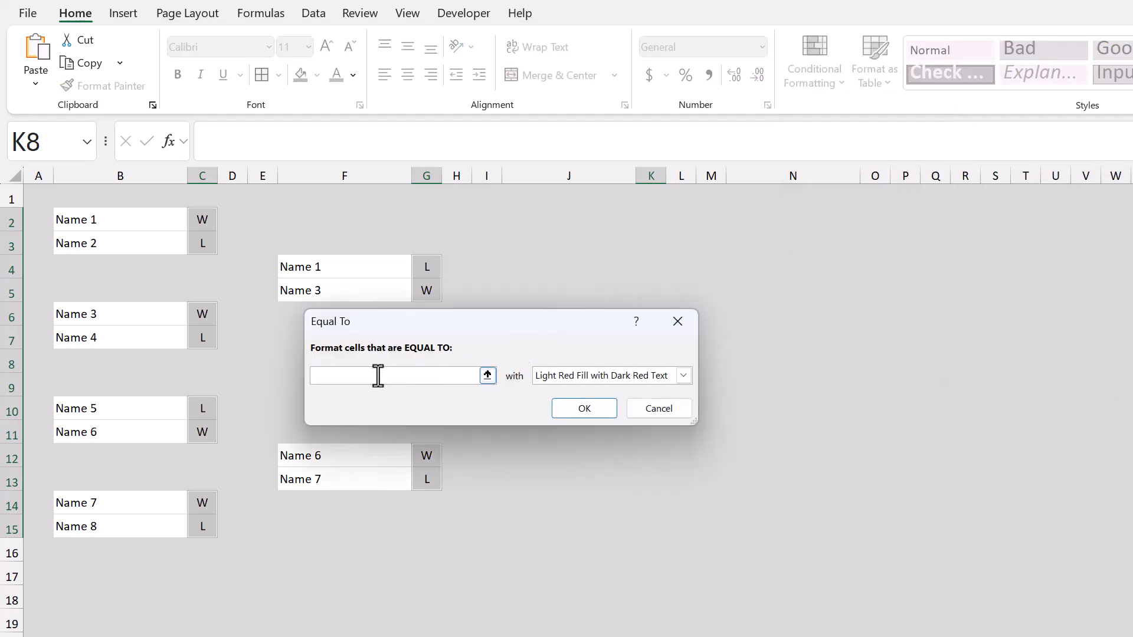
type("W")
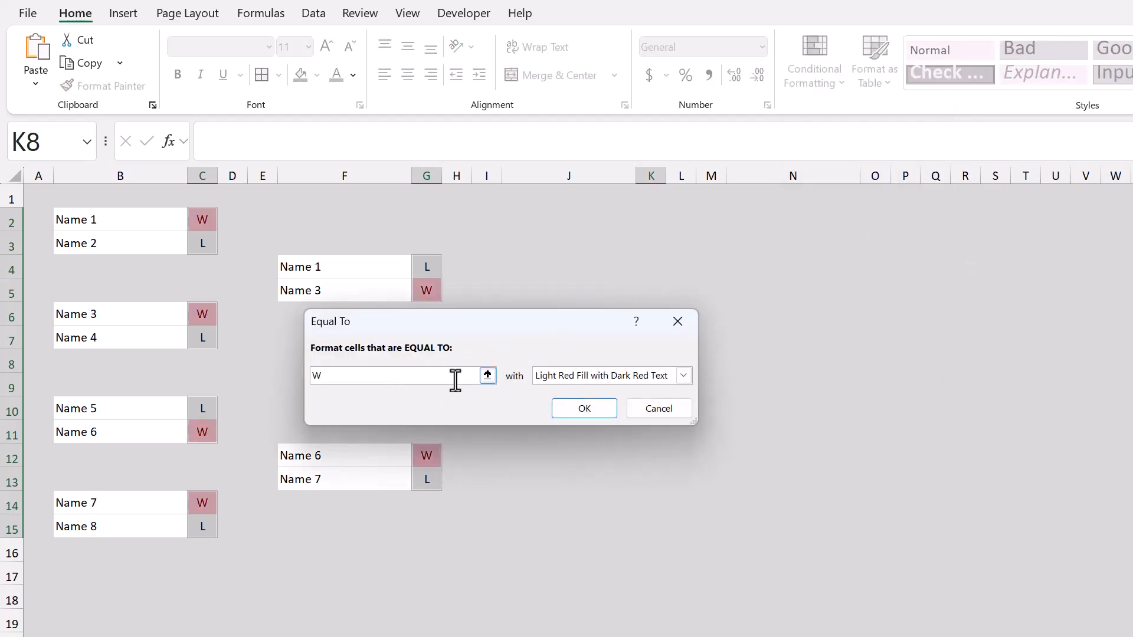
Step: Choose a custom format for the W rule with bold font
left_click(682, 376)
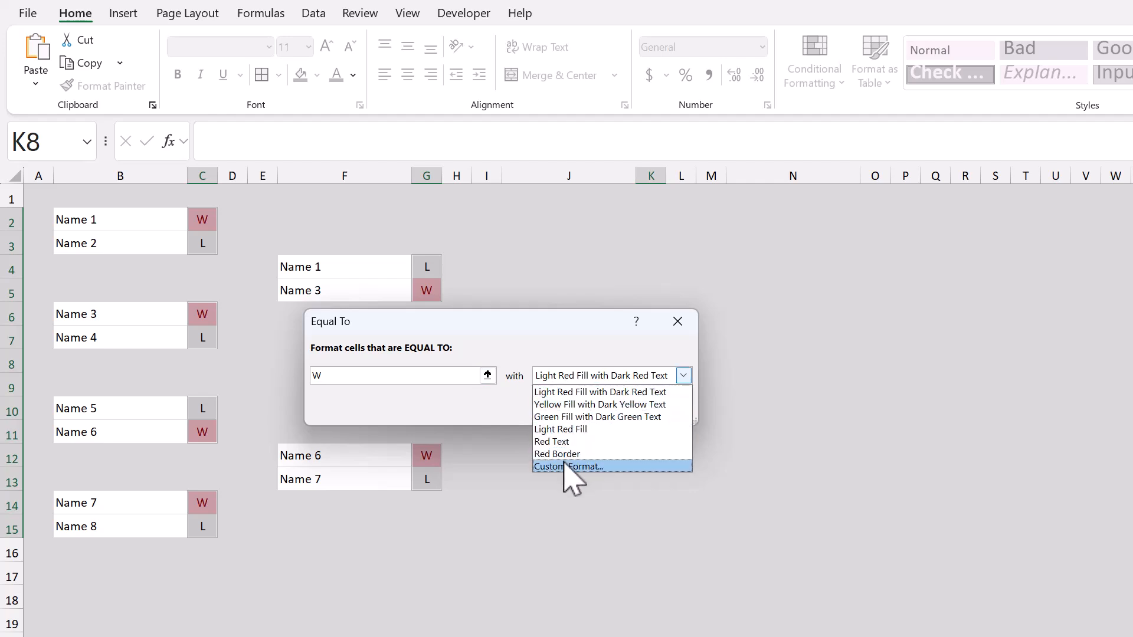
left_click(568, 466)
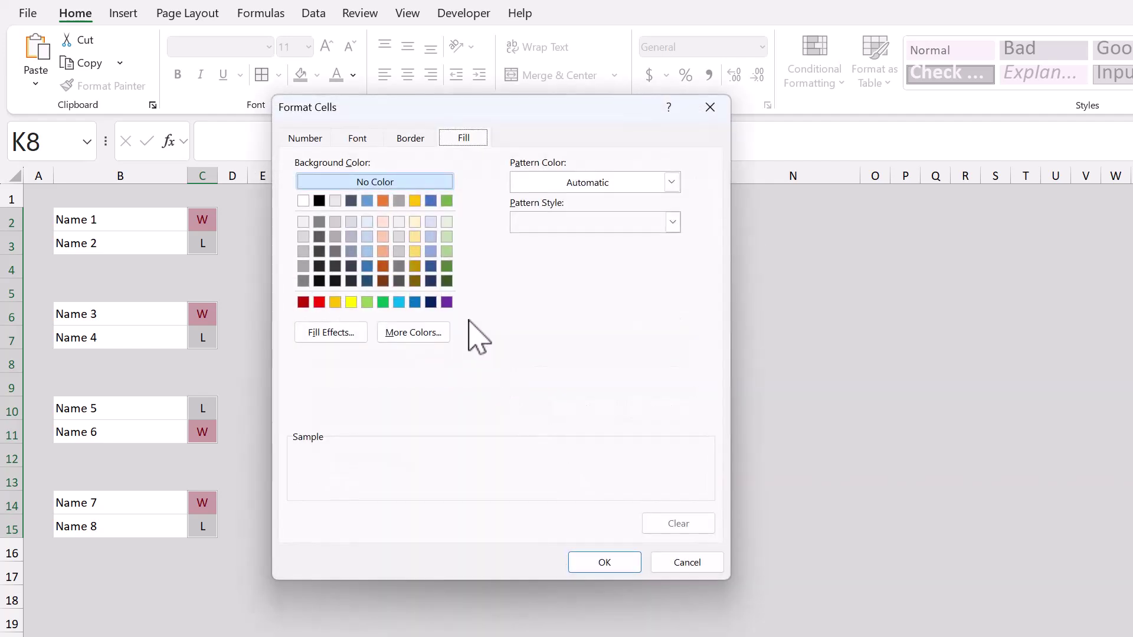
left_click(356, 138)
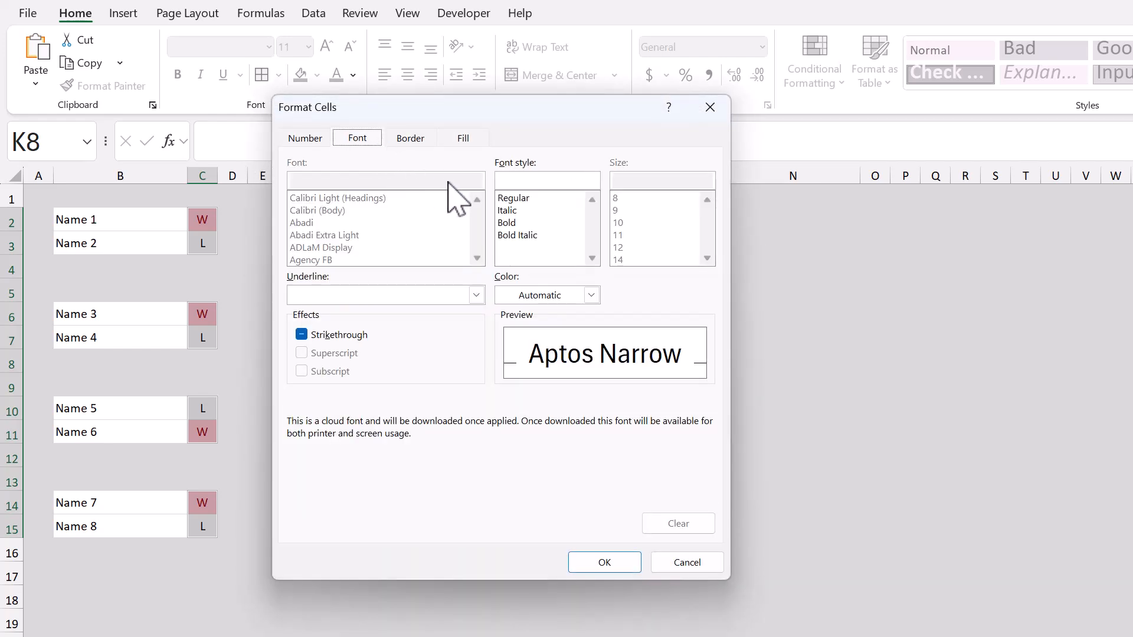
left_click(511, 223)
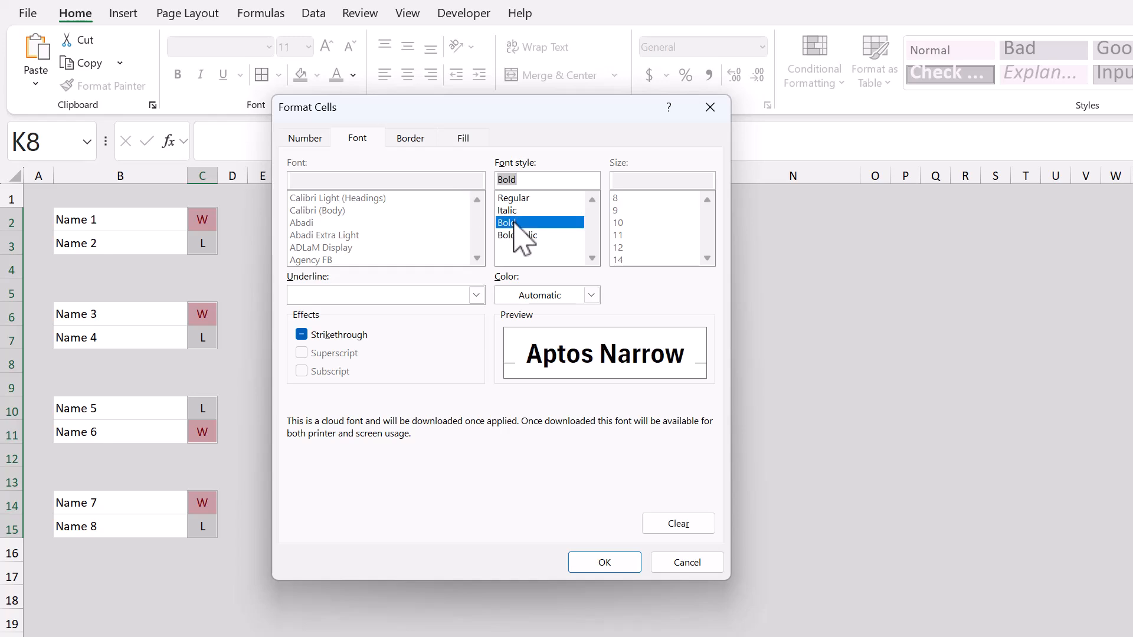
left_click(462, 139)
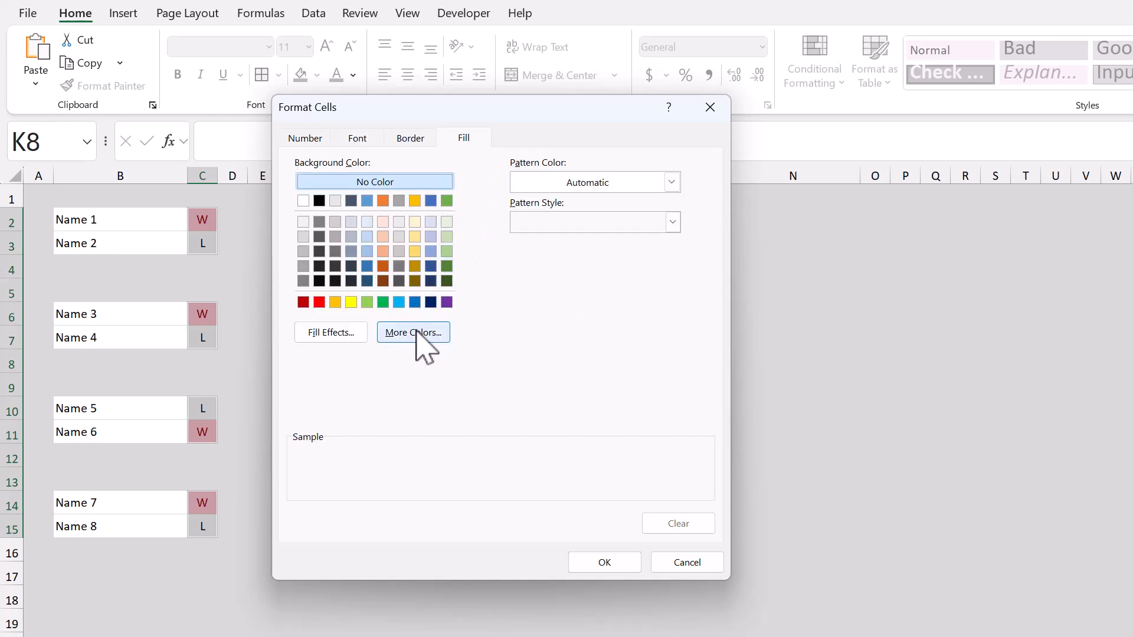
left_click(413, 333)
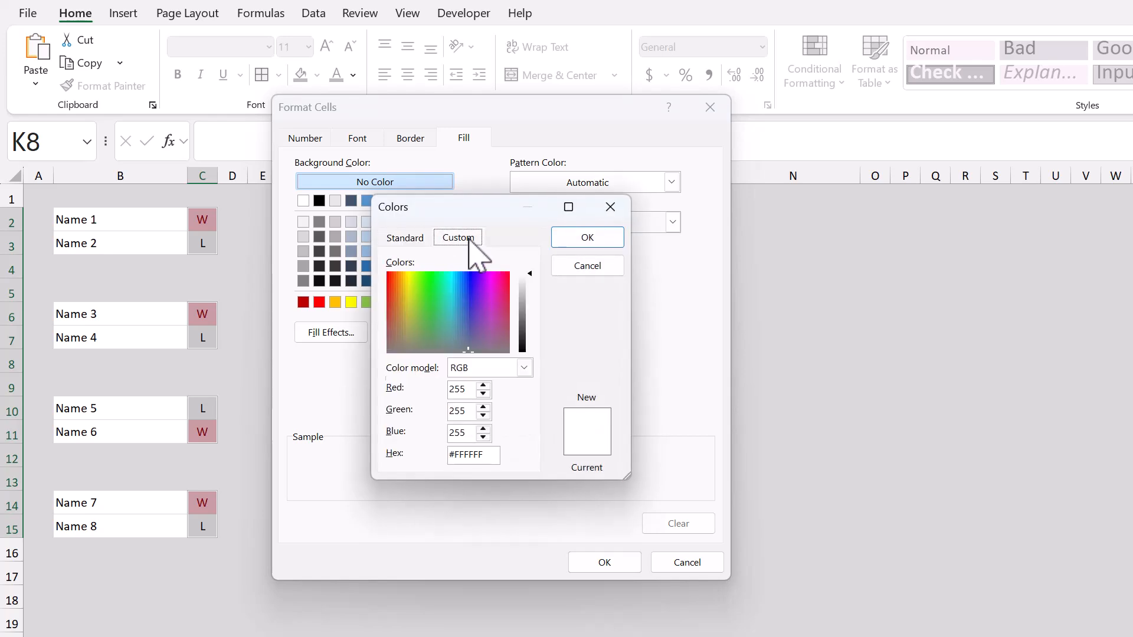
Step: Set the fill to pale green #E6FFEE via More Colors and apply the W rule
triple_click(472, 456)
type("#E")
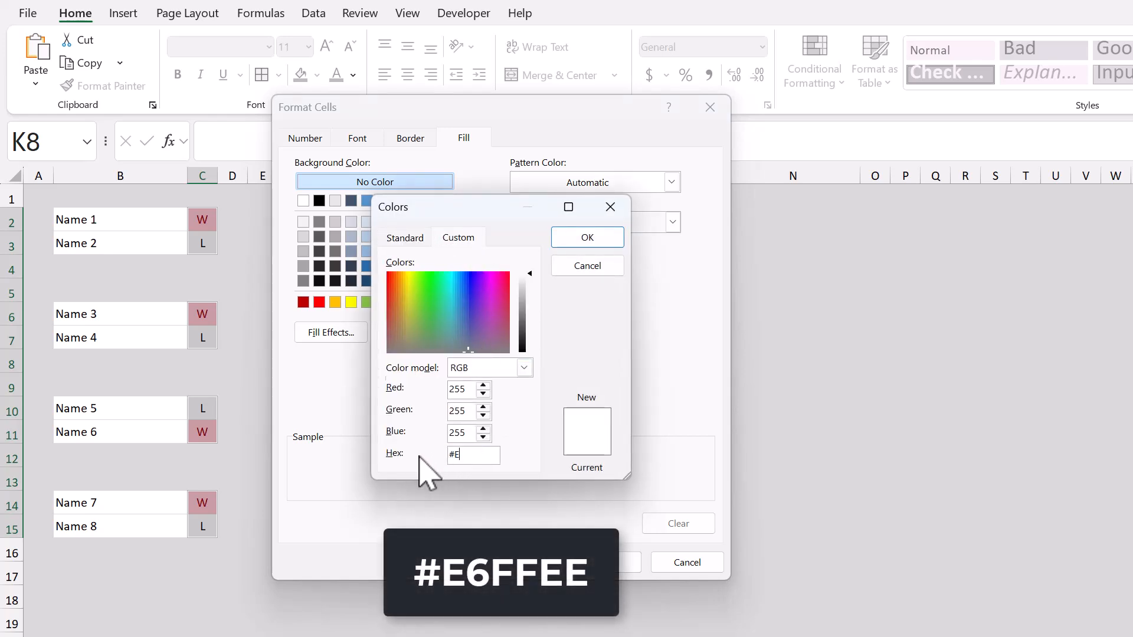
type("6FFEE")
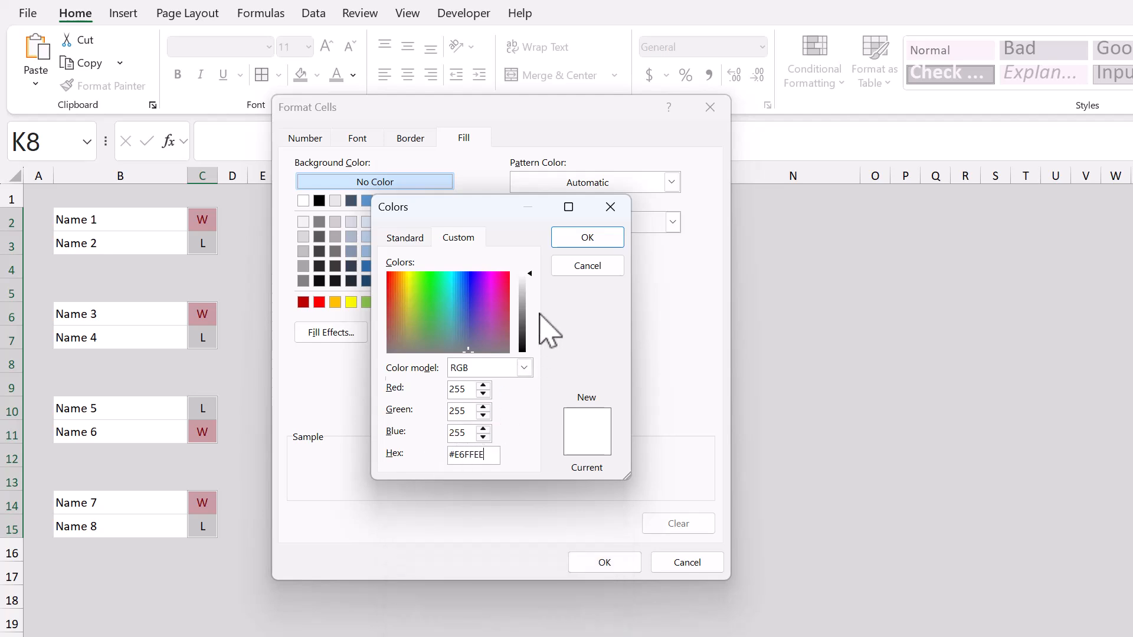
left_click(587, 237)
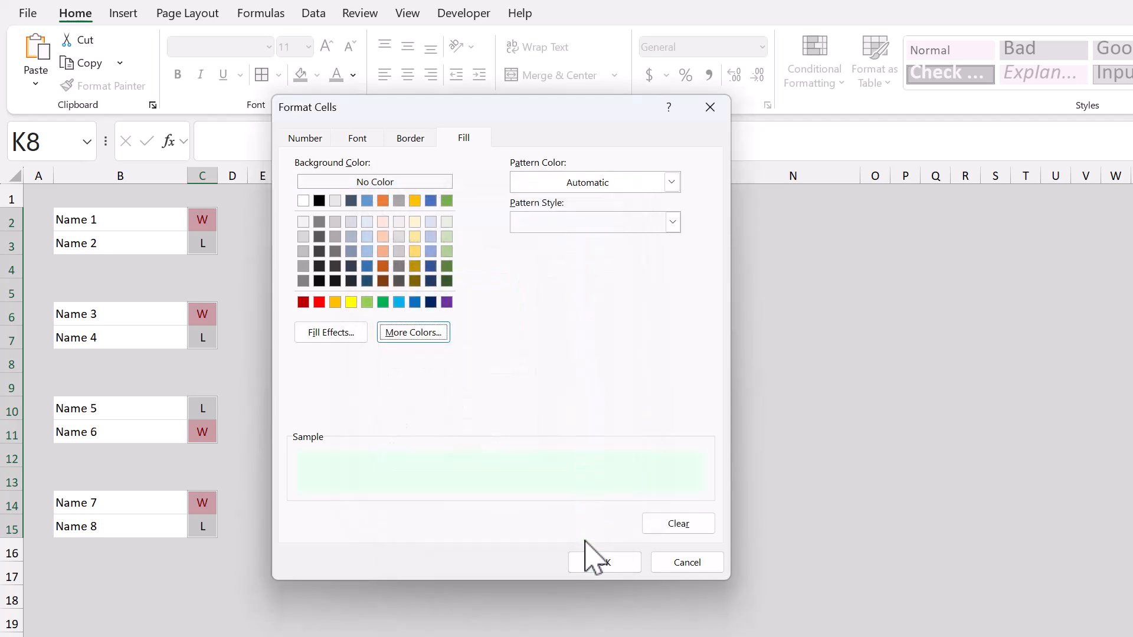
left_click(604, 562)
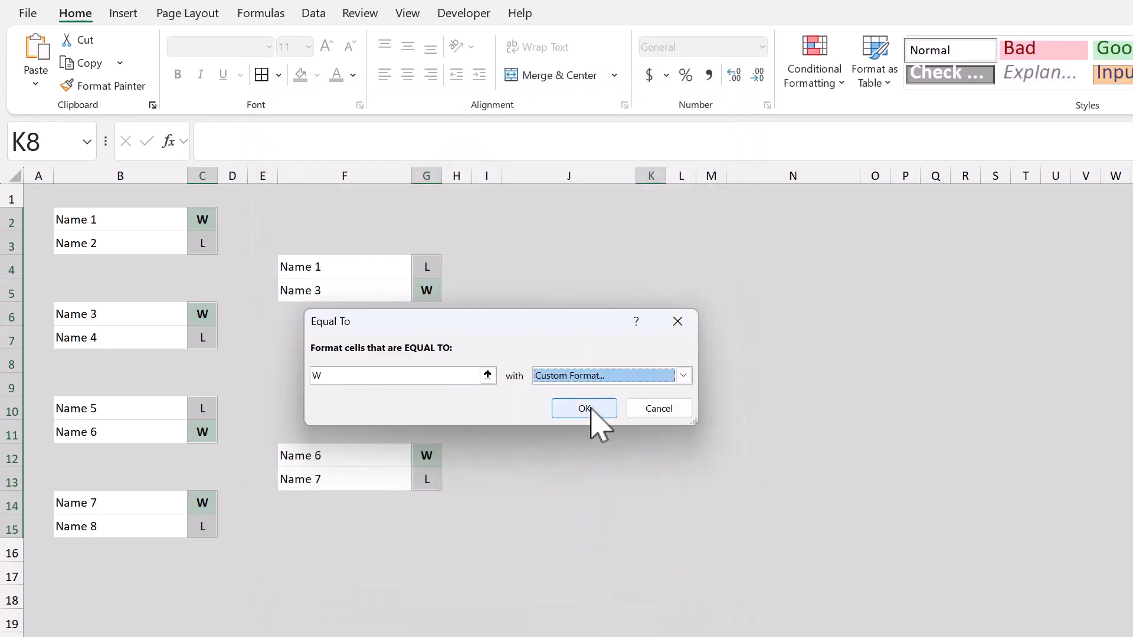
left_click(584, 408)
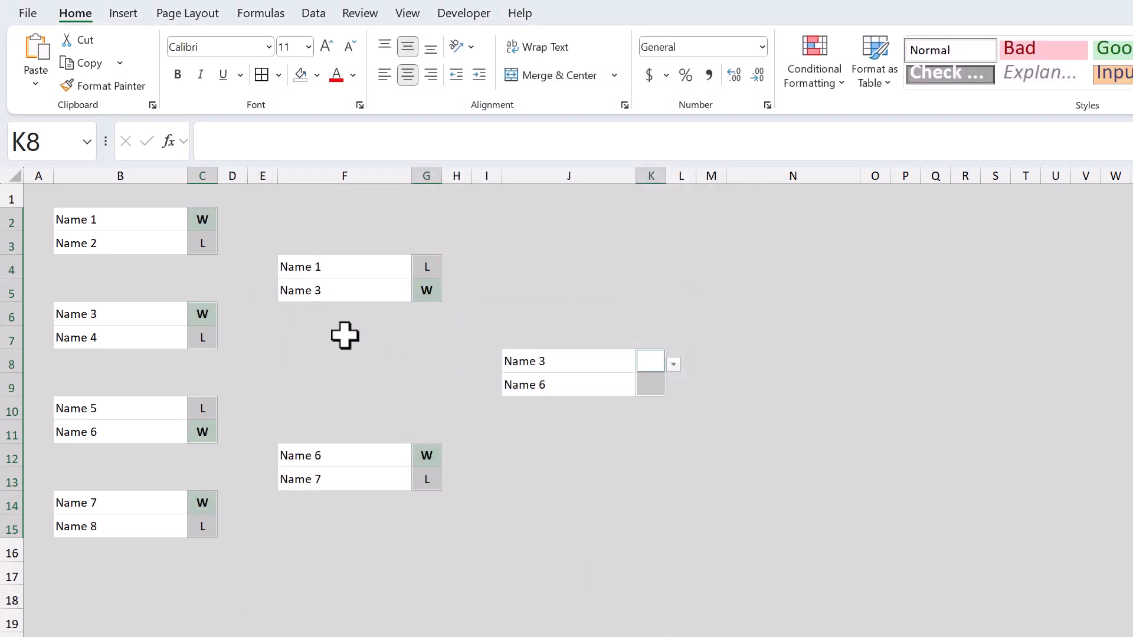
mouse_move(812, 122)
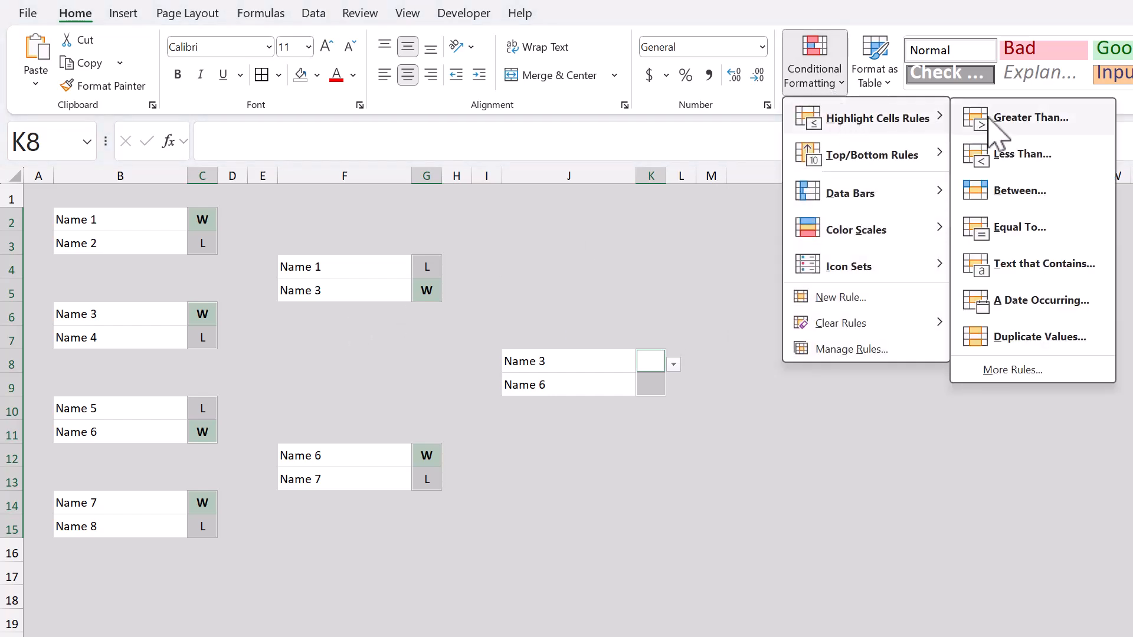
Step: Create an Equal To rule for L with a custom format using a light grey font colour
left_click(1018, 227)
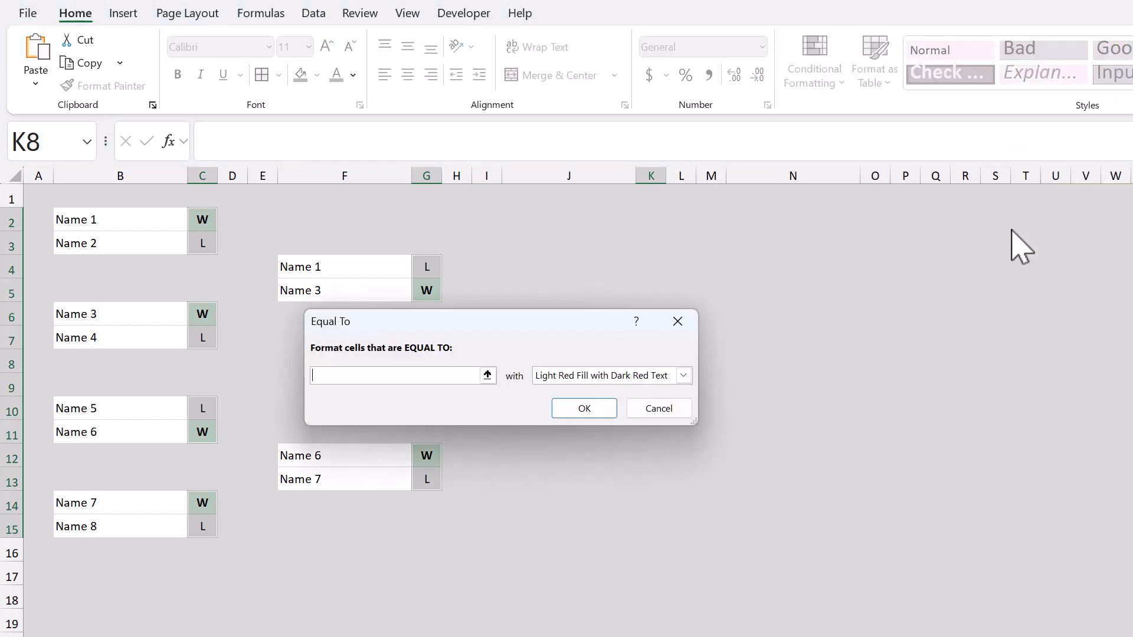
mouse_move(395, 376)
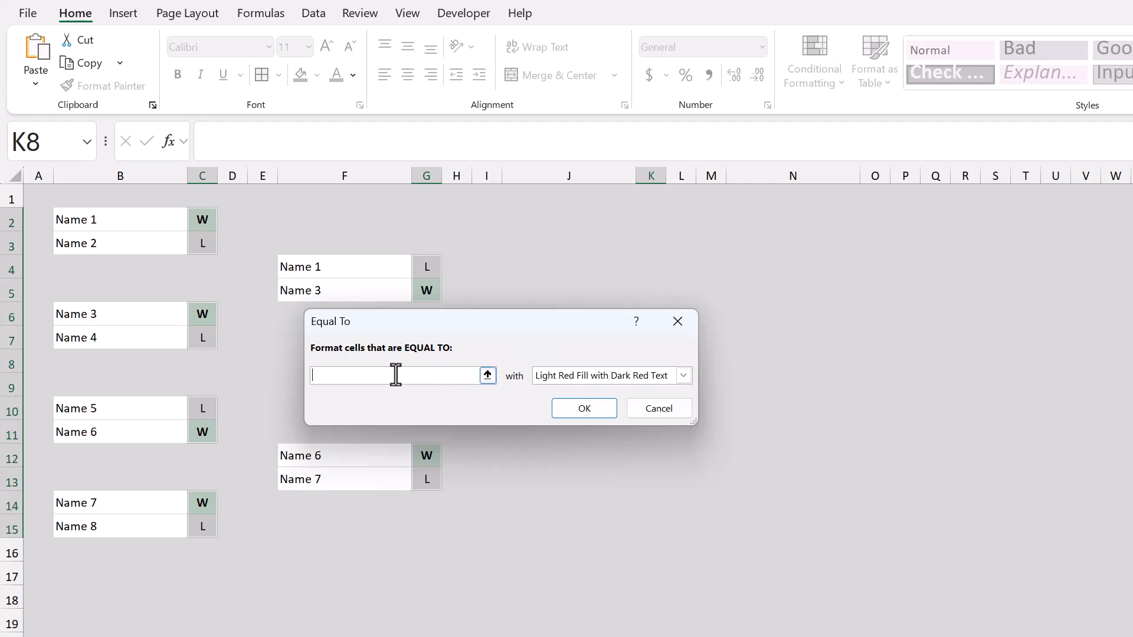
type("L")
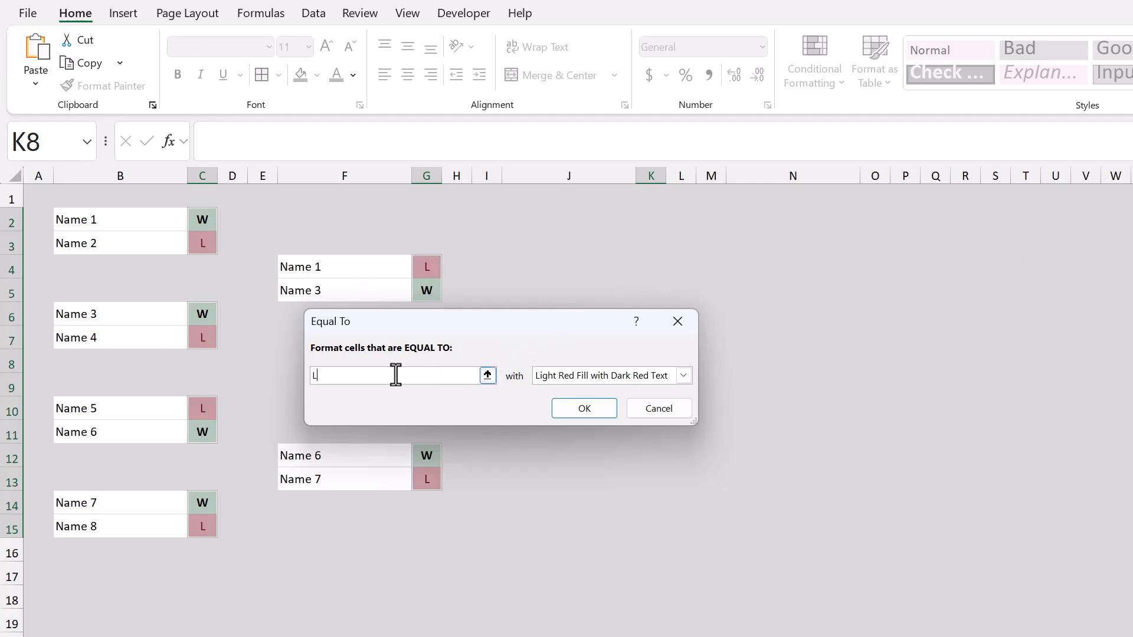
left_click(683, 375)
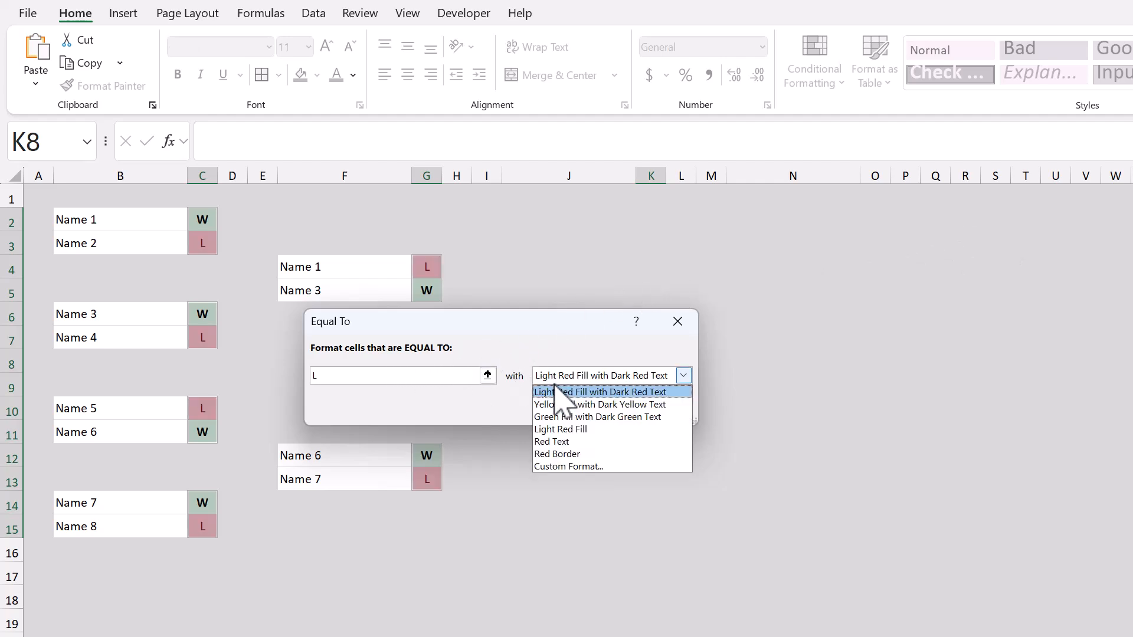
left_click(567, 467)
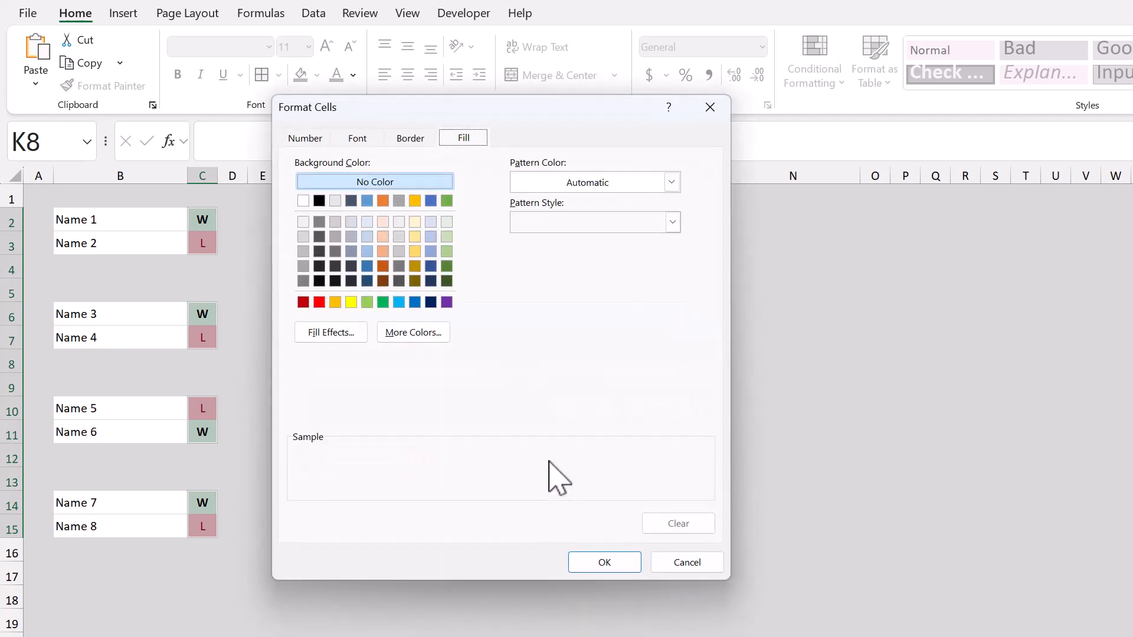
left_click(357, 138)
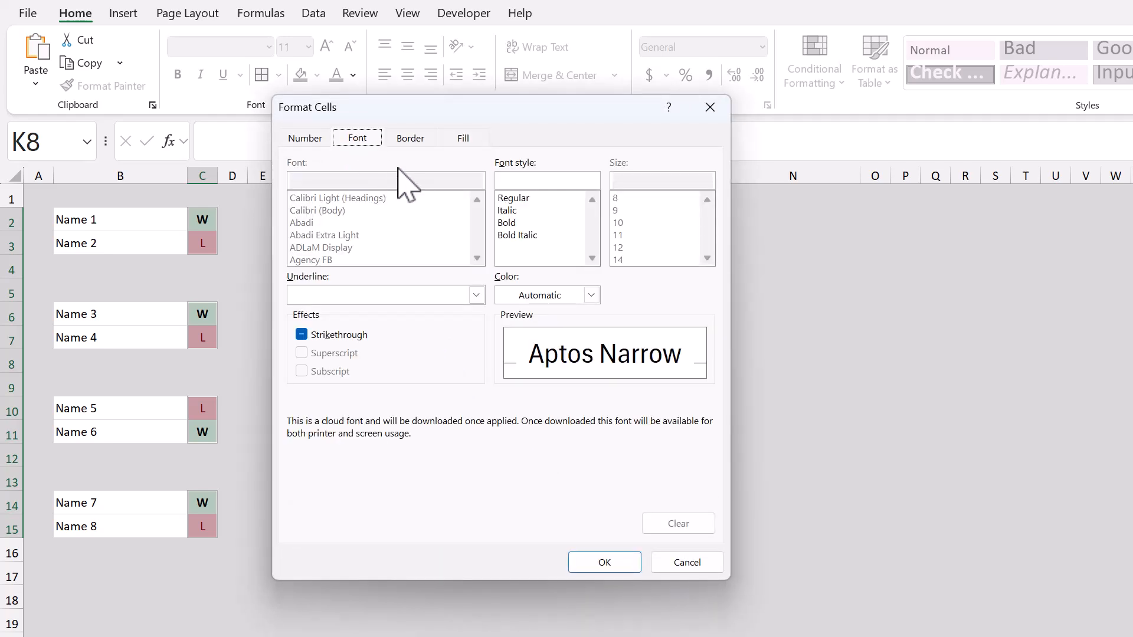
left_click(590, 295)
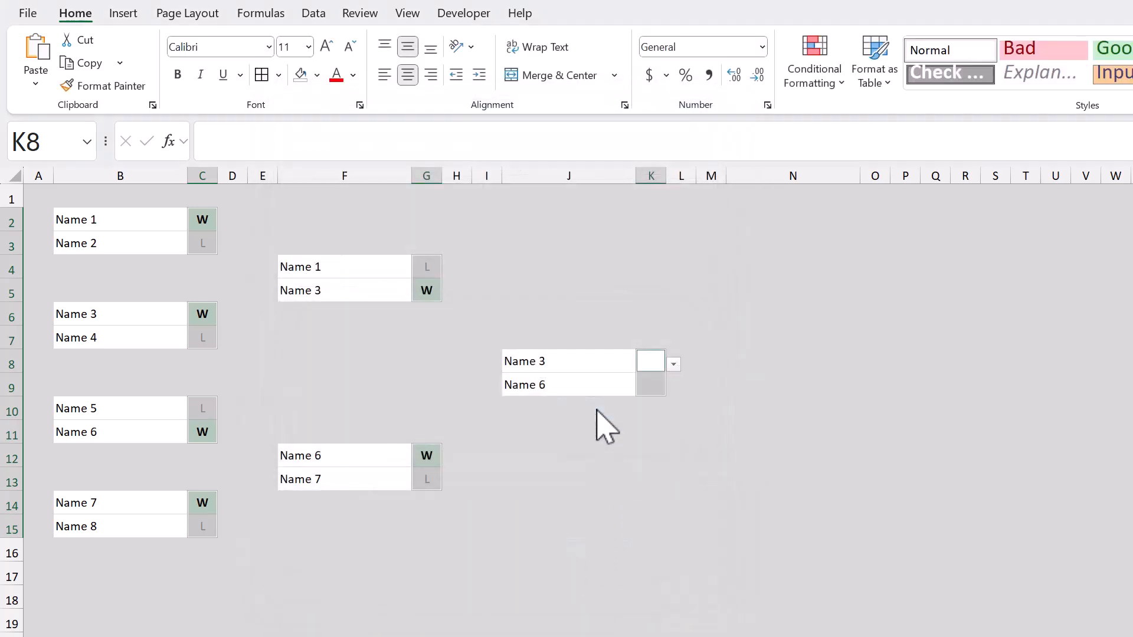
mouse_move(379, 383)
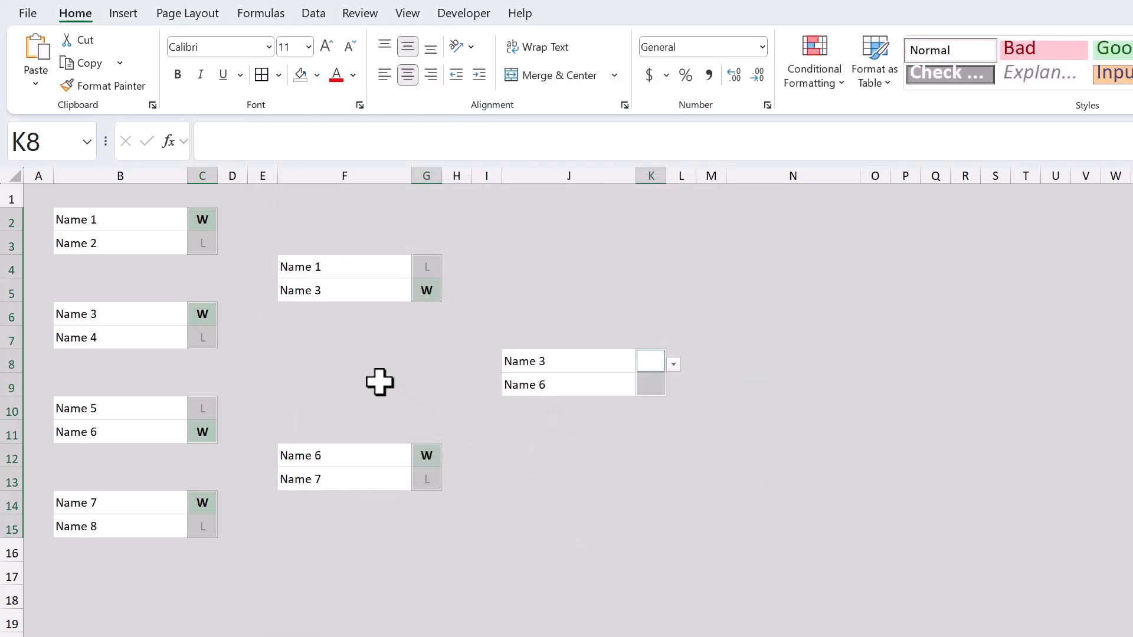
Step: Select the bracket name cells and start a new formula-based conditional formatting rule
left_click(343, 384)
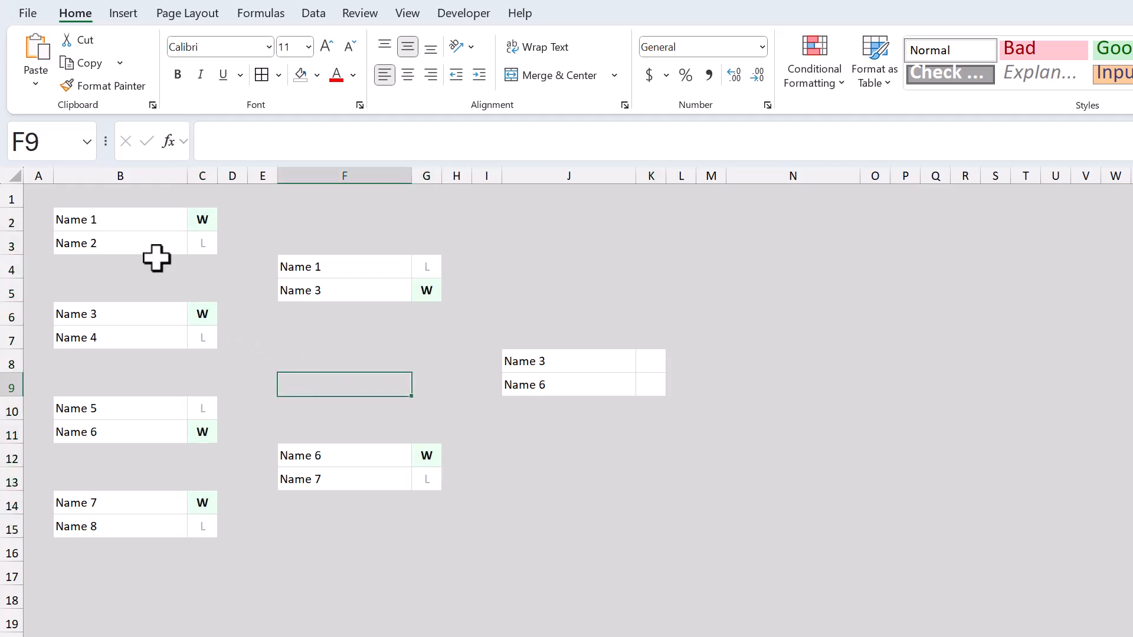
left_click(120, 408)
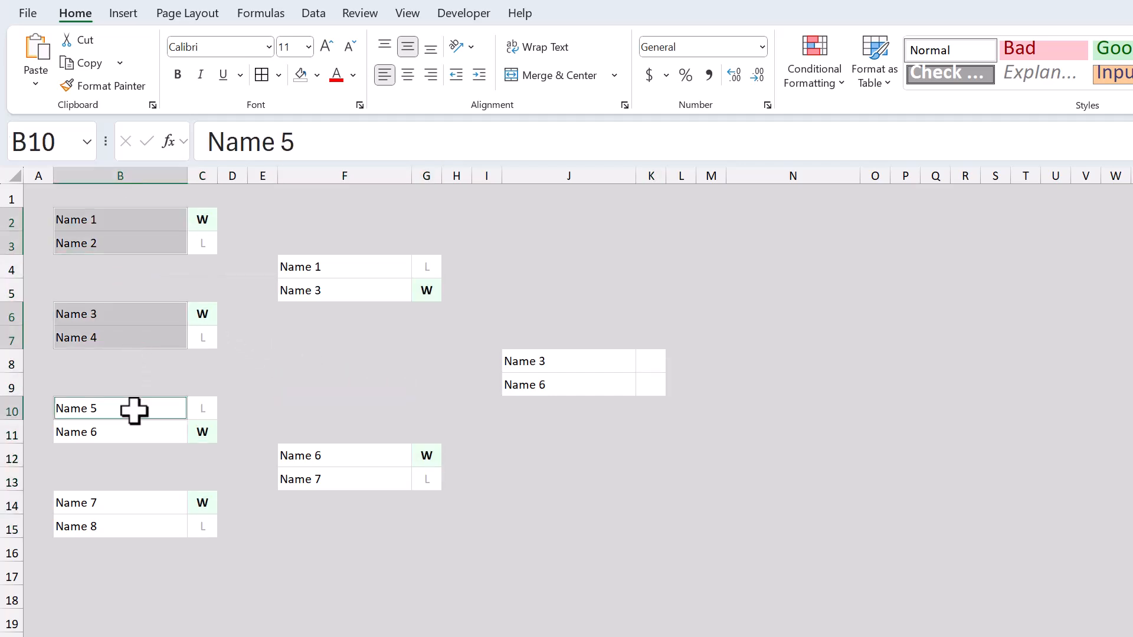
left_click(344, 265)
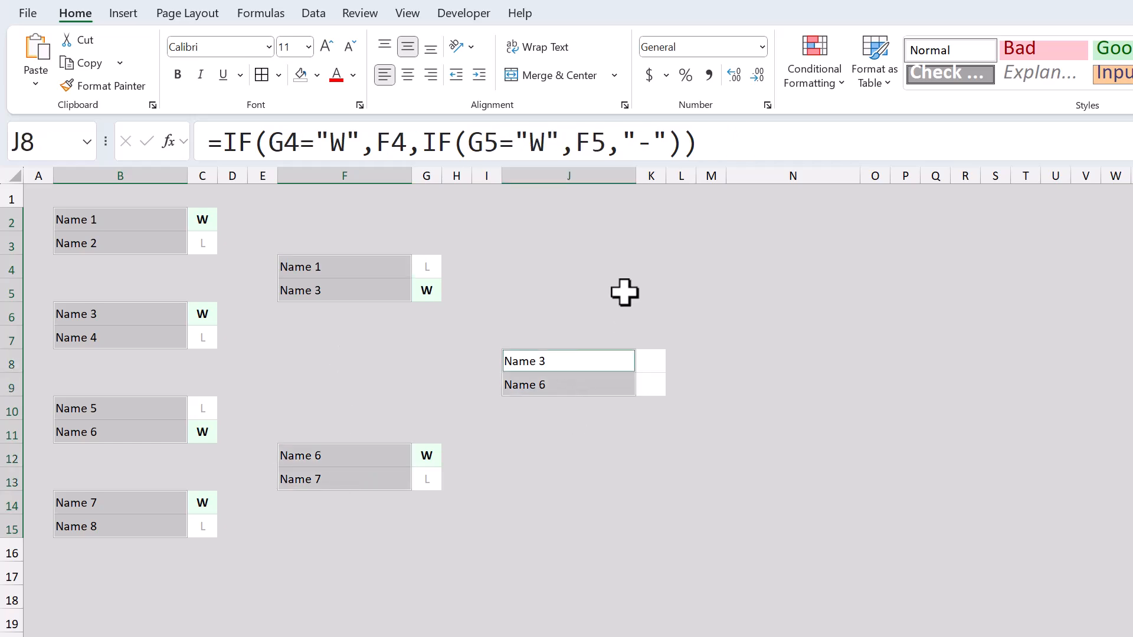
left_click(812, 61)
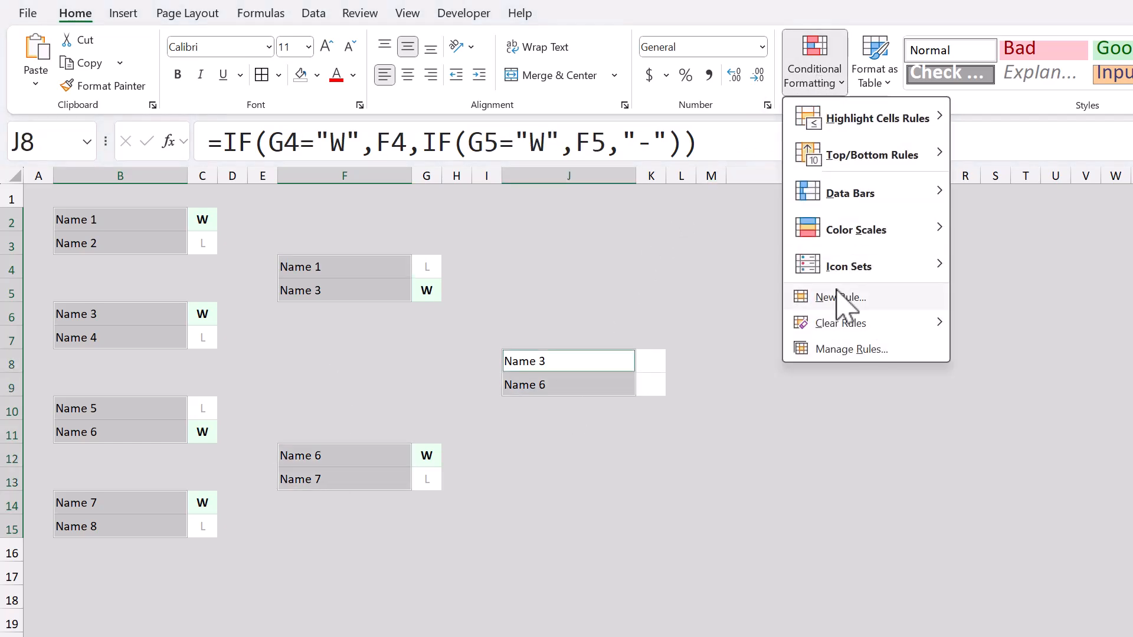
left_click(839, 297)
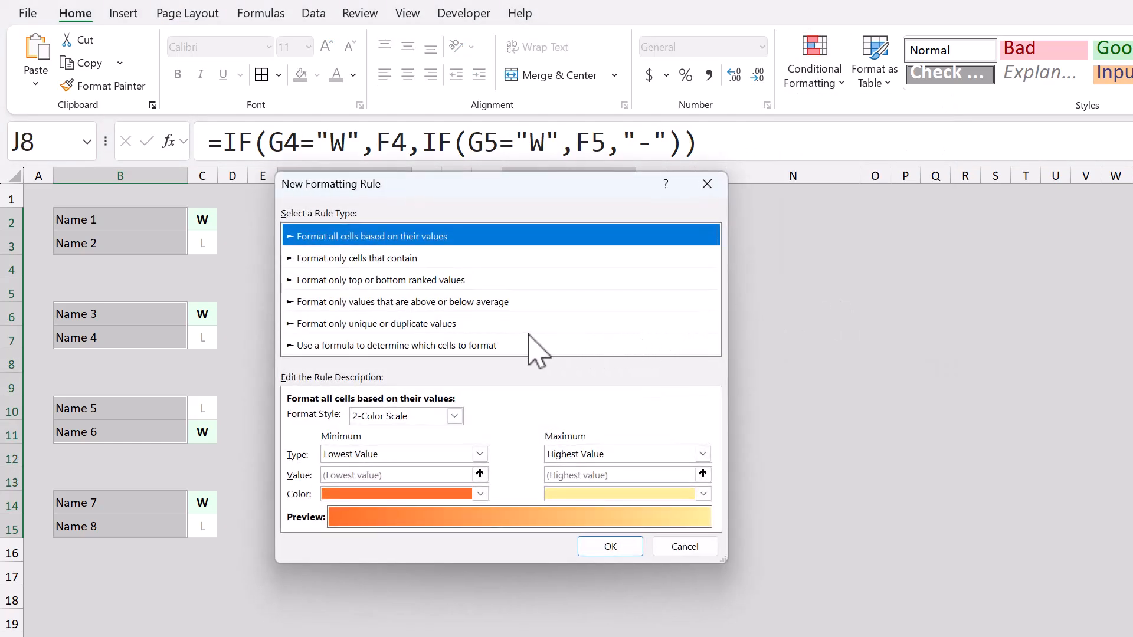
left_click(396, 345)
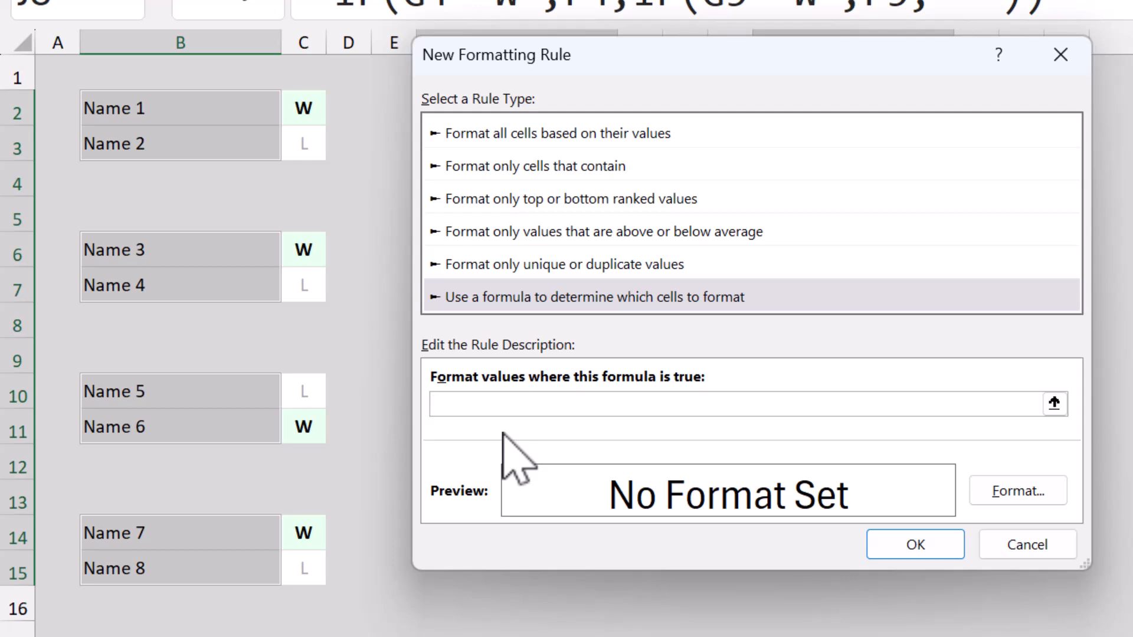
Step: Enter =C2="W" as the rule's condition formula
type("=C")
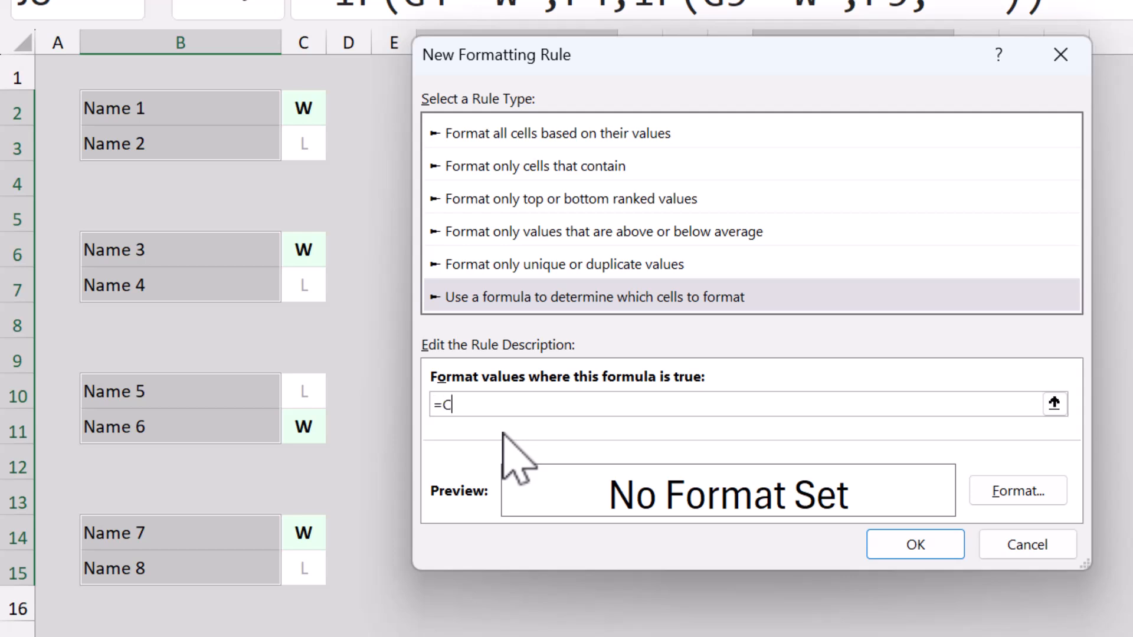
type("2+")
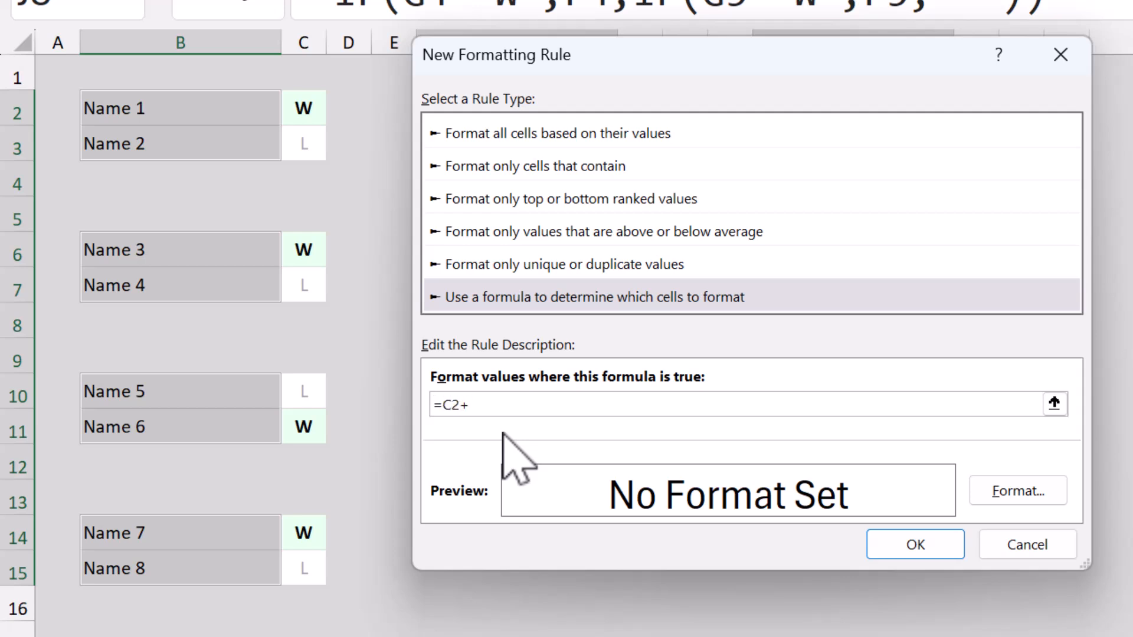
type("=\"W")
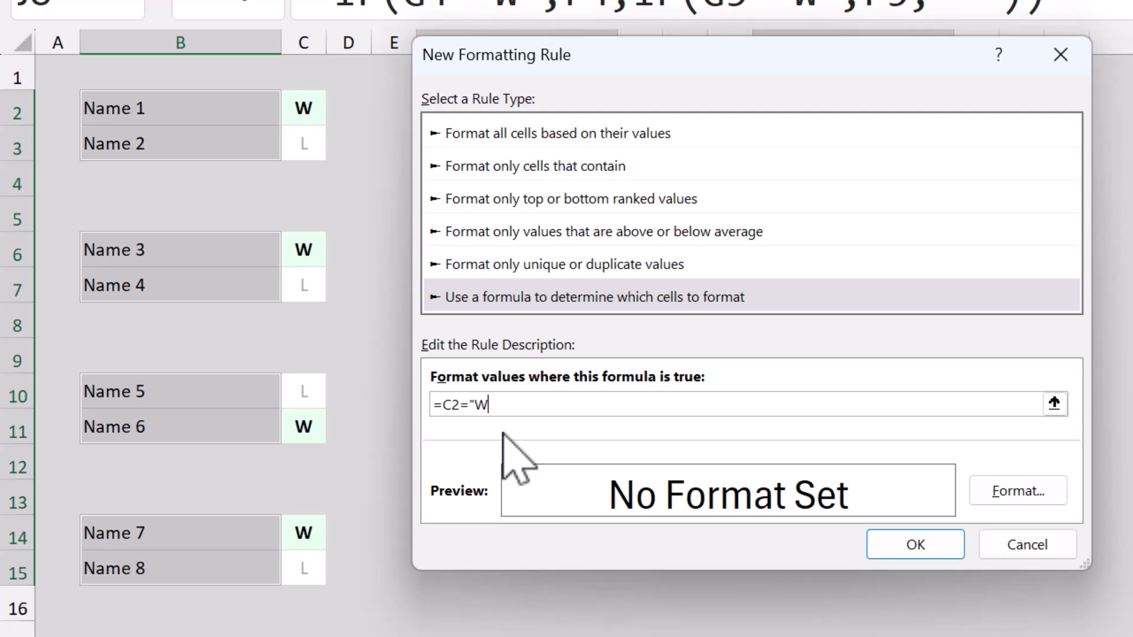
type("\"")
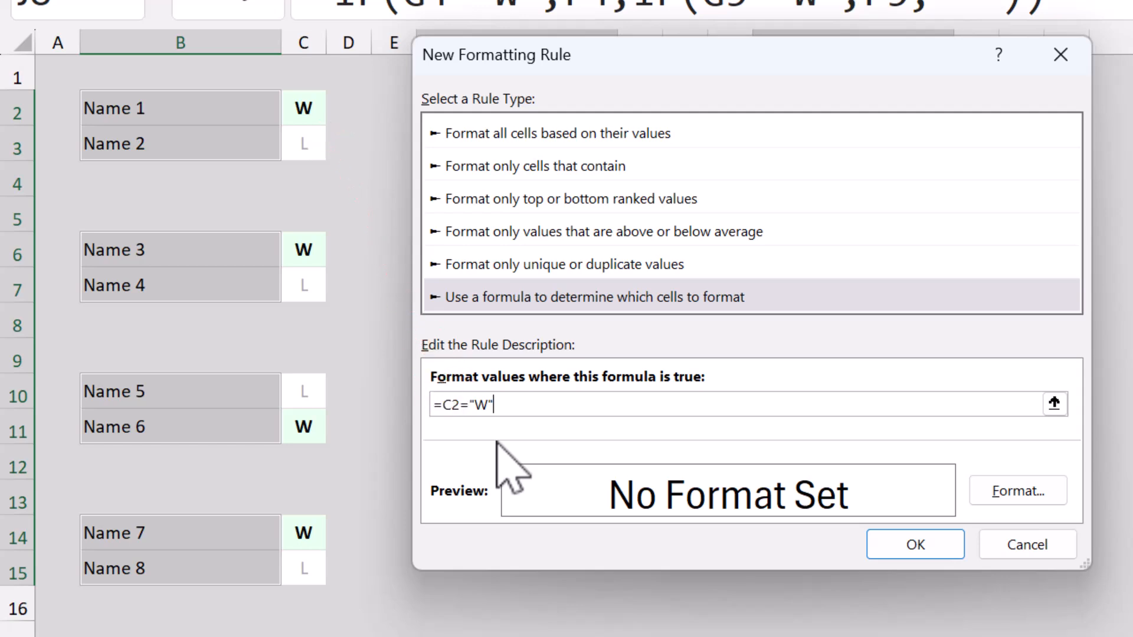
Step: Give the winner-name rule a bold font format and save it
left_click(1016, 491)
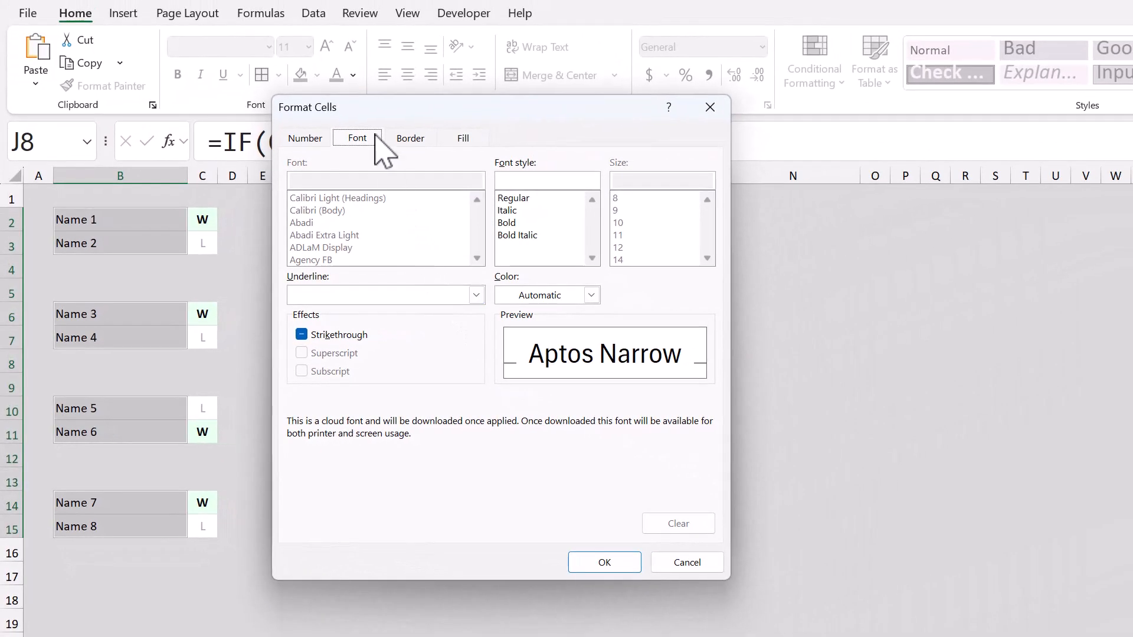
left_click(510, 223)
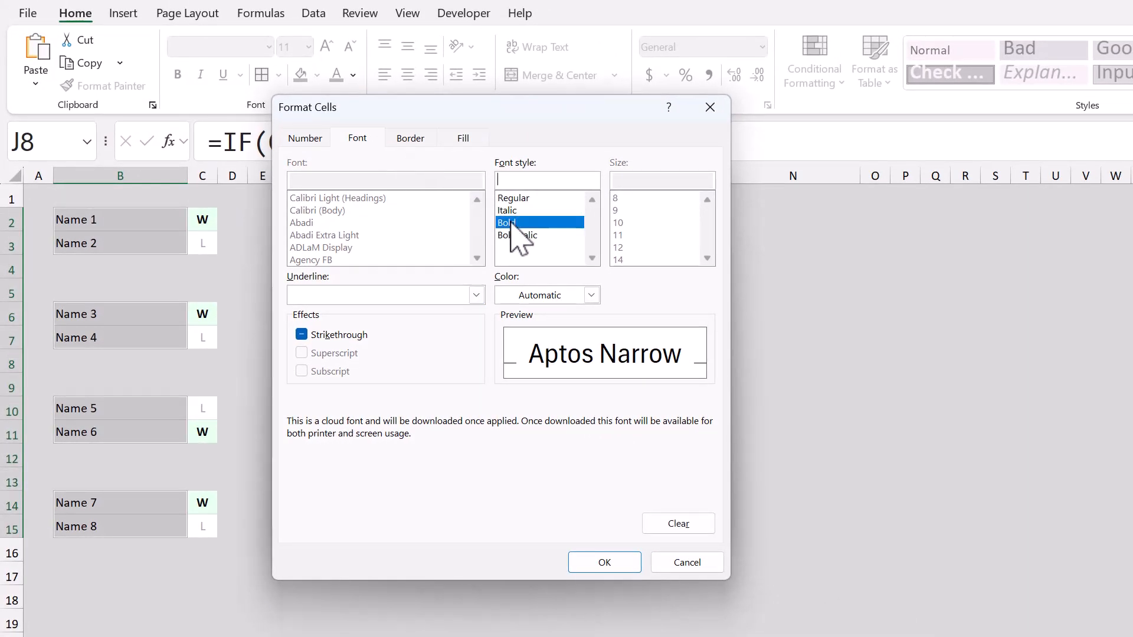
left_click(508, 223)
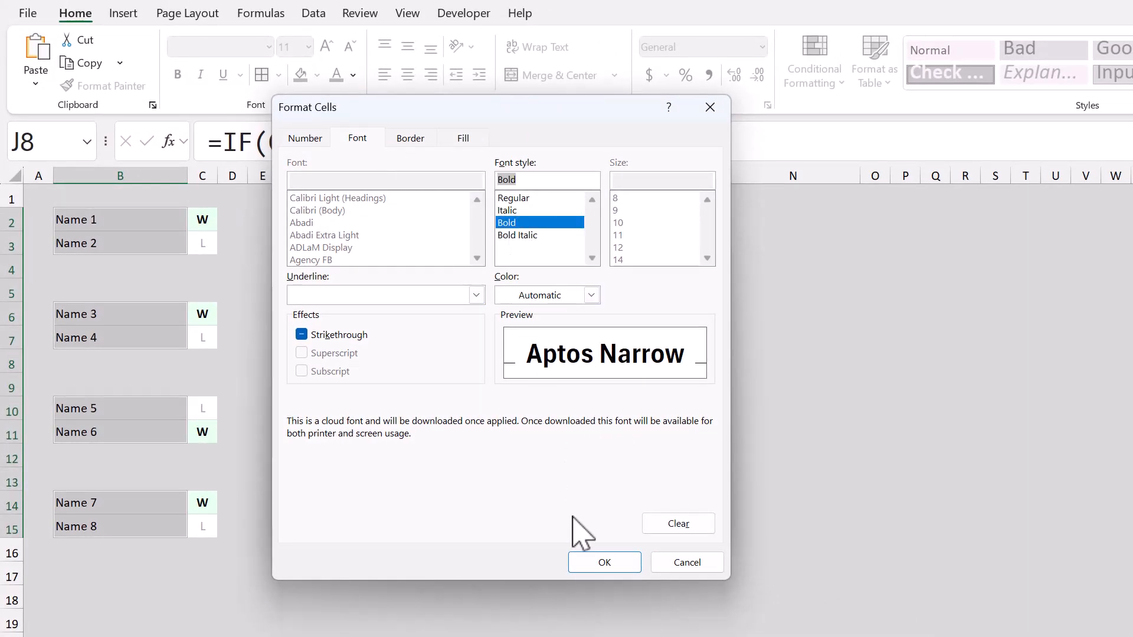
left_click(605, 562)
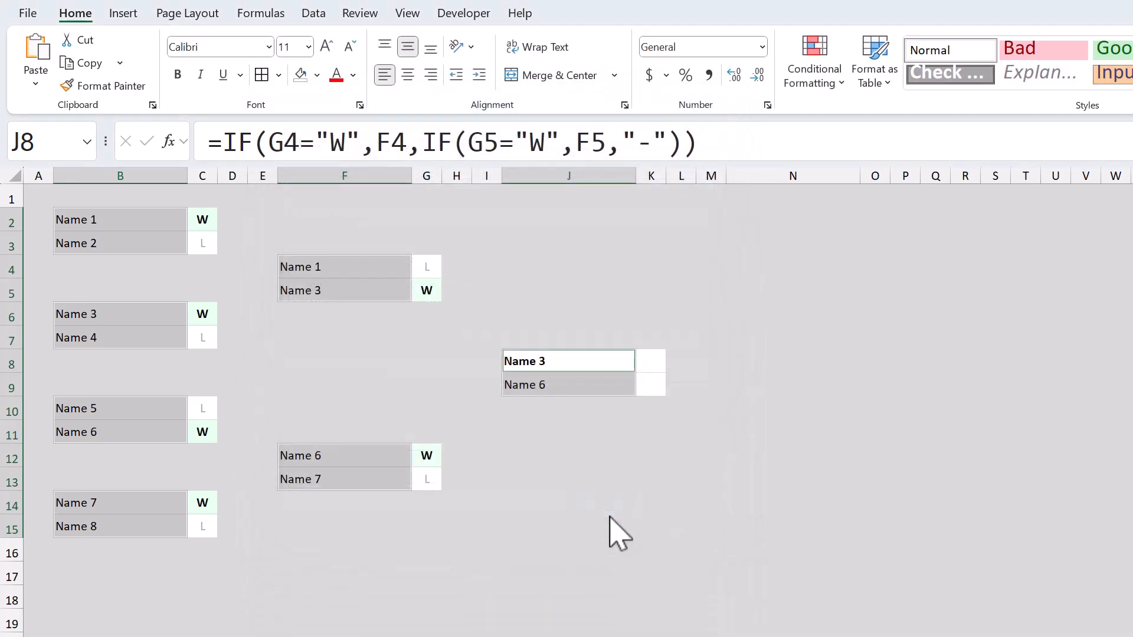
mouse_move(399, 334)
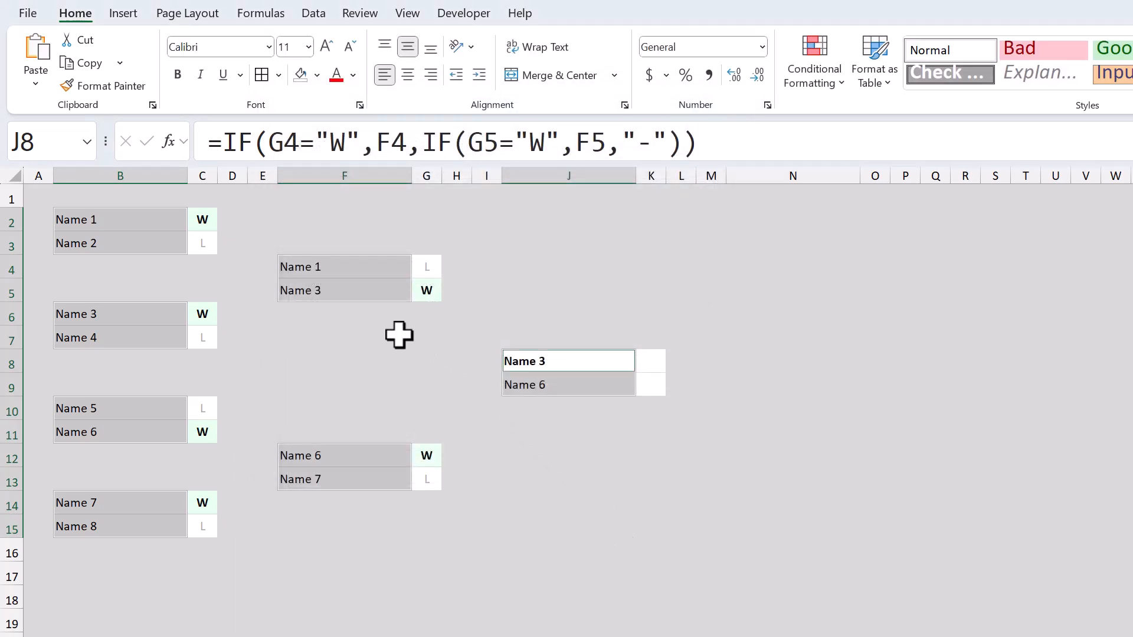
left_click(344, 338)
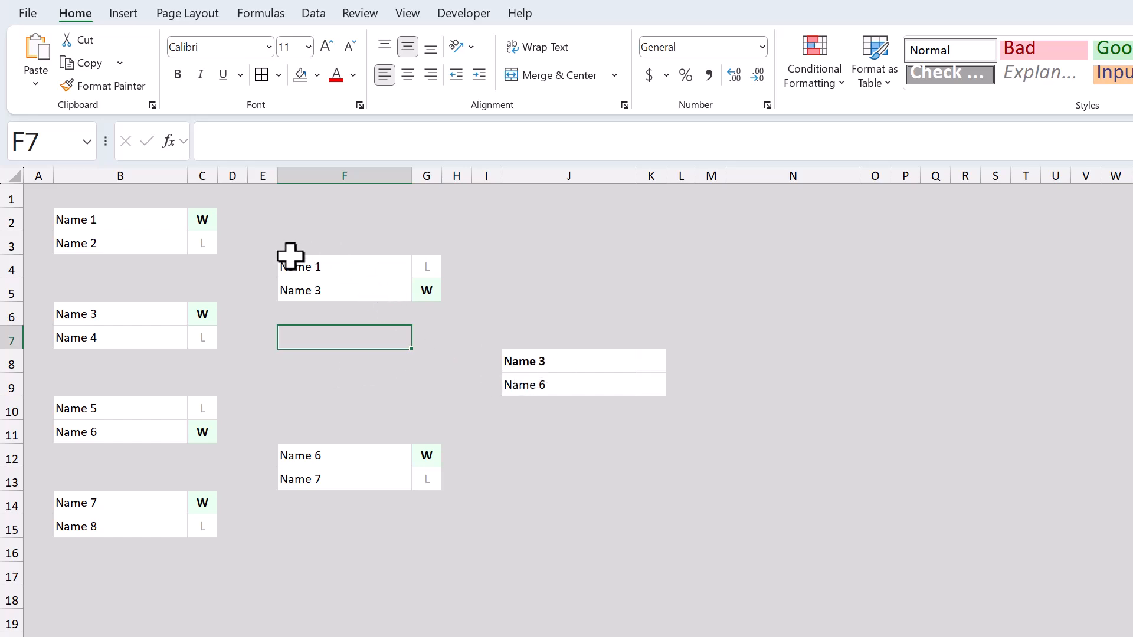
mouse_move(531, 293)
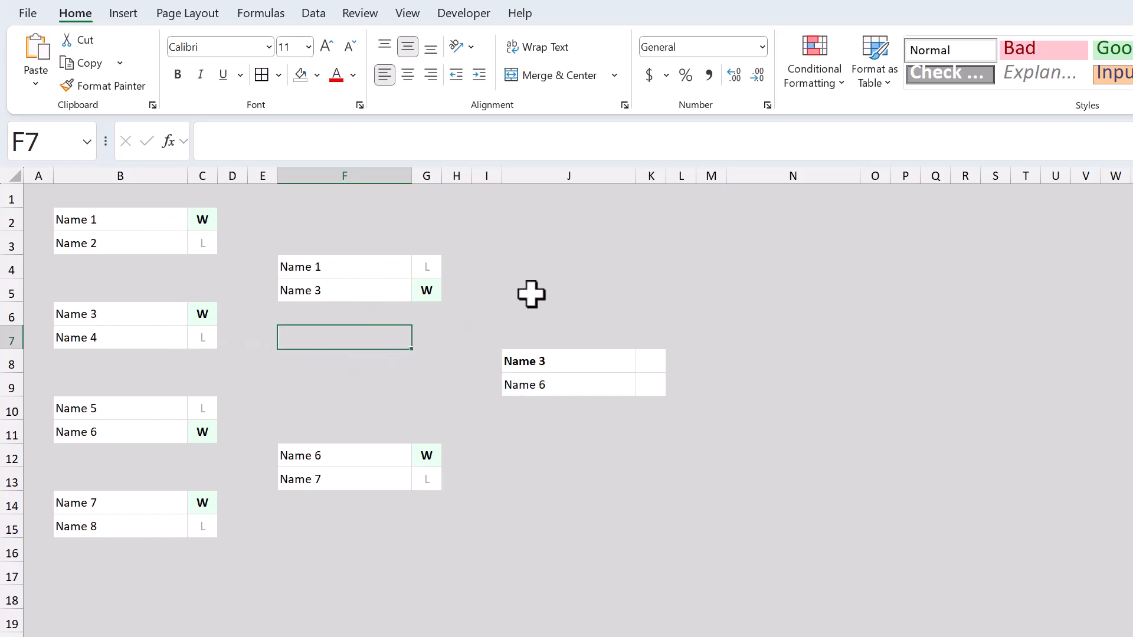
Step: In Manage Rules, show This Worksheet and open the formula-based bold rule for editing
left_click(813, 61)
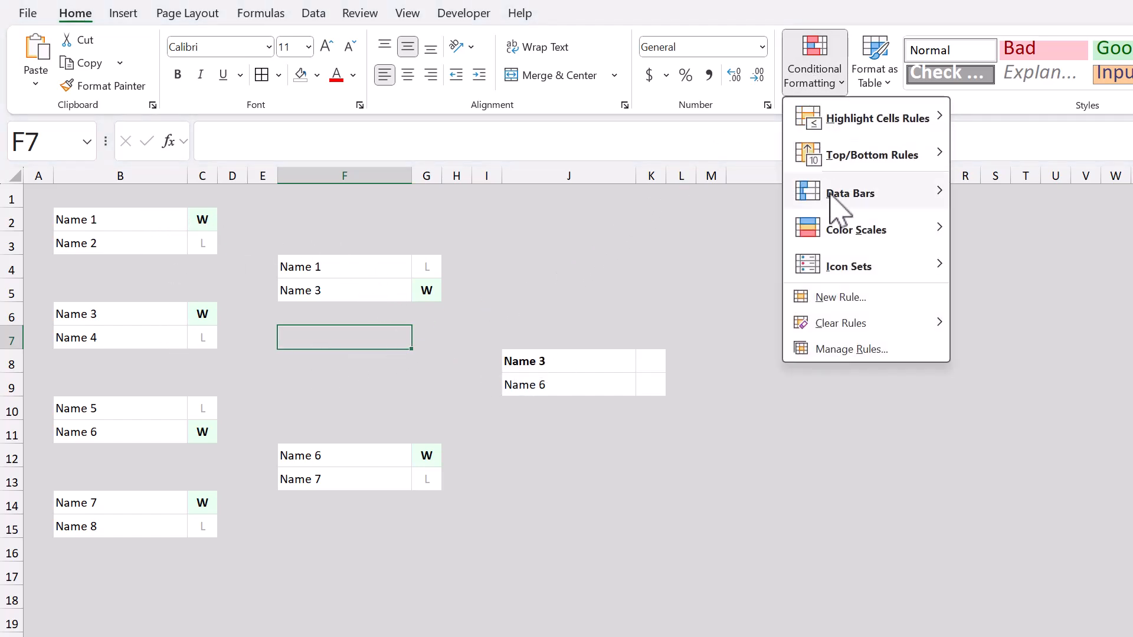
left_click(849, 349)
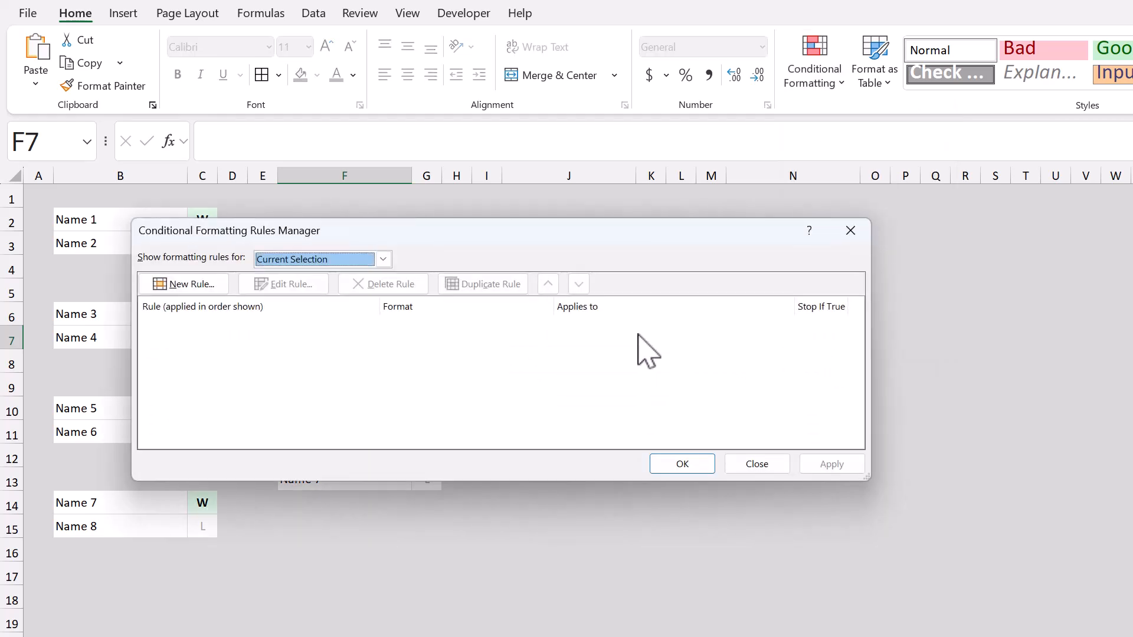
left_click(382, 258)
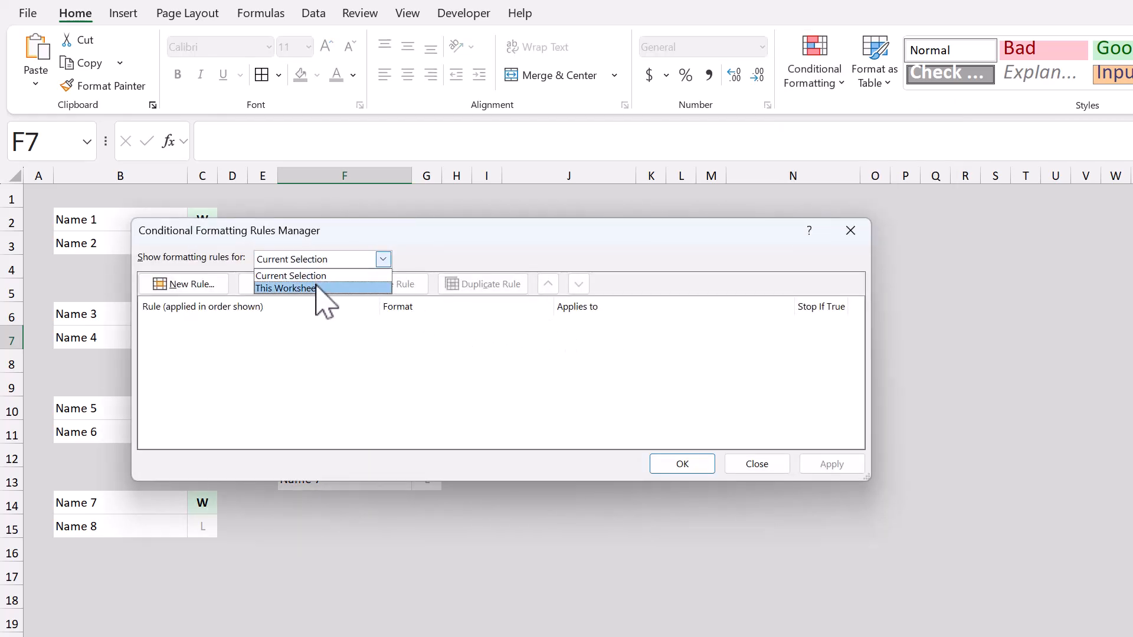
left_click(284, 288)
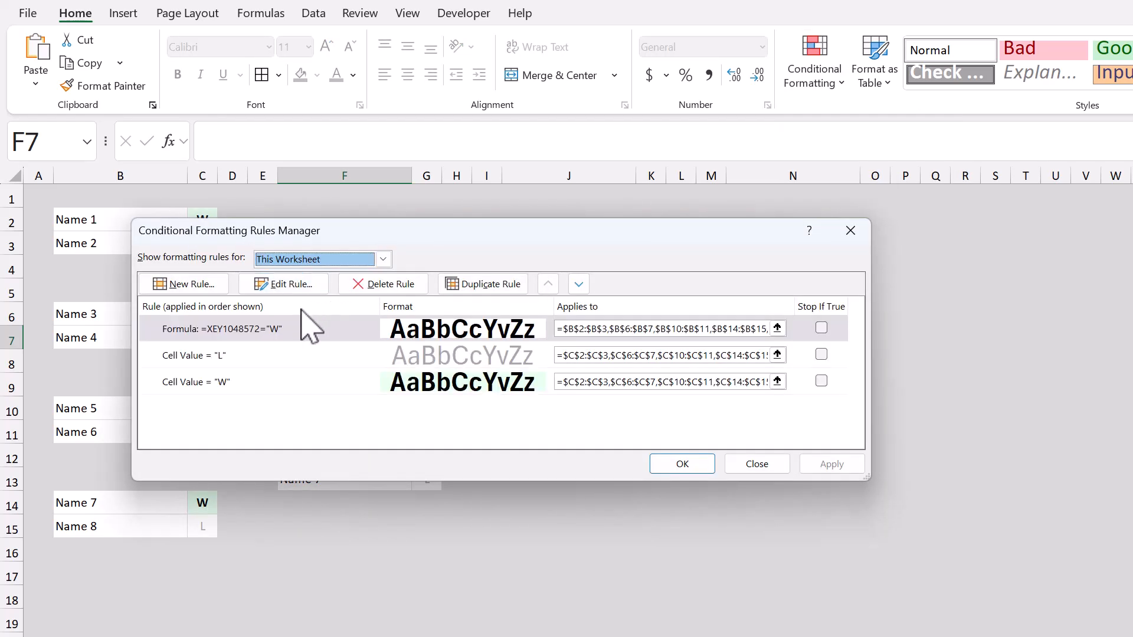
mouse_move(323, 403)
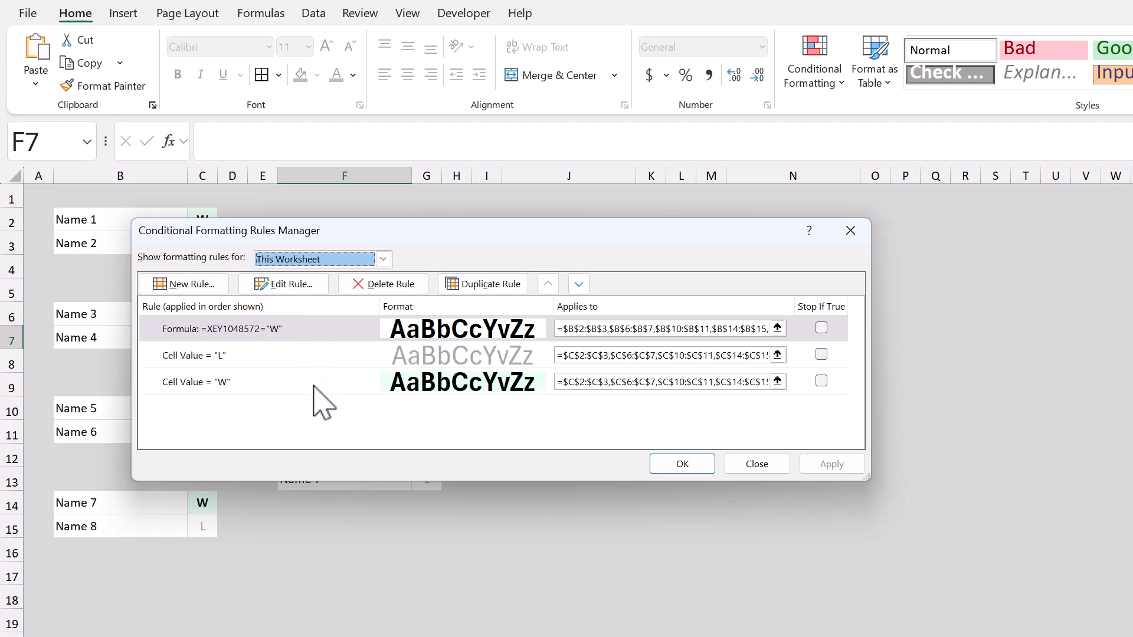
mouse_move(272, 349)
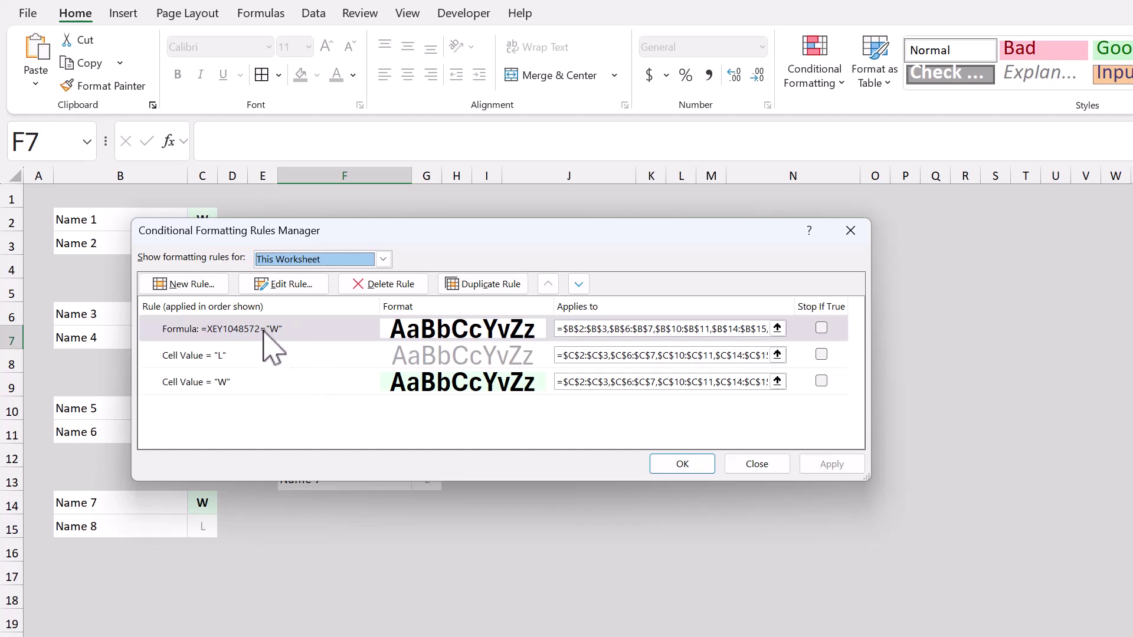
mouse_move(271, 340)
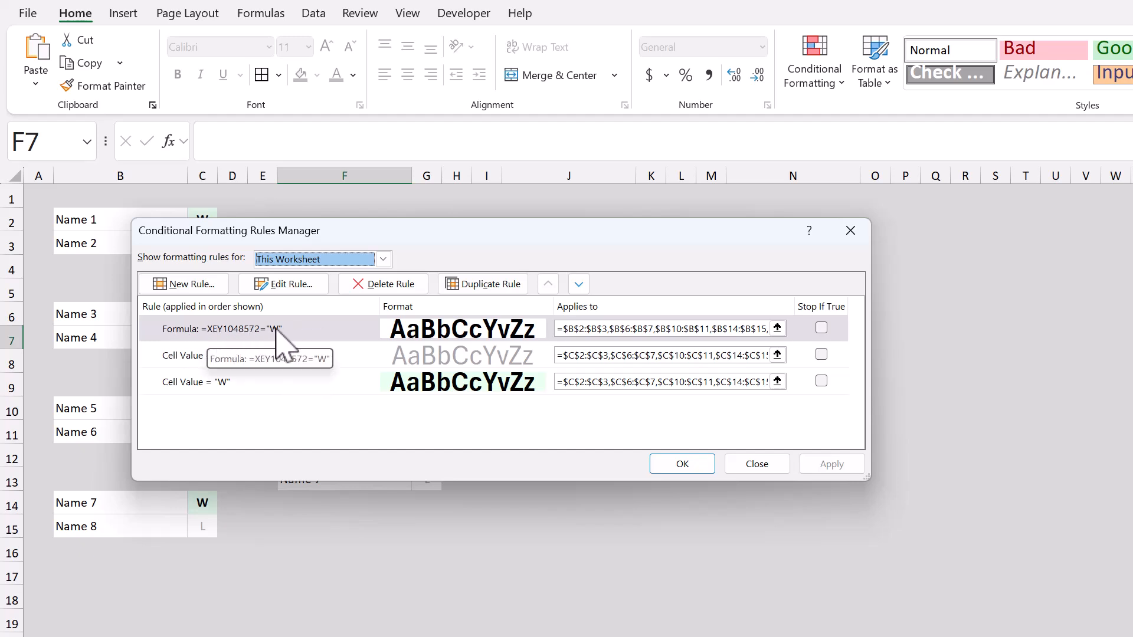
left_click(224, 328)
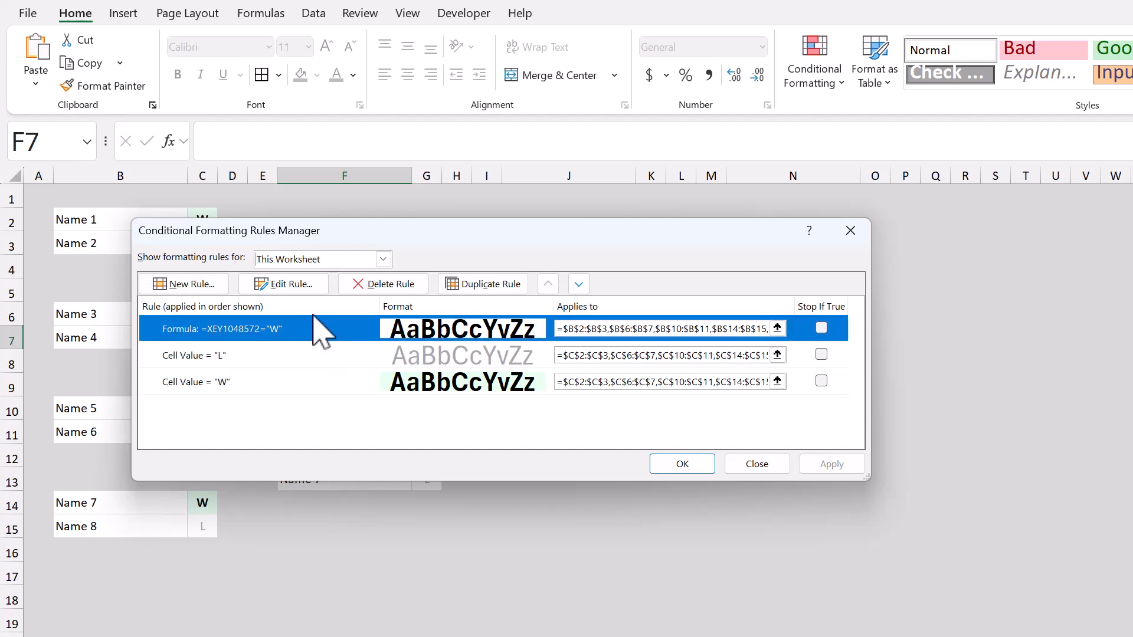
left_click(284, 284)
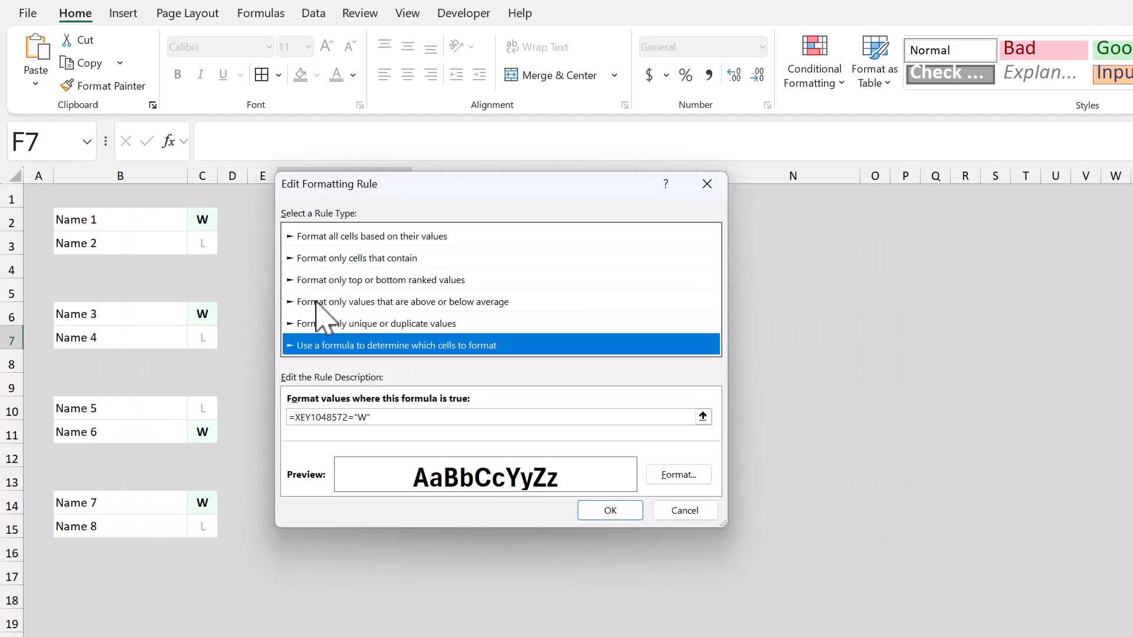
Step: Replace the wrong XEY1048572 reference so the rule reads =C2="W" and save it
left_click(353, 417)
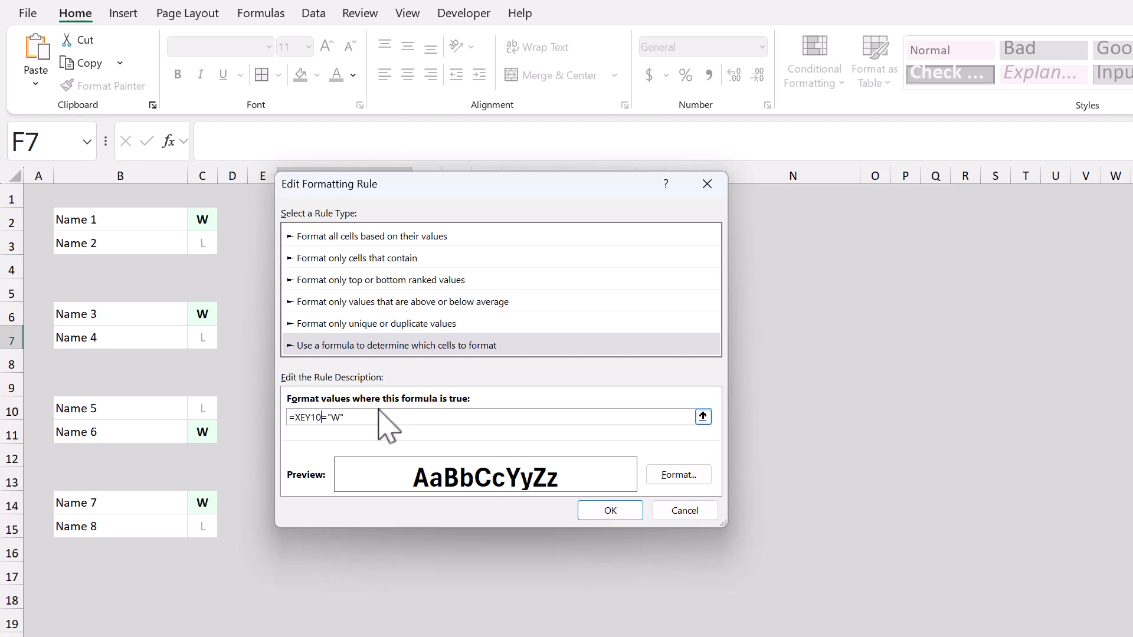
key("Backspace")
type("C")
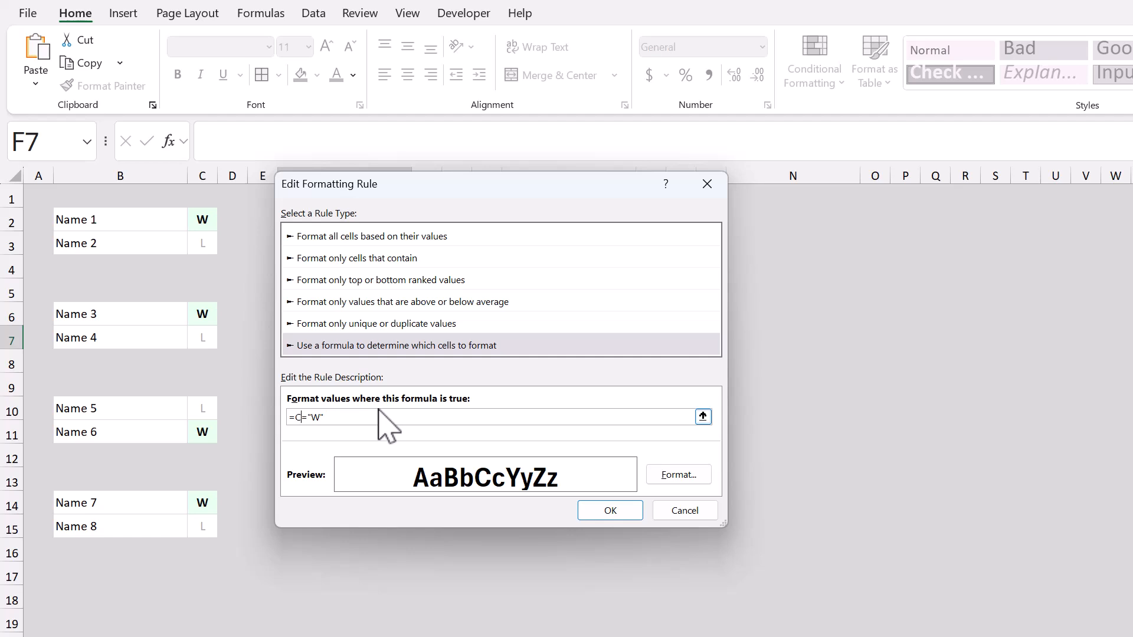
type("2")
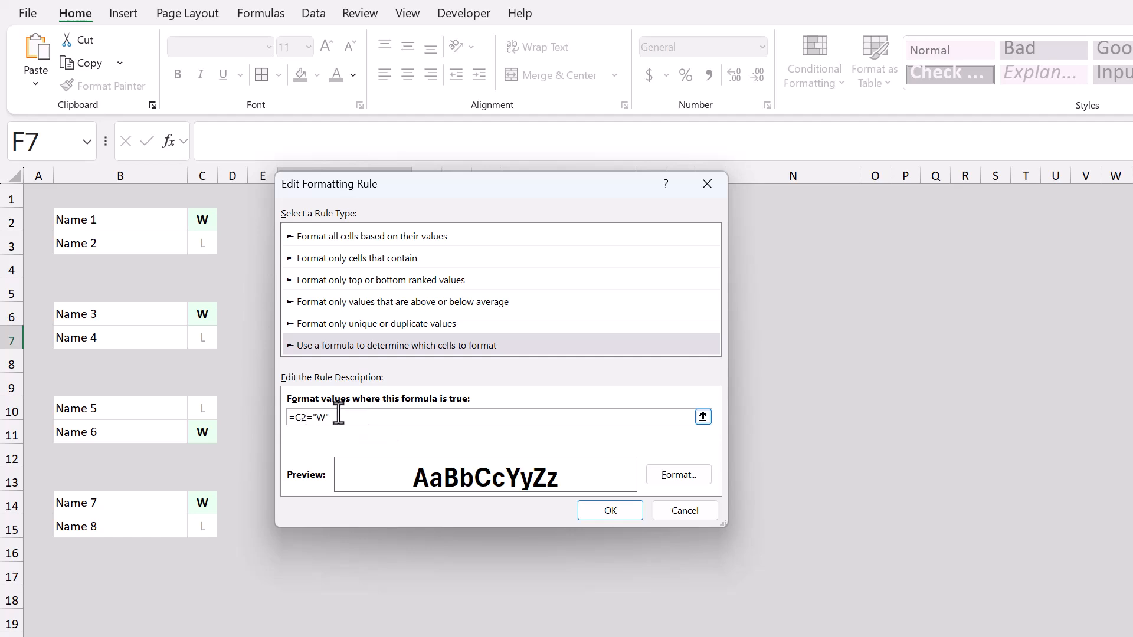
mouse_move(358, 417)
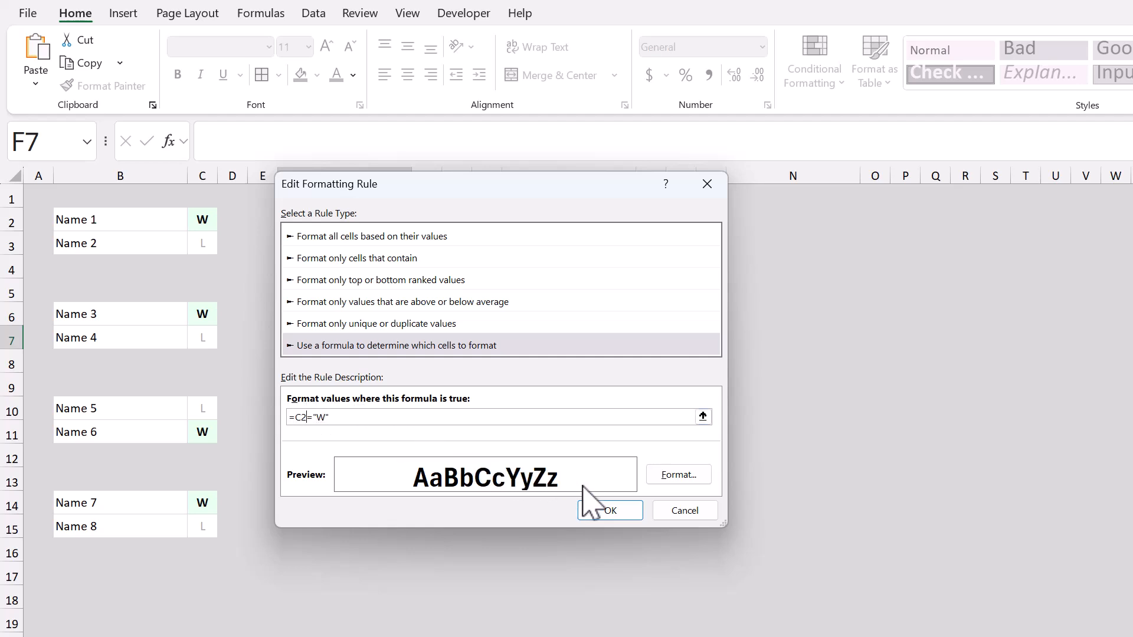
left_click(609, 511)
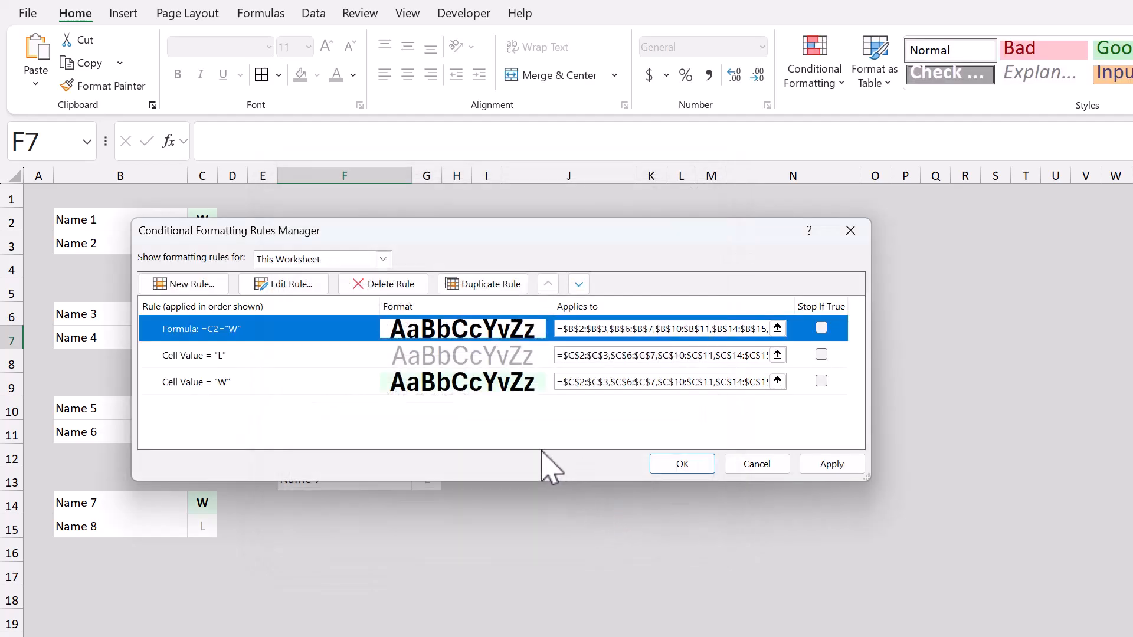
mouse_move(250, 340)
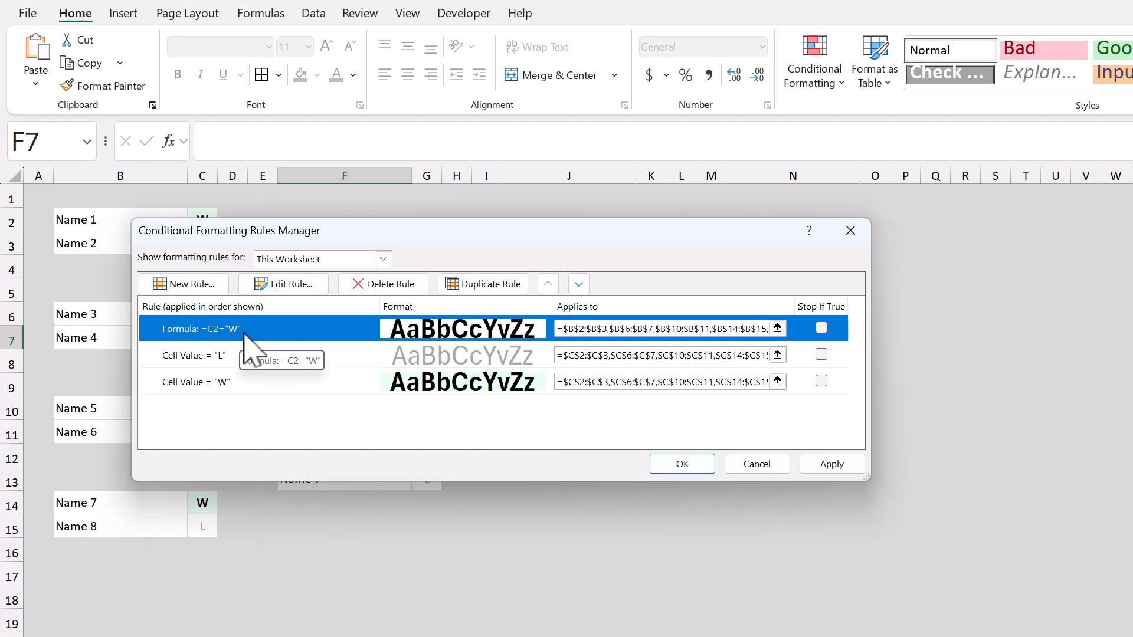
mouse_move(348, 346)
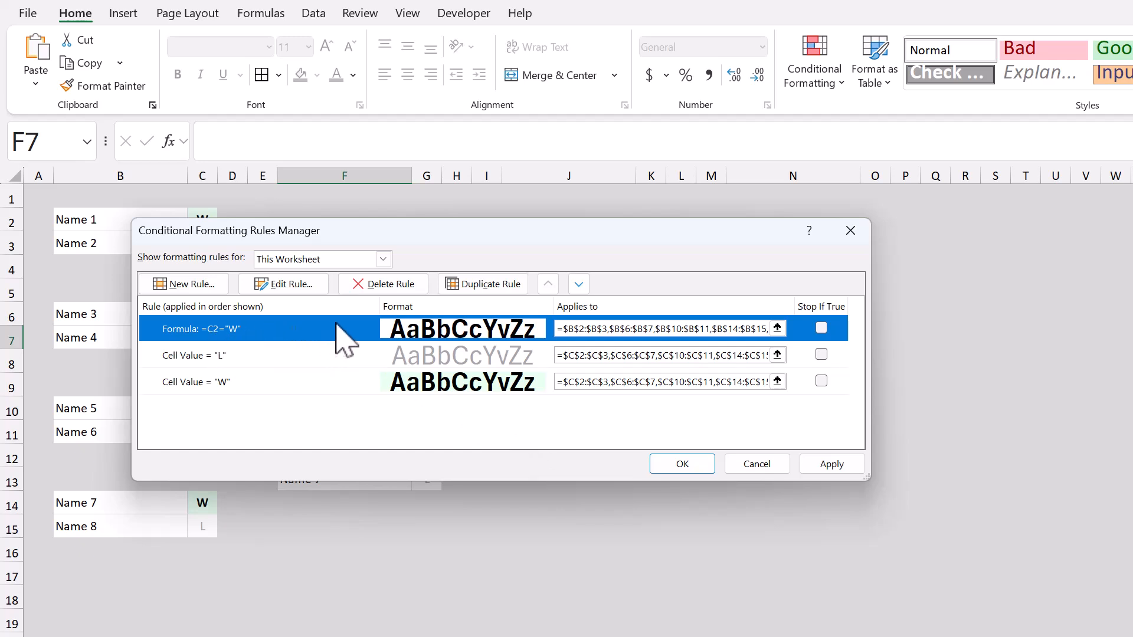
mouse_move(440, 336)
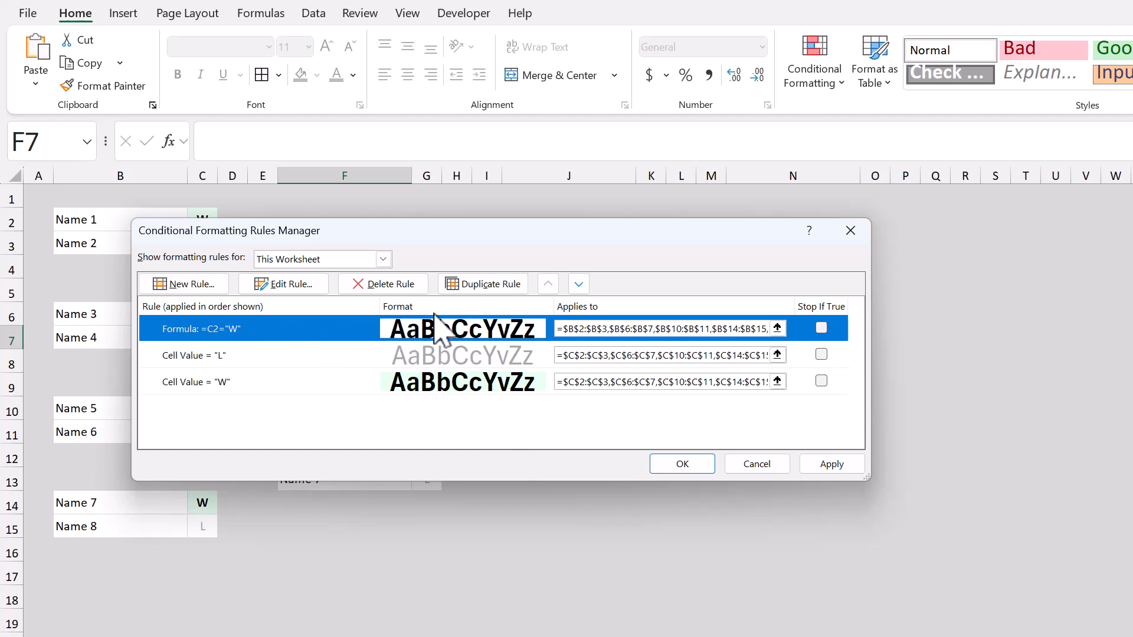
Step: Duplicate the bold-name rule and change its condition to =C2="L" for losing entries
left_click(482, 283)
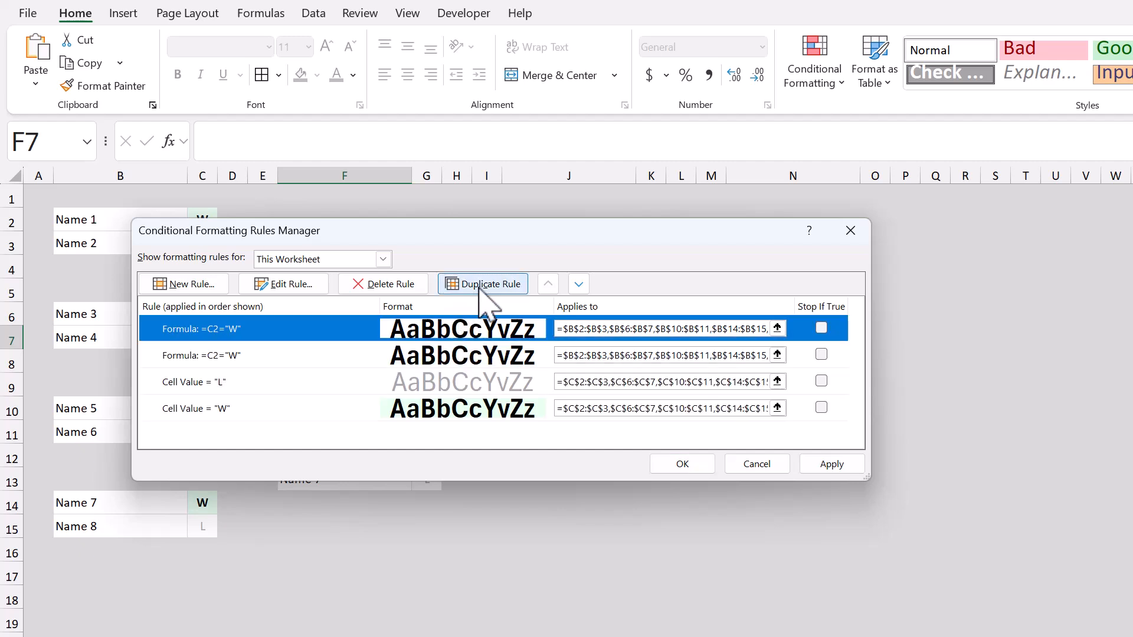
mouse_move(293, 325)
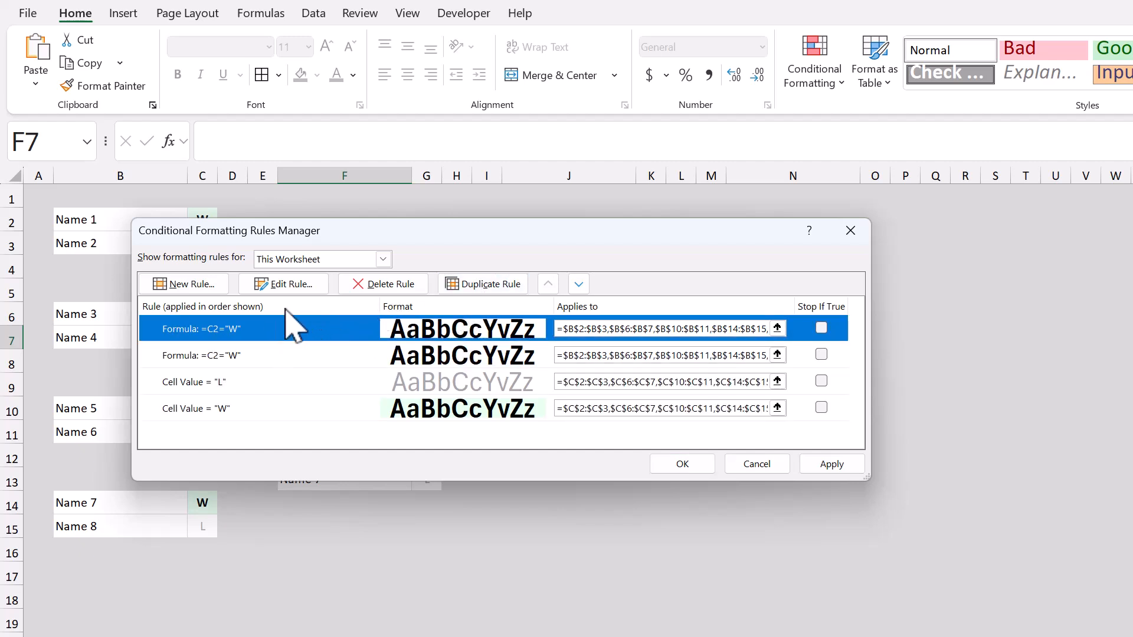
left_click(283, 283)
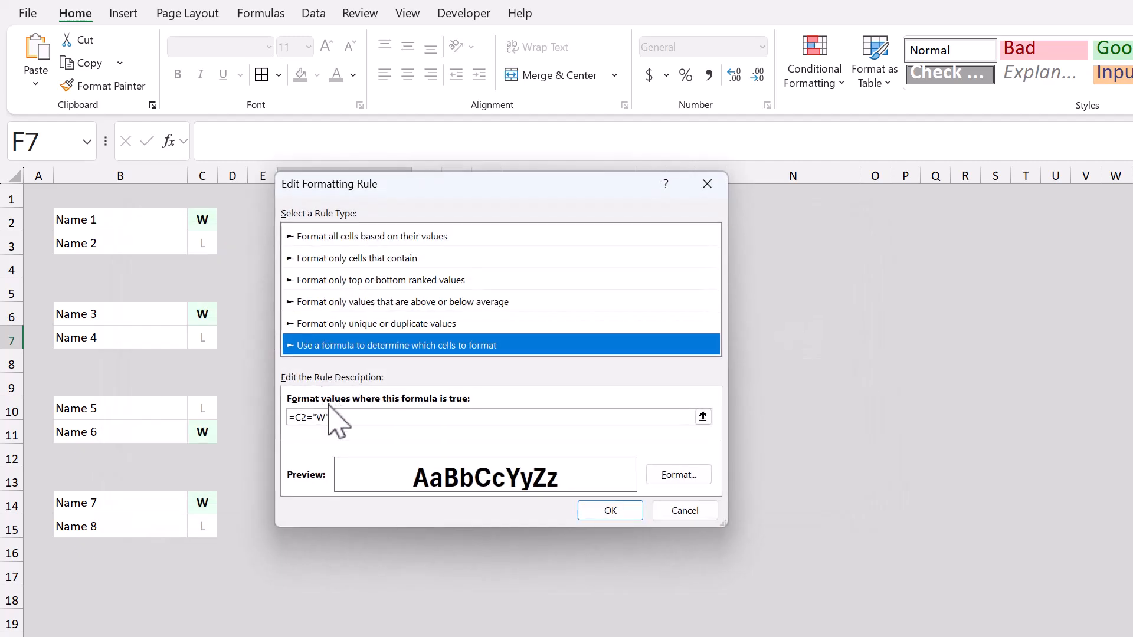
type("L")
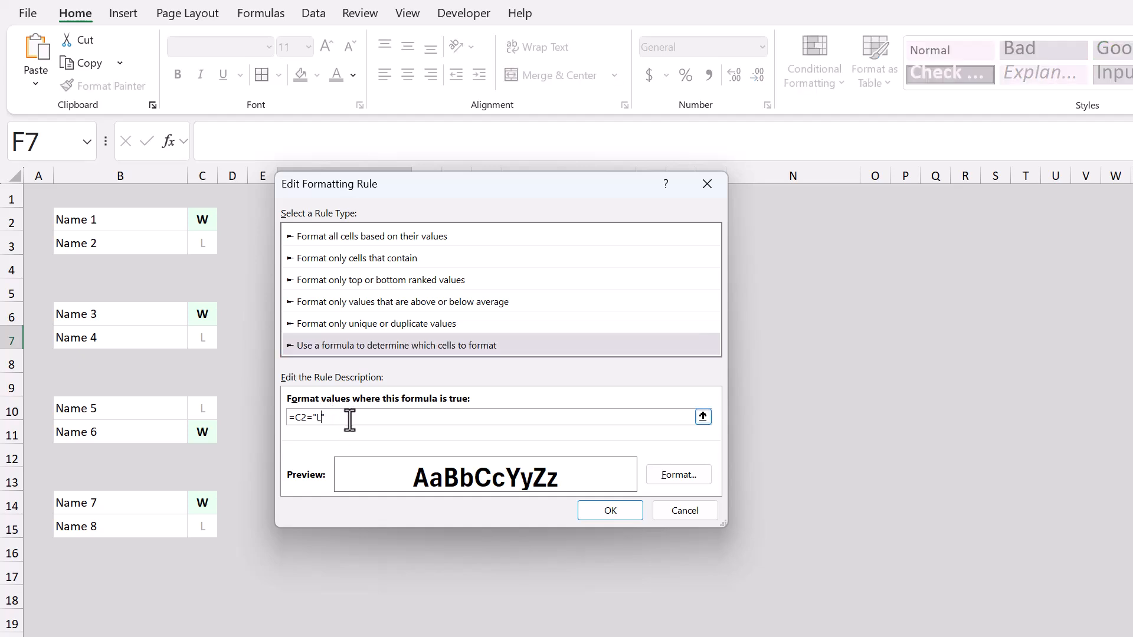
left_click(678, 475)
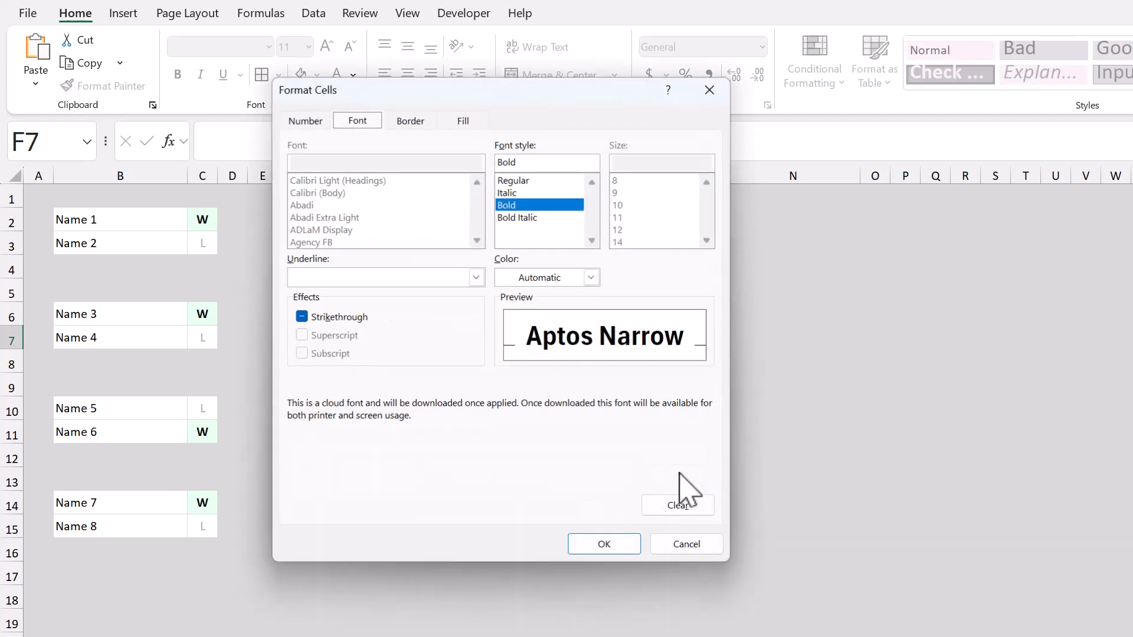
mouse_move(409, 133)
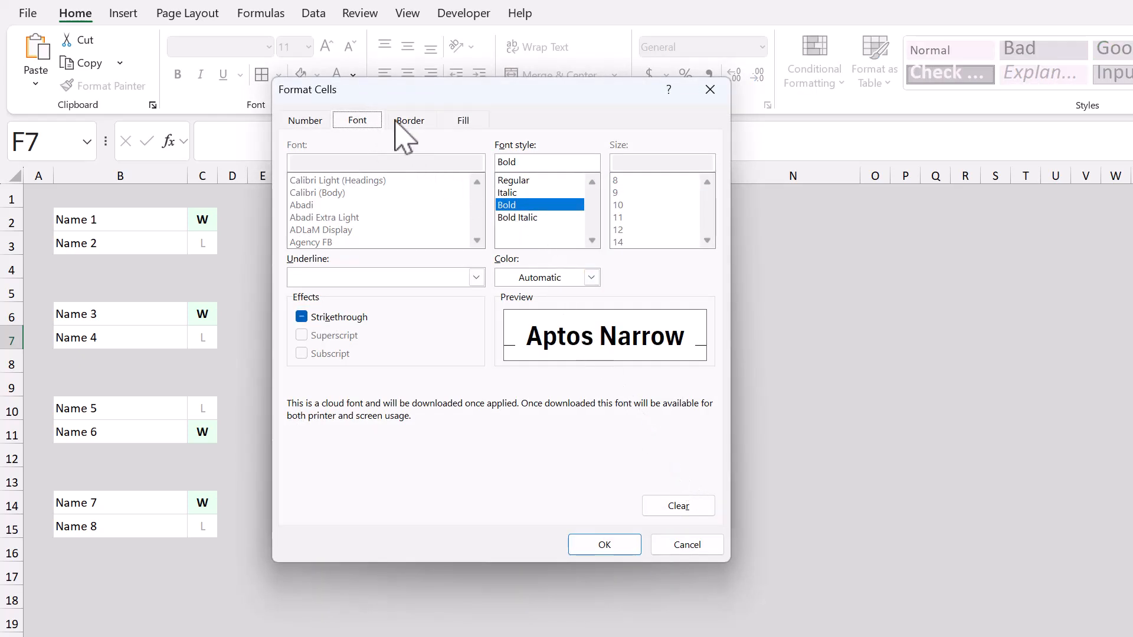
Step: Give the losing-entry rule Regular font style in grey and confirm both dialogs
left_click(514, 181)
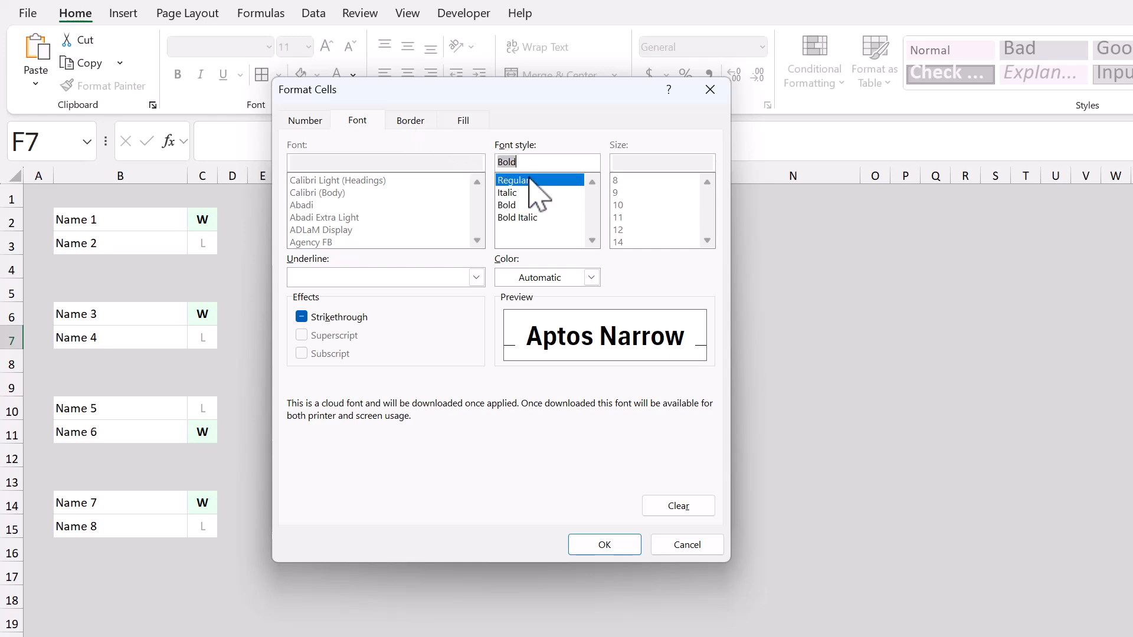
left_click(514, 180)
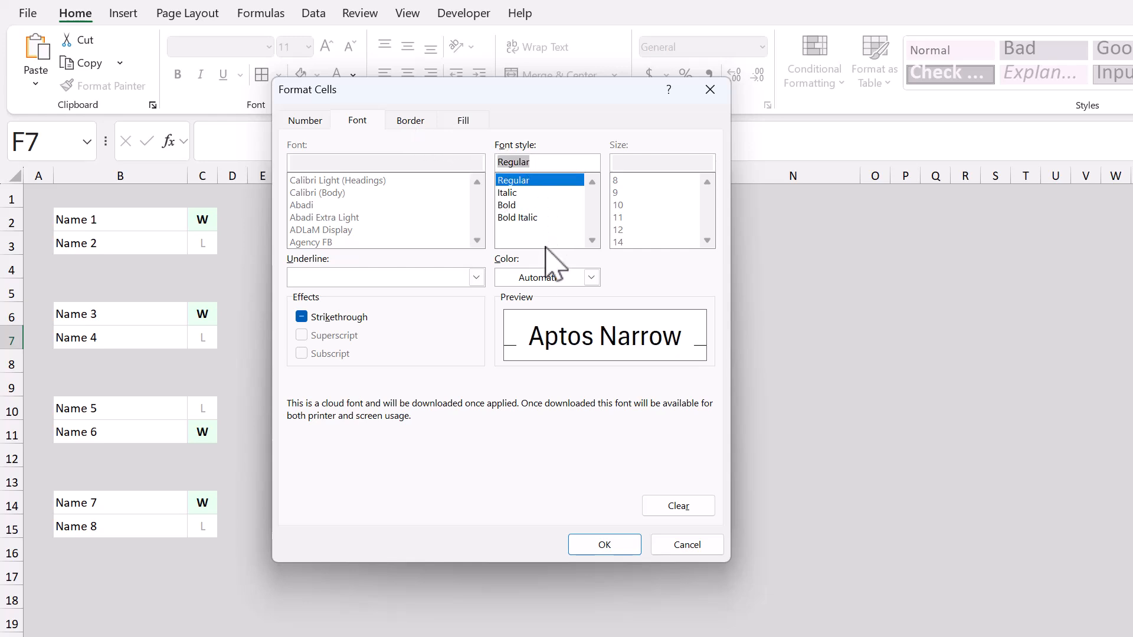
left_click(590, 278)
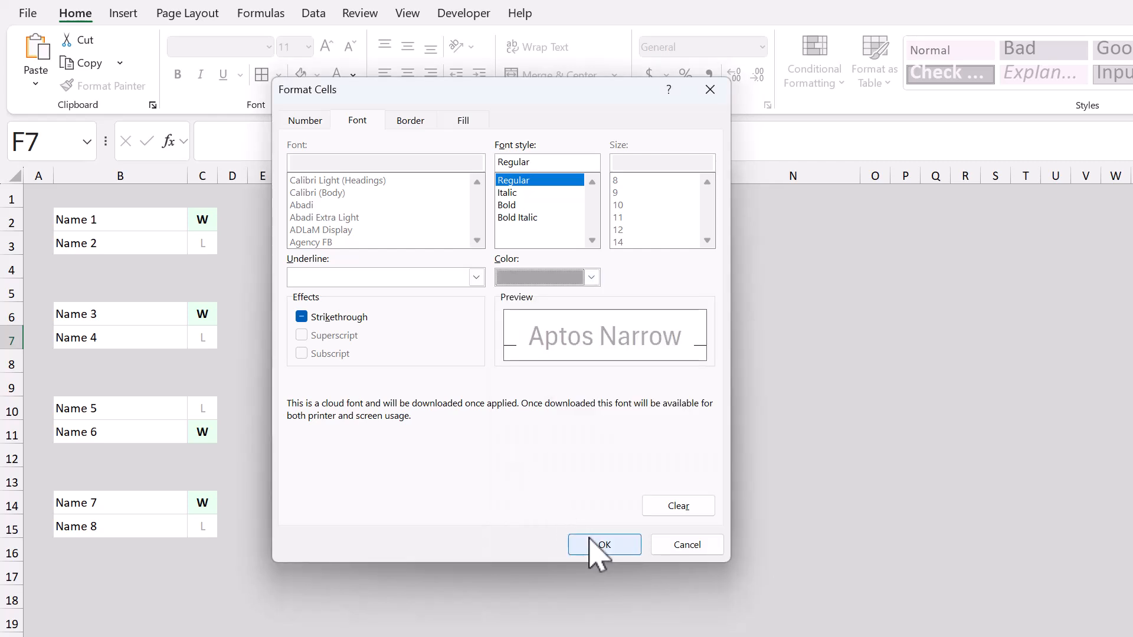
left_click(603, 544)
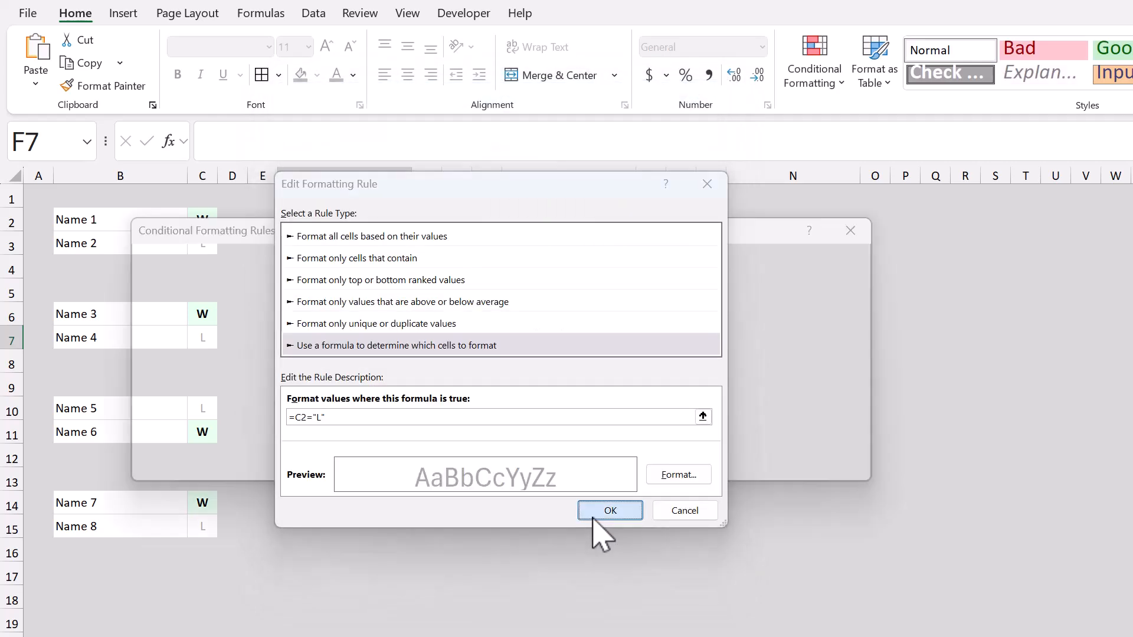
left_click(609, 510)
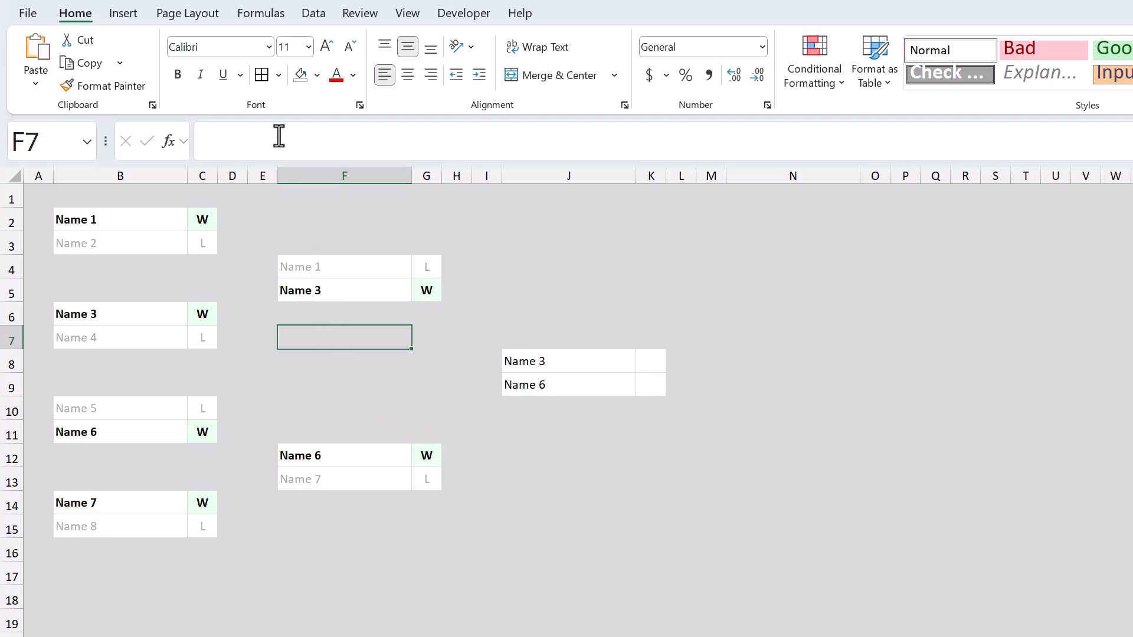
Step: Draw border connector lines linking match boxes across columns D–E and H–I, then leave draw mode
left_click(262, 76)
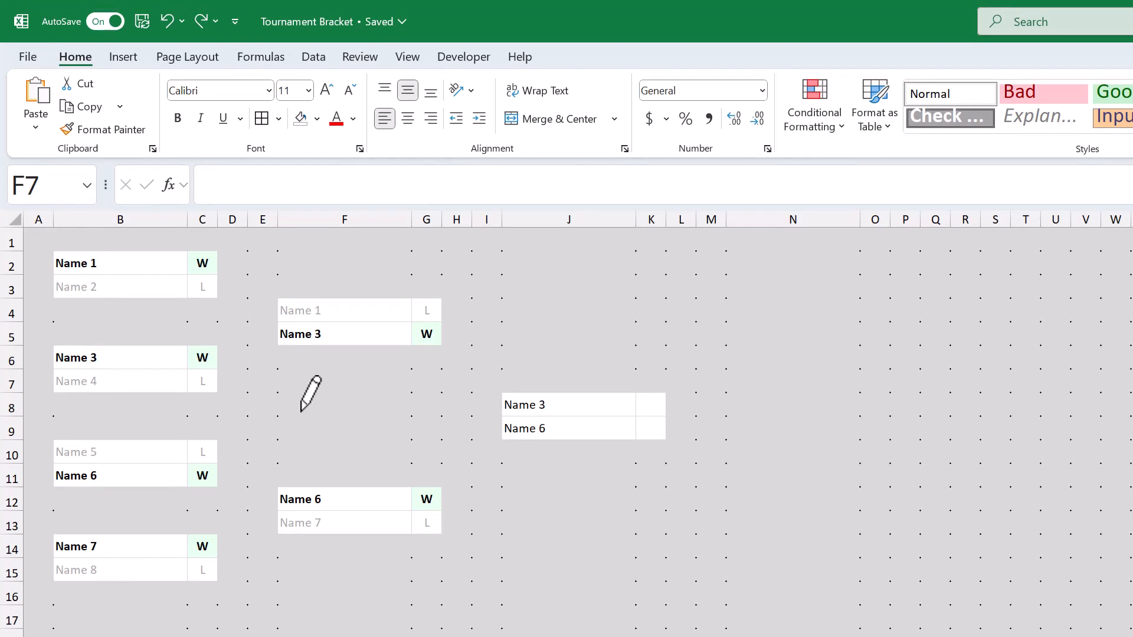
mouse_move(361, 379)
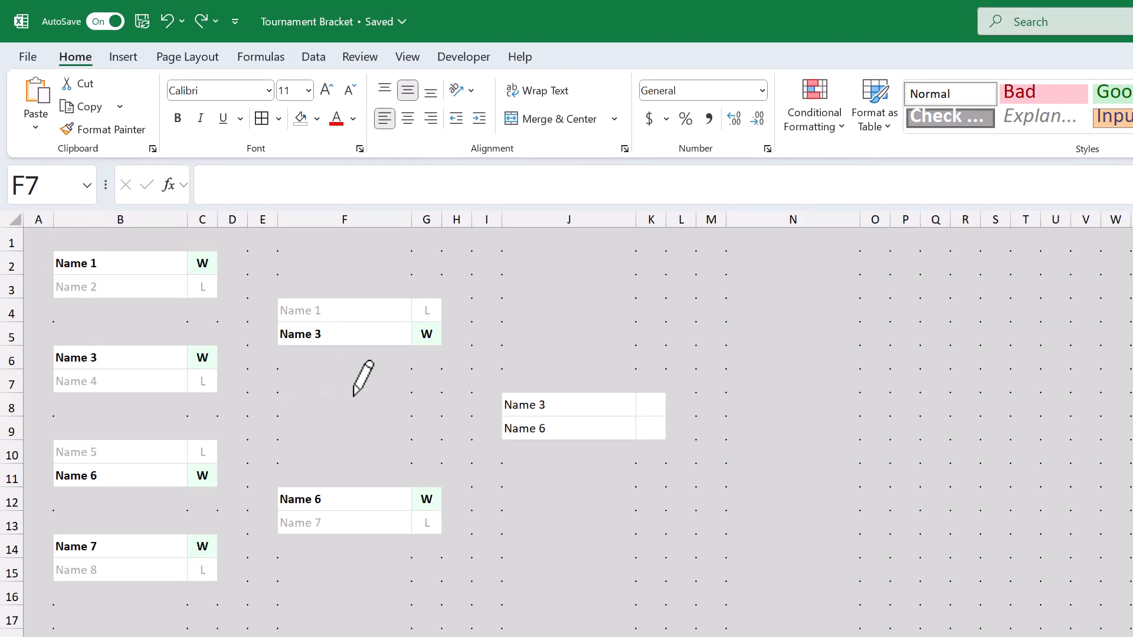
mouse_move(343, 439)
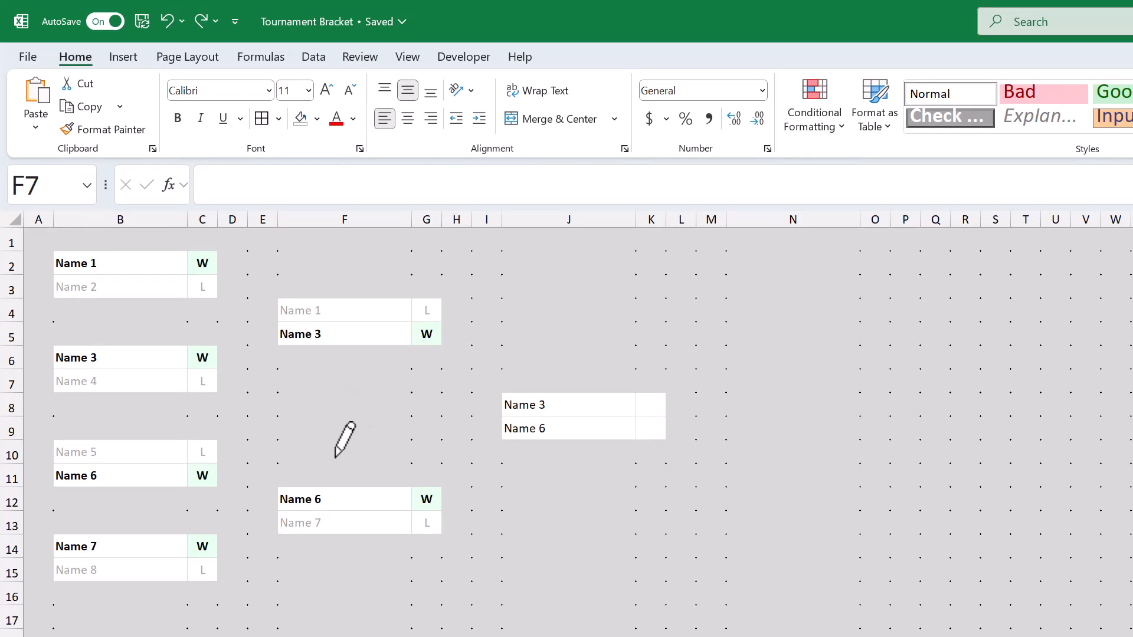
mouse_move(246, 282)
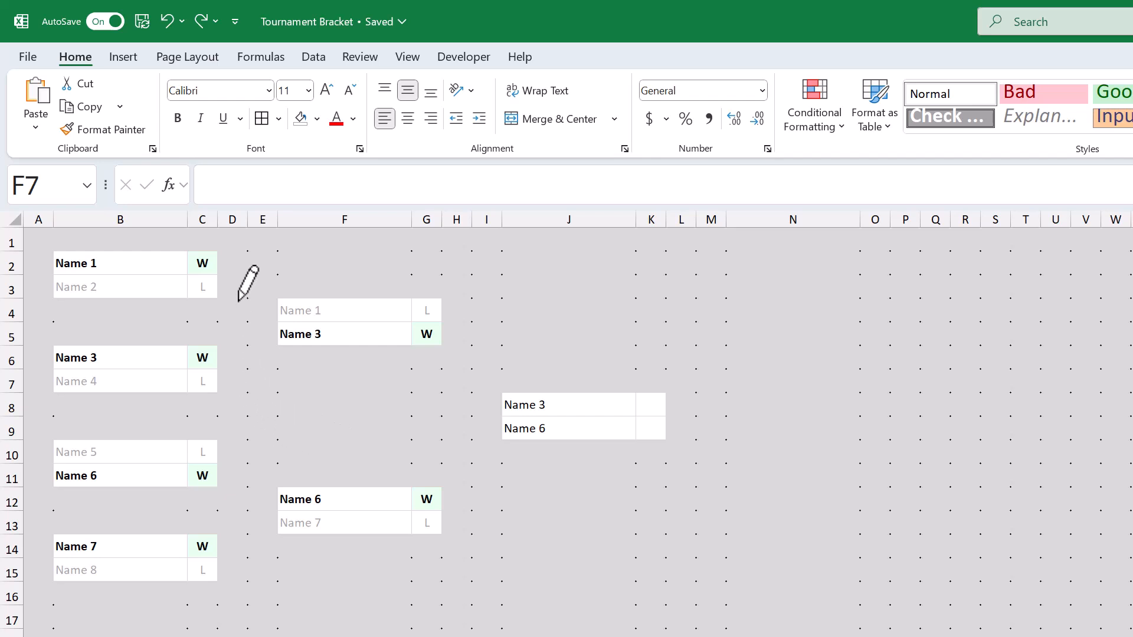
mouse_move(238, 253)
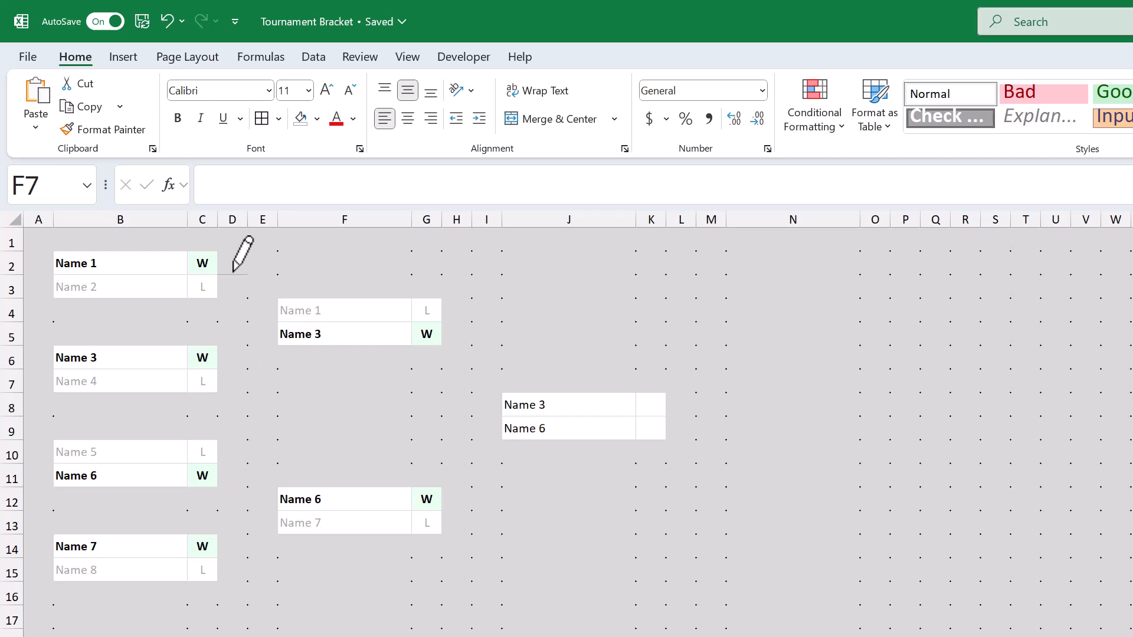
mouse_move(256, 298)
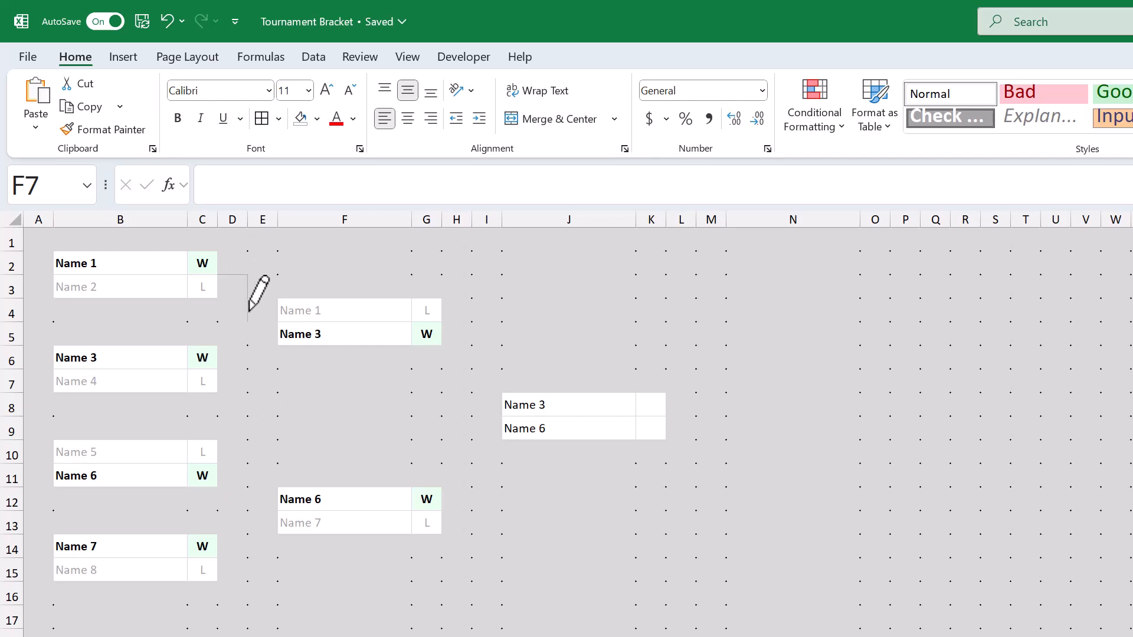
mouse_move(249, 339)
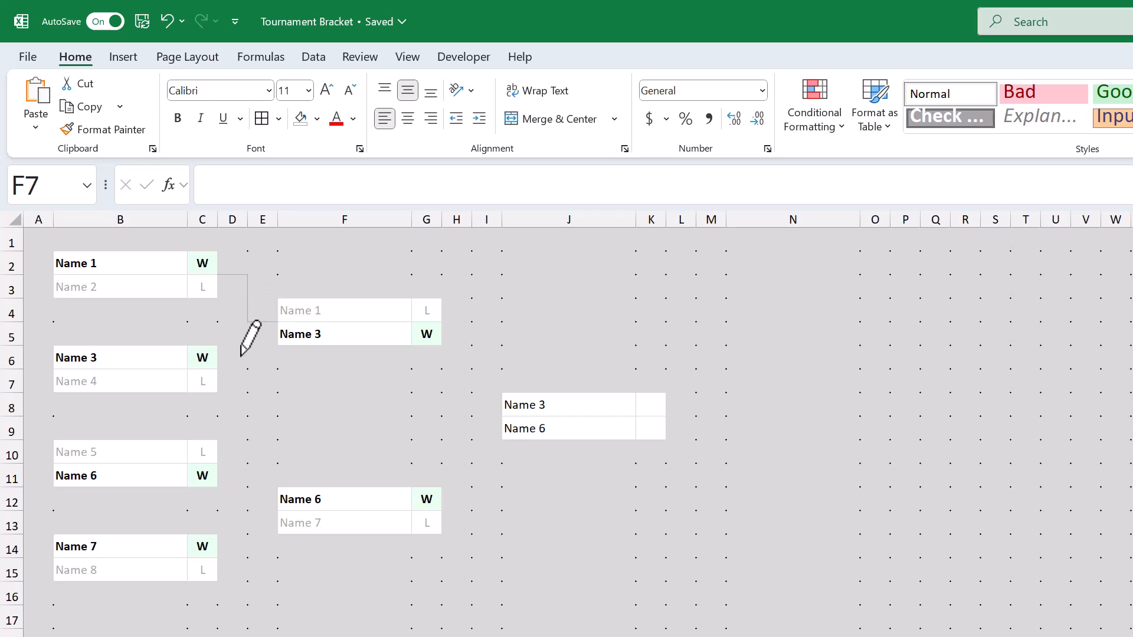
mouse_move(259, 347)
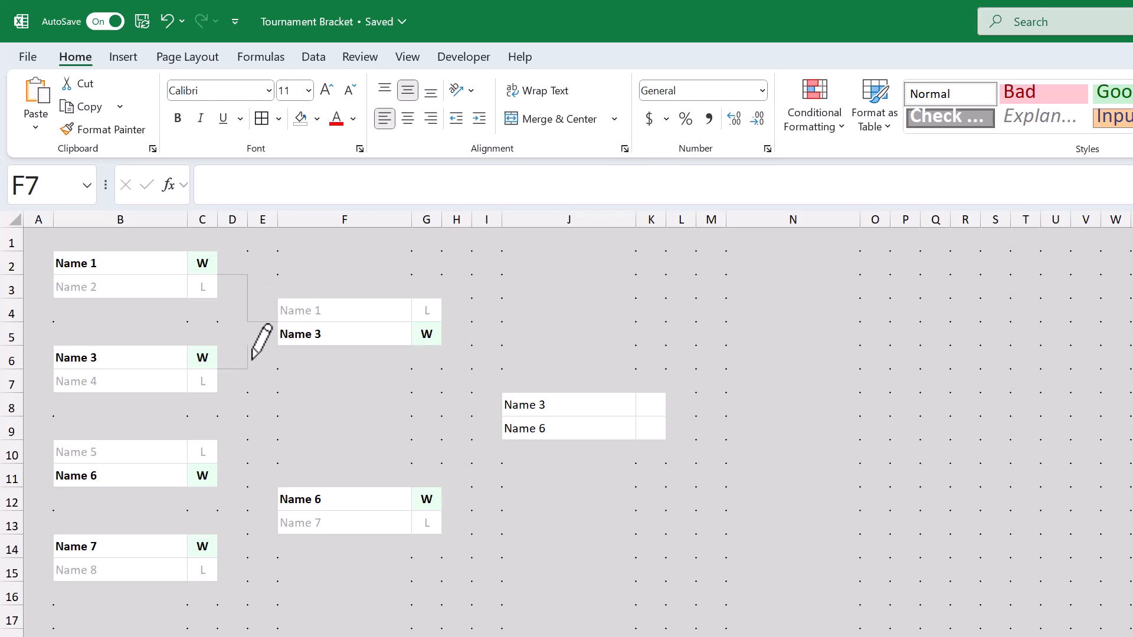
left_click(167, 20)
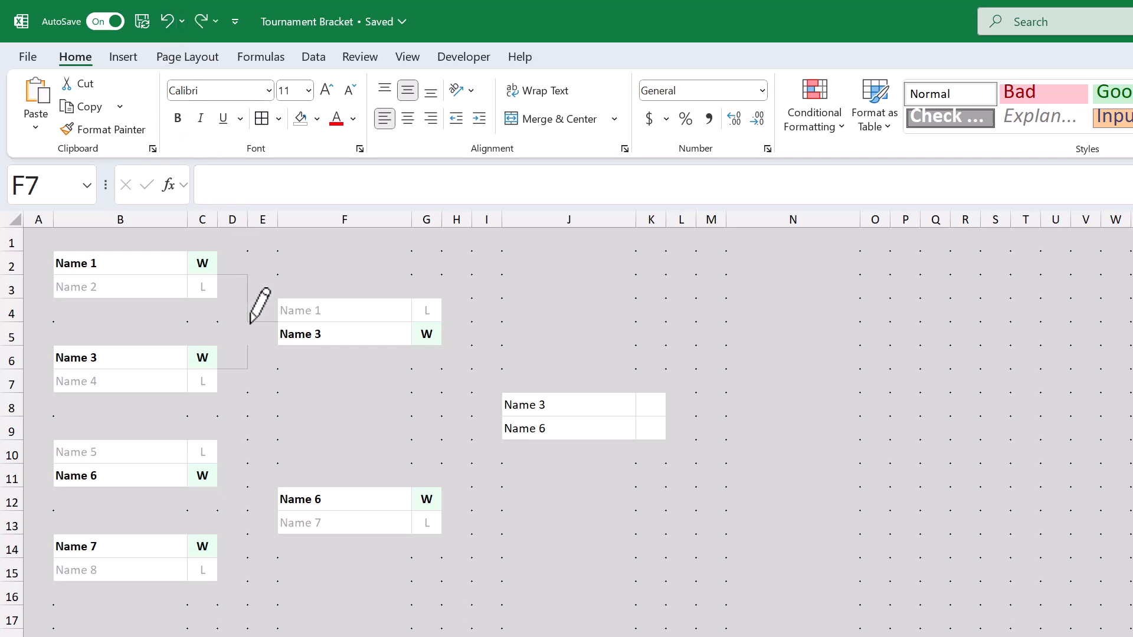
mouse_move(272, 487)
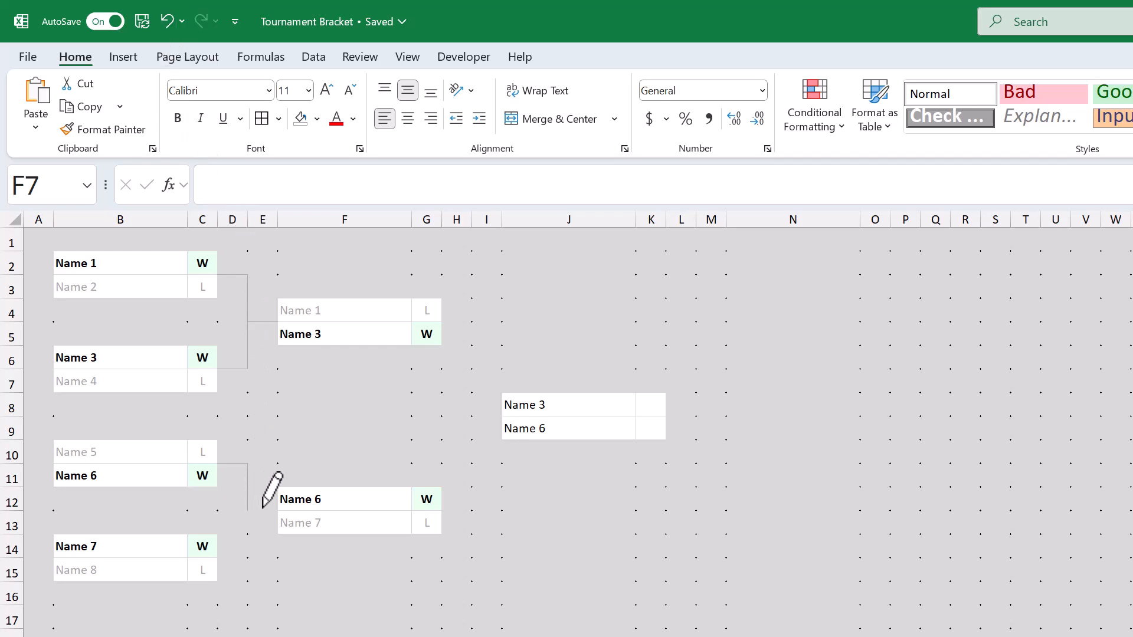
mouse_move(488, 347)
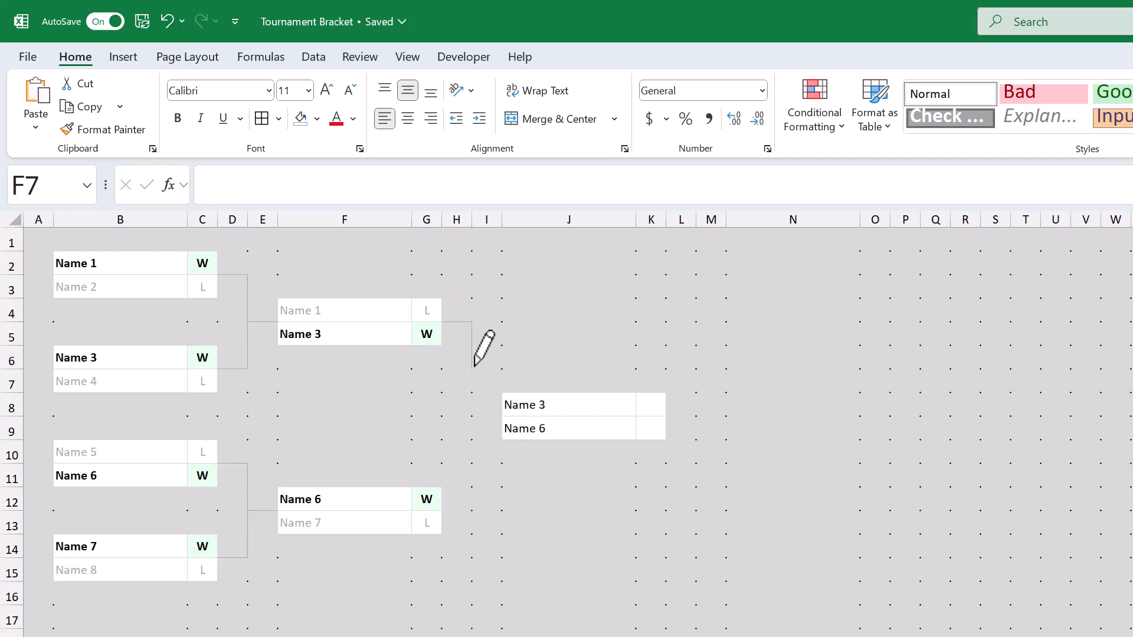
mouse_move(426, 405)
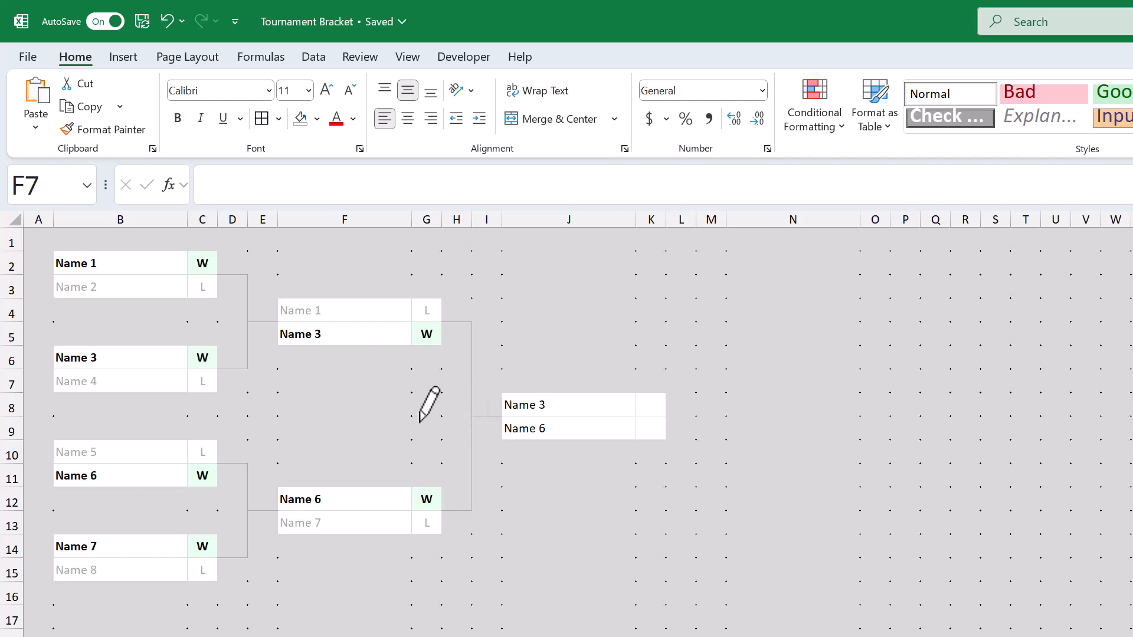
mouse_move(352, 391)
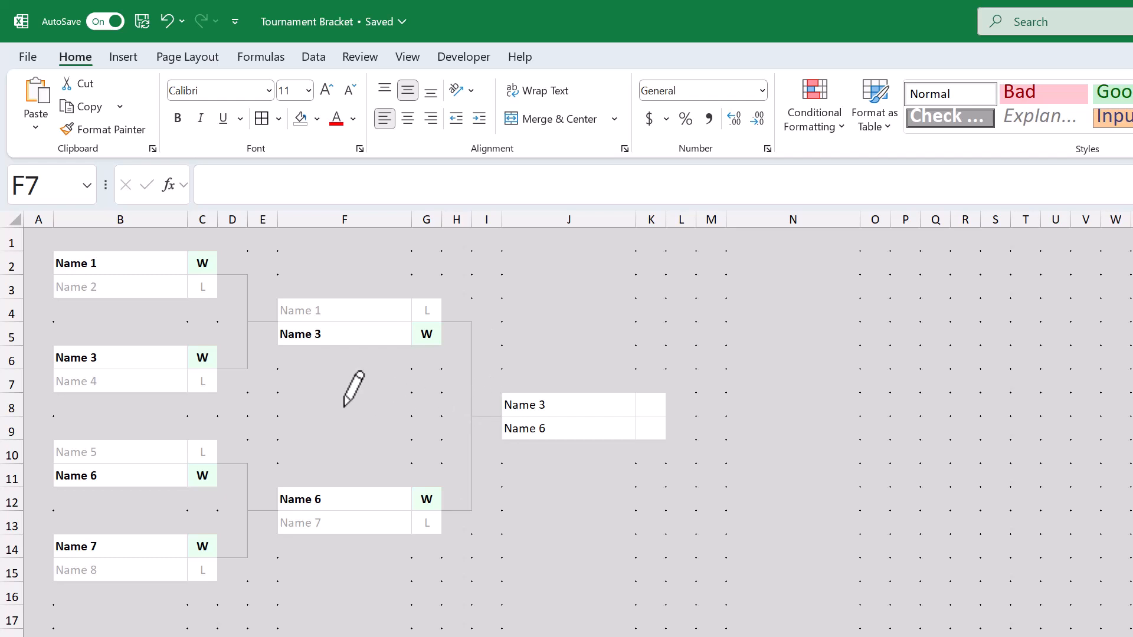
mouse_move(288, 154)
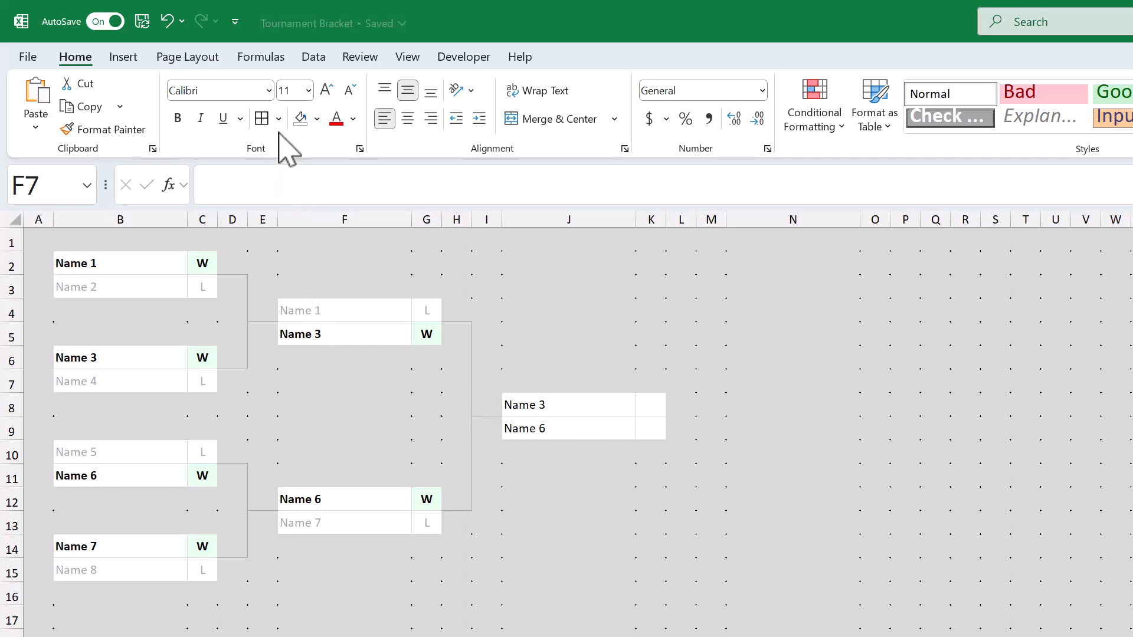
left_click(260, 118)
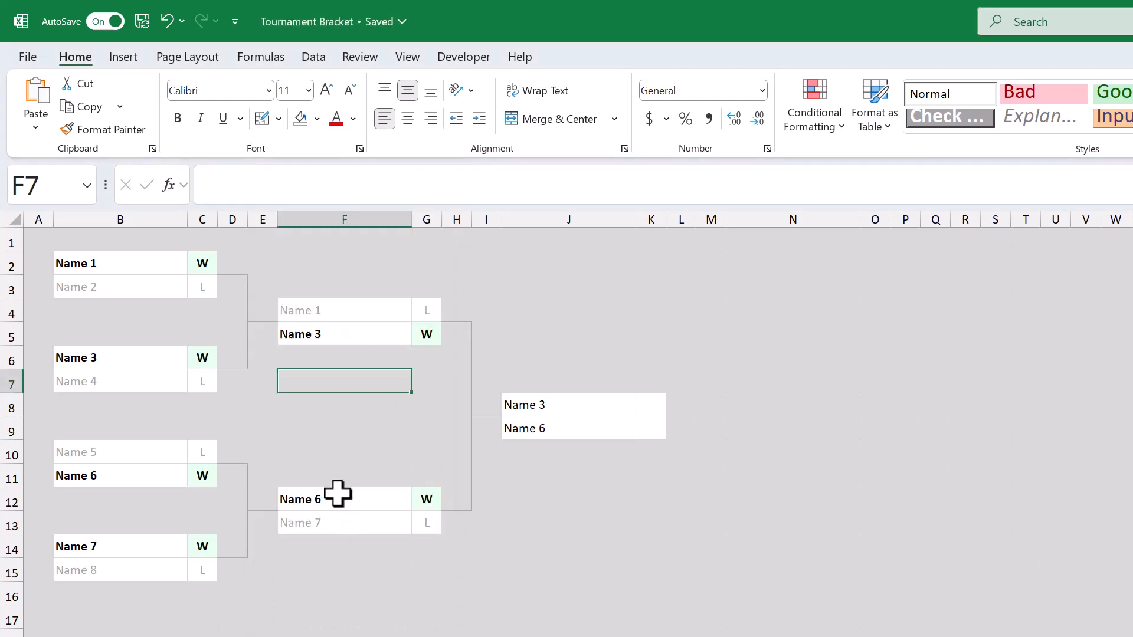
Step: Copy the whole bracket B2:K15 and paste a duplicate below at B18
left_click(344, 427)
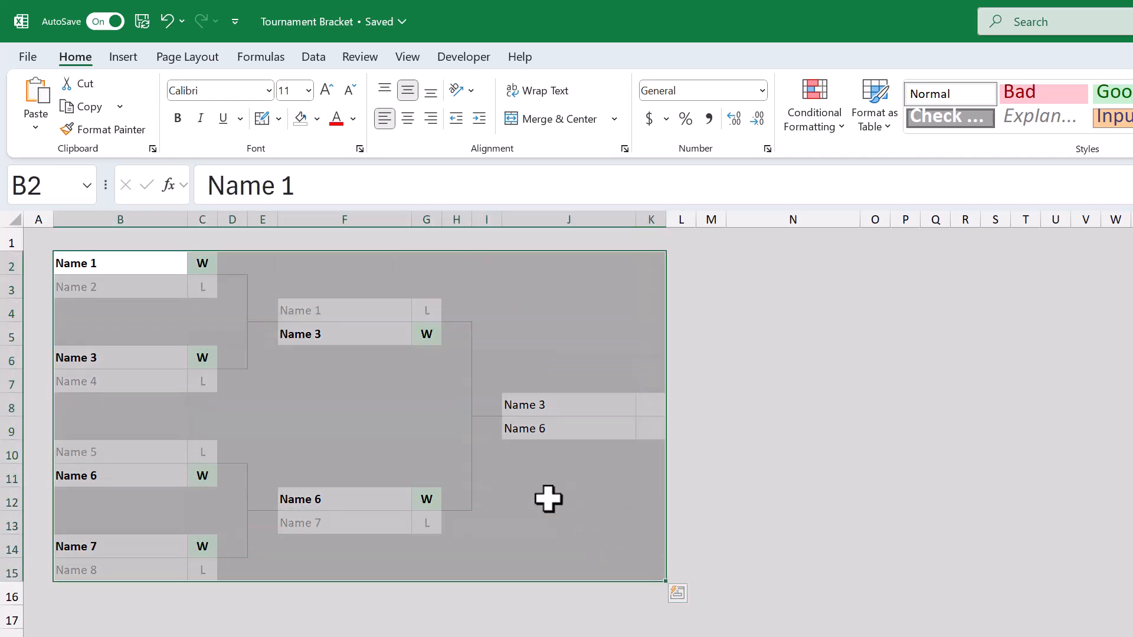
left_click(88, 106)
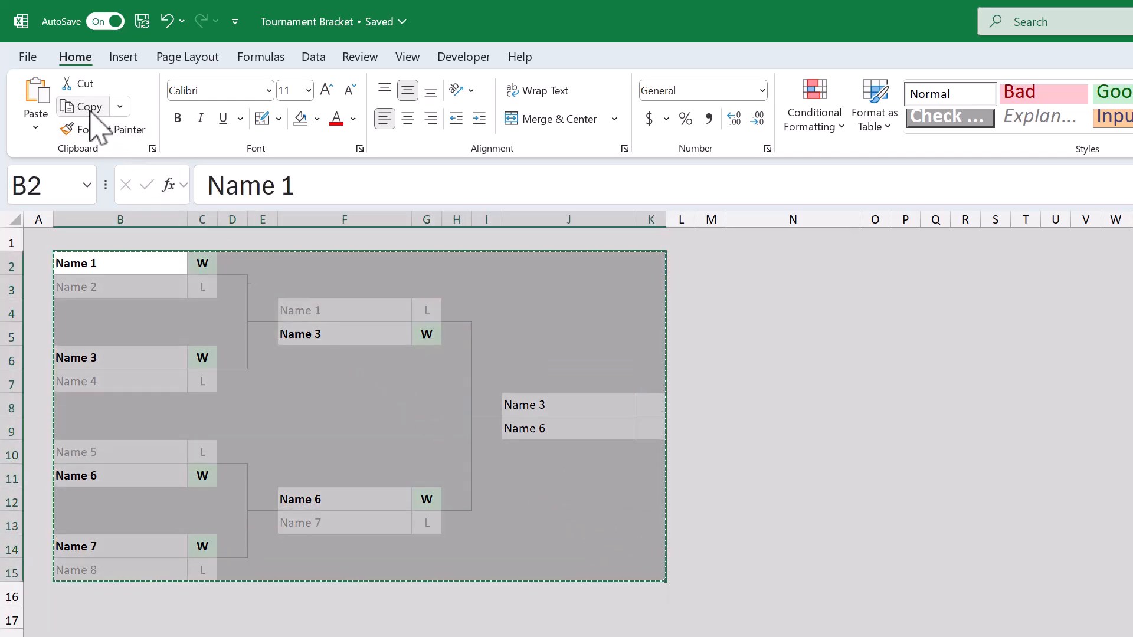
scroll("down", 3)
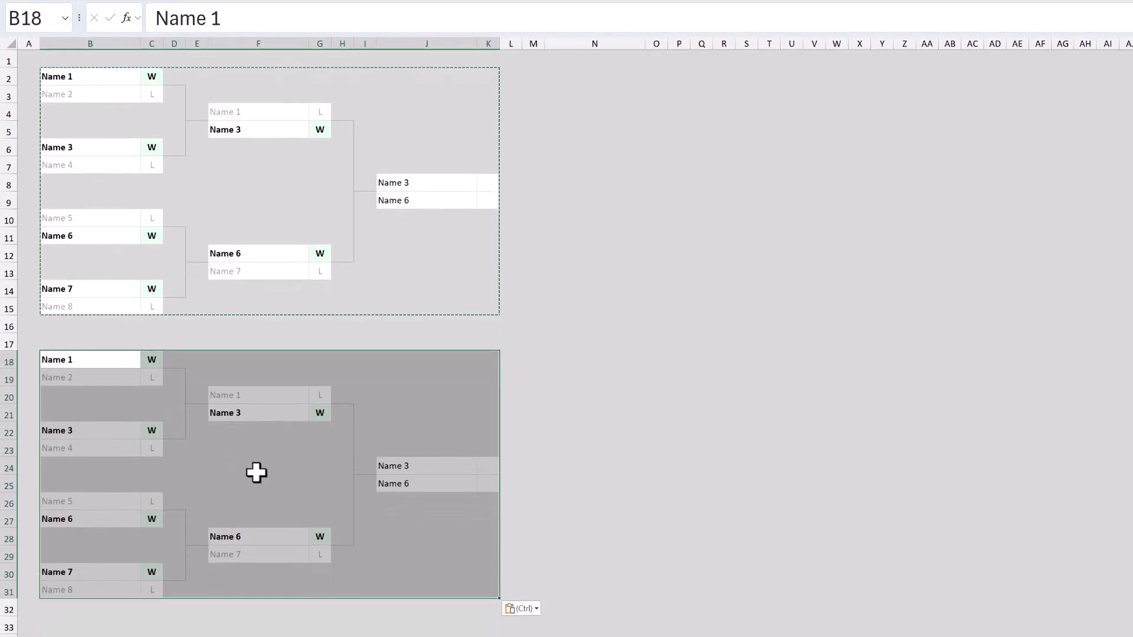
Step: Copy the final matchup cells J8:K9 and paste them into M16:N17
left_click(421, 191)
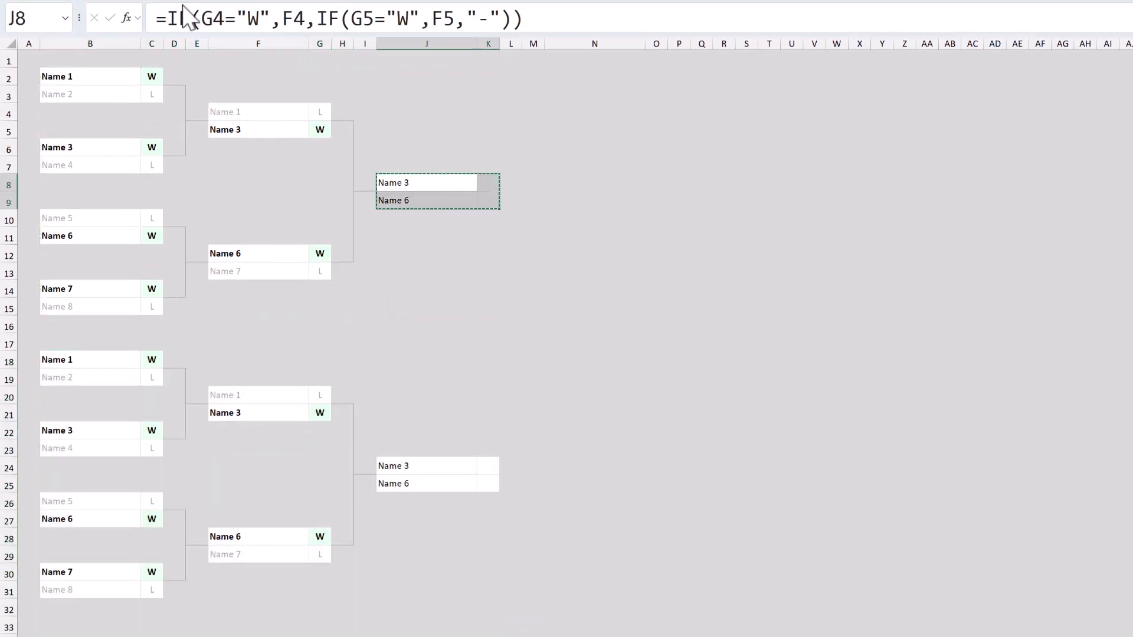
left_click(488, 342)
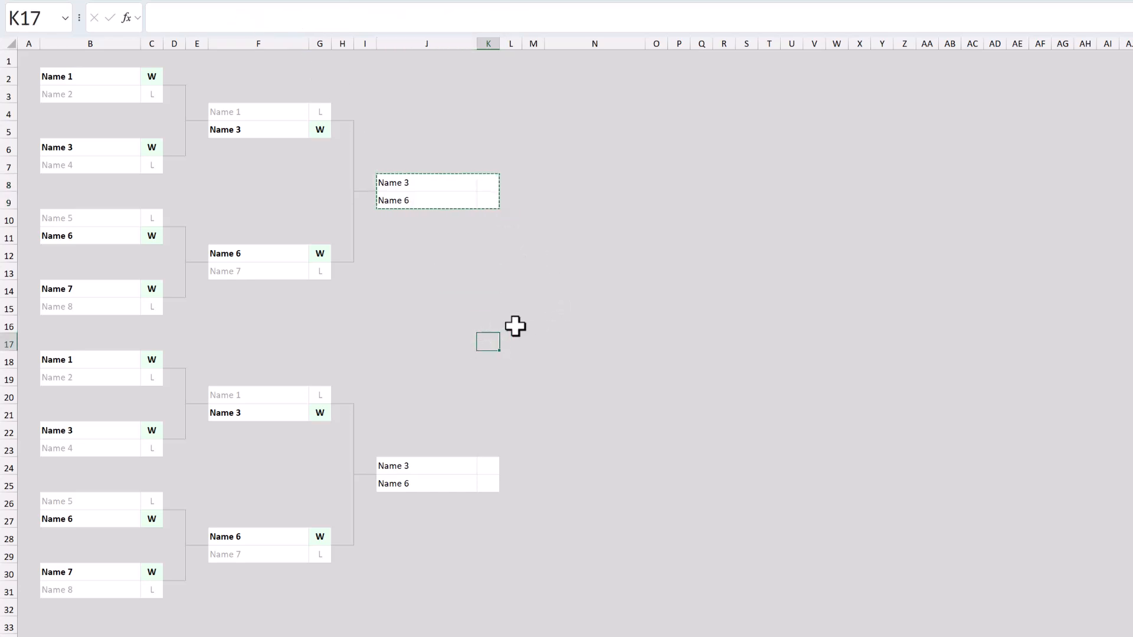
left_click(532, 323)
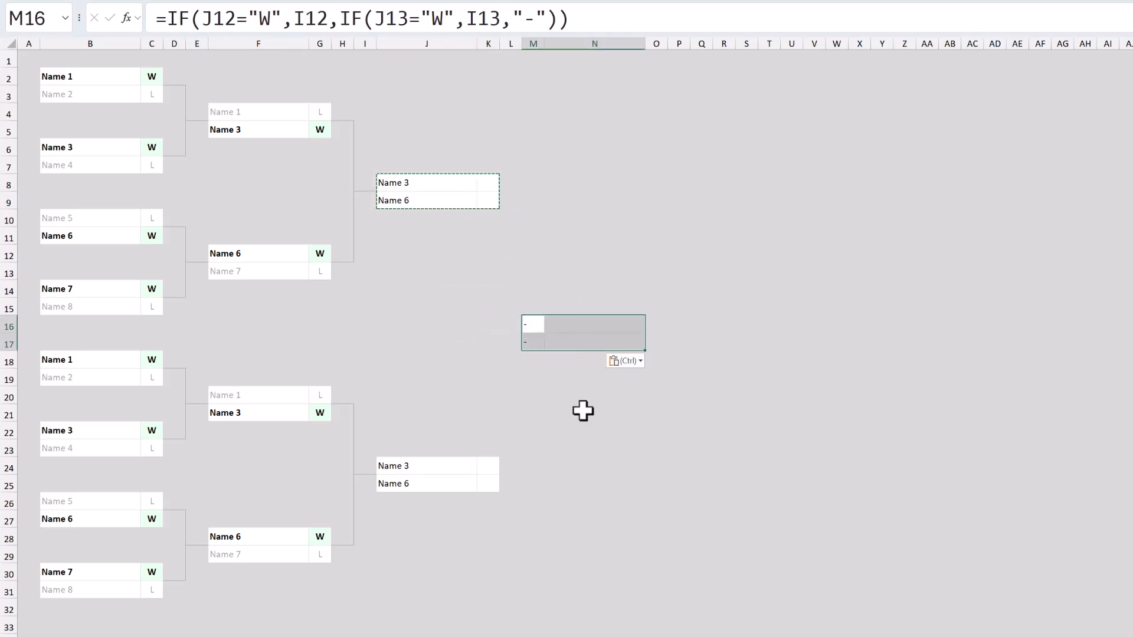
left_click(595, 324)
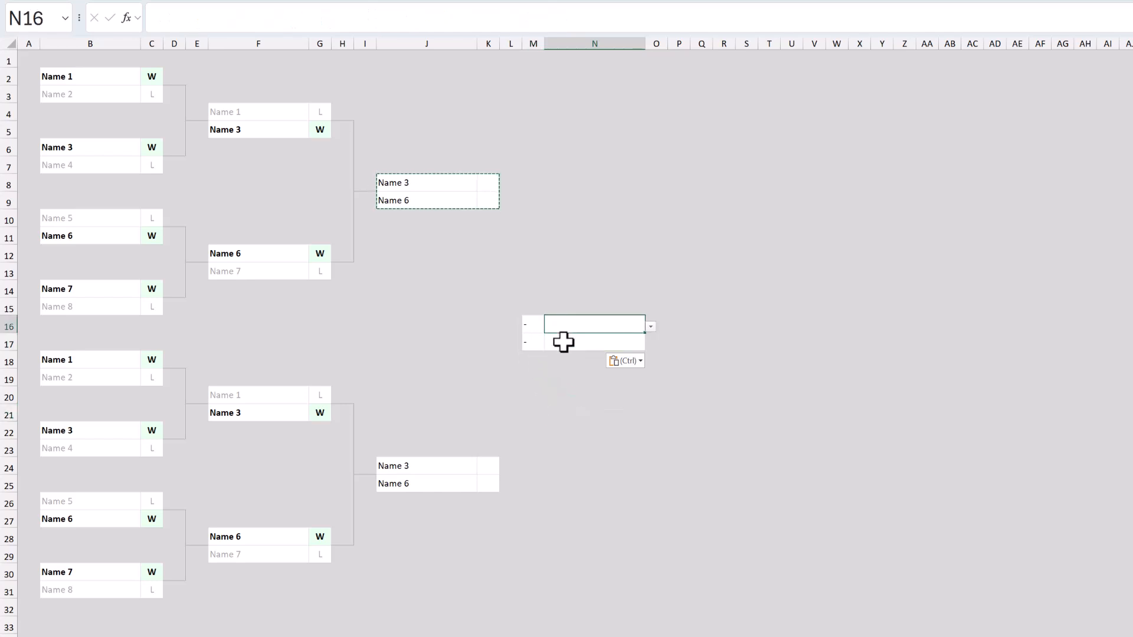
left_click(510, 413)
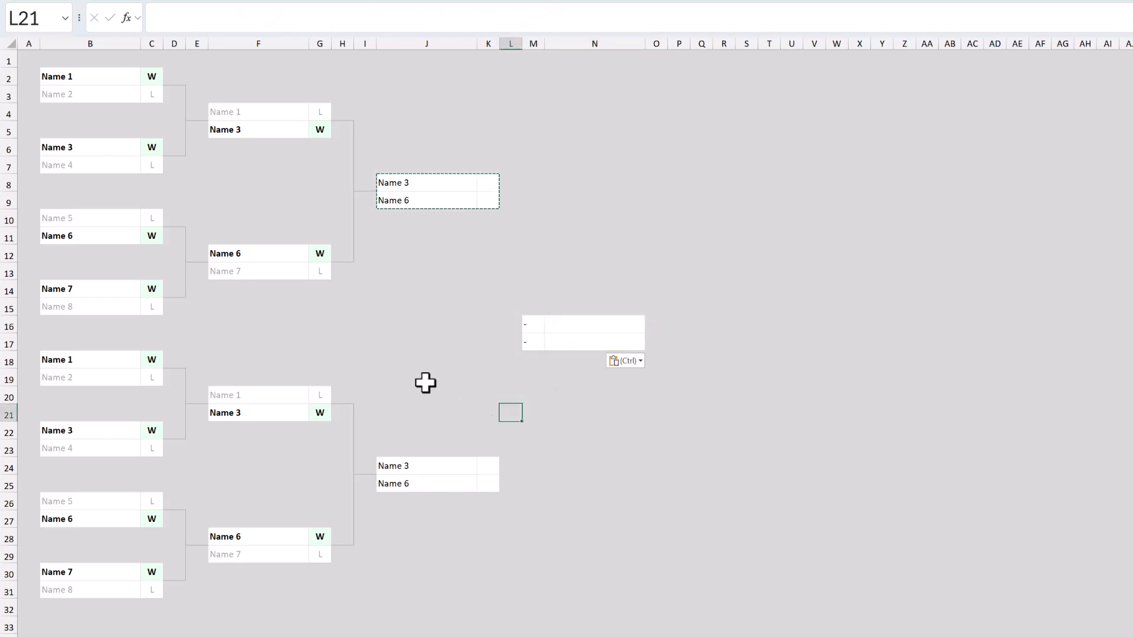
mouse_move(266, 234)
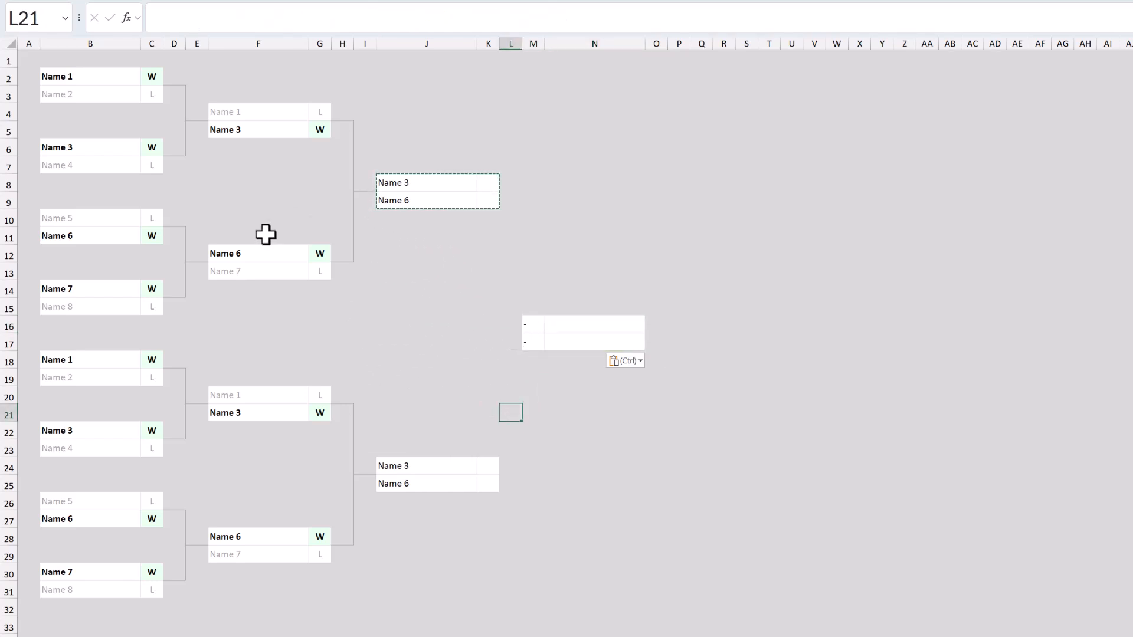
mouse_move(465, 281)
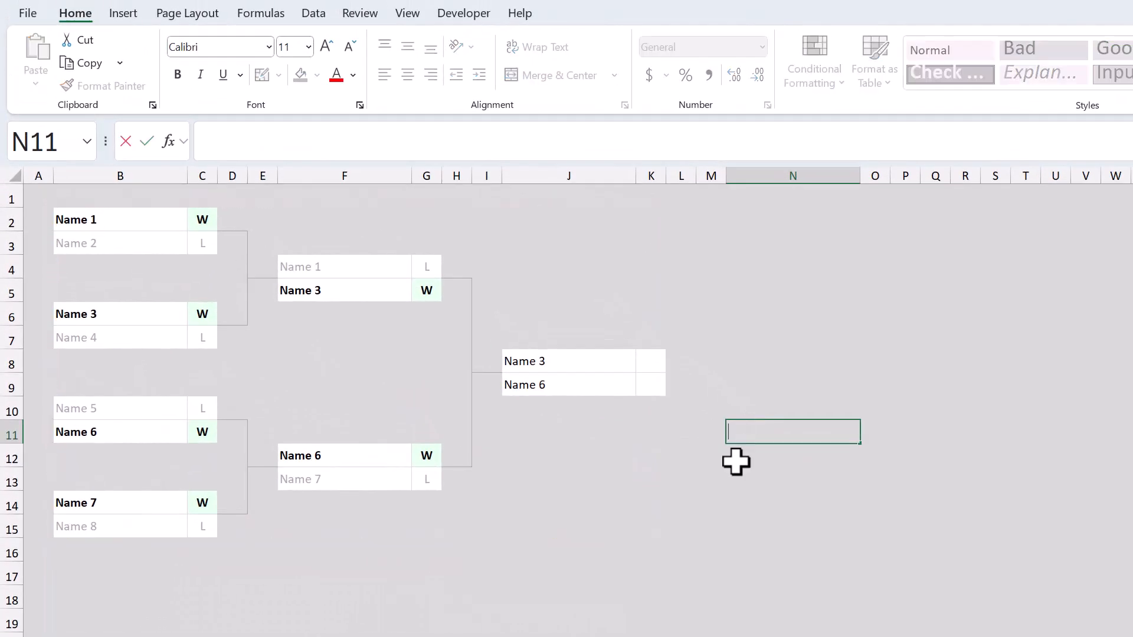
Step: Select M6:O10 beside the final and fill it white to form a blank winner box
left_click(792, 478)
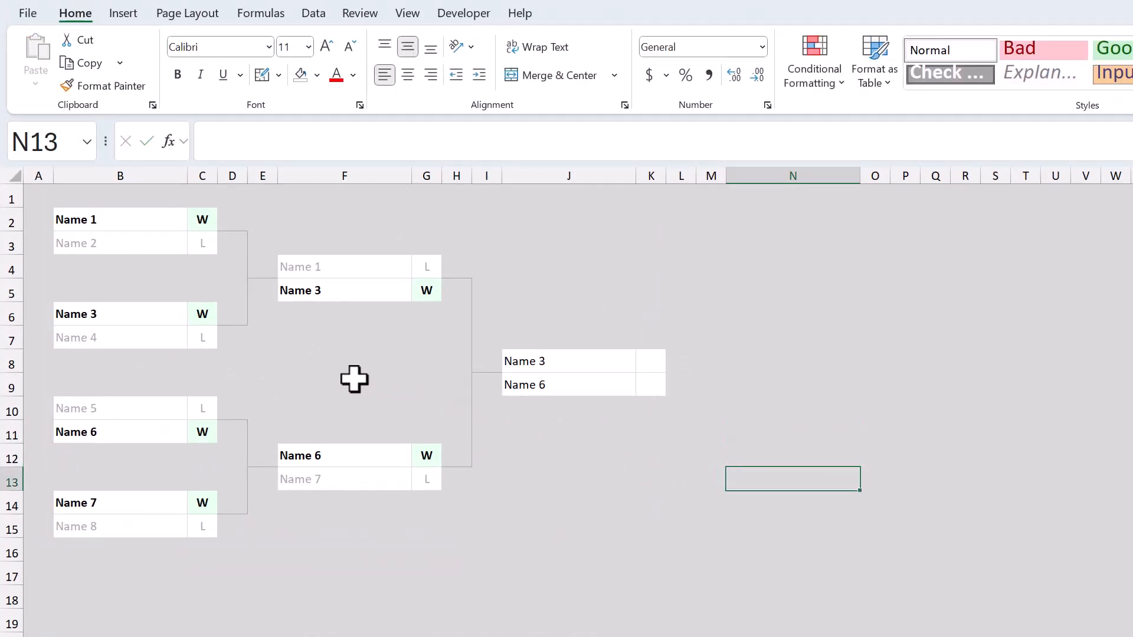
left_click(343, 384)
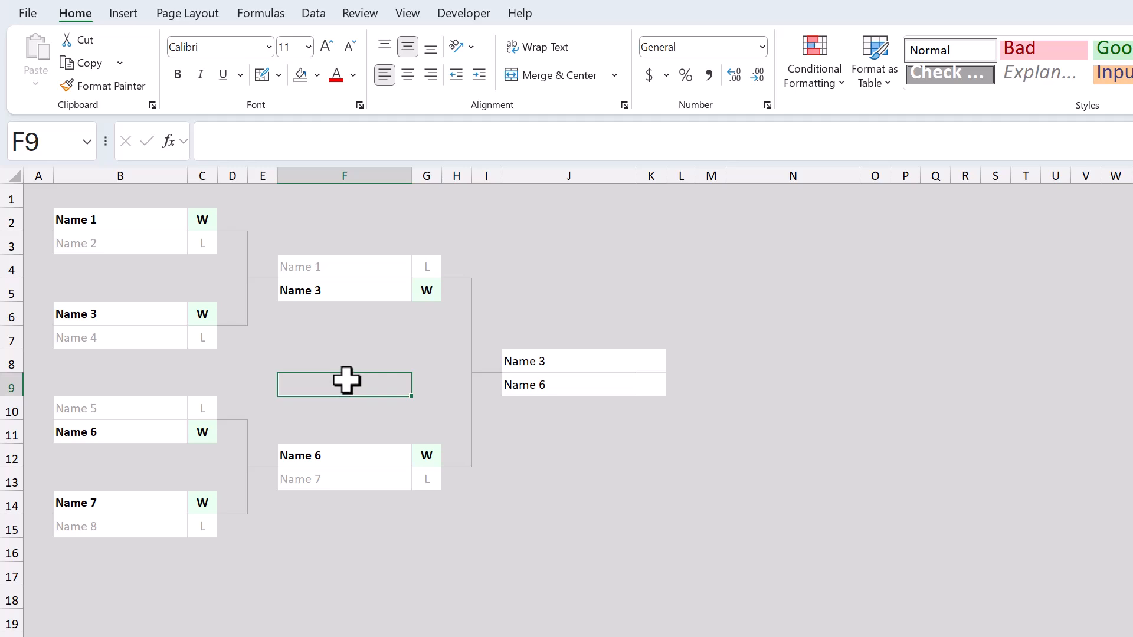
left_click(671, 320)
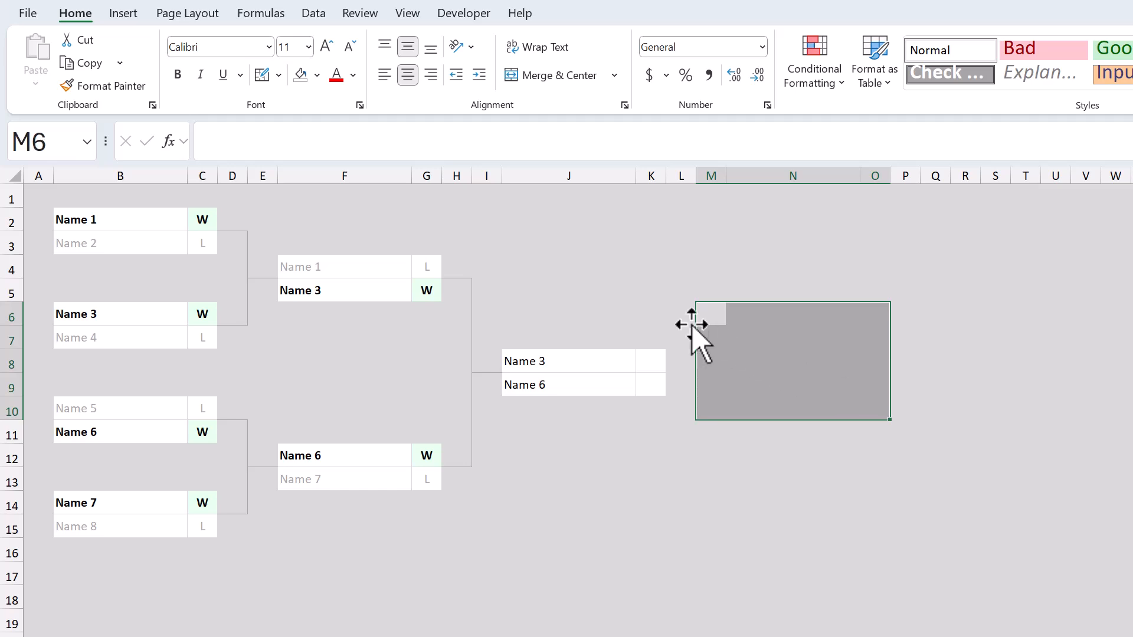
mouse_move(331, 105)
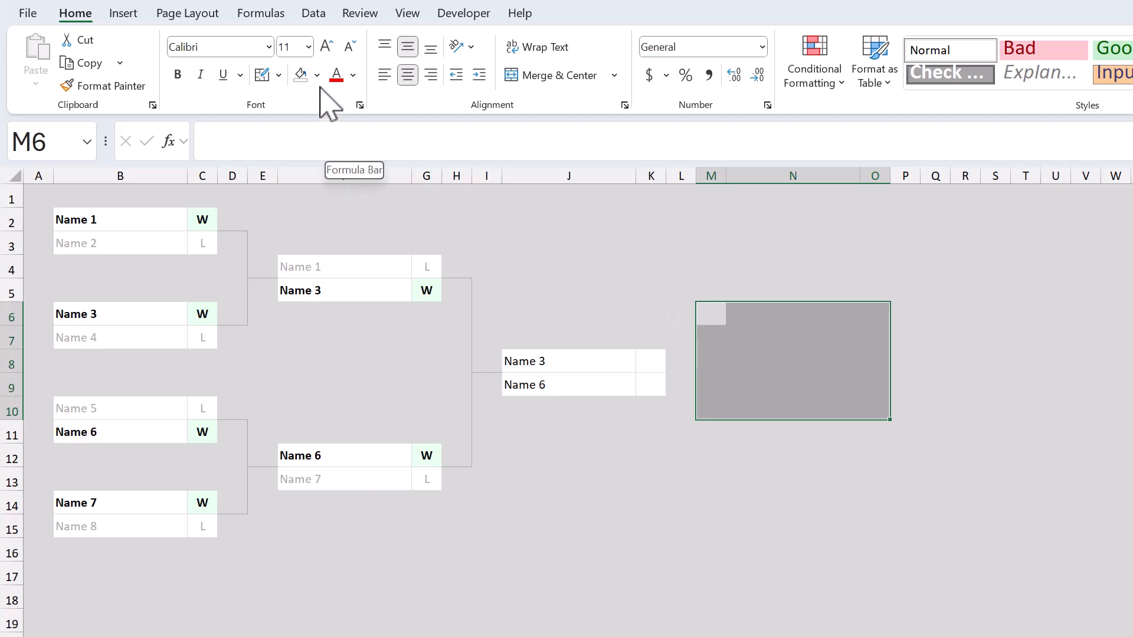
left_click(316, 75)
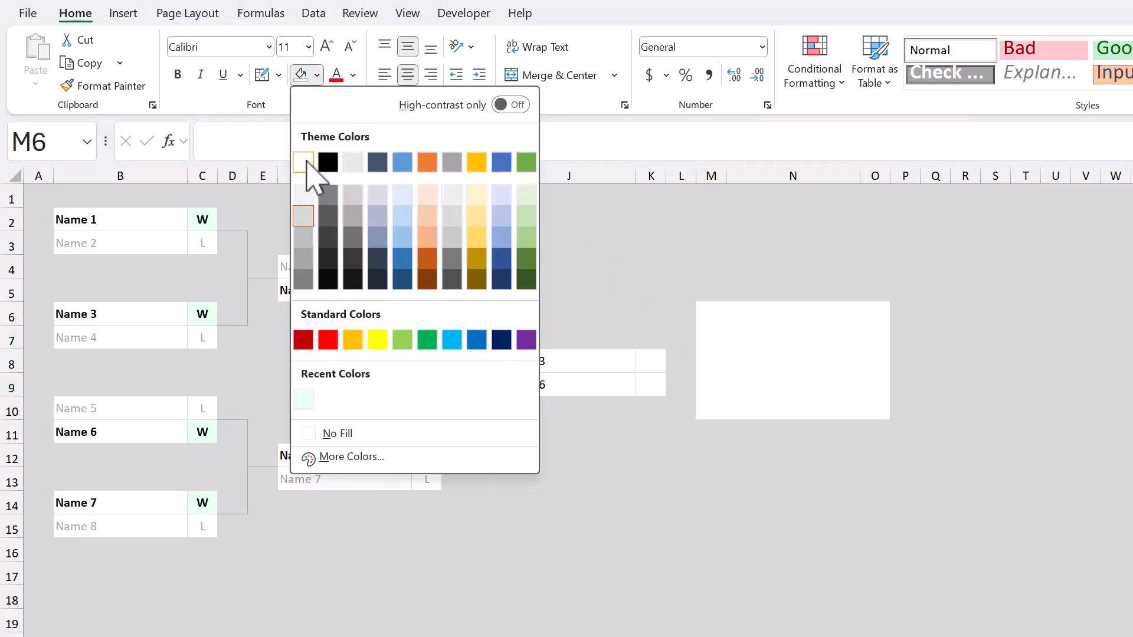
left_click(303, 162)
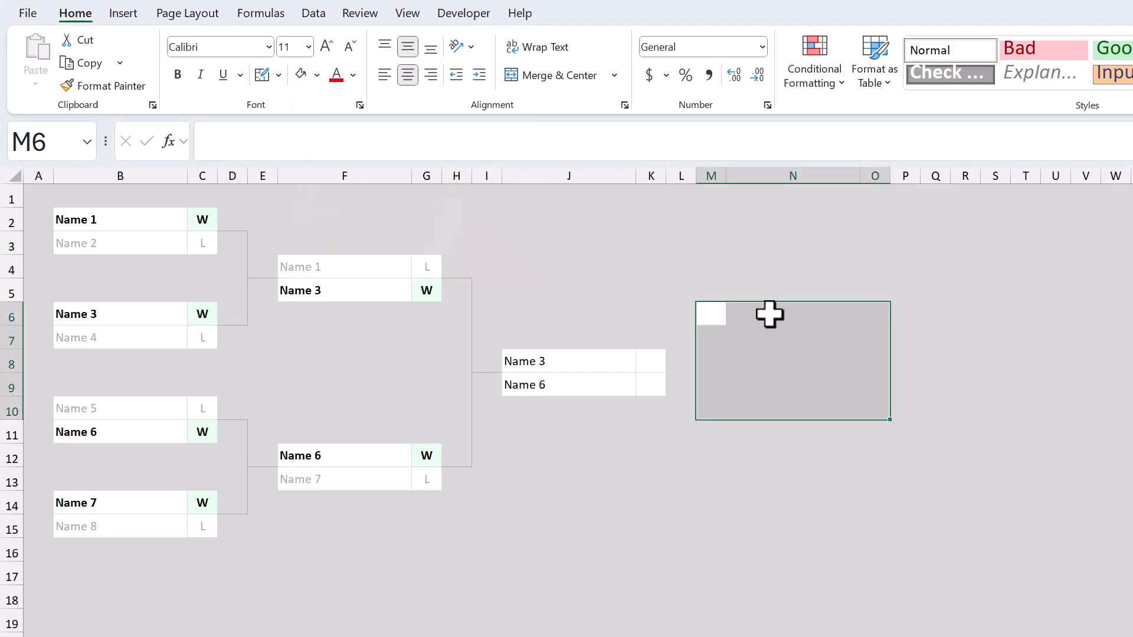
Step: Add a bold 16pt Winner heading in merged N6:N7 and a merged empty cell N8:N9 below it
left_click(790, 312)
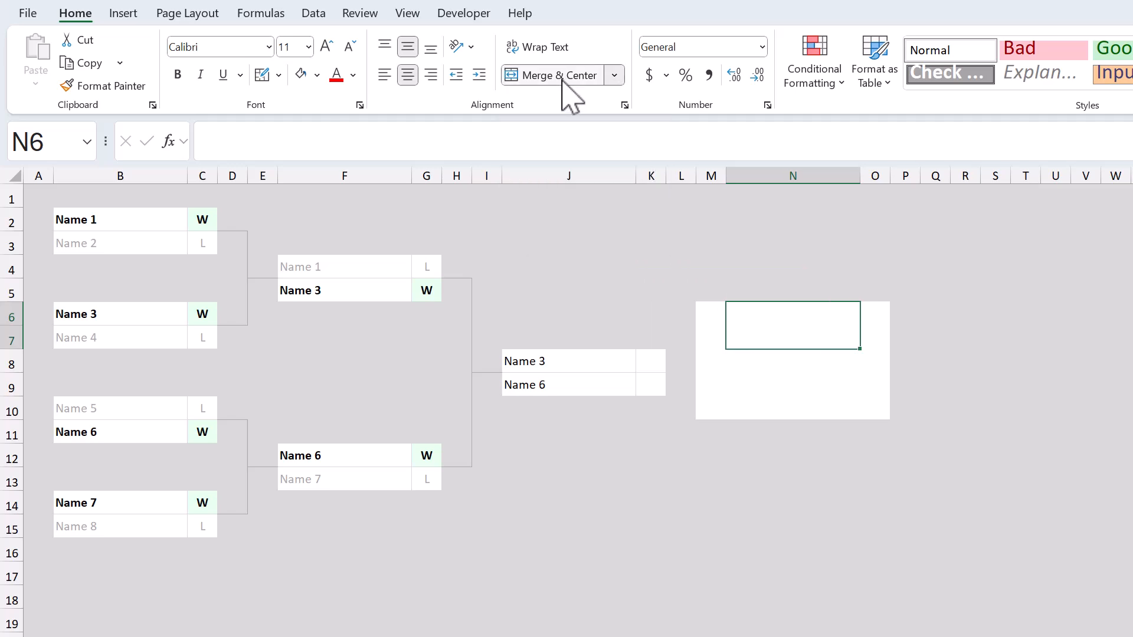
mouse_move(433, 102)
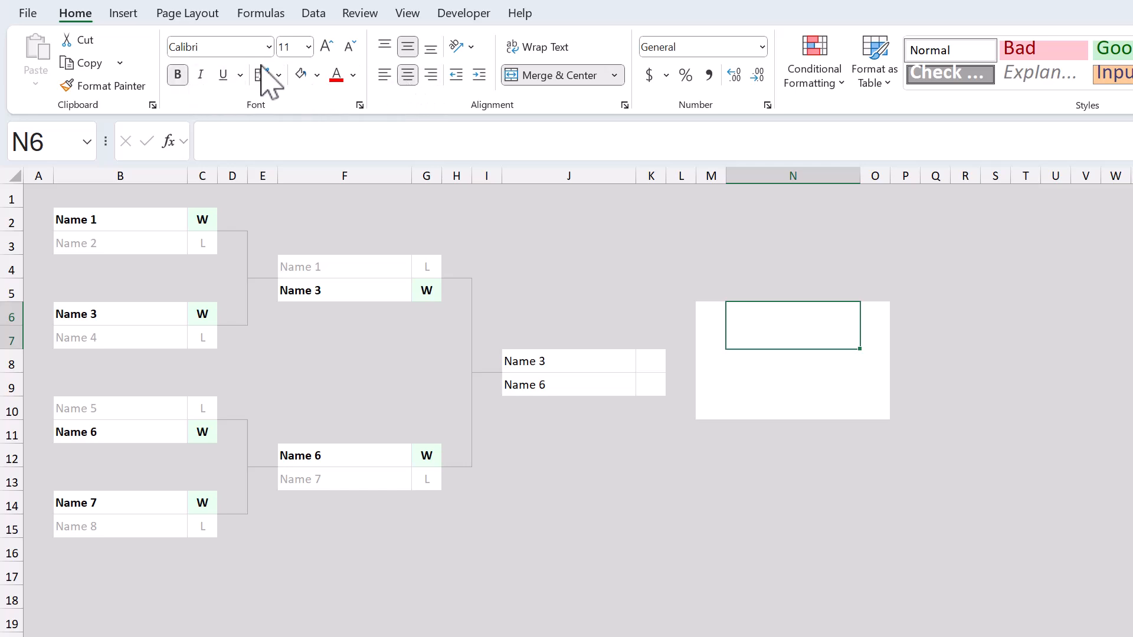
left_click(327, 46)
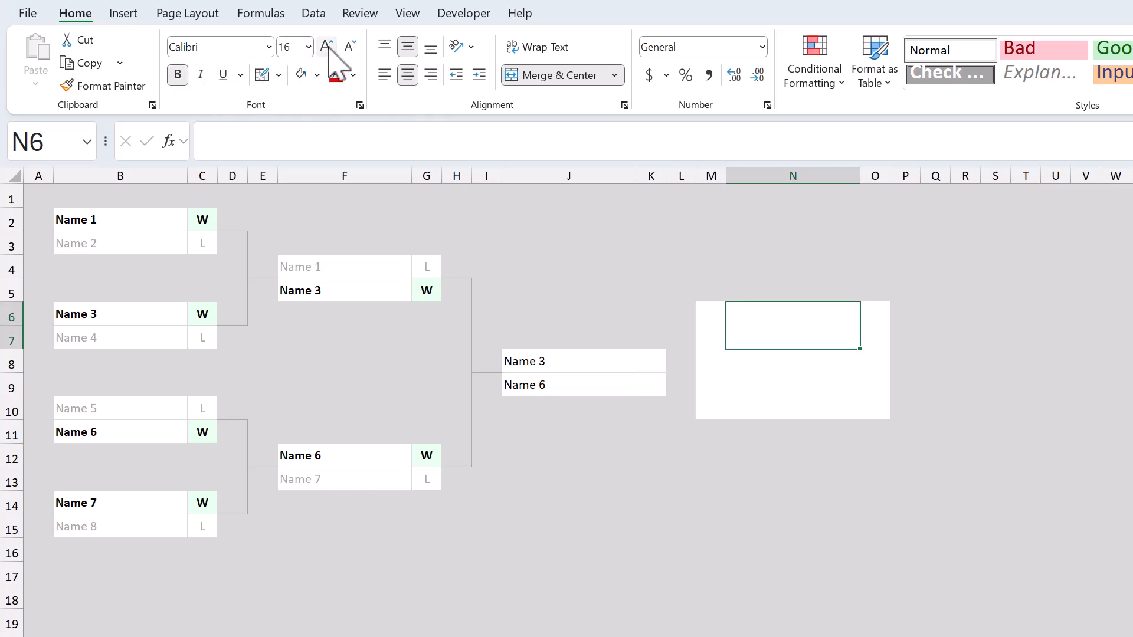
mouse_move(646, 256)
type("Winner")
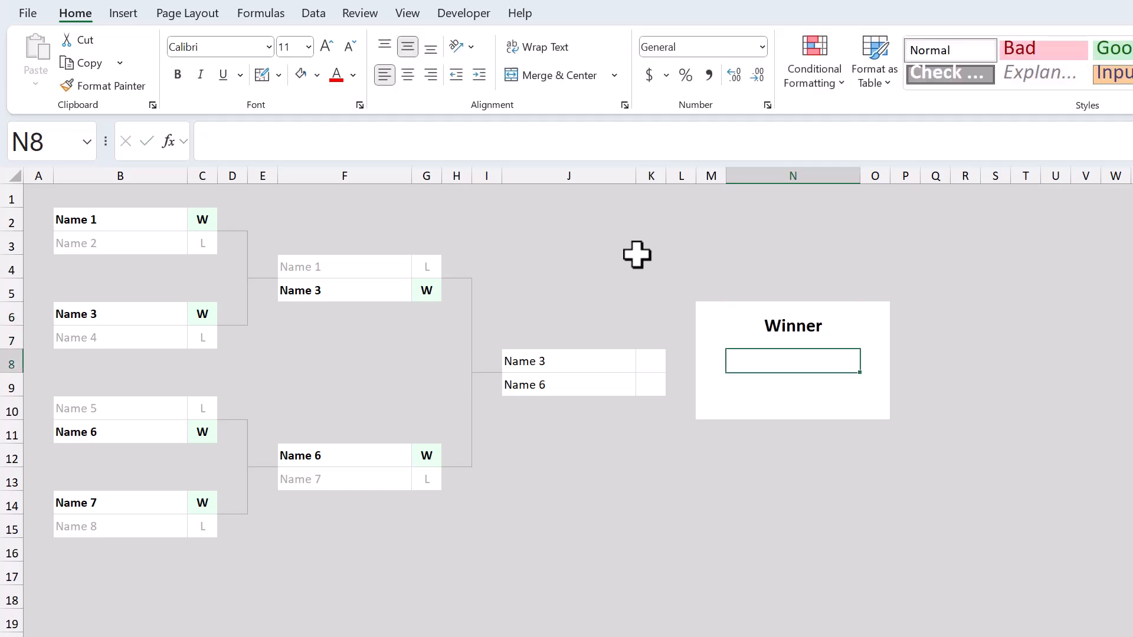
left_click(792, 326)
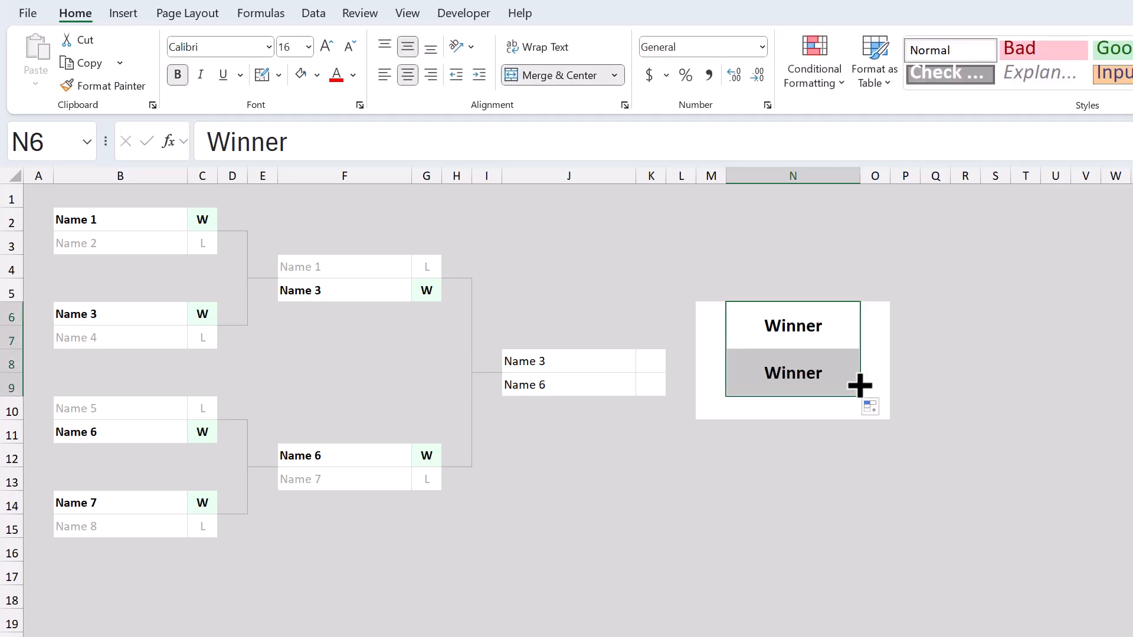
left_click(792, 373)
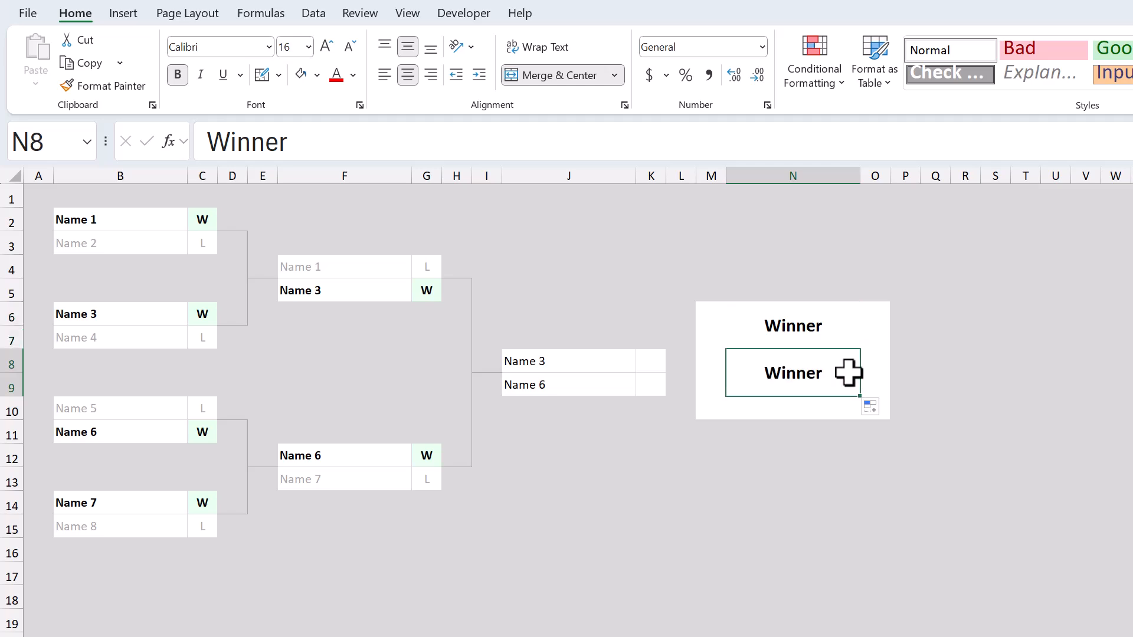
key("Delete")
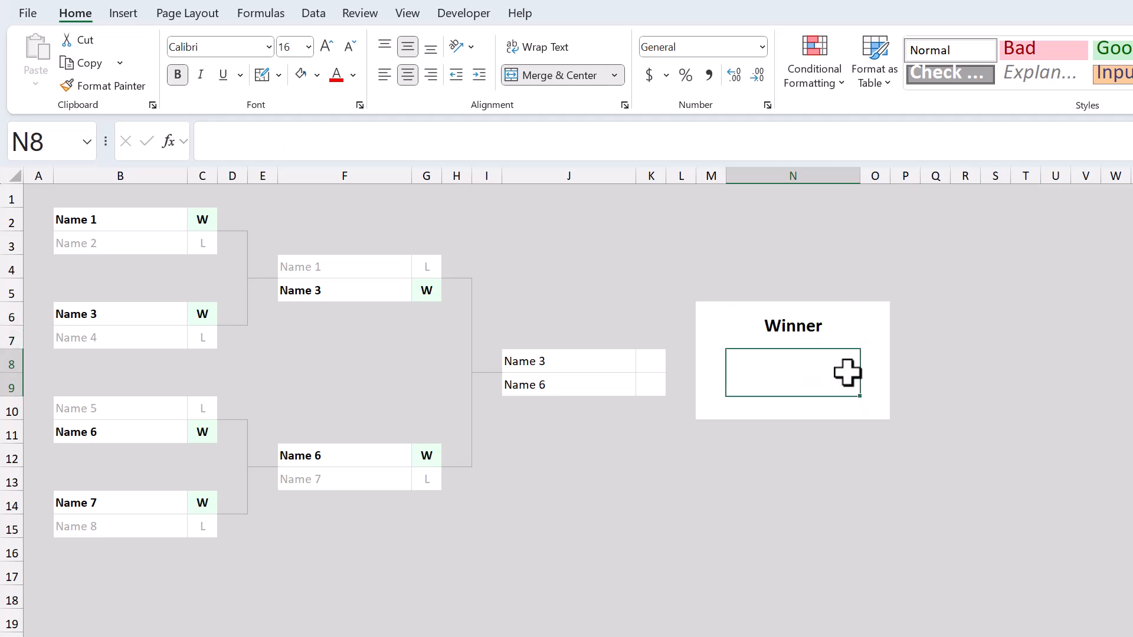
Step: Fill the merged N8:N9 result cell with light green
left_click(317, 75)
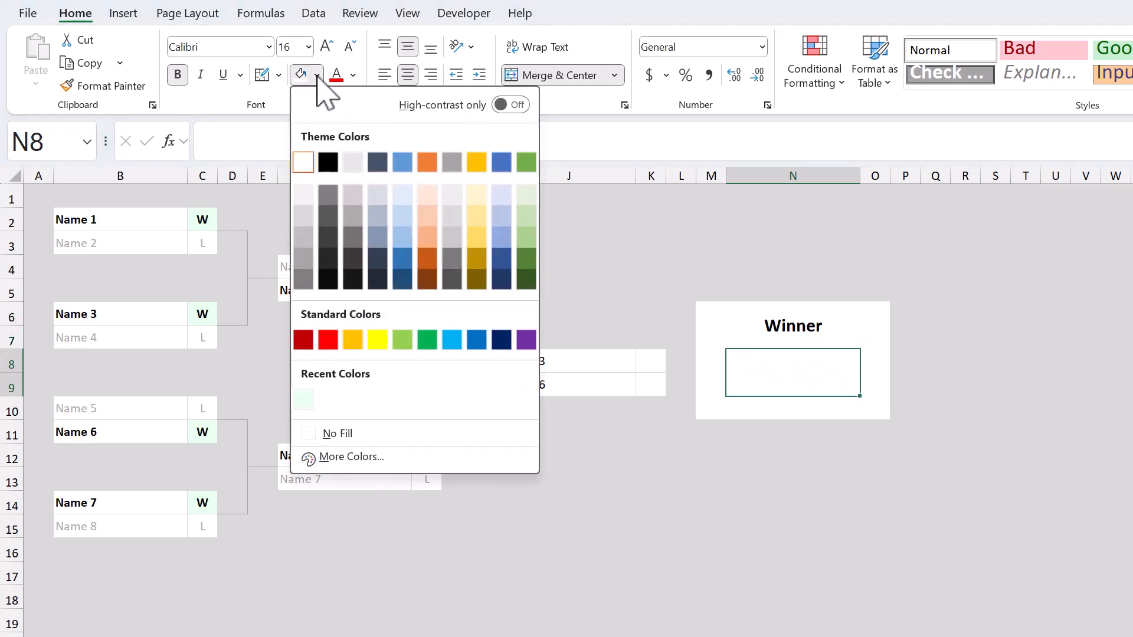
mouse_move(302, 399)
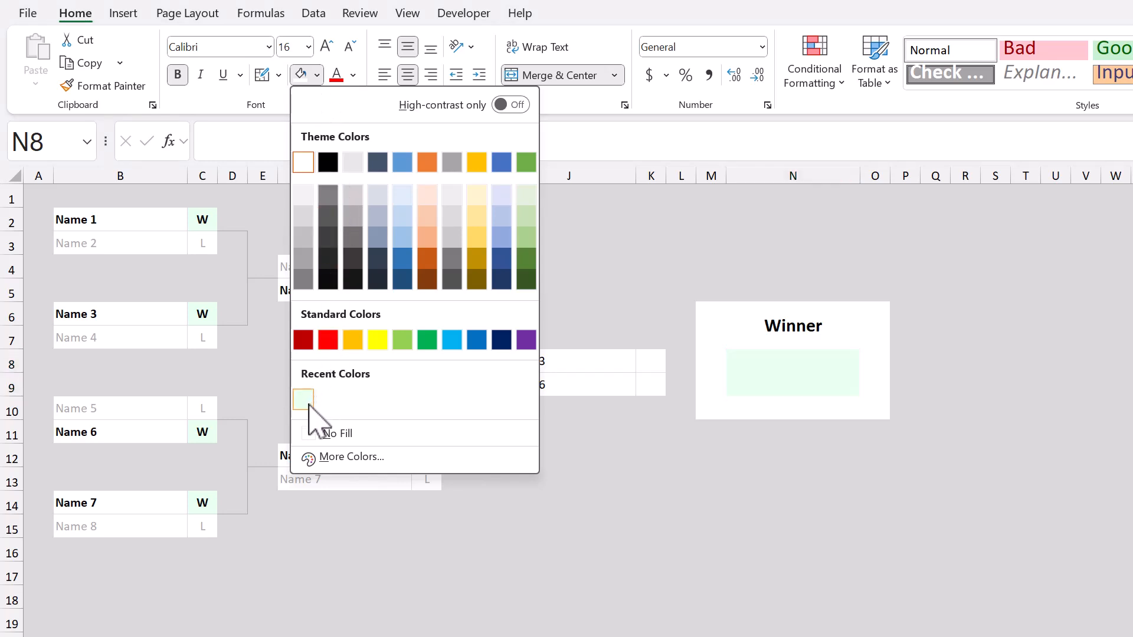
left_click(304, 400)
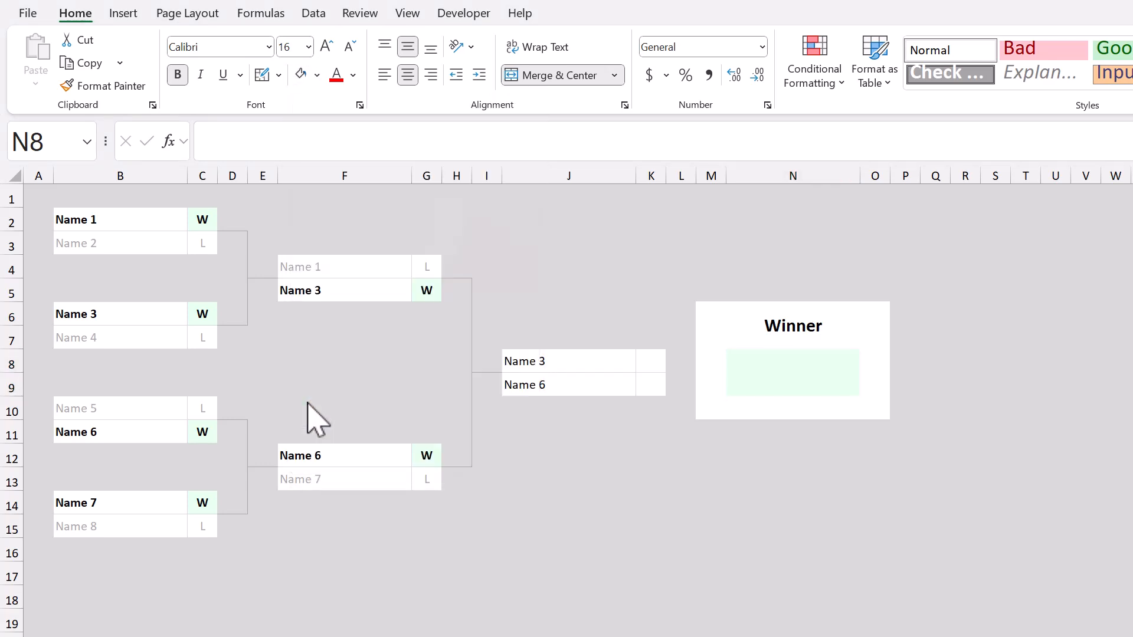
left_click(792, 372)
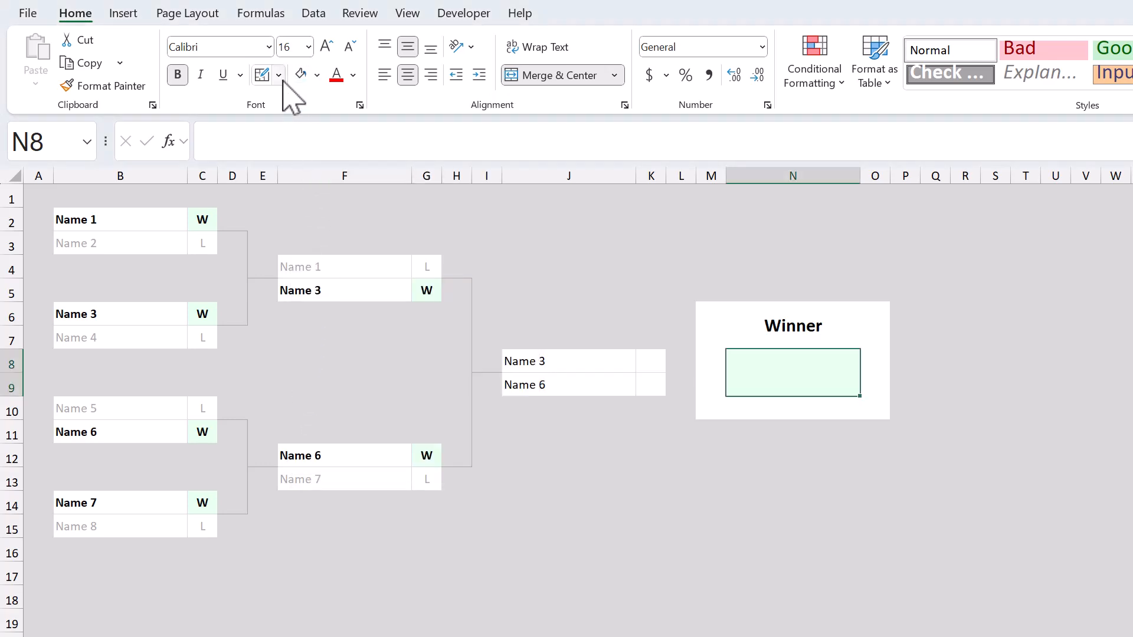
left_click(279, 74)
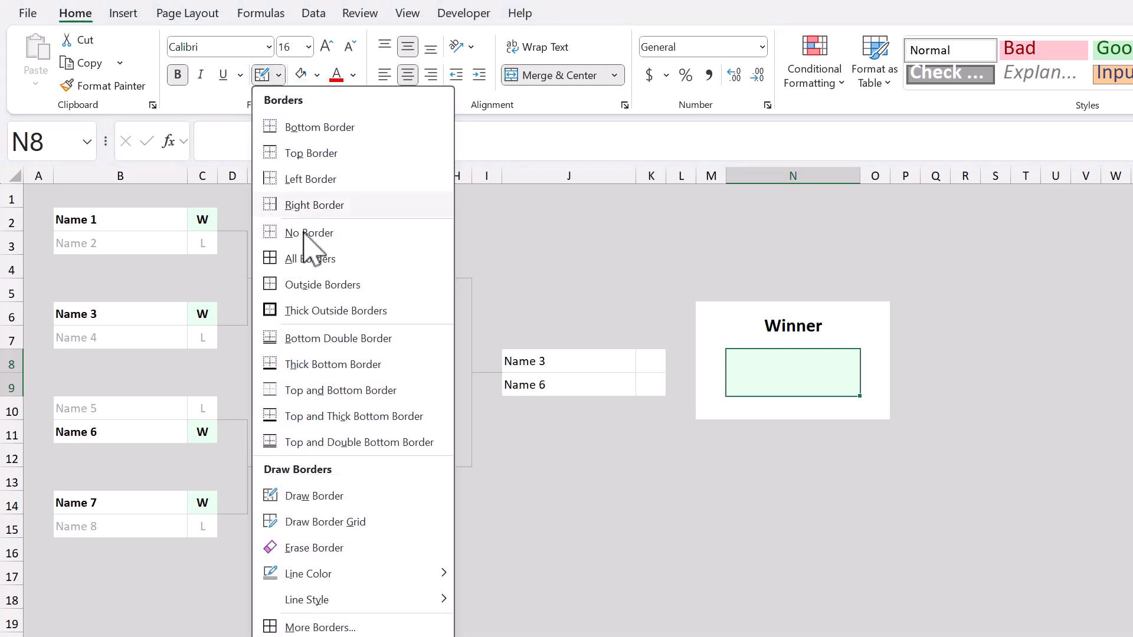
left_click(321, 627)
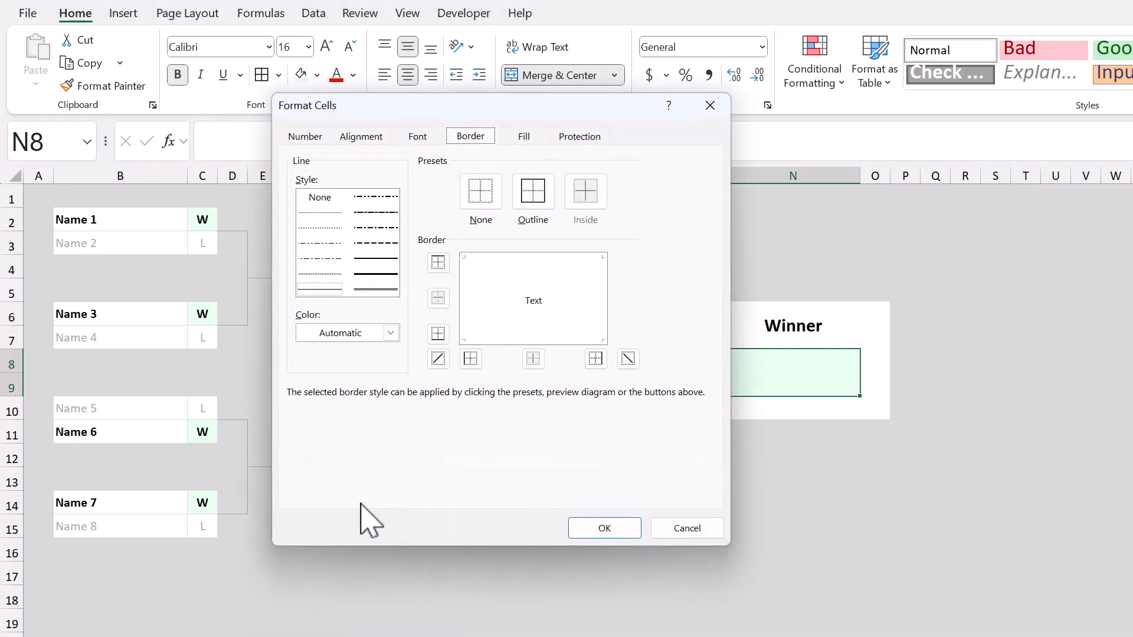
Step: Outline the result cell with a custom teal #31937A border
left_click(391, 333)
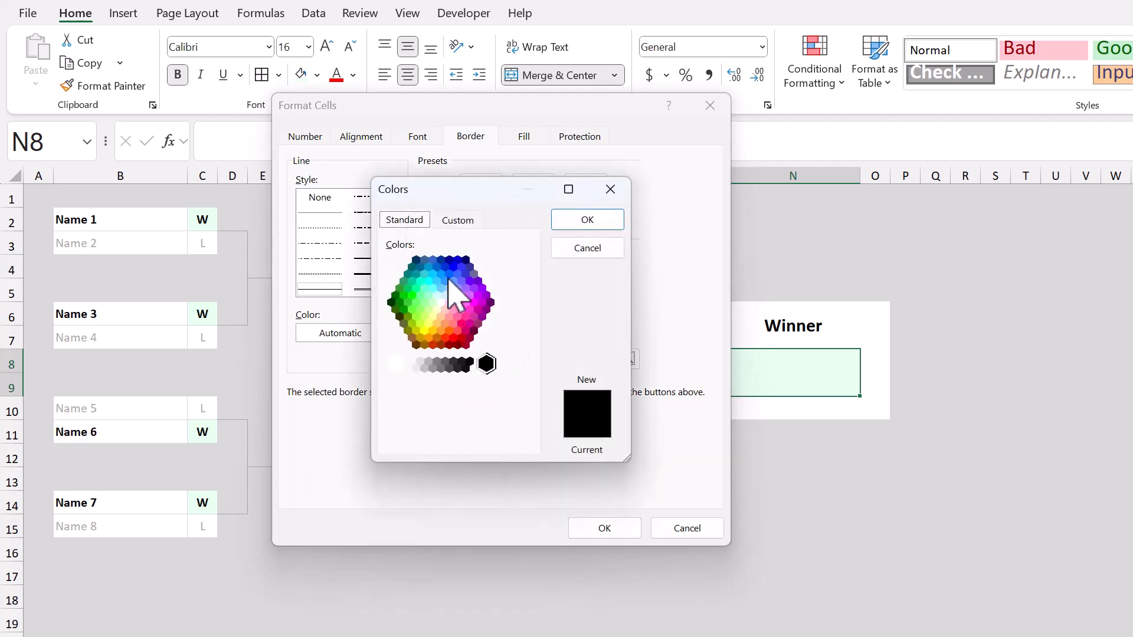
left_click(457, 220)
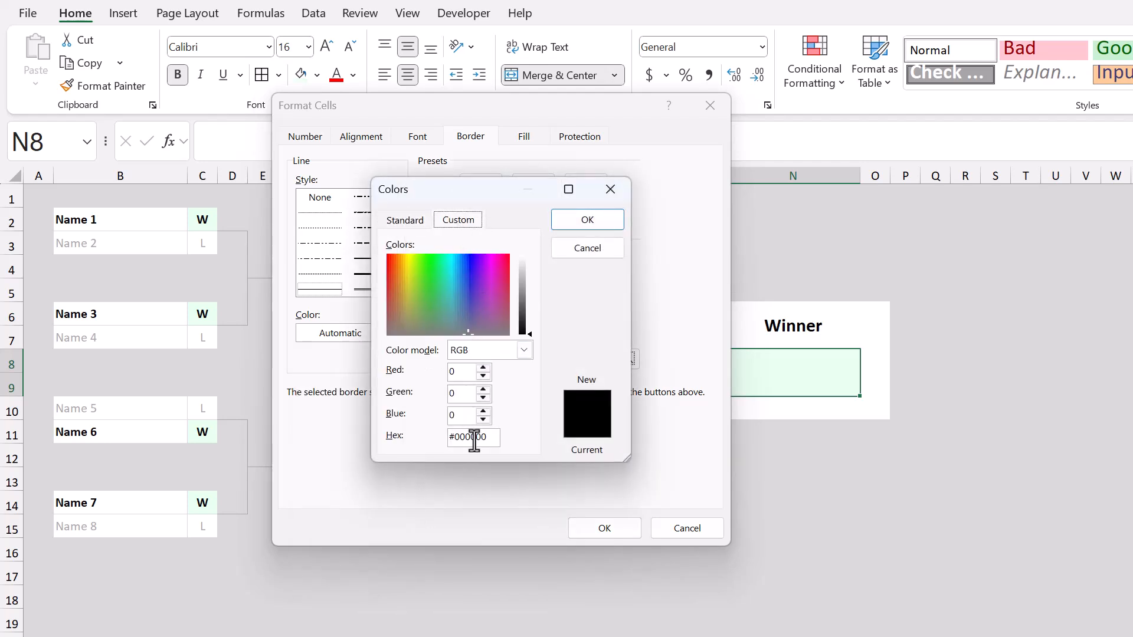
triple_click(468, 436)
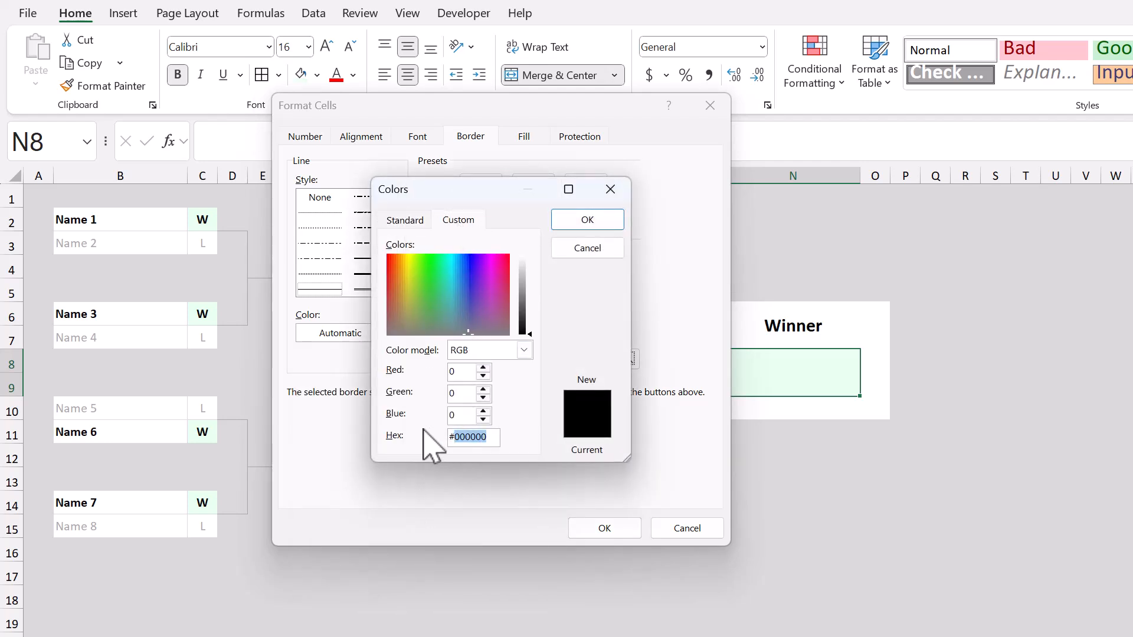
type("#319")
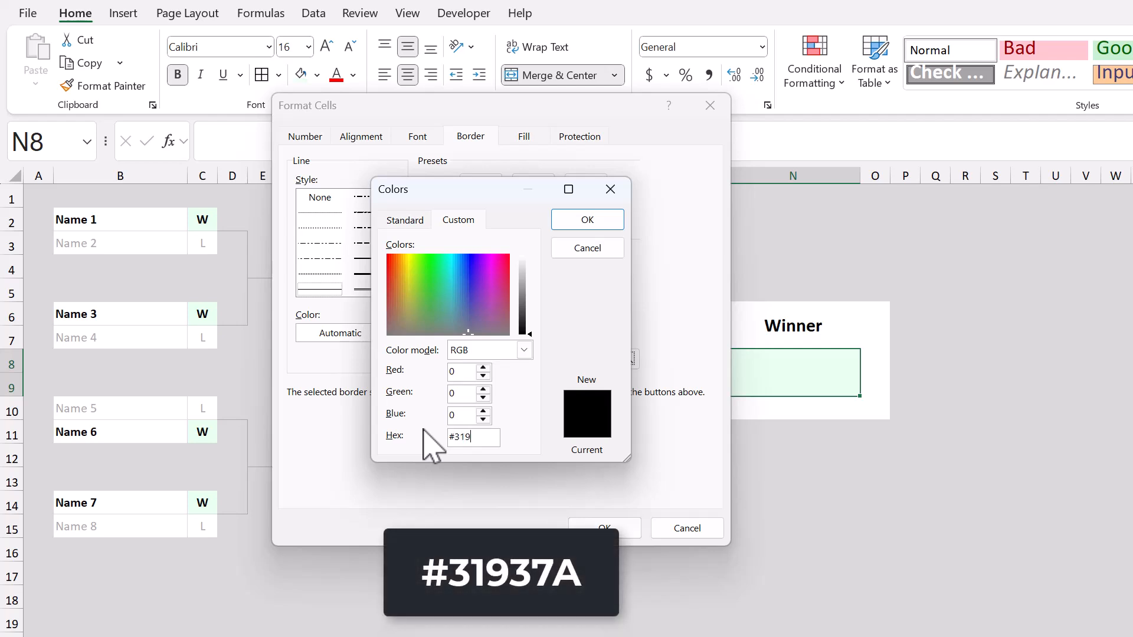
type("37a")
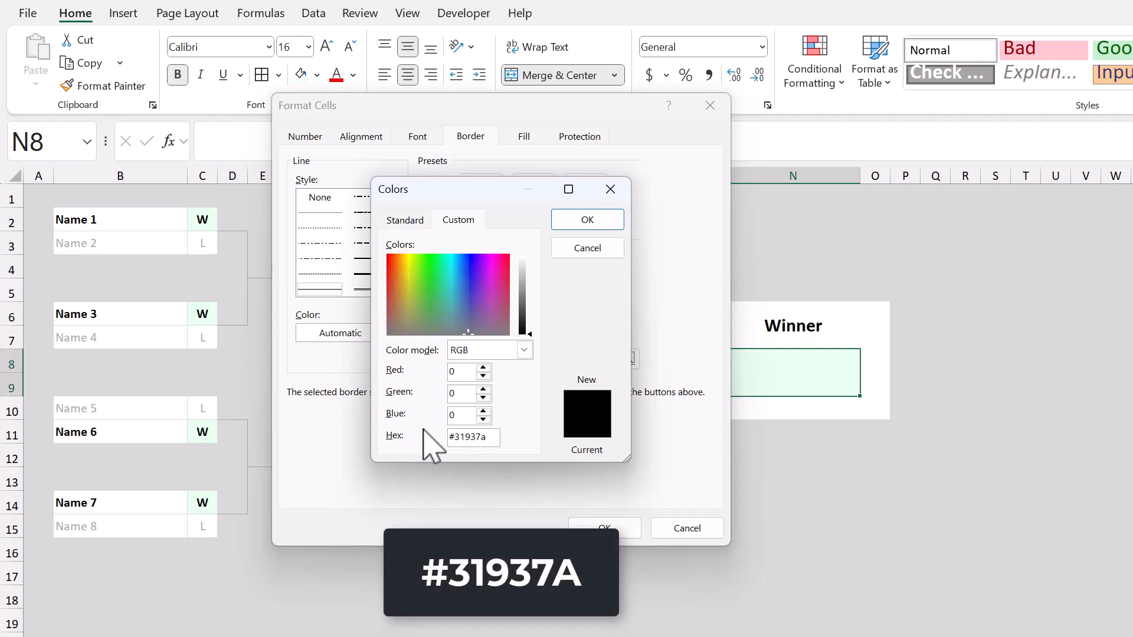
left_click(586, 219)
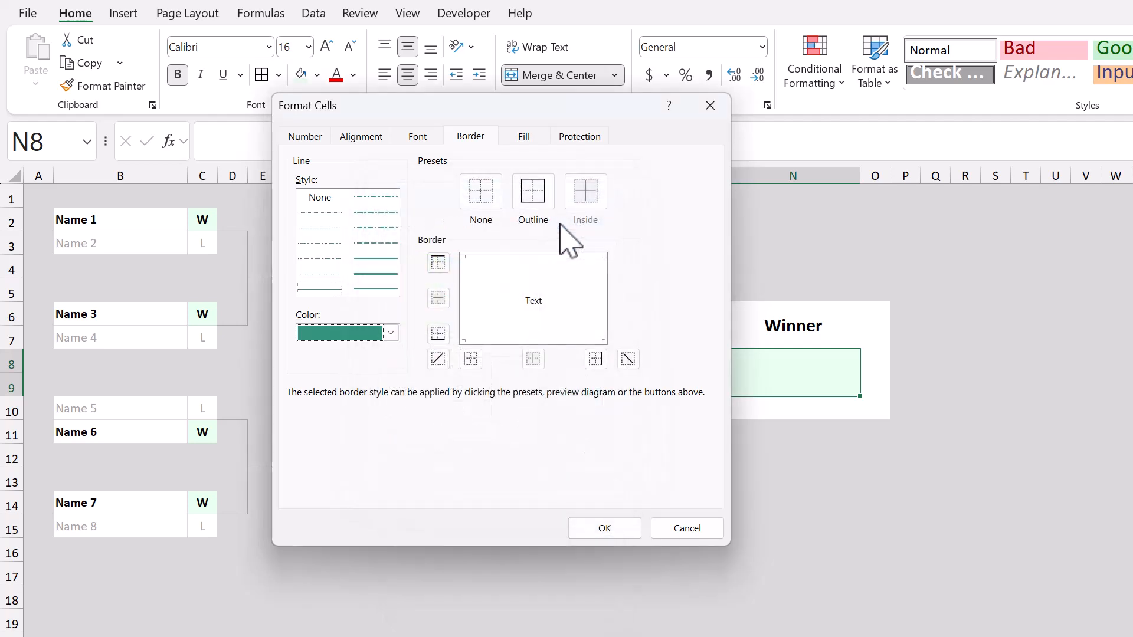
left_click(532, 191)
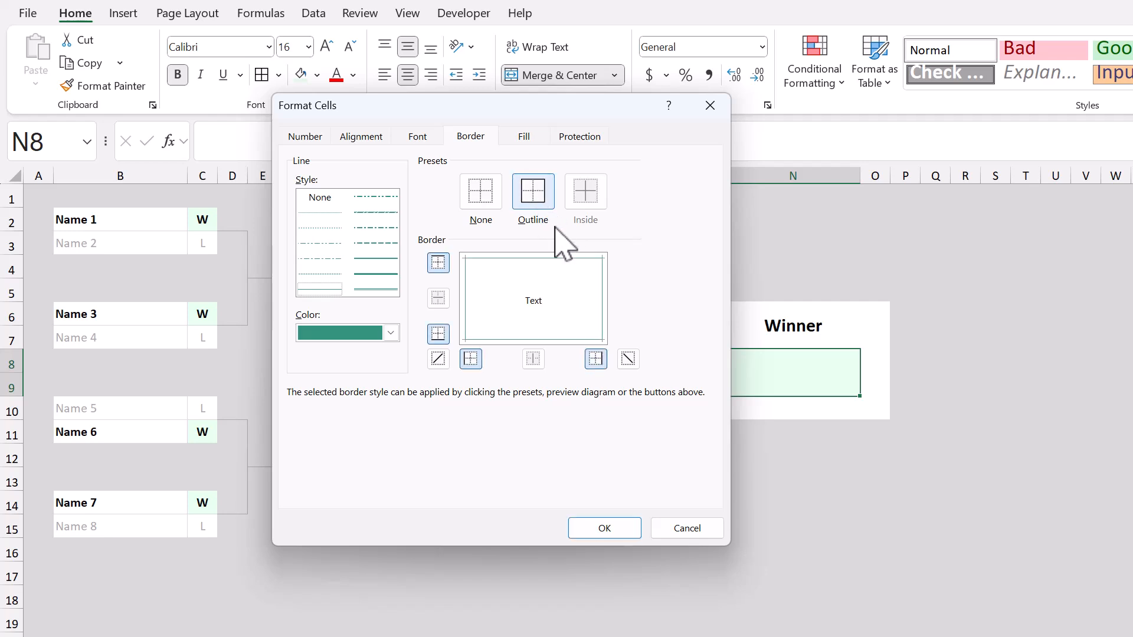
left_click(604, 529)
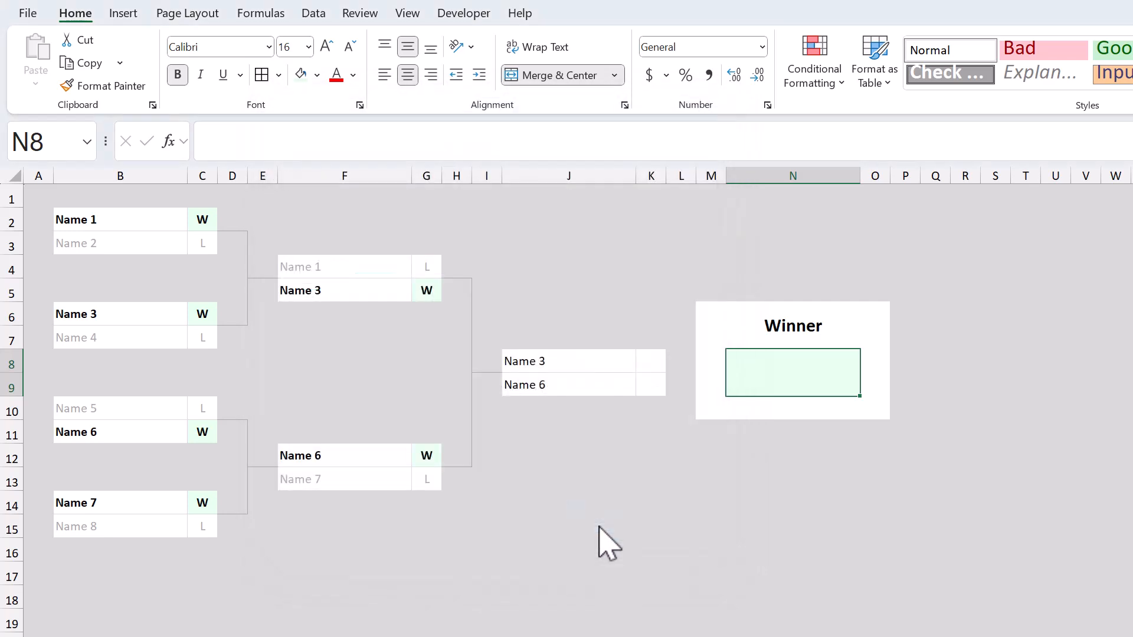
mouse_move(803, 383)
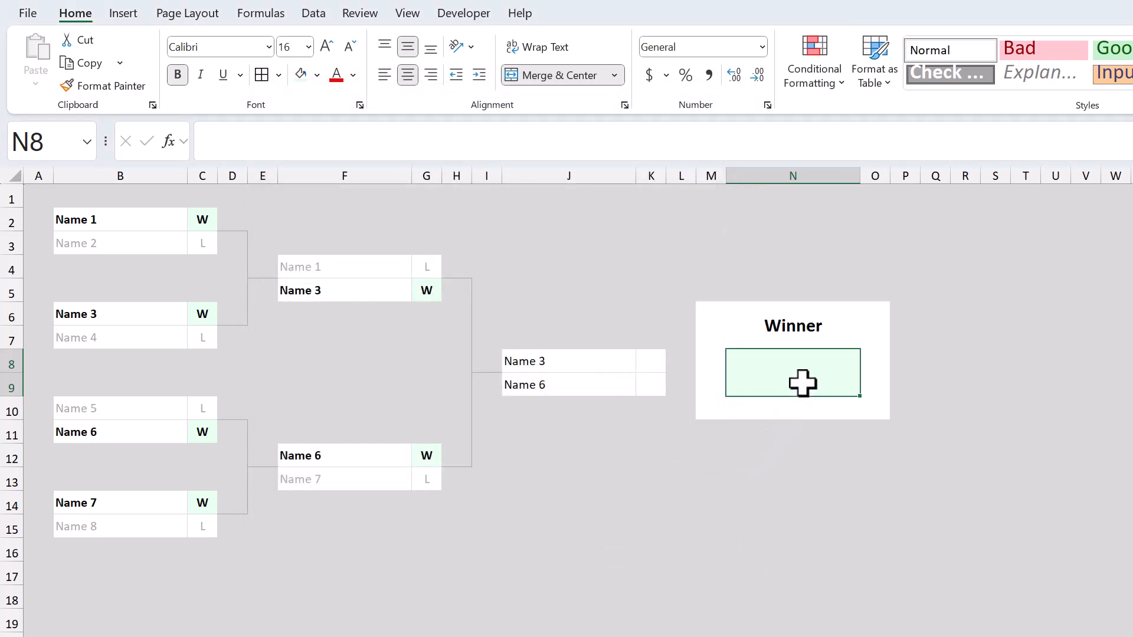
mouse_move(705, 316)
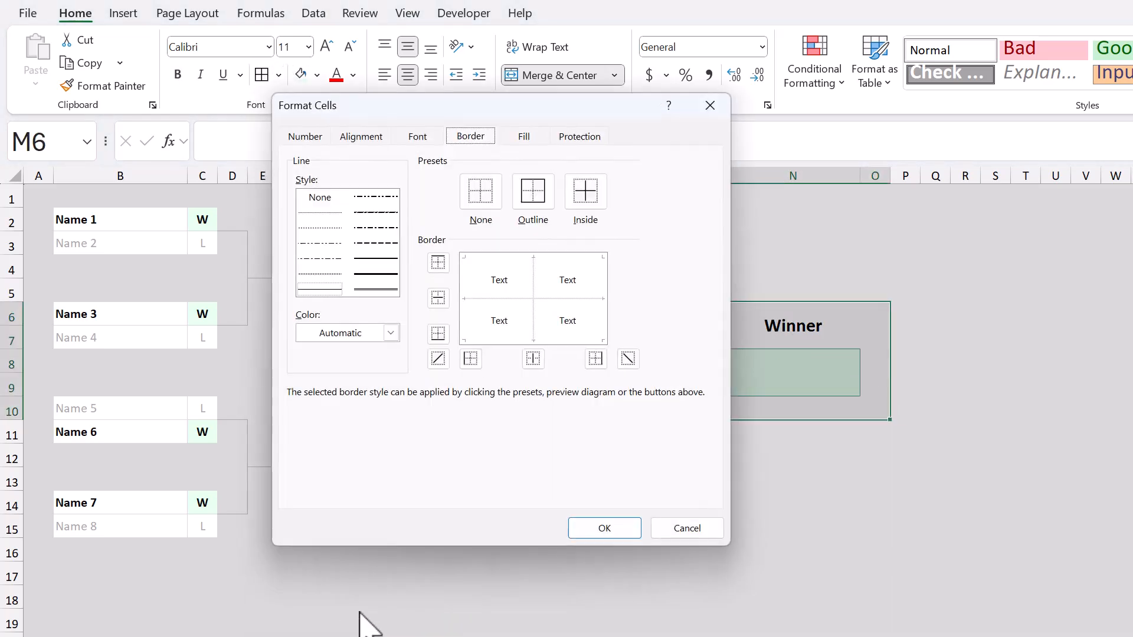
Step: Apply a thin light grey outline border around the white Winner box and select the winner cell
left_click(391, 333)
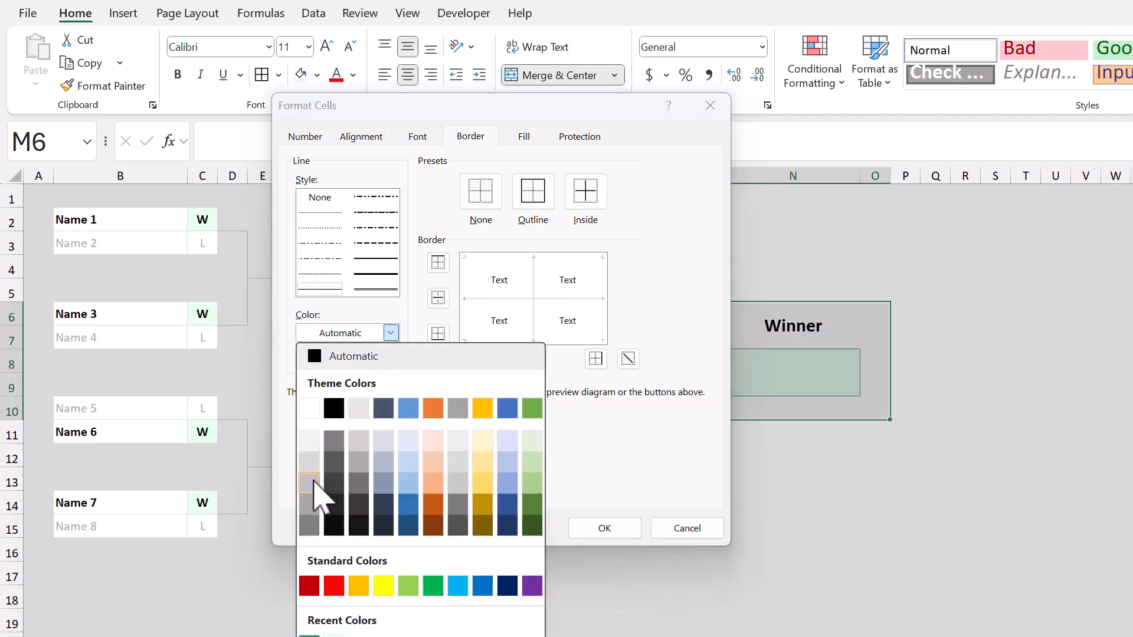
left_click(308, 482)
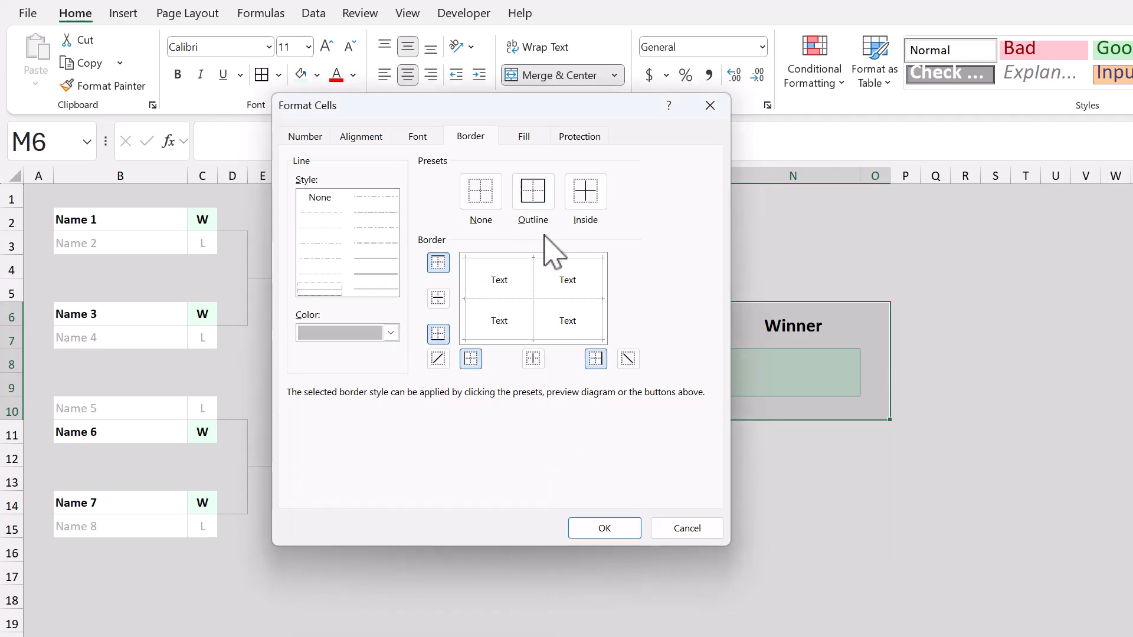
left_click(603, 528)
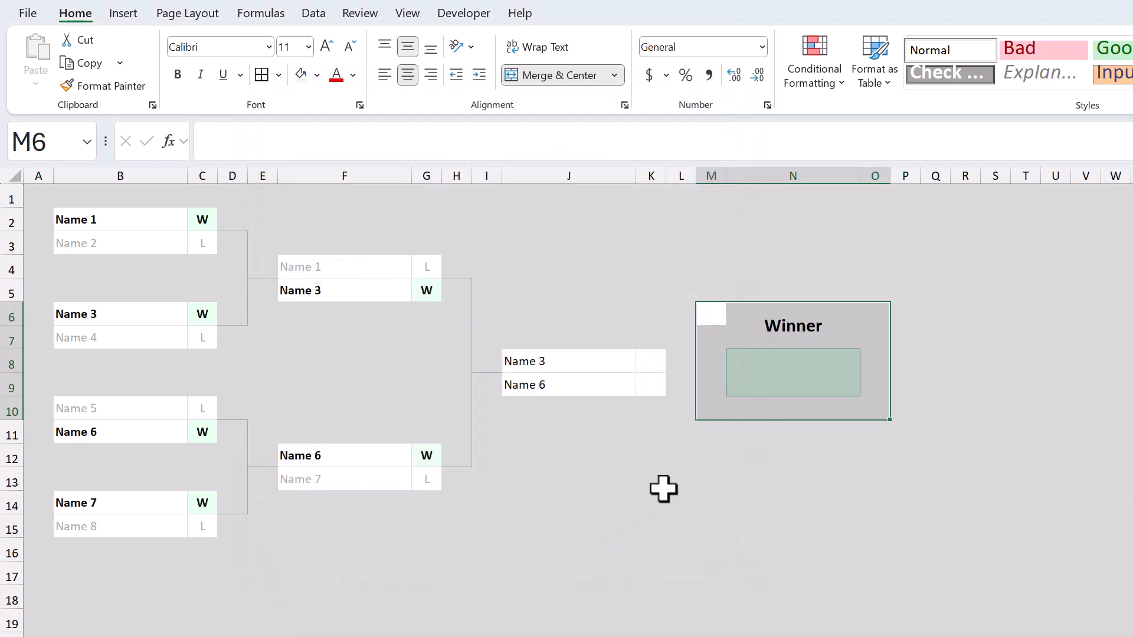
left_click(710, 478)
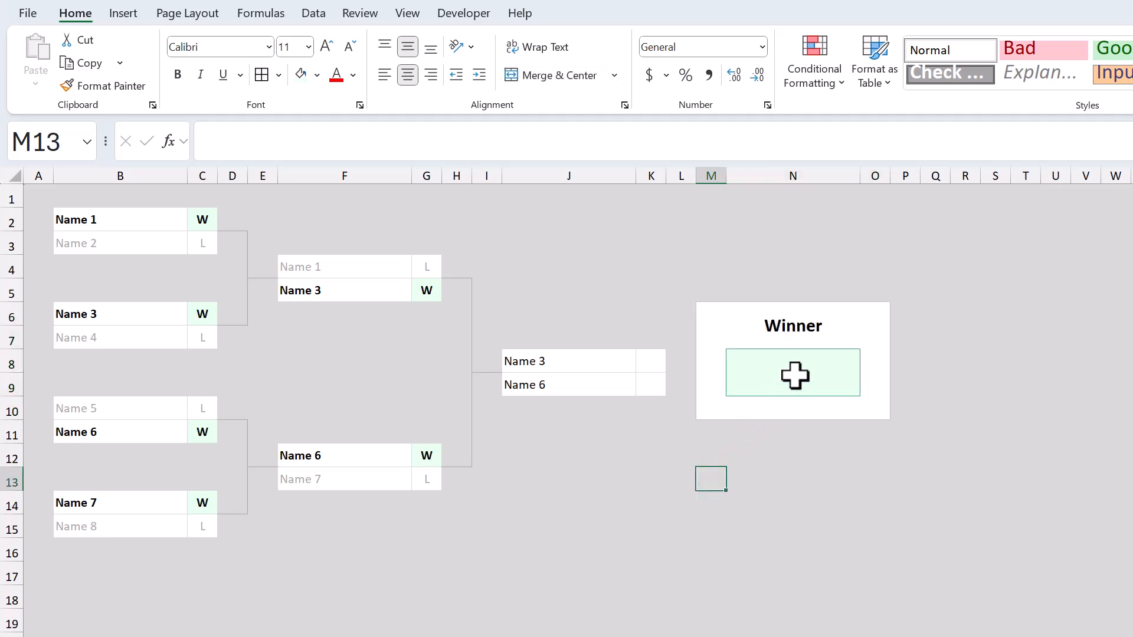
left_click(792, 371)
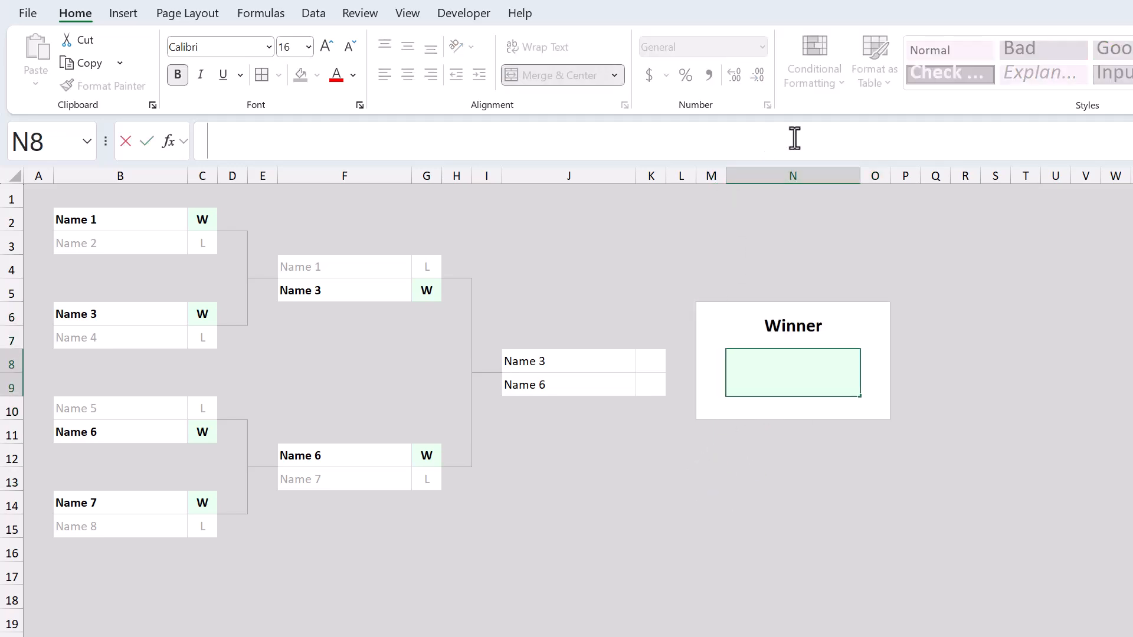
Step: Enter =IF(K8="W",J8,IF(K9="W",J9,"-")) in N8 so the Winner cell shows the finalist marked W
type("=if")
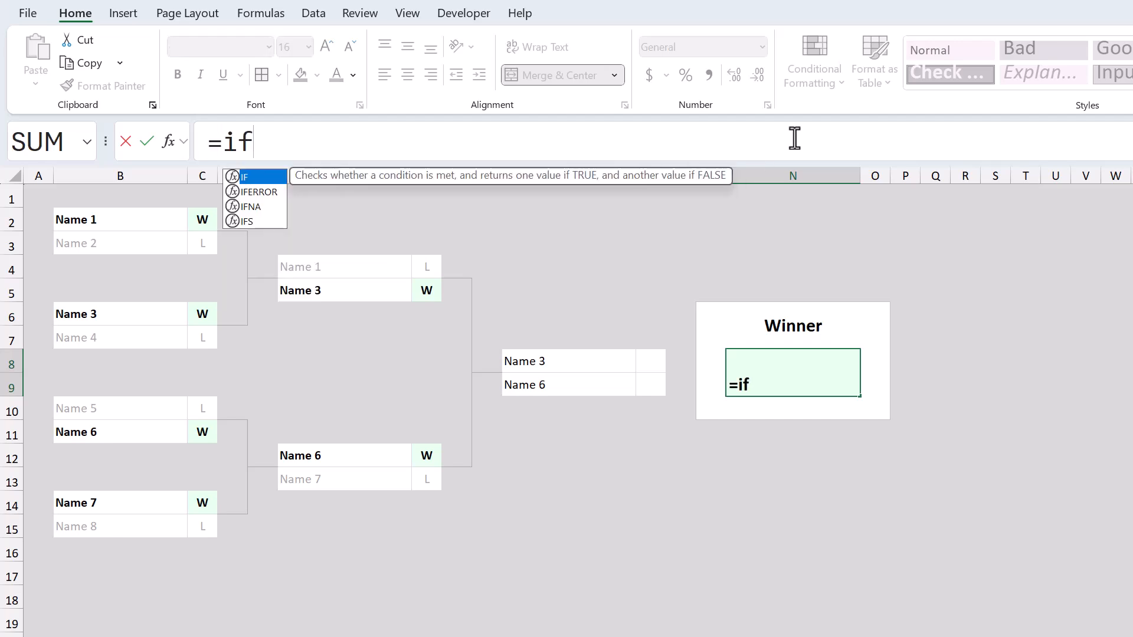
left_click(649, 361)
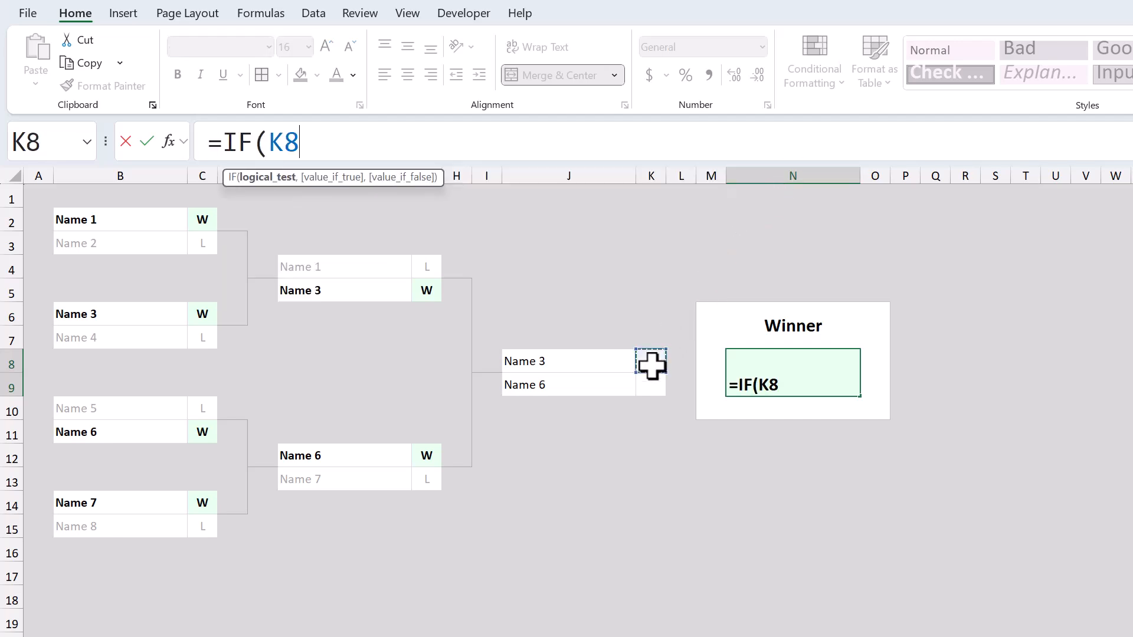
type("=")
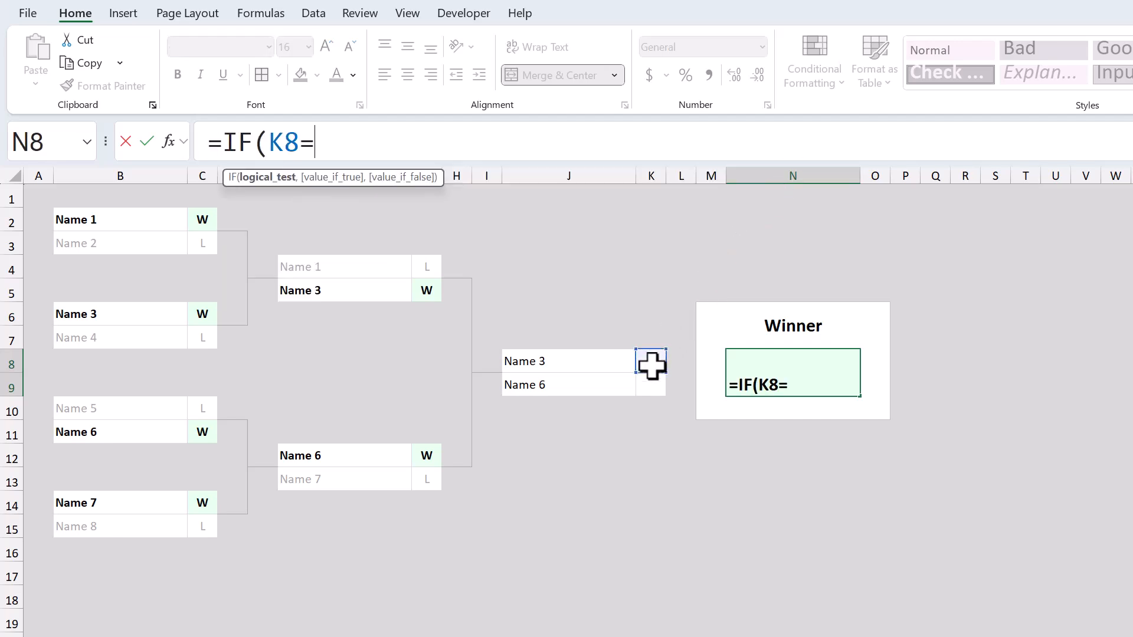
type("\"W\"")
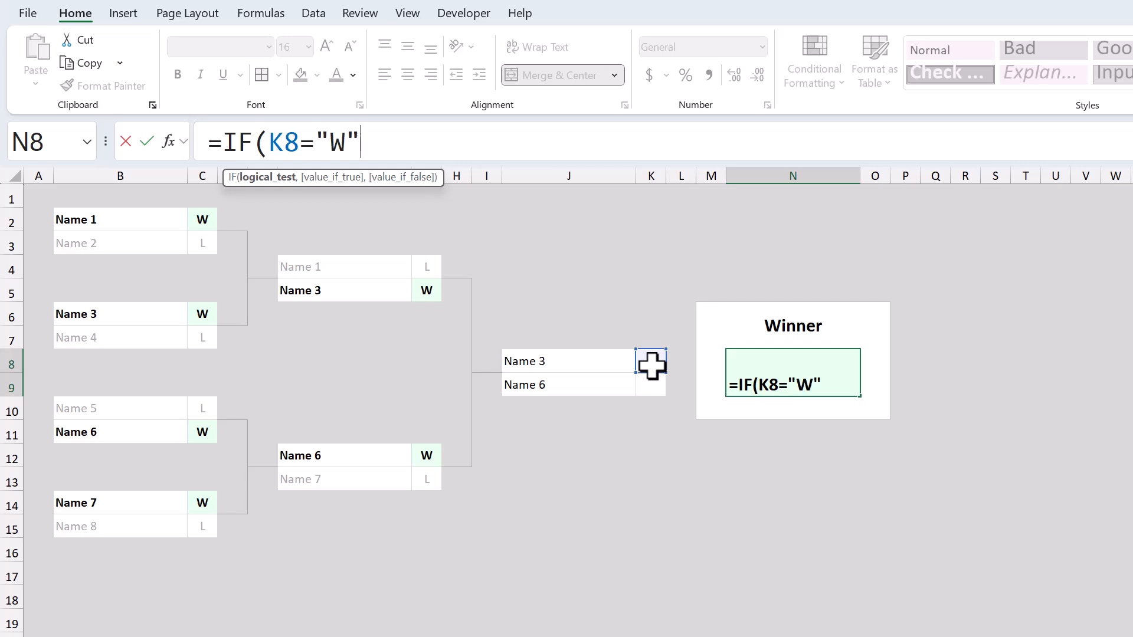
type(",")
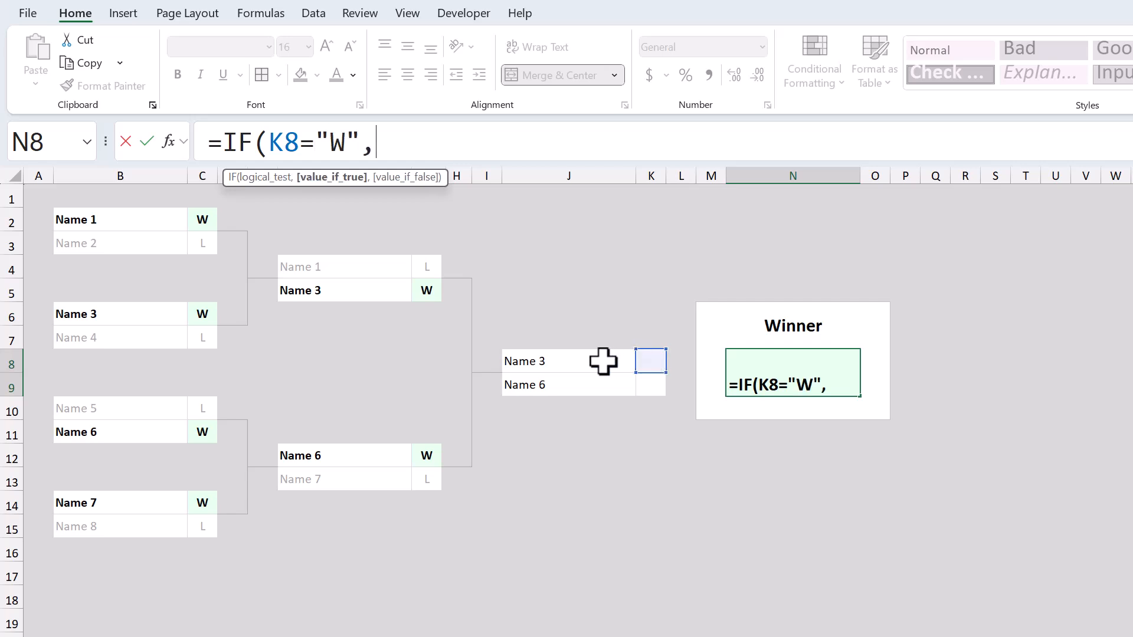
left_click(564, 361)
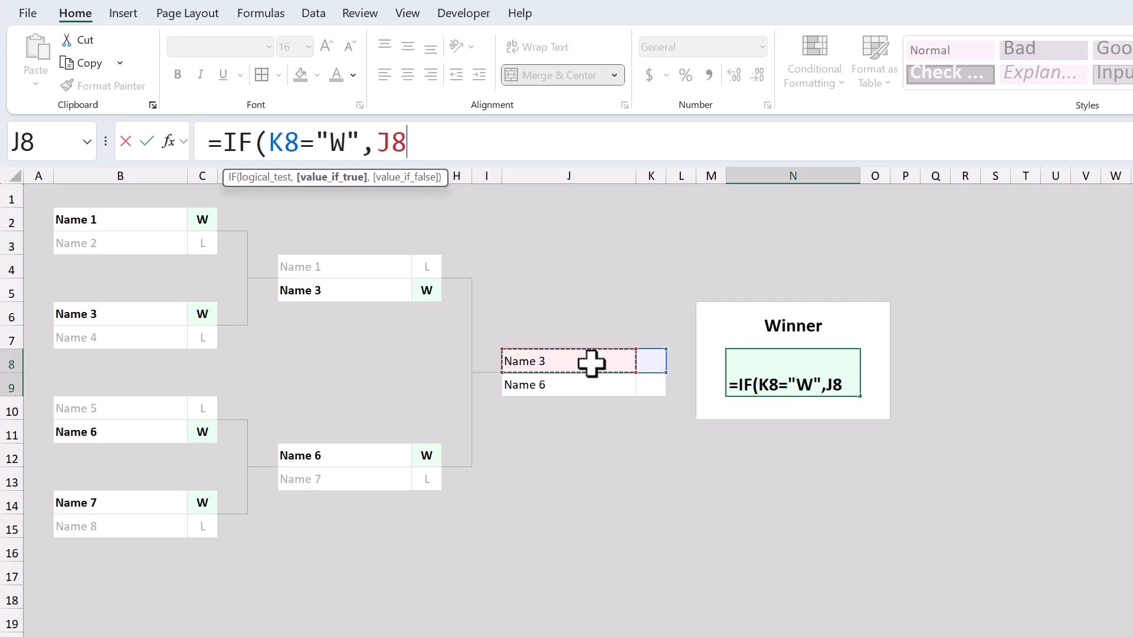
type(",IF(")
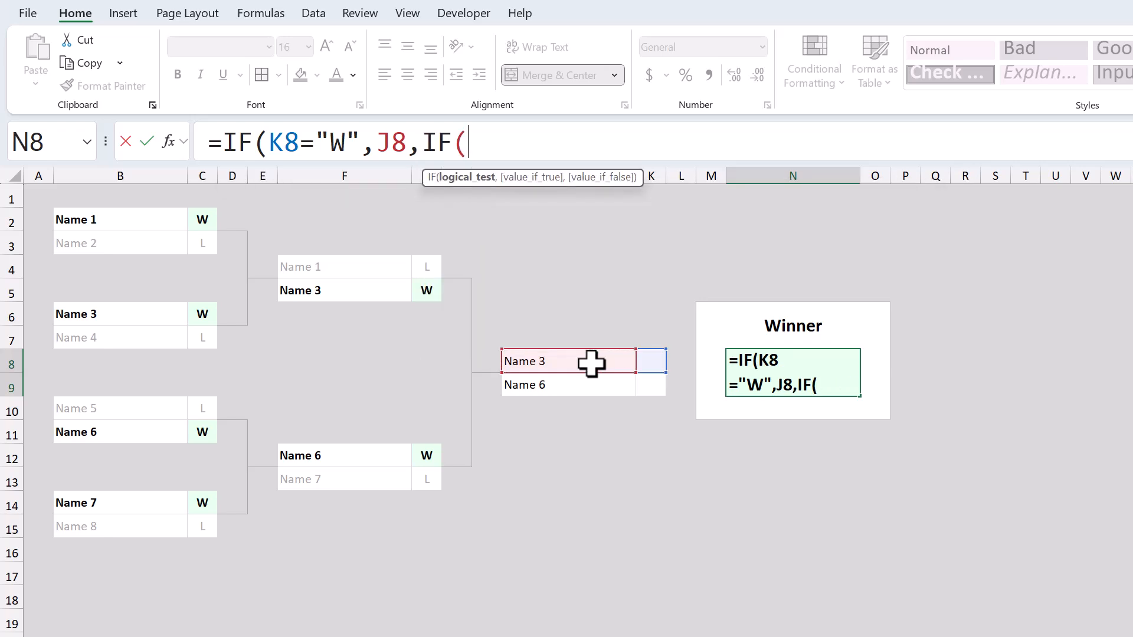
left_click(650, 384)
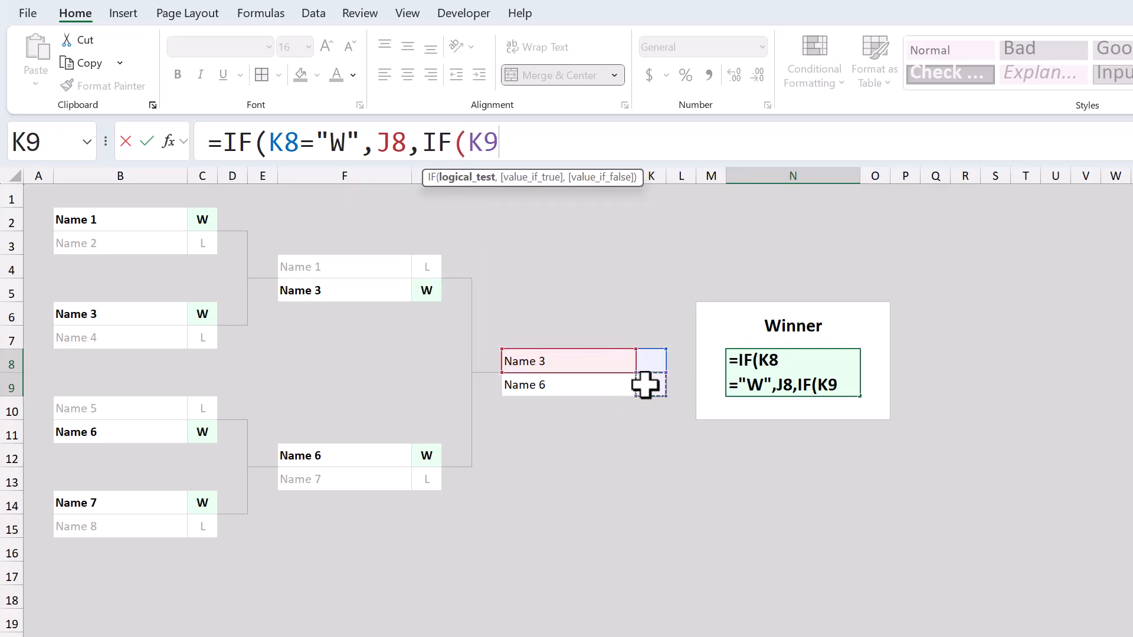
type("=\"W")
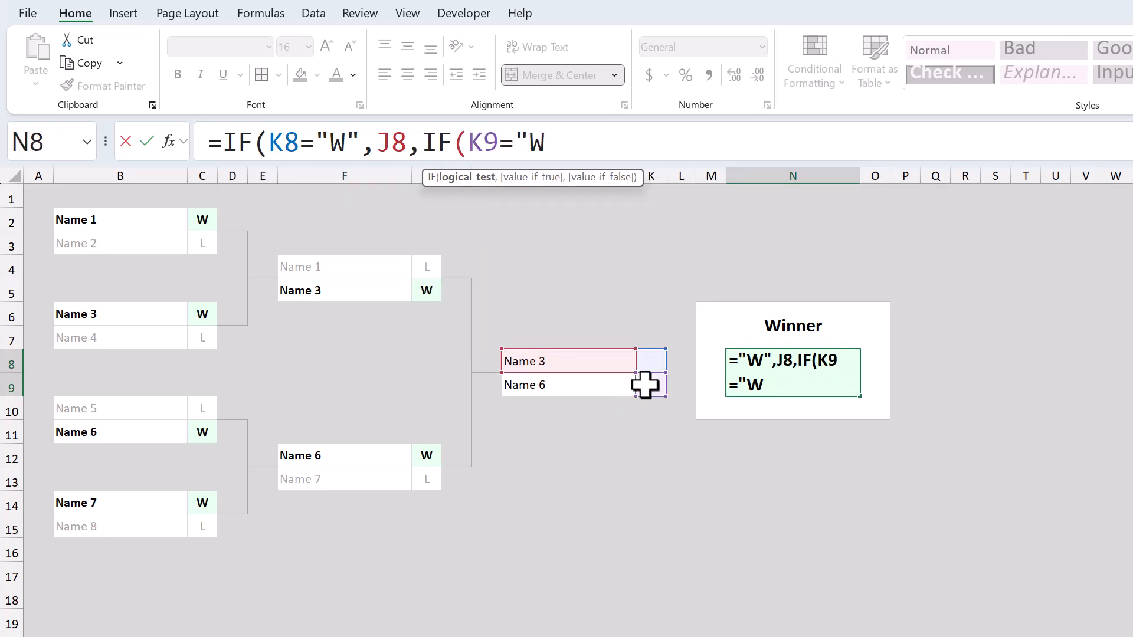
type(",")
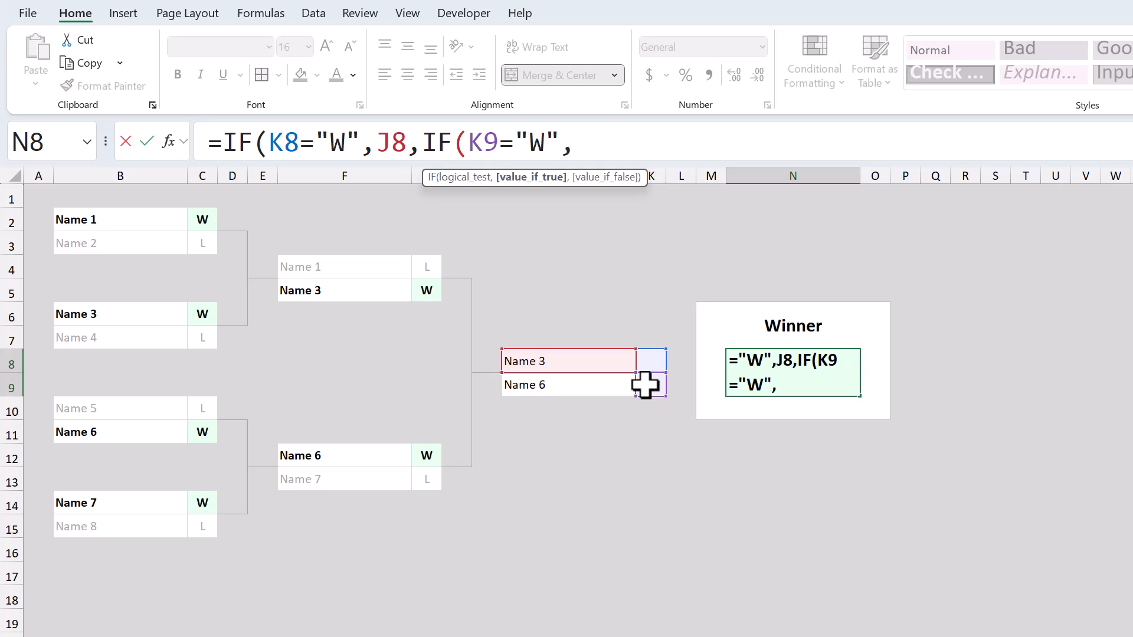
left_click(568, 384)
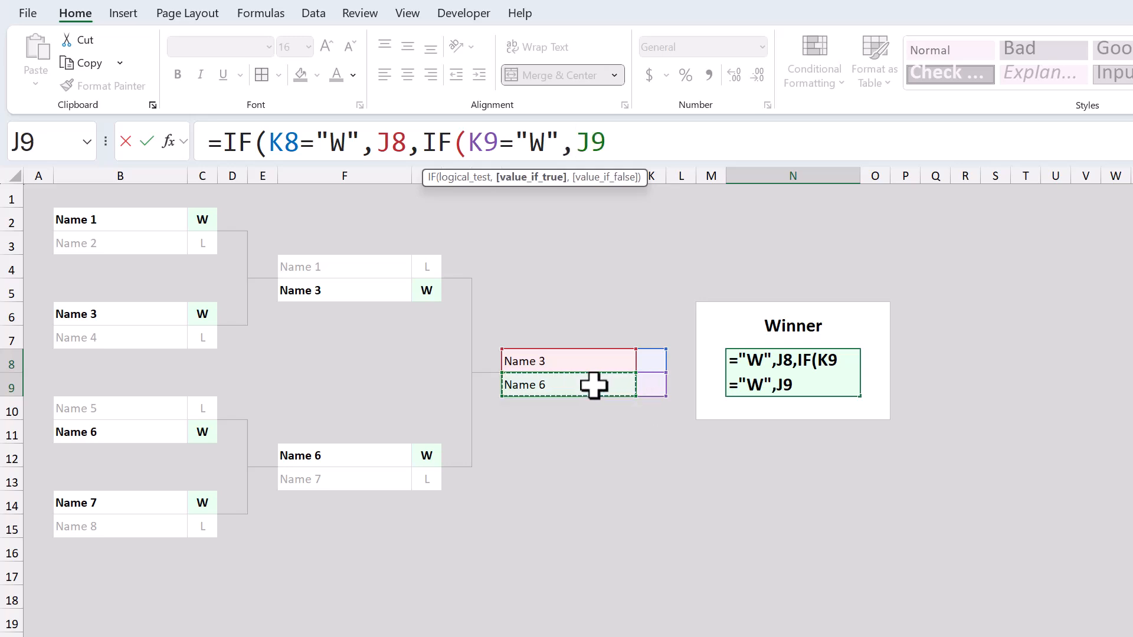
type(",\"")
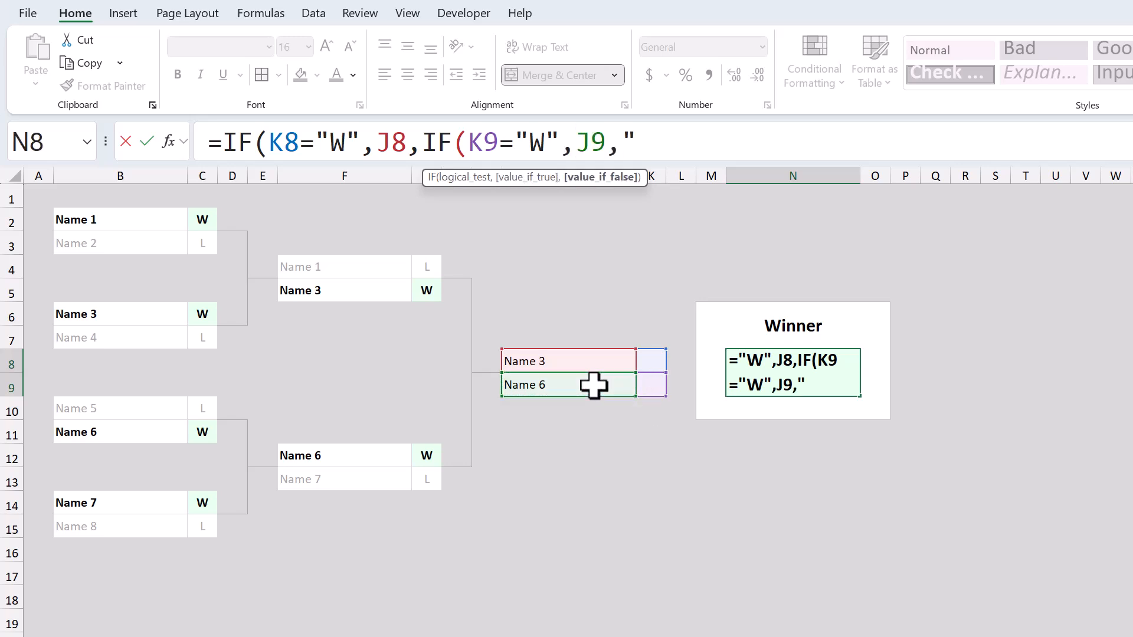
type("-")
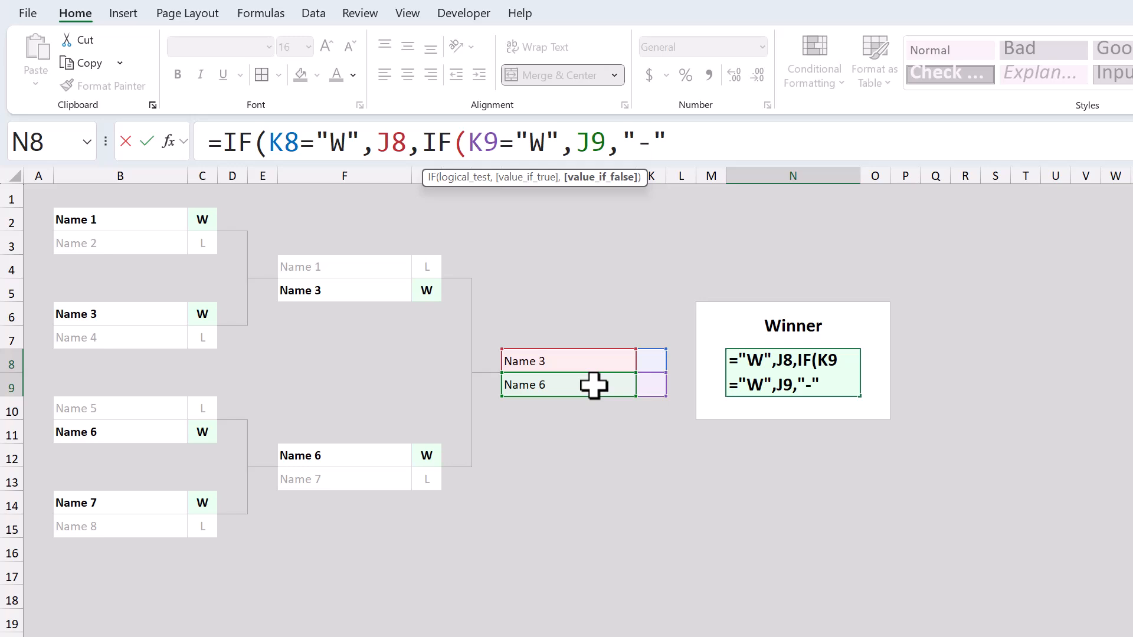
type(")")
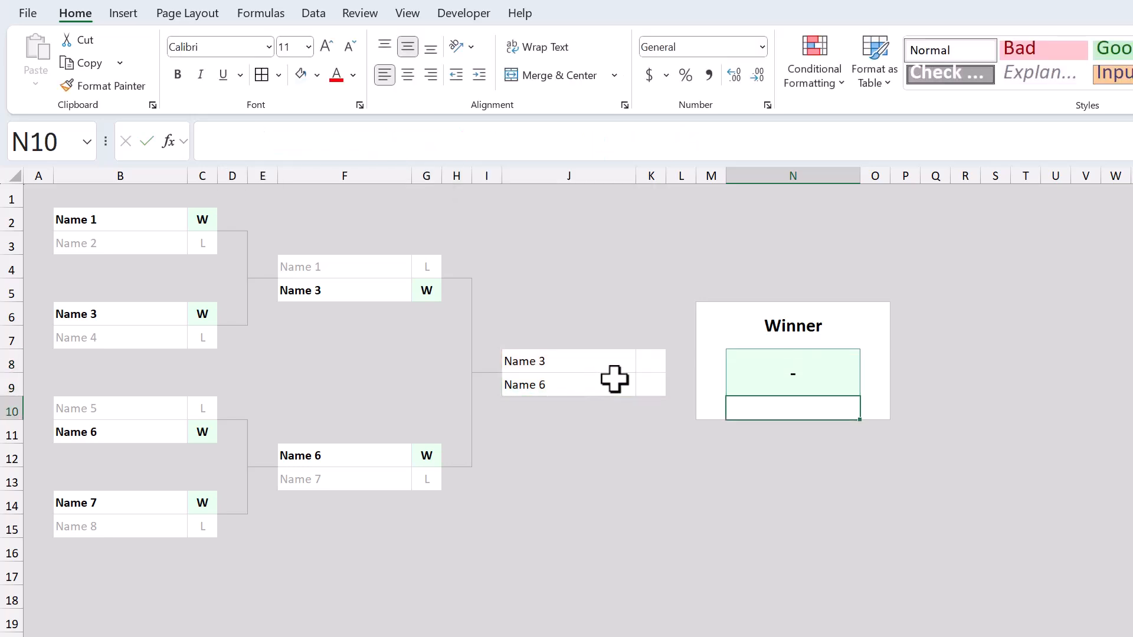
Step: Mark Name 3 as L and Name 6 as W in the final so the Winner box shows Name 6
left_click(650, 361)
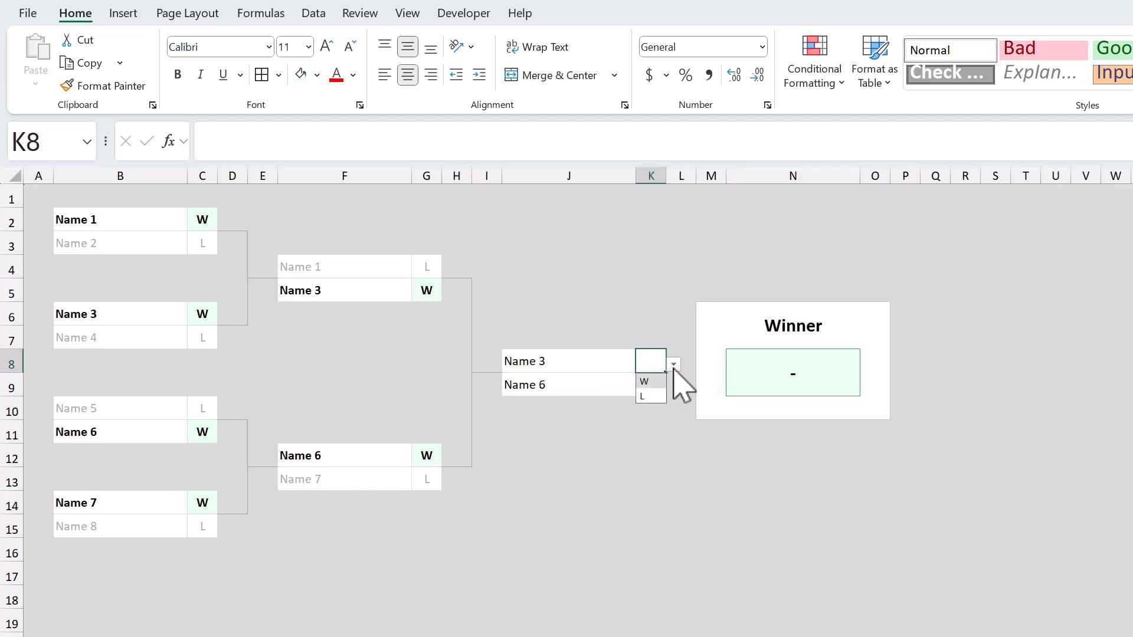
left_click(641, 396)
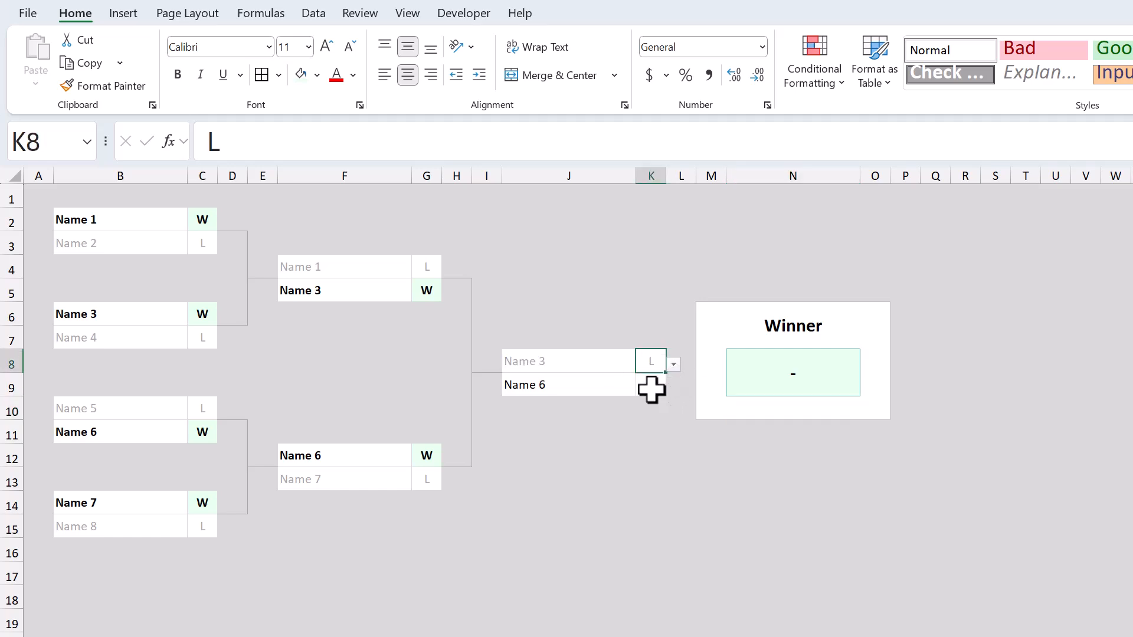
left_click(672, 387)
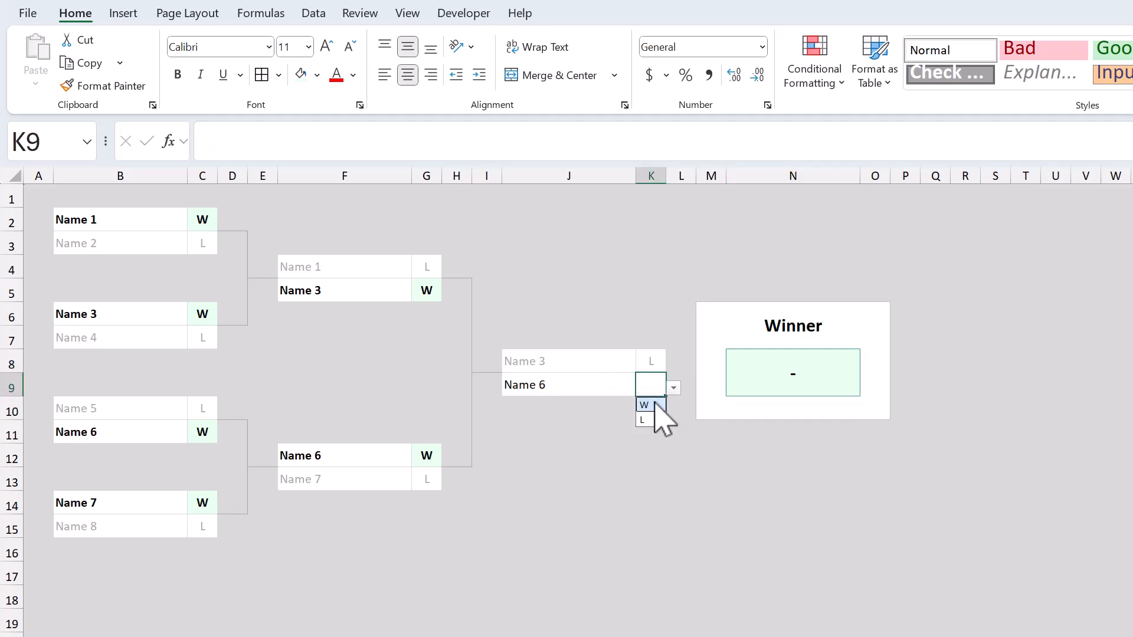
left_click(642, 404)
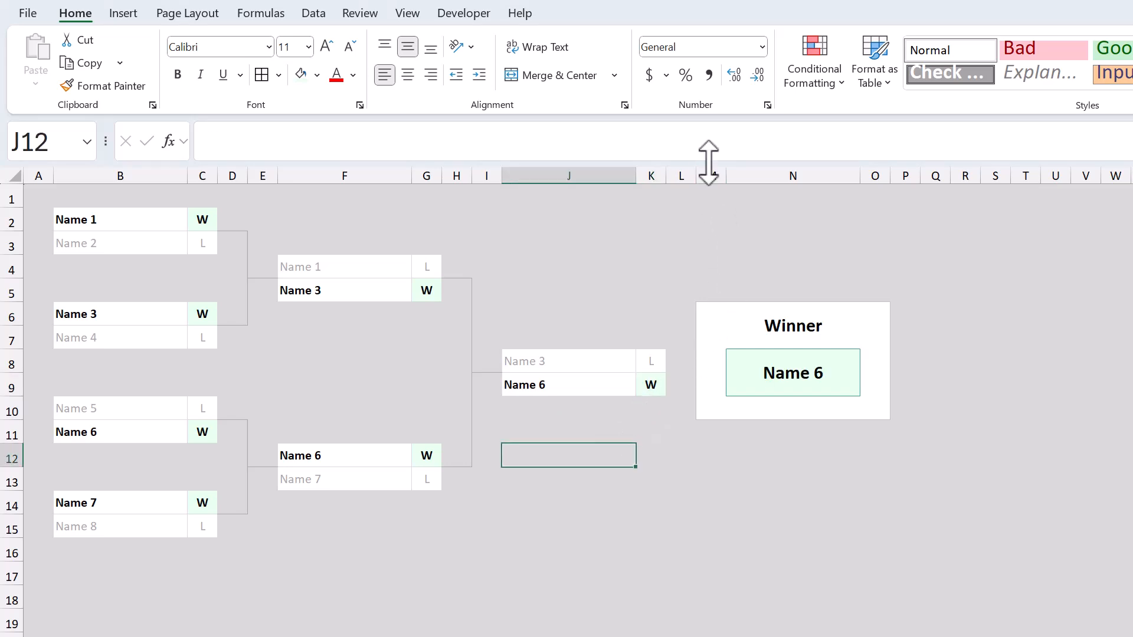
Step: Insert a new column before column M beside the Winner box
right_click(710, 175)
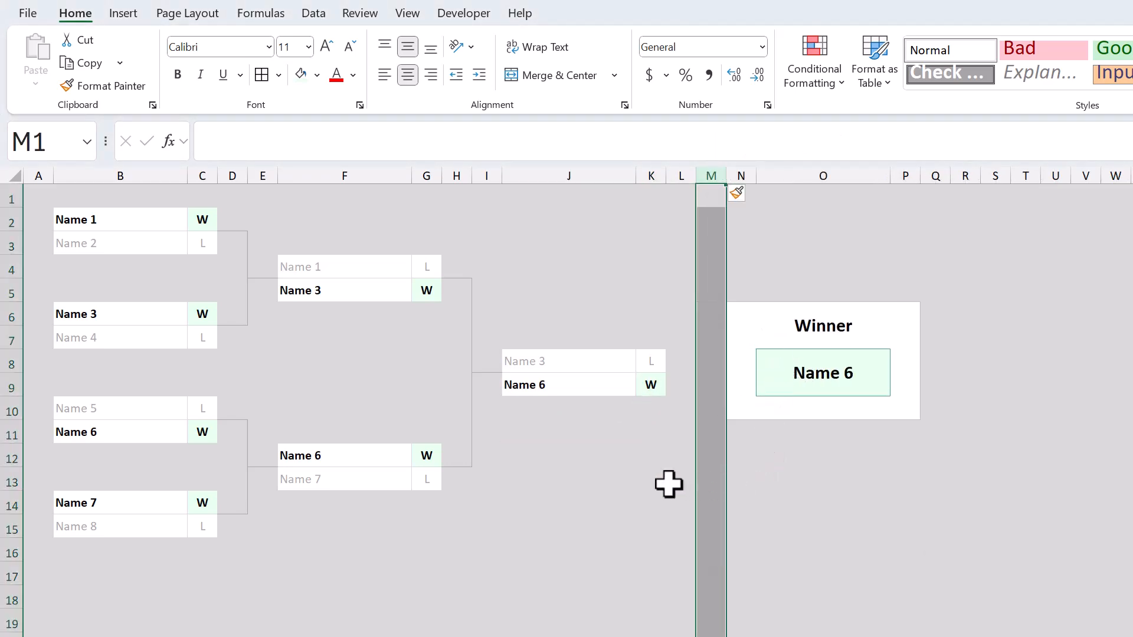
left_click(649, 478)
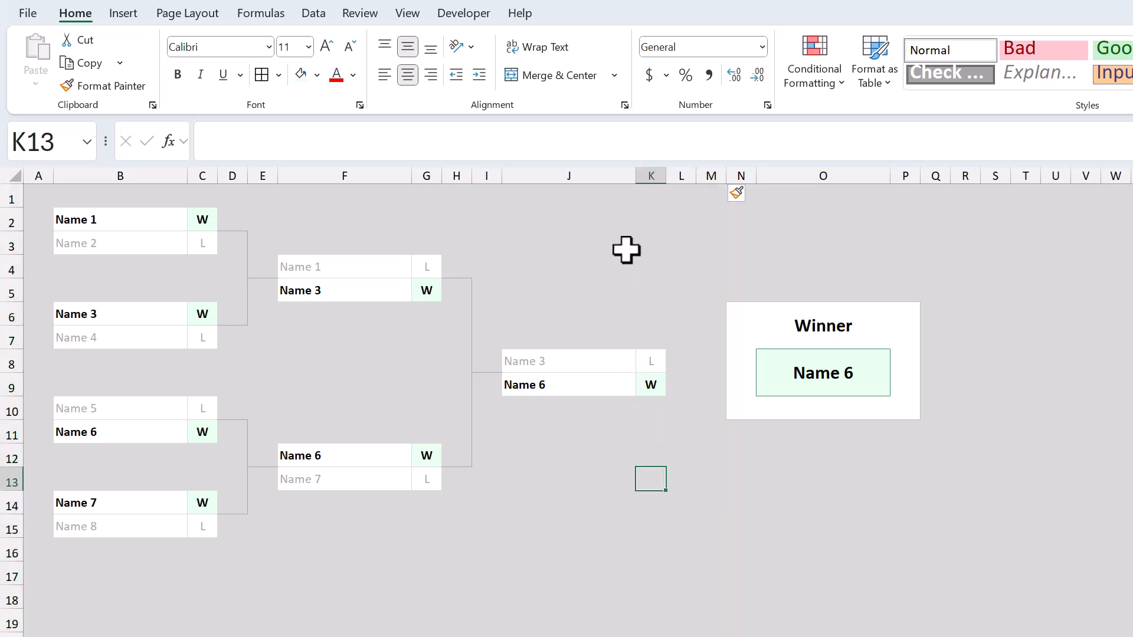